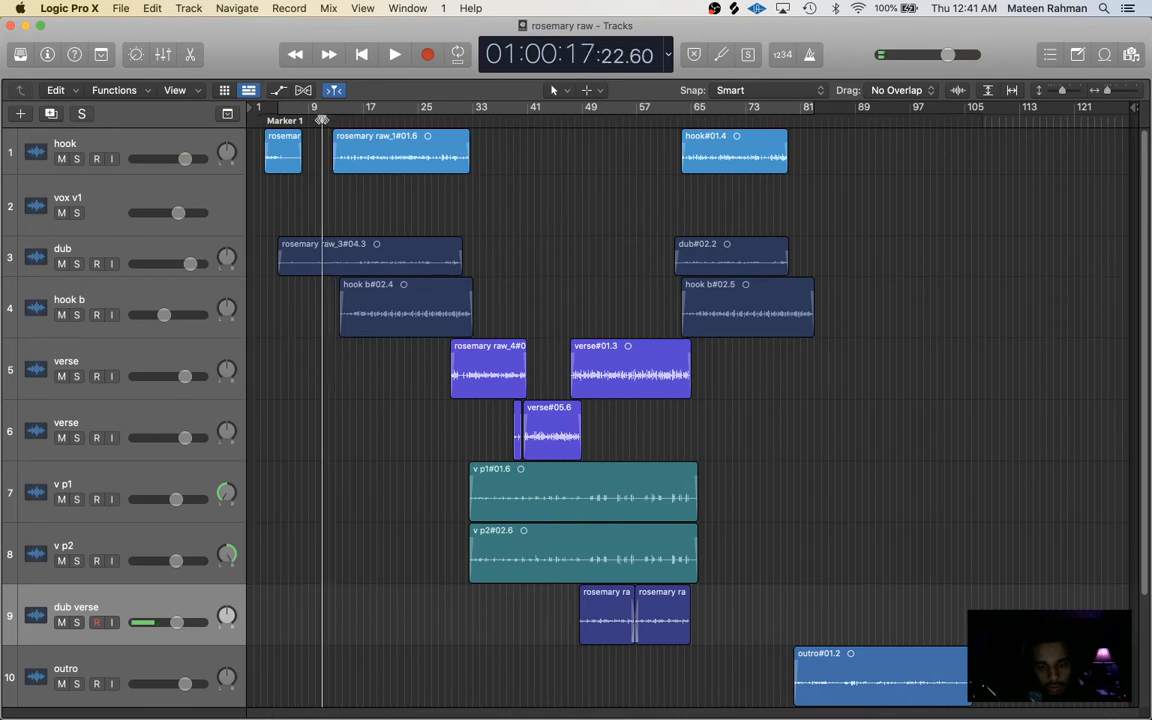
- Play the song from around bar 9, skip ahead to bar 45, then stop
click(394, 54)
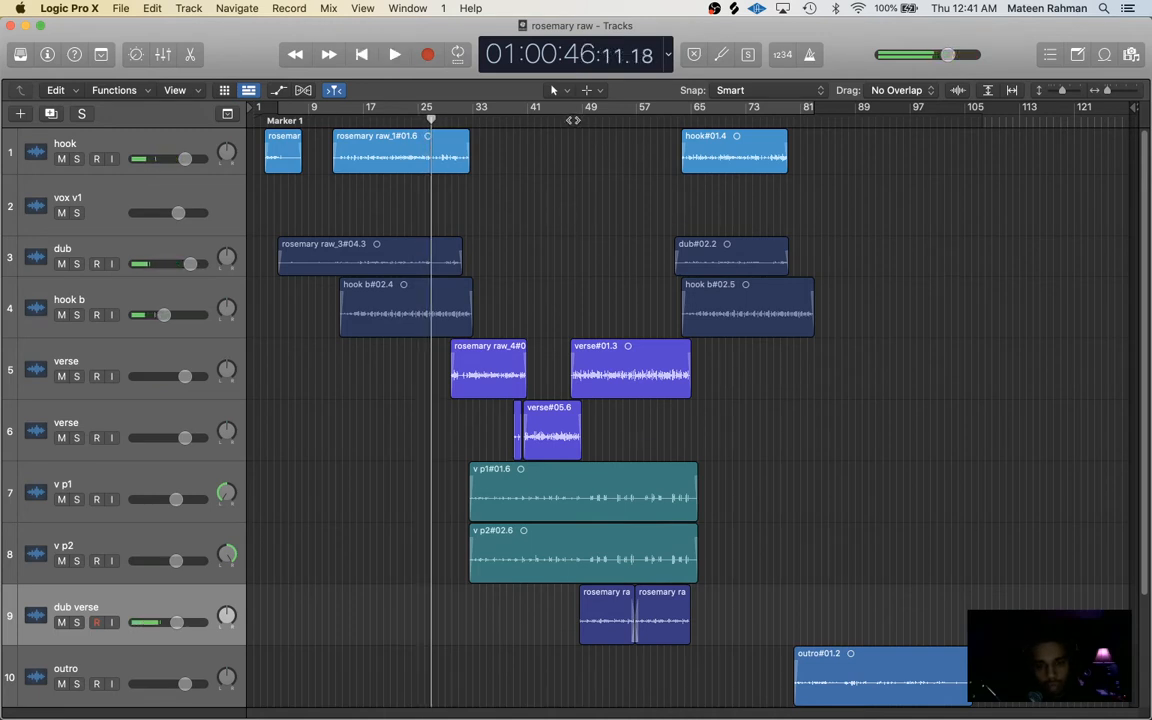
click(394, 54)
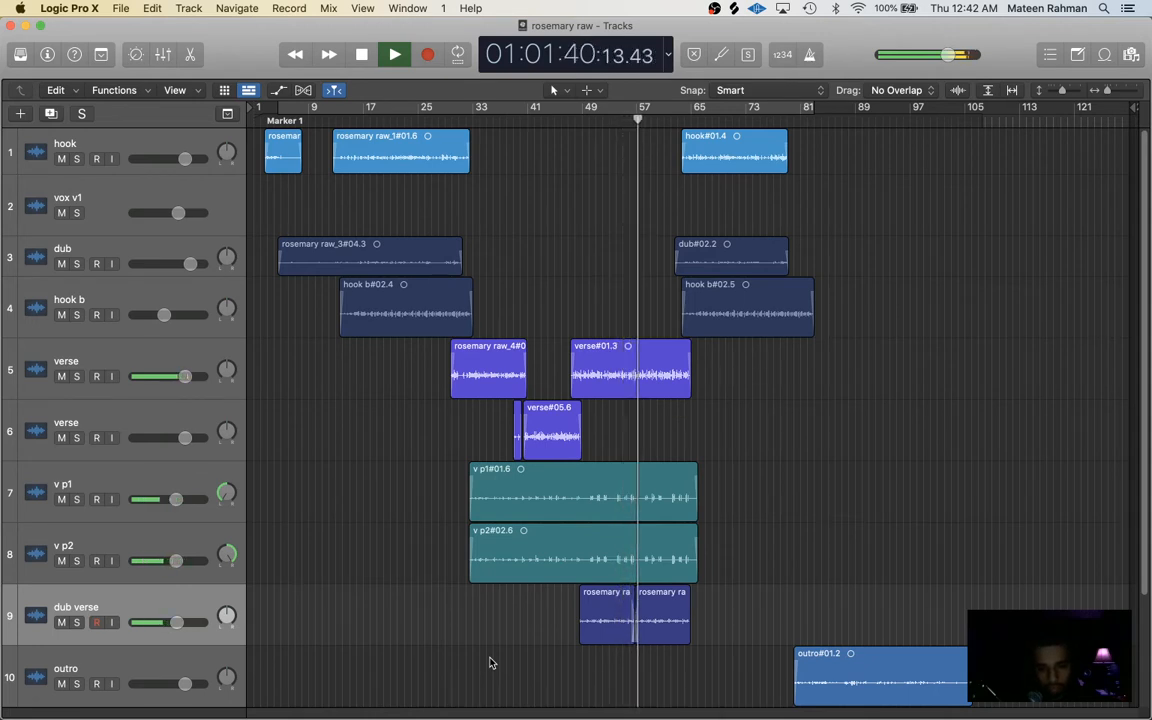
click(394, 54)
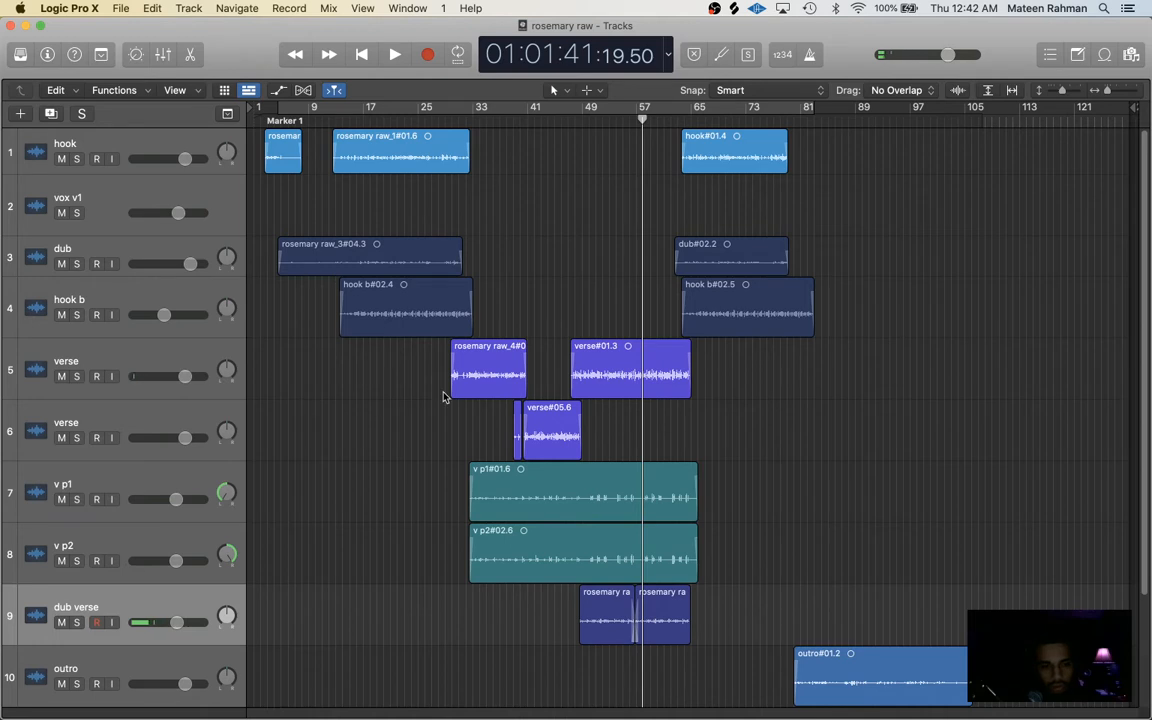
- Scroll down to the beat track and bring up the full Mixer
scroll(down, 3)
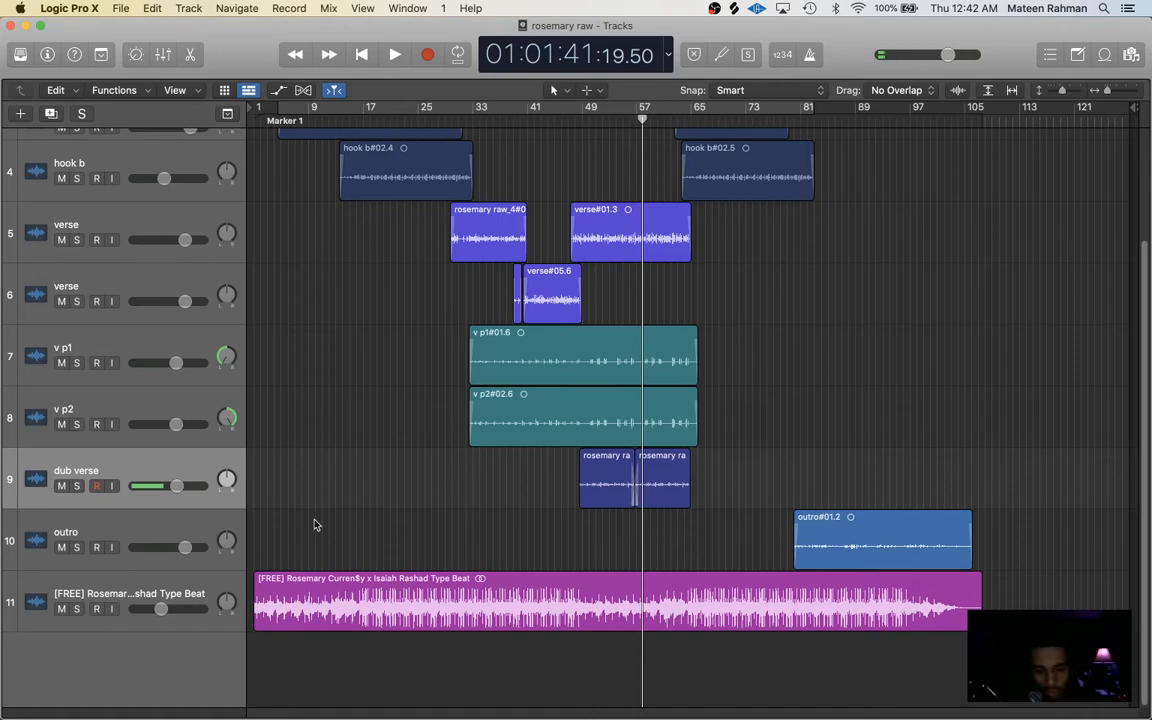
scroll(down, 3)
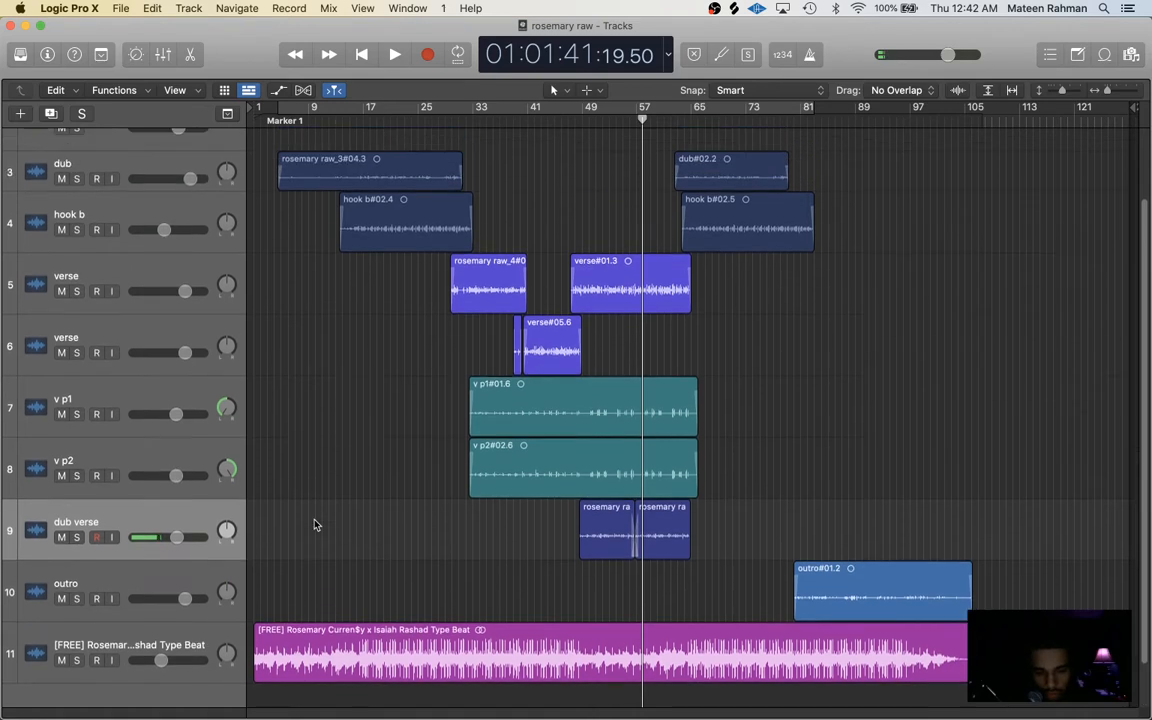
scroll(down, 3)
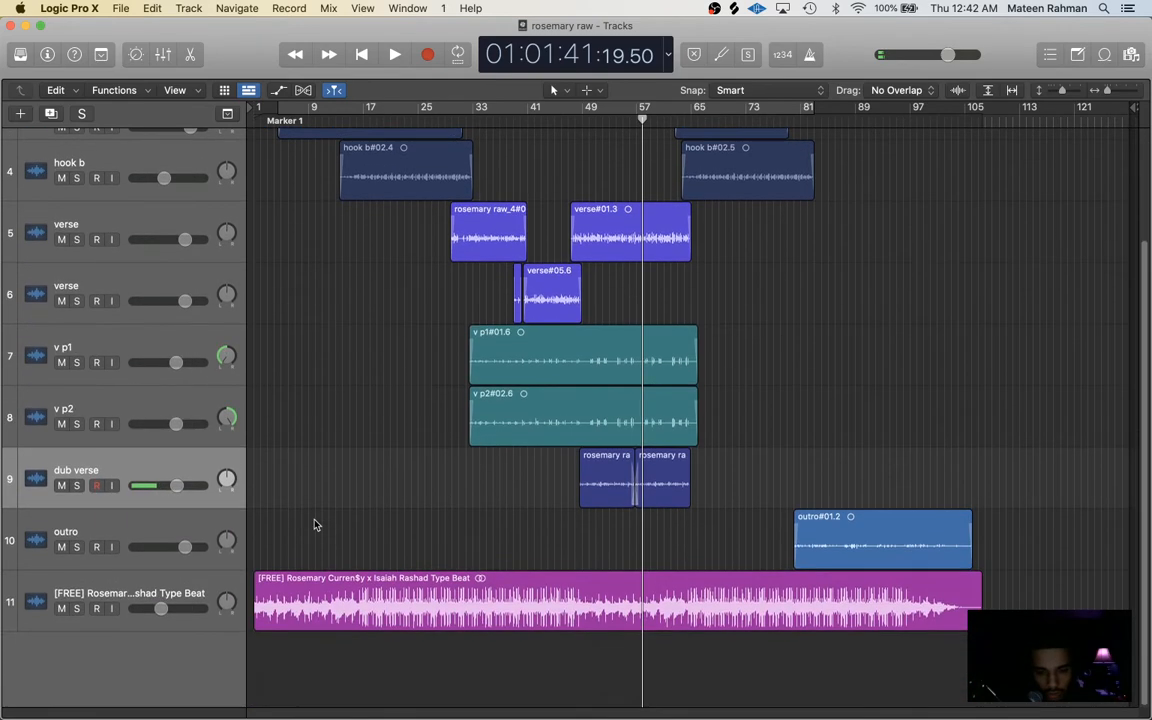
mouse_move(212, 576)
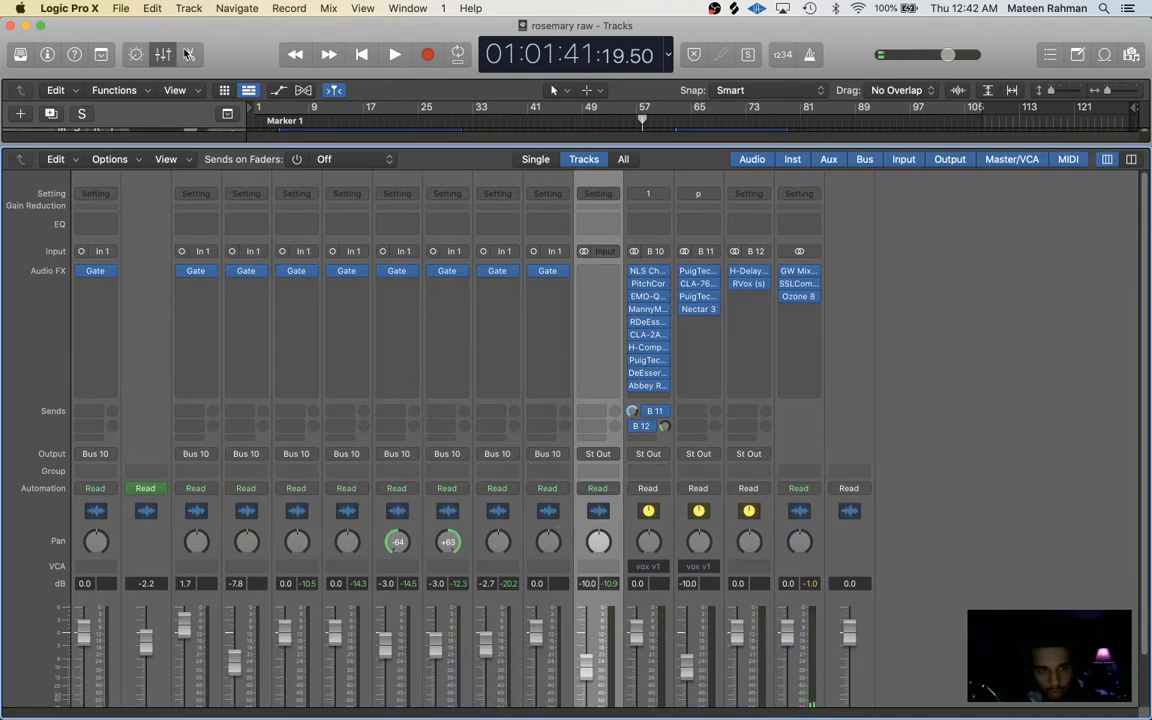
click(162, 54)
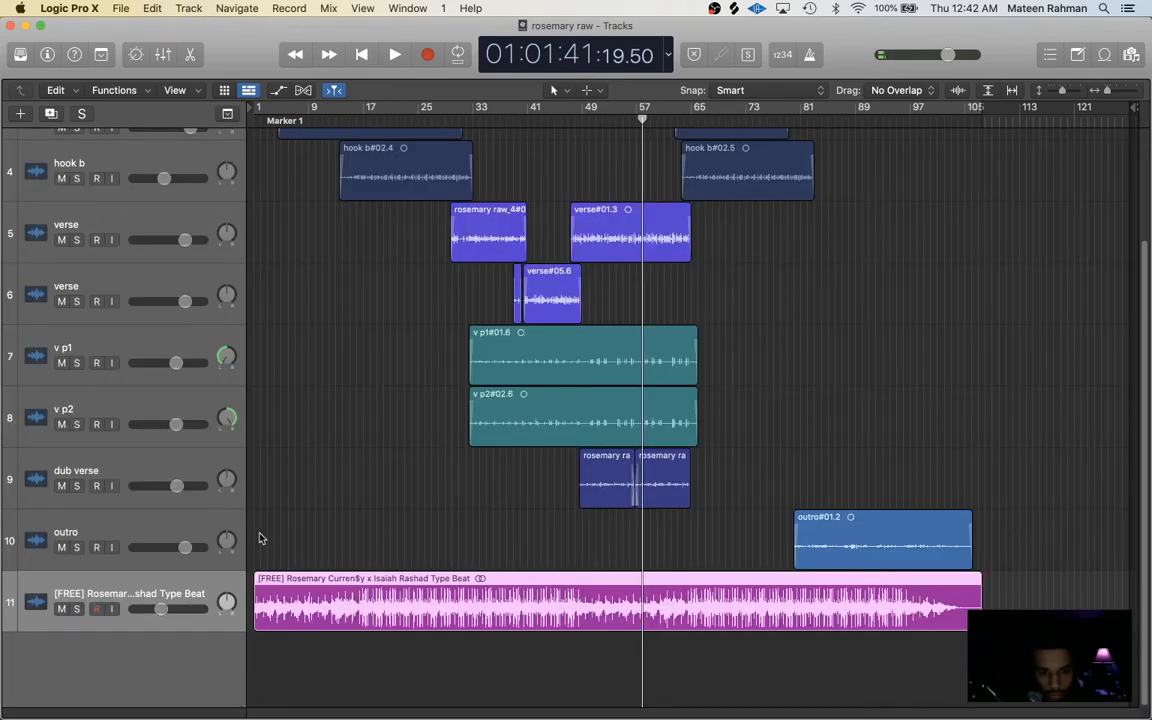
scroll(down, 3)
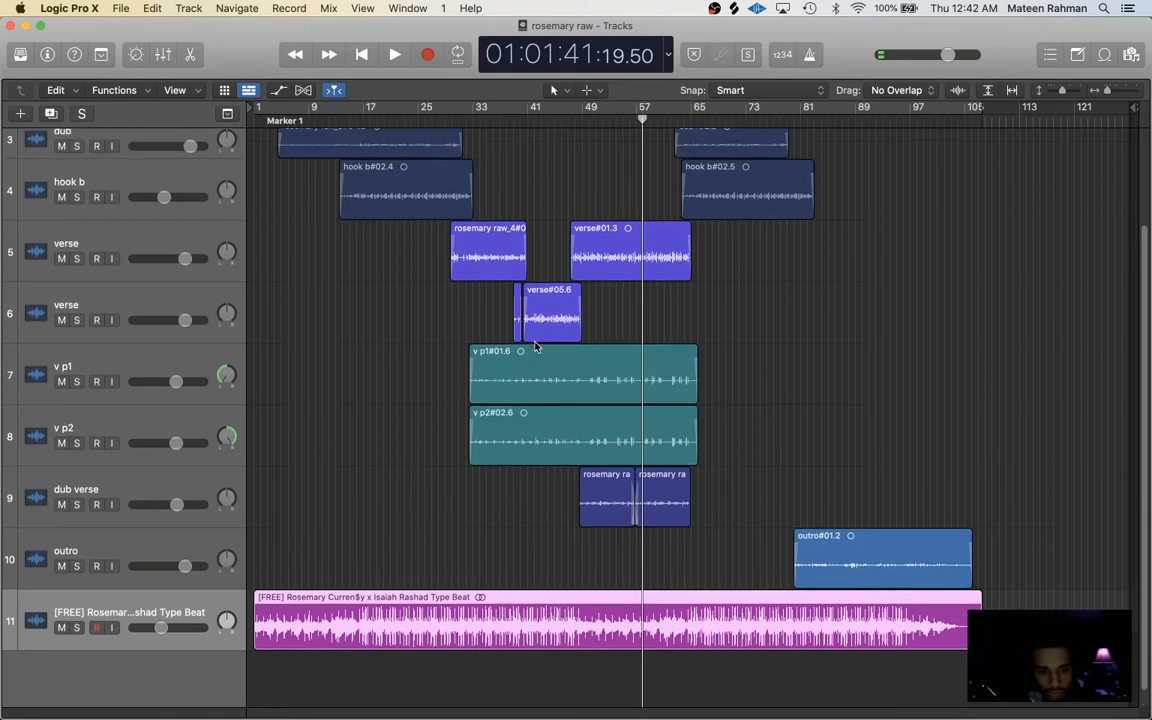
scroll(down, 3)
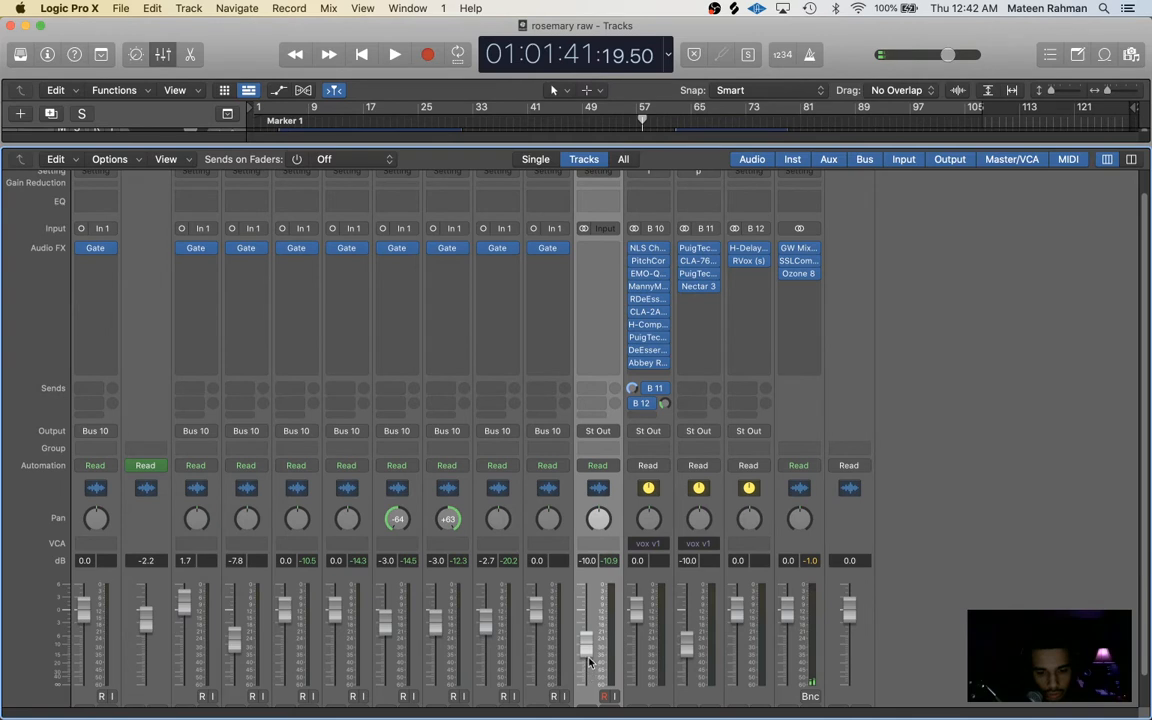
scroll(down, 3)
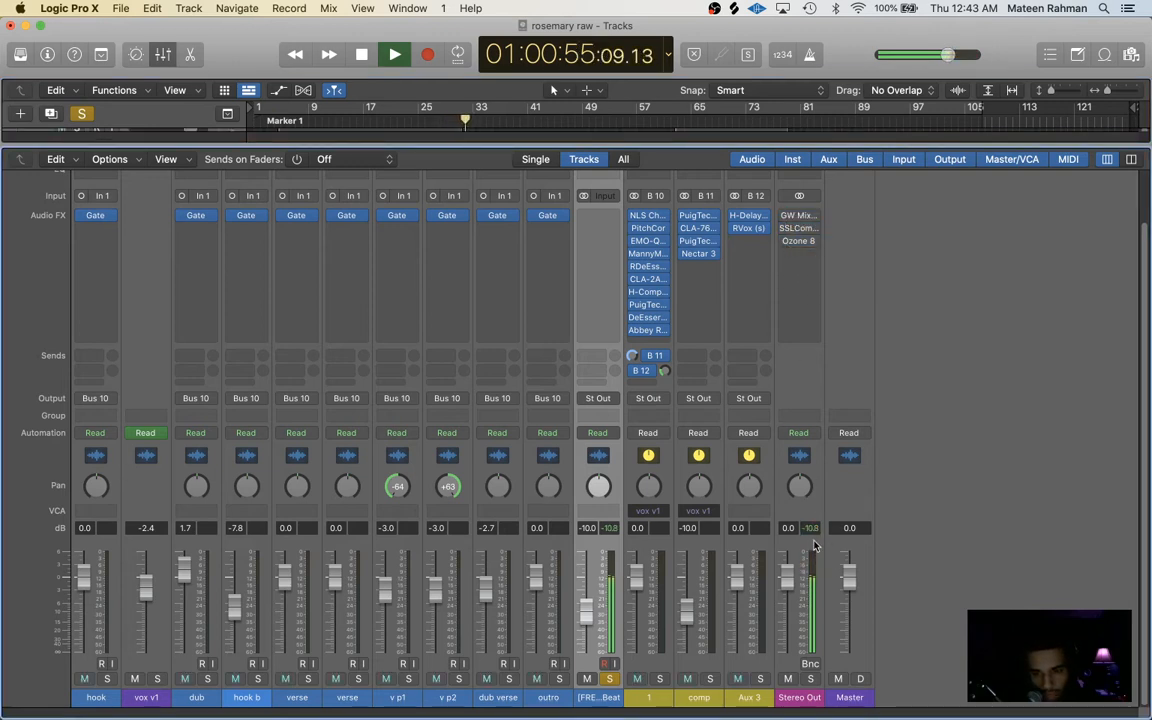
click(361, 54)
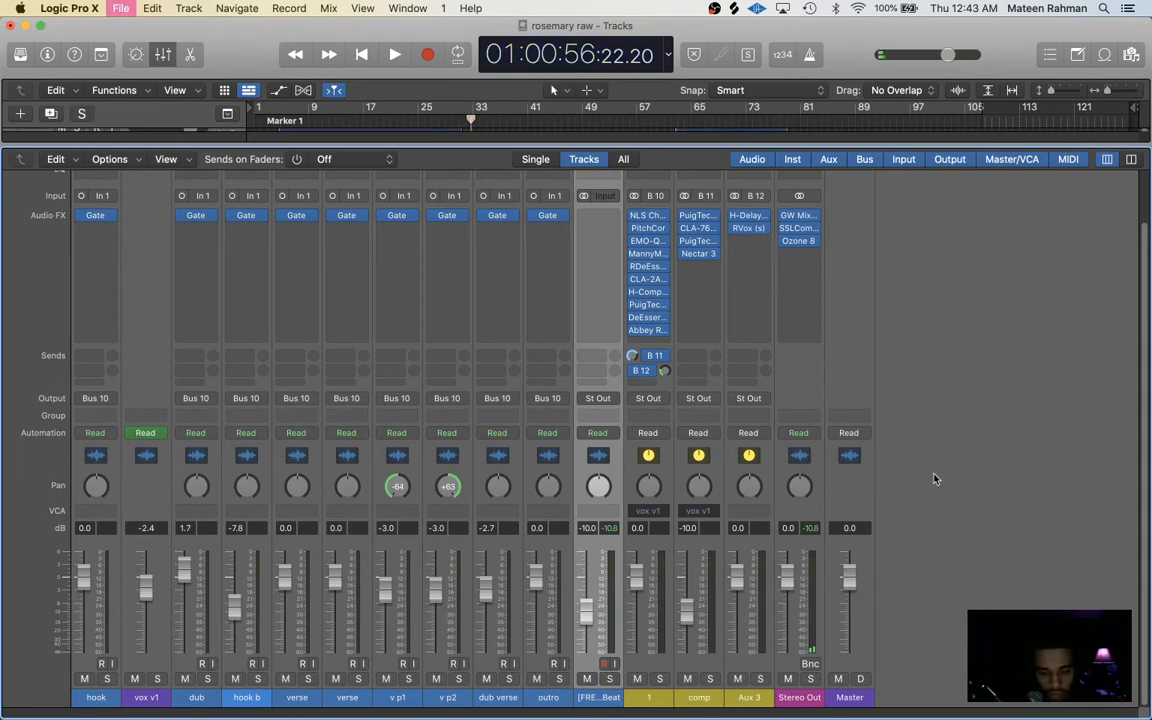
mouse_move(168, 113)
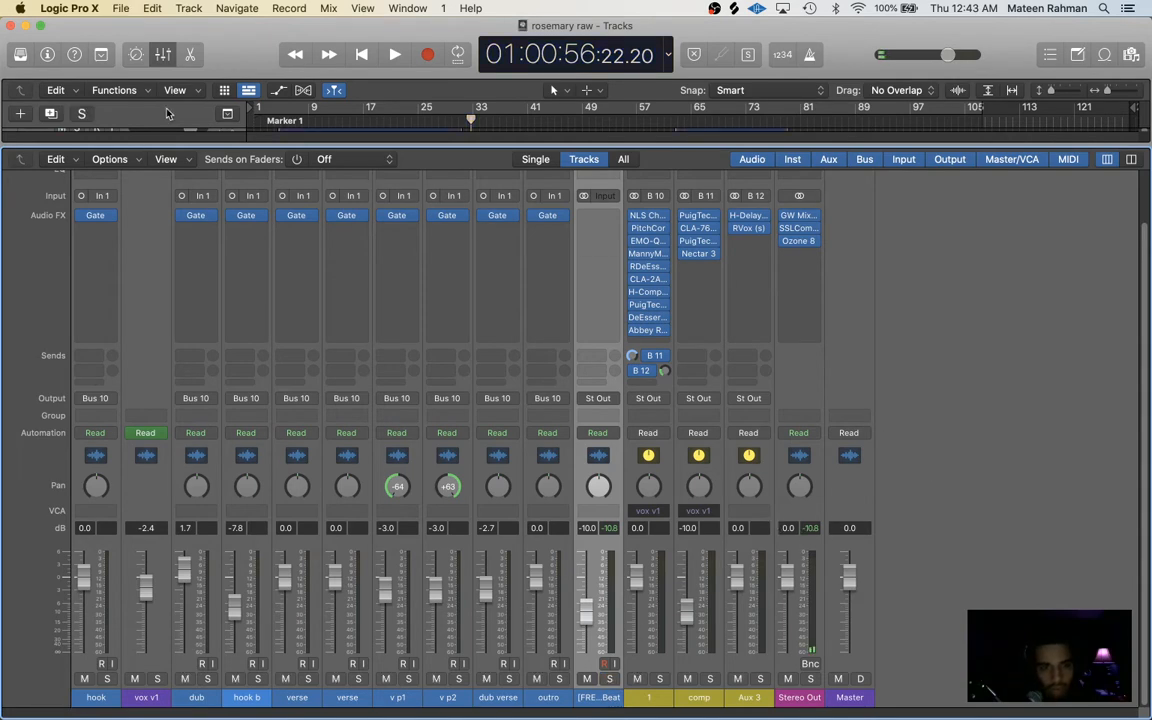
- Close the Mixer and save the project as 'rosemary edit for youtube'
click(120, 8)
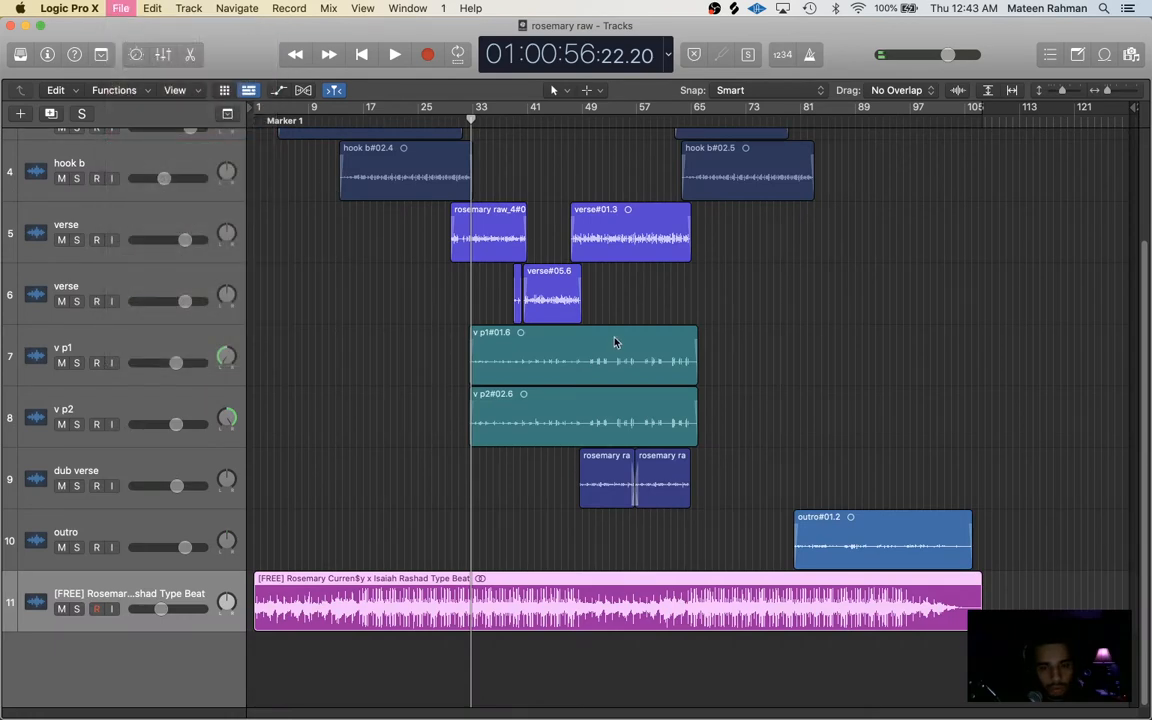
click(120, 8)
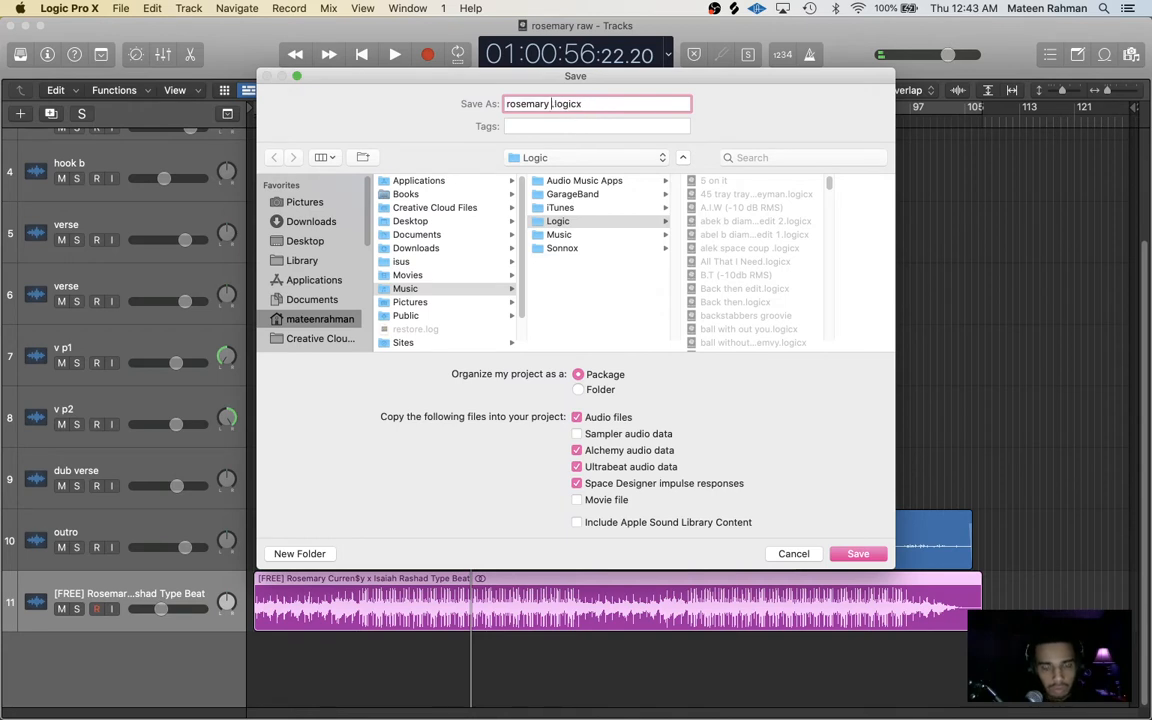
text(edit for)
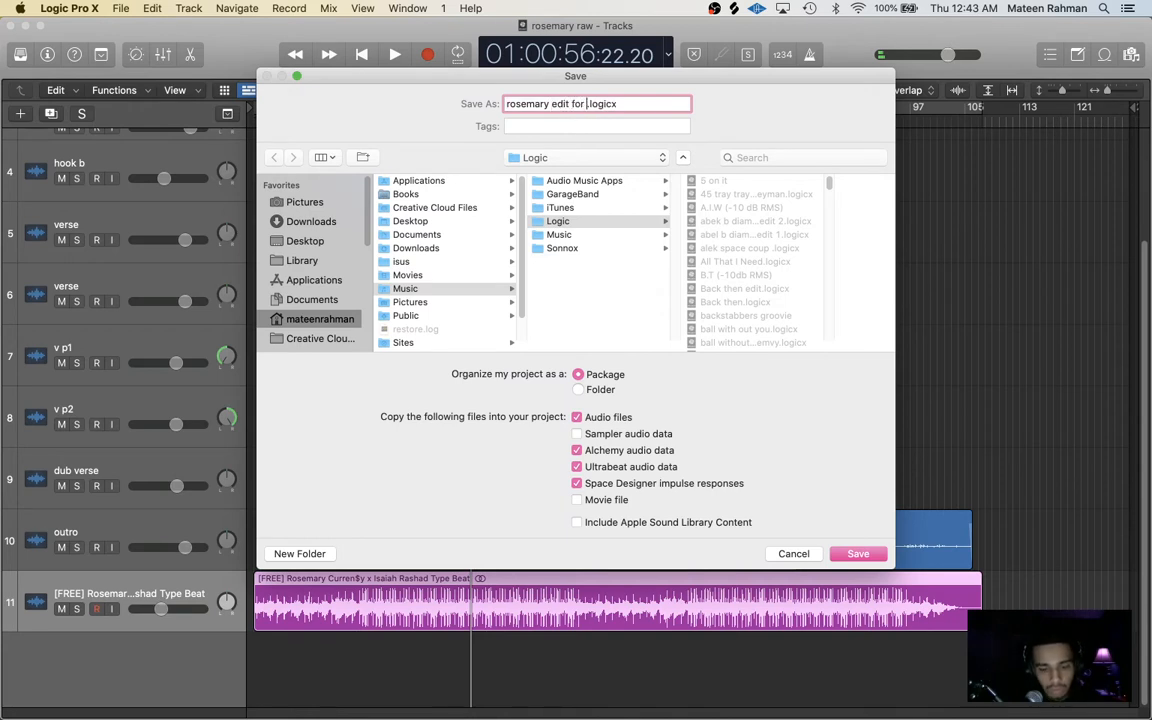
click(857, 553)
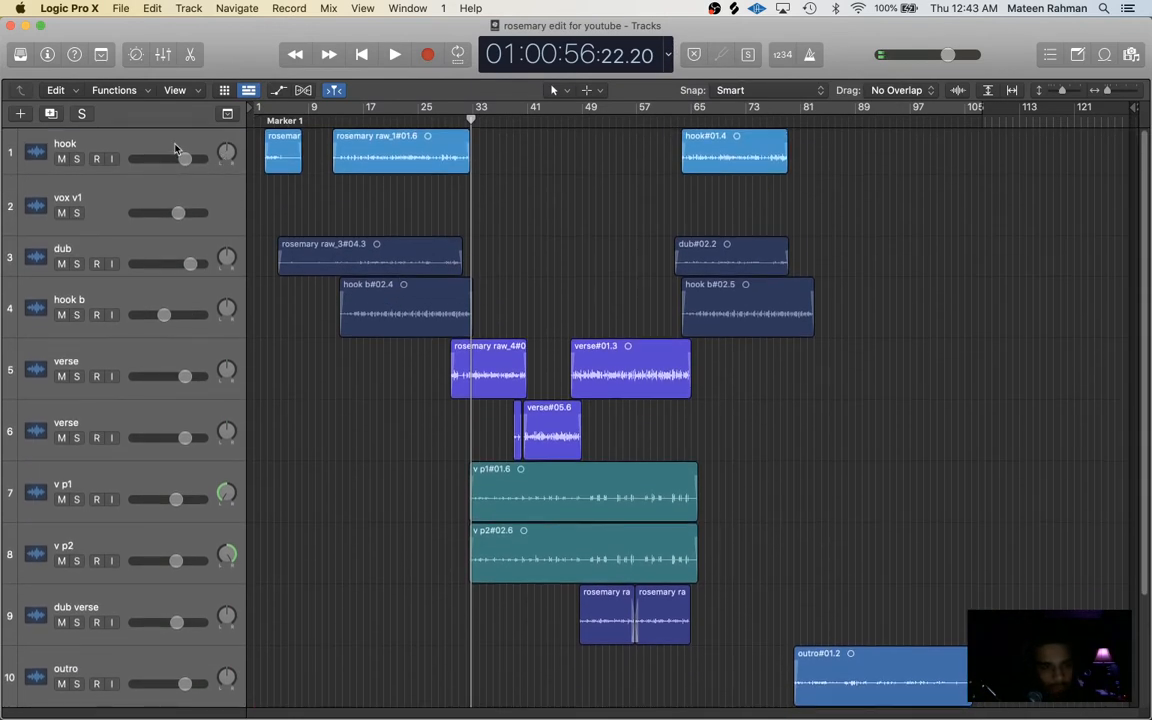
- Scroll the Tracks area in preparation for selecting all regions
scroll(down, 3)
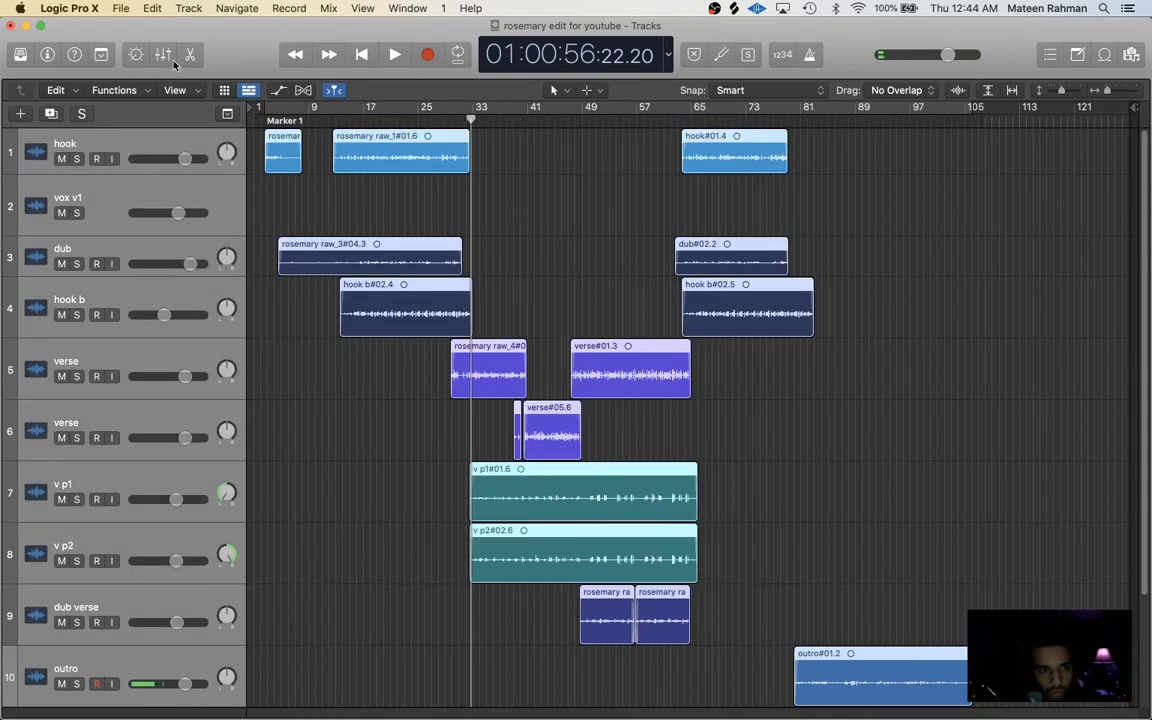
click(163, 54)
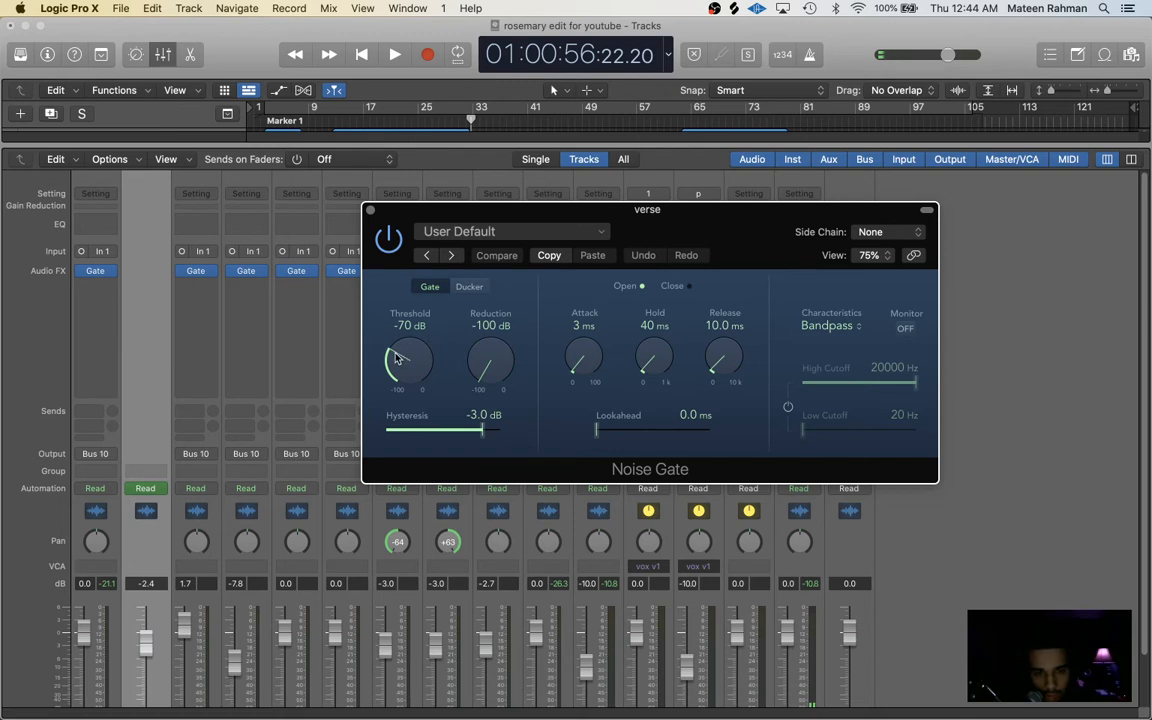
mouse_move(408, 346)
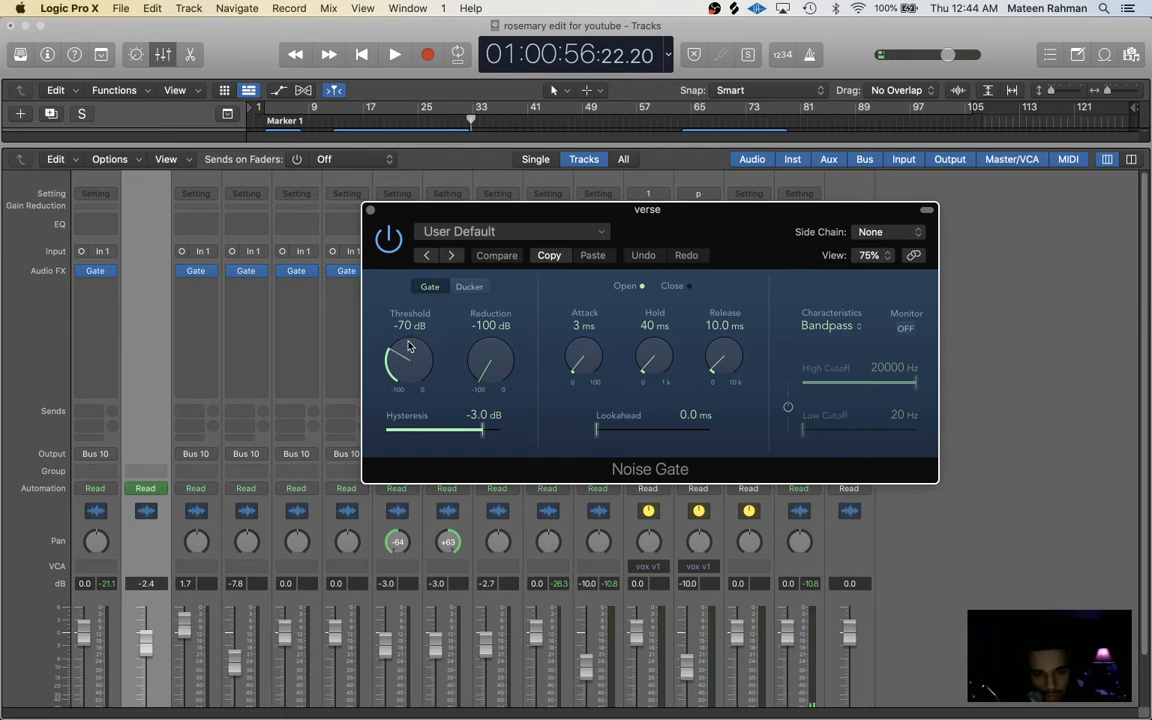
drag(407, 365, 407, 340)
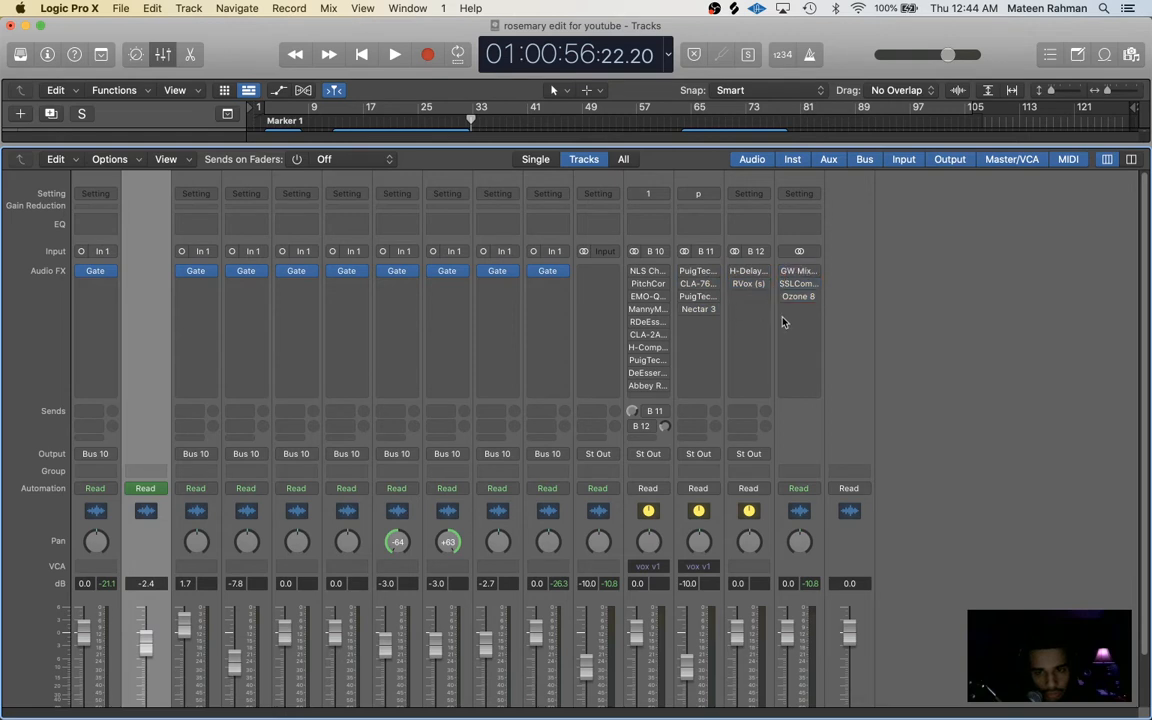
mouse_move(145, 292)
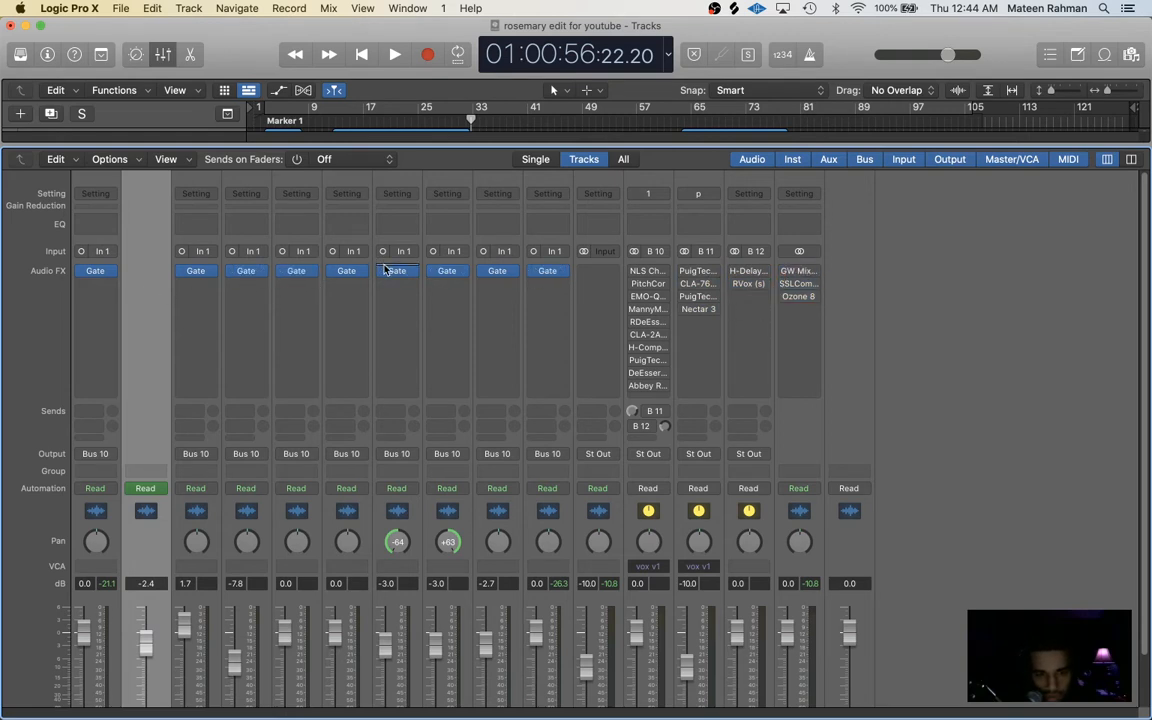
mouse_move(396, 285)
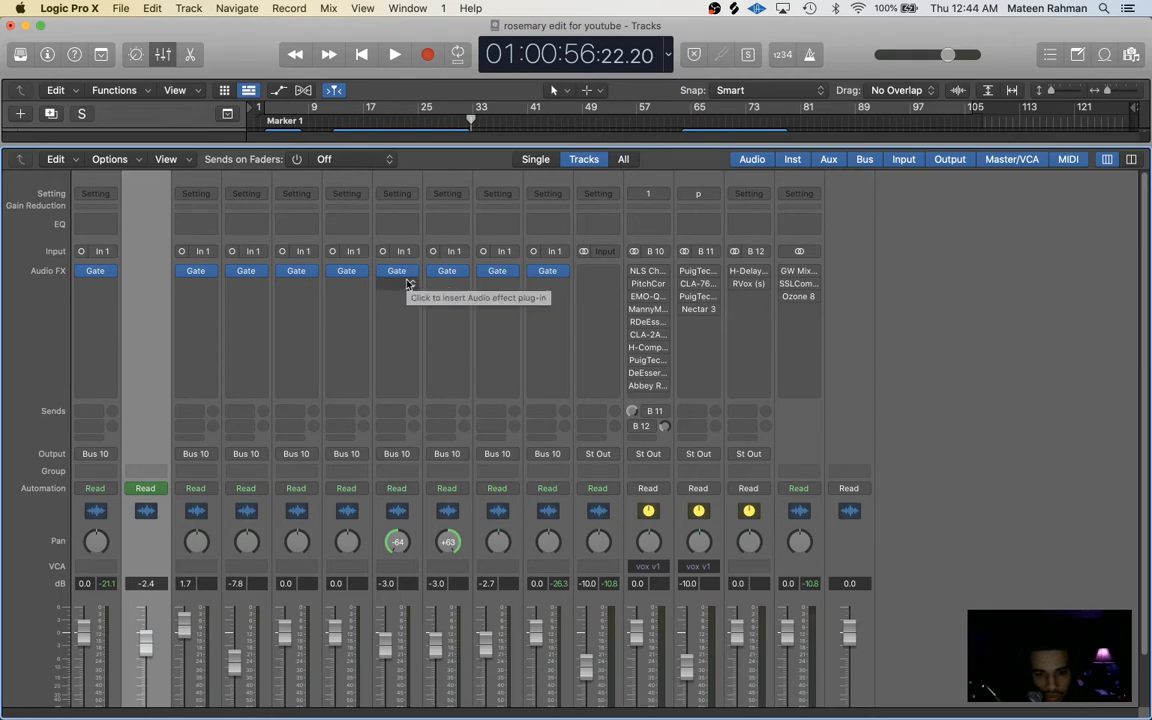
mouse_move(396, 271)
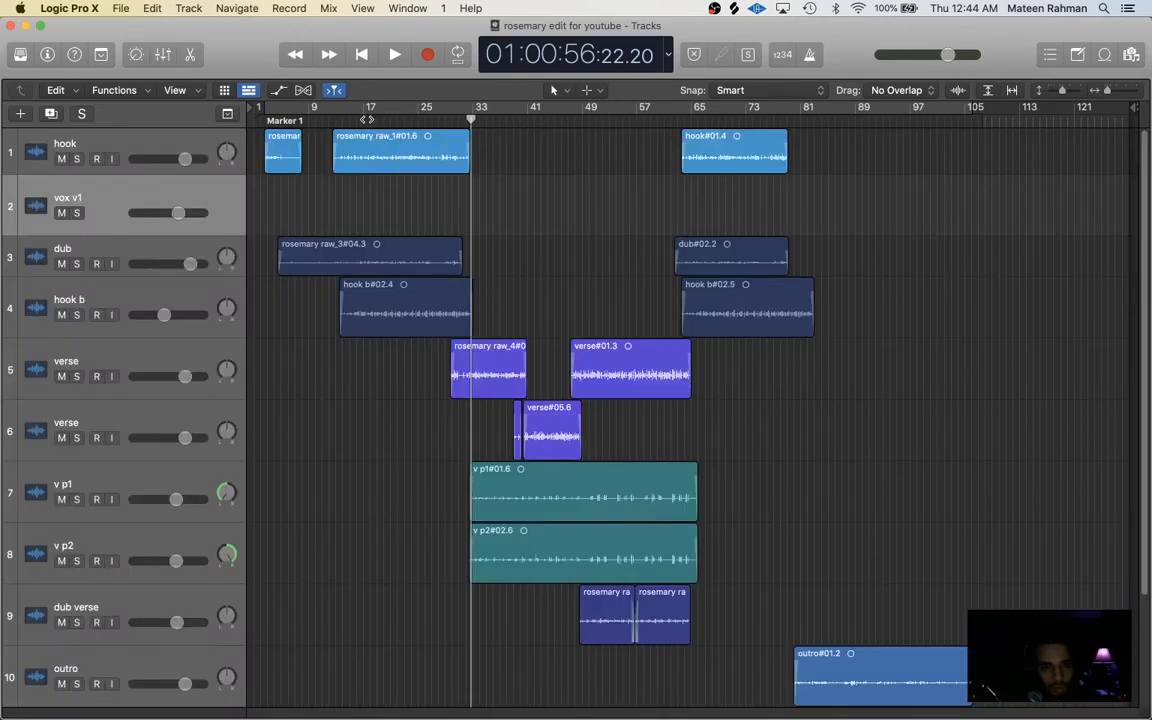
- Start and then stop a short playback of the song
click(394, 54)
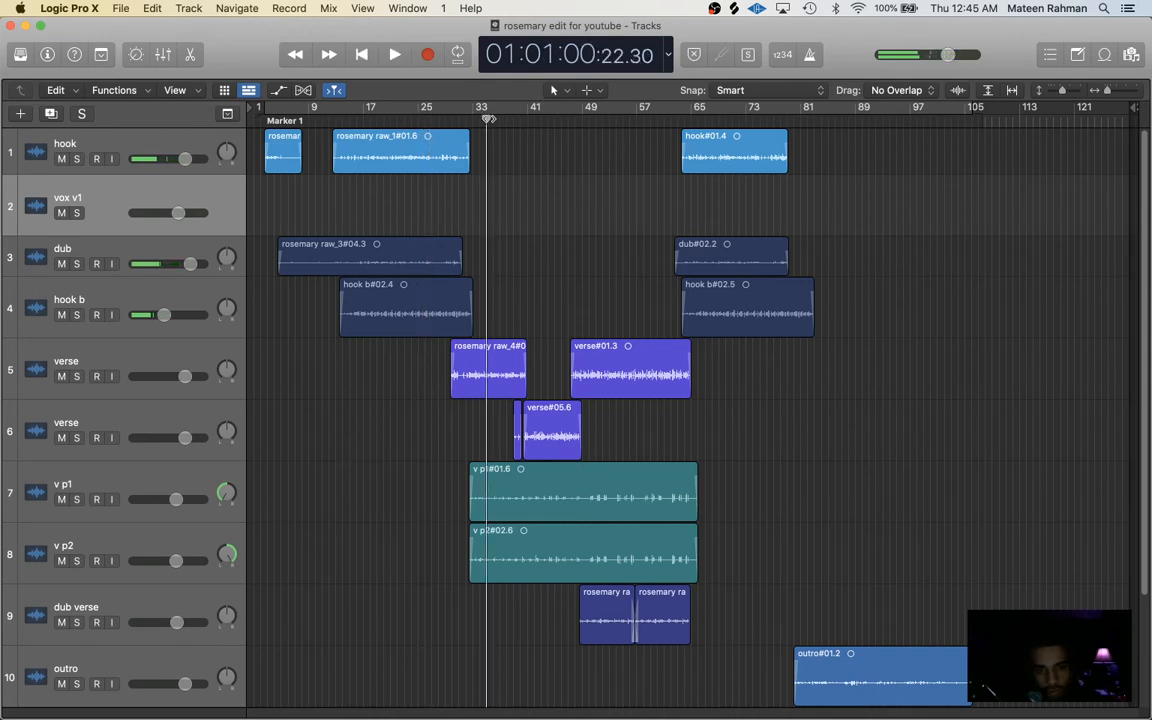
click(394, 55)
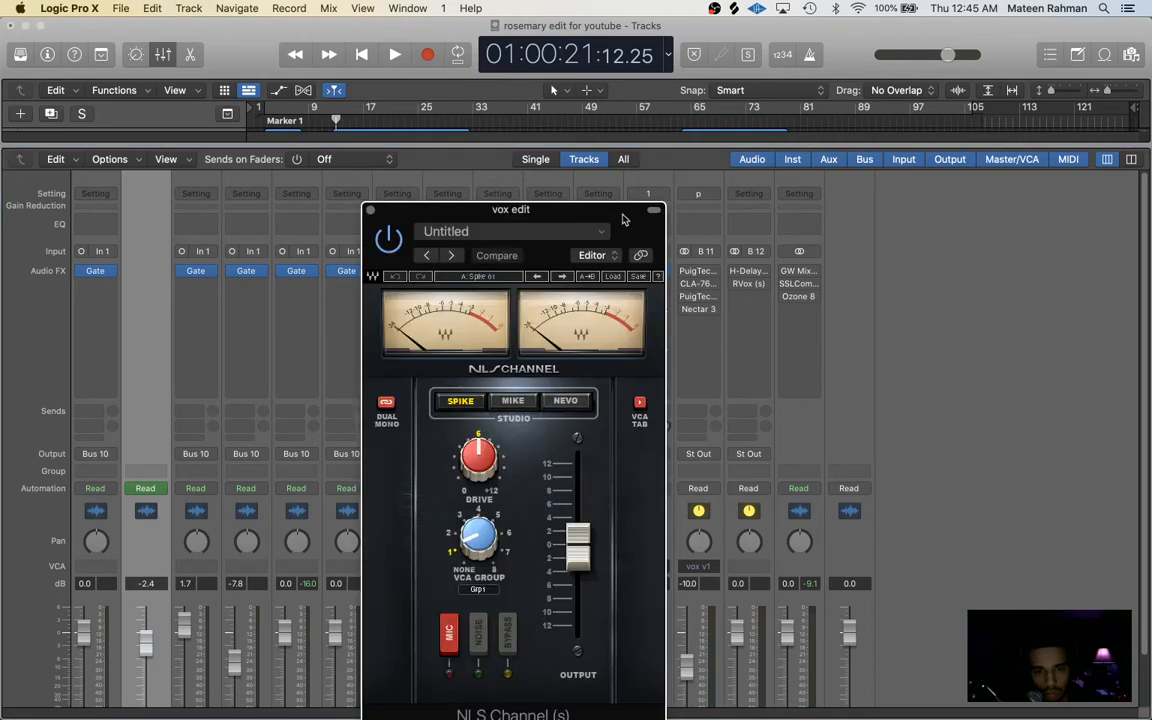
- Move the NLS Channel window aside and turn up its DRIVE knob during playback
drag(510, 209, 646, 106)
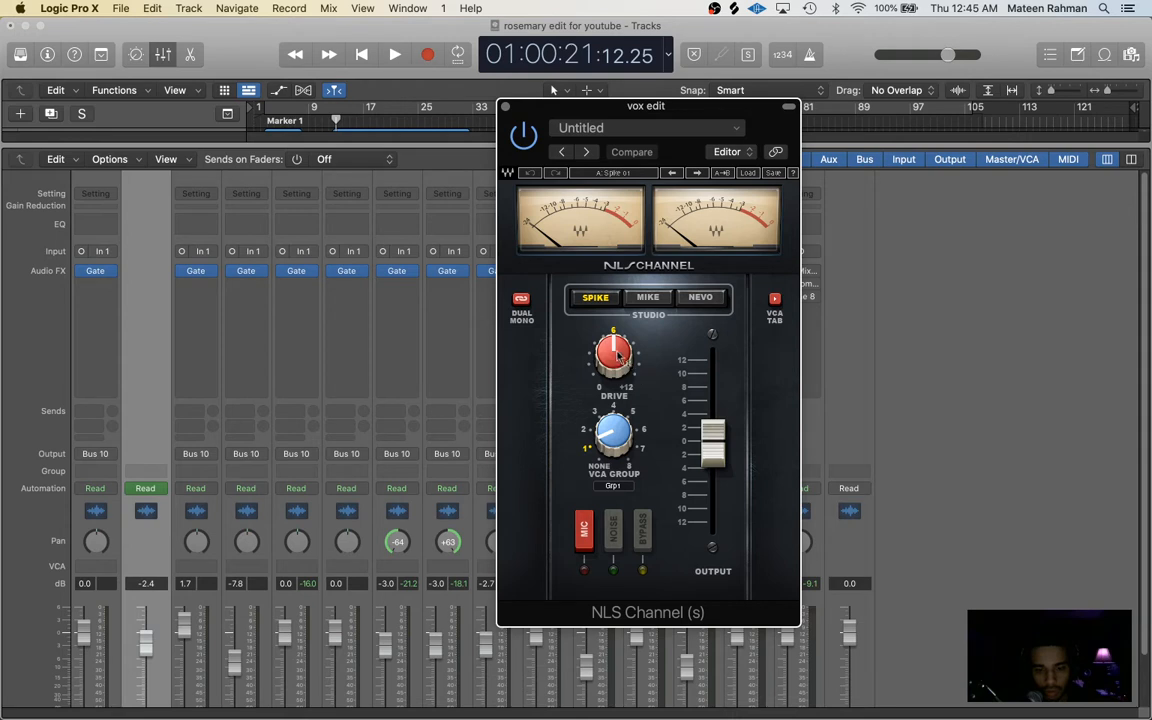
drag(614, 350, 614, 345)
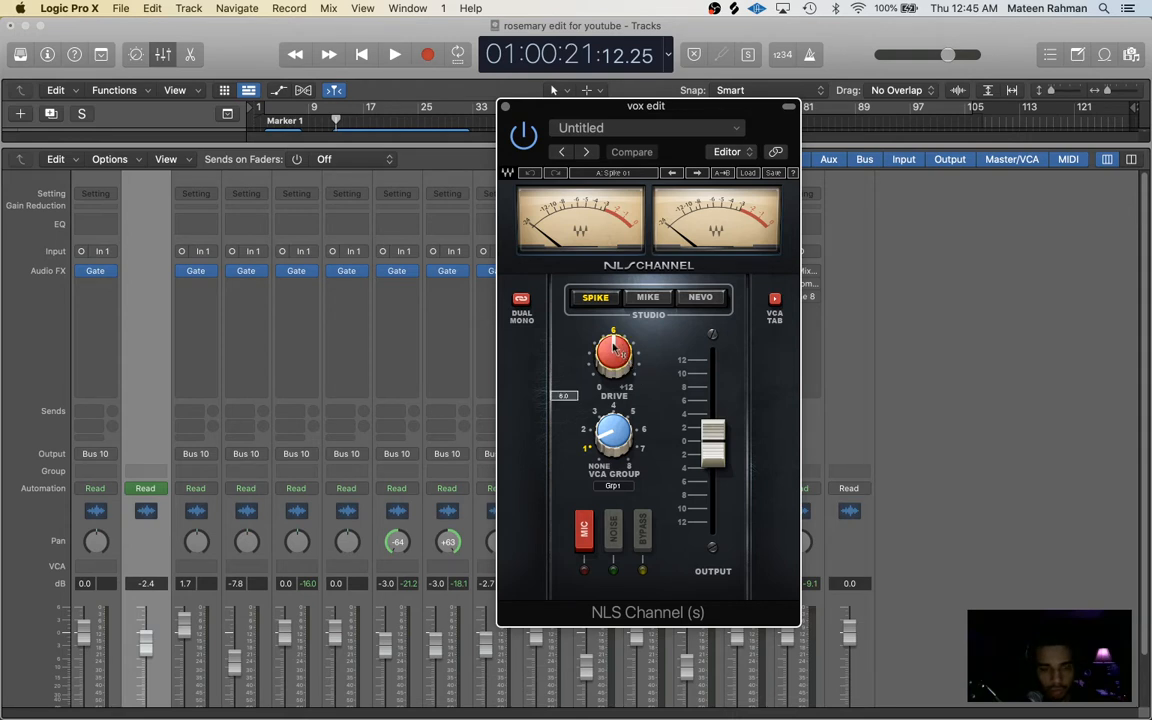
click(394, 54)
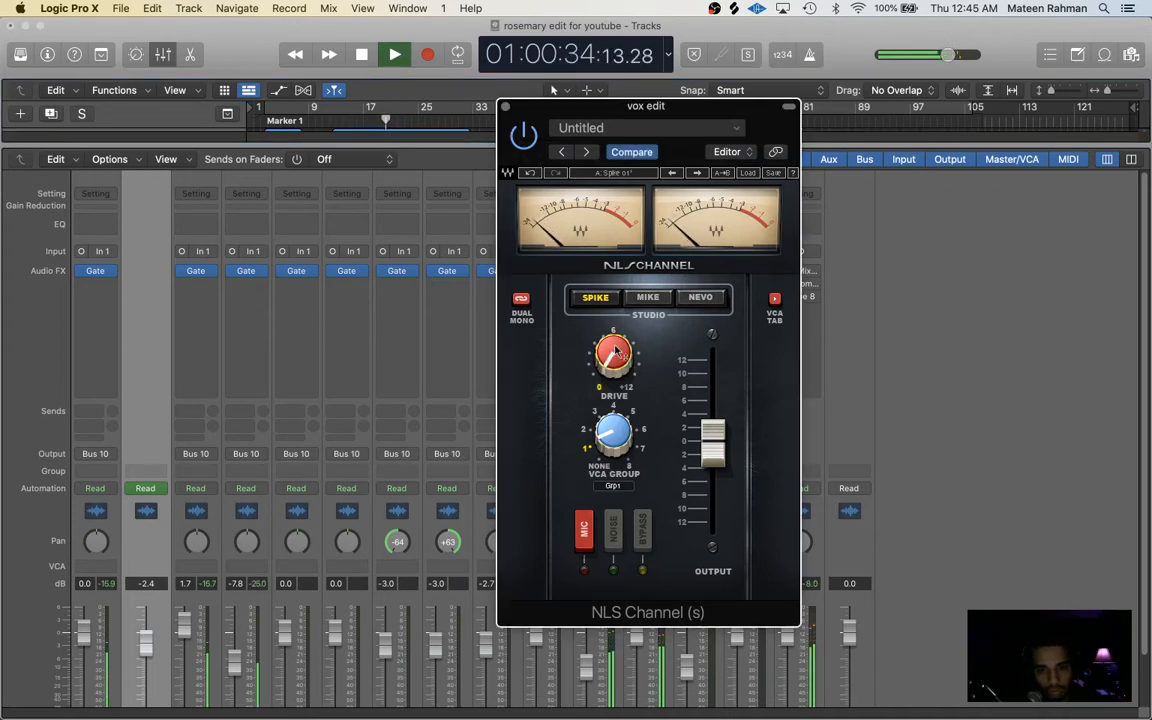
drag(614, 352, 614, 340)
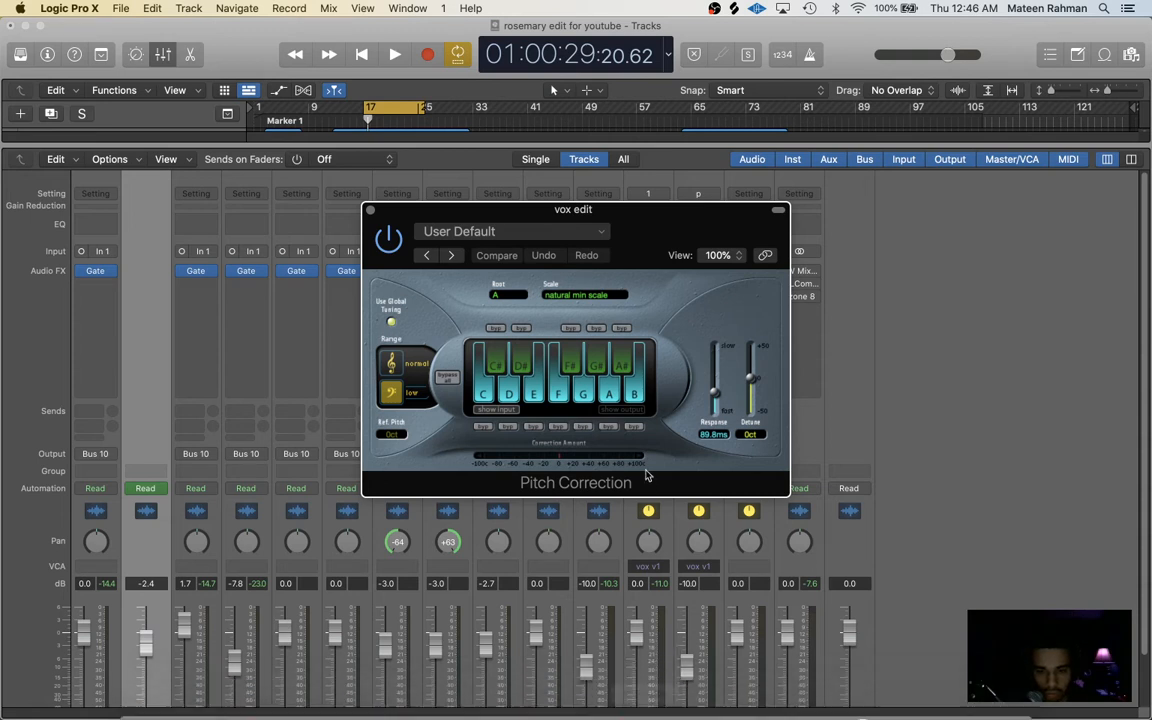
mouse_move(708, 449)
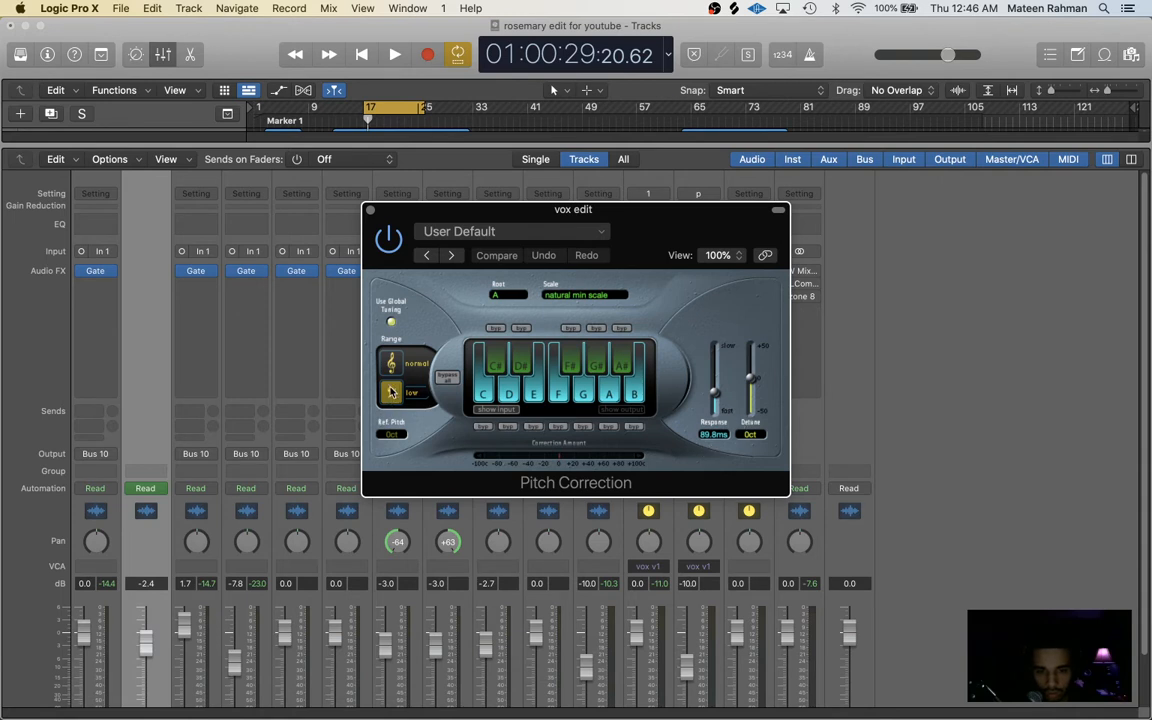
- Set the vocal Pitch Correction to the low Range in A natural minor
click(371, 209)
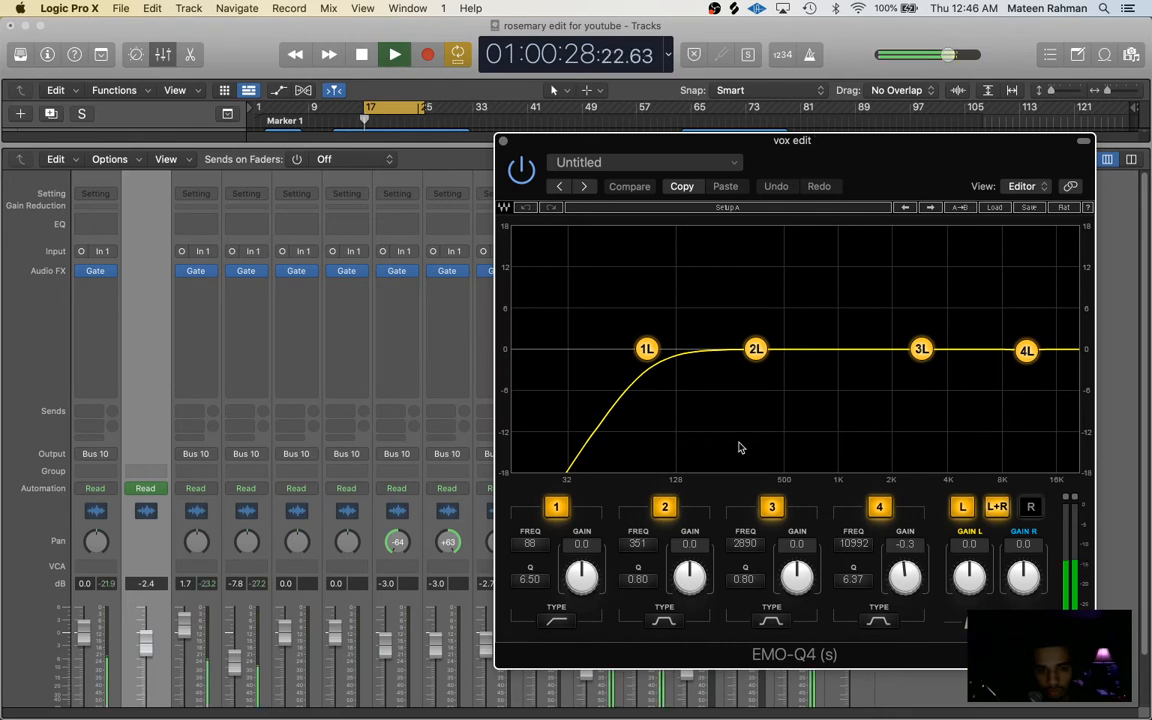
- Switch the EMO-Q4 low-cut band off and back on to compare, keeping it enabled
click(556, 507)
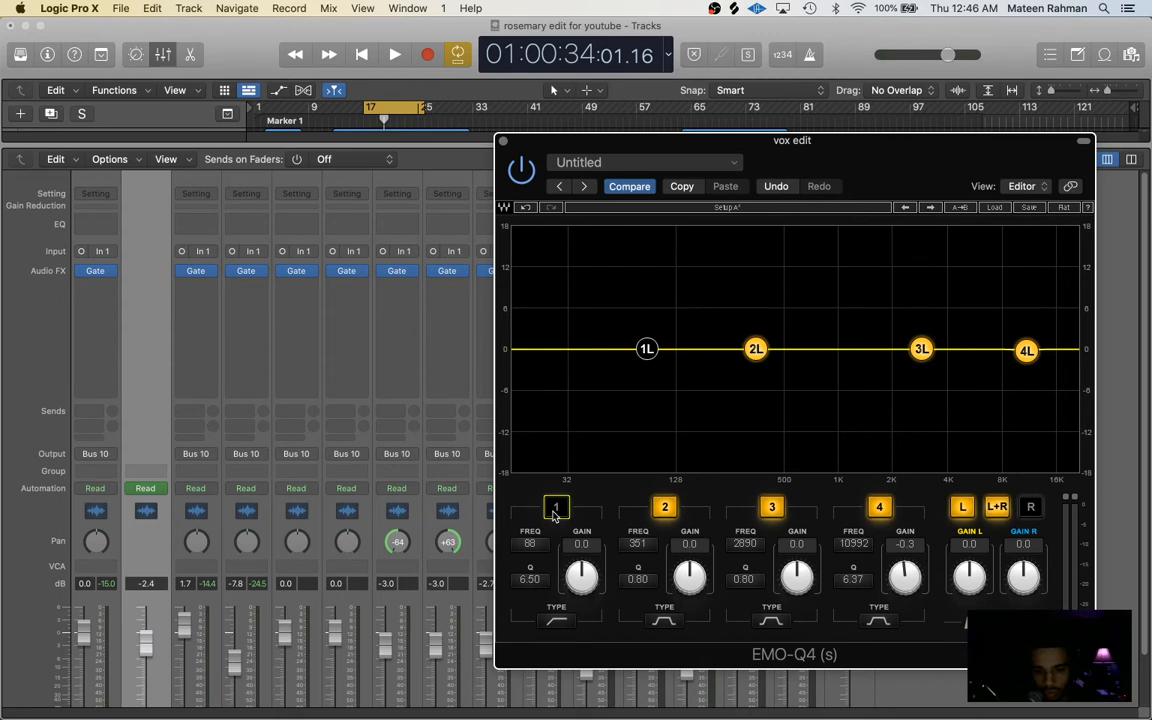
click(394, 55)
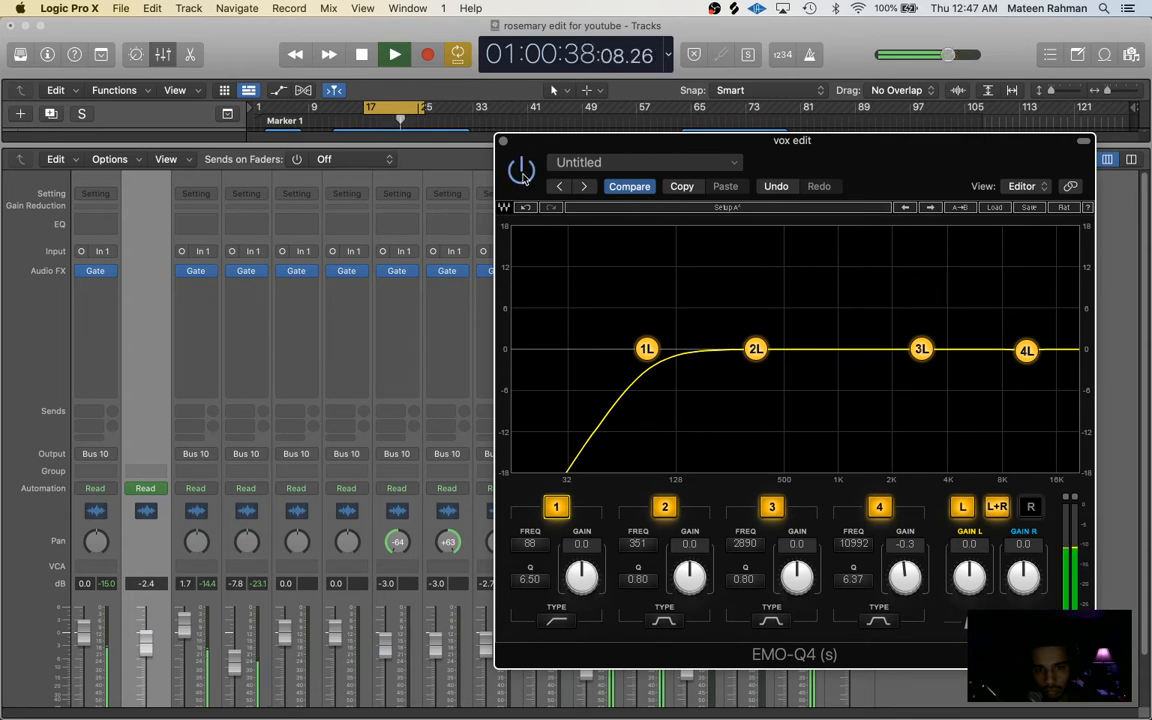
click(394, 54)
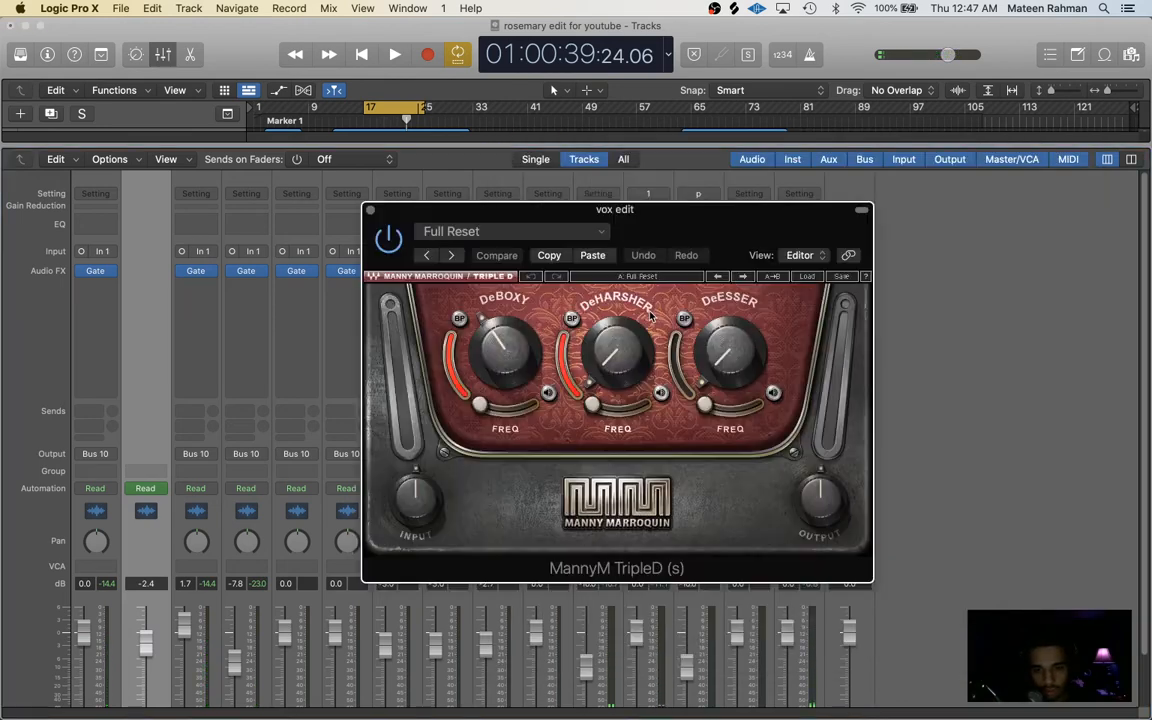
- Move the TripleD window aside and toggle solo on vox edit while listening
drag(615, 209, 727, 176)
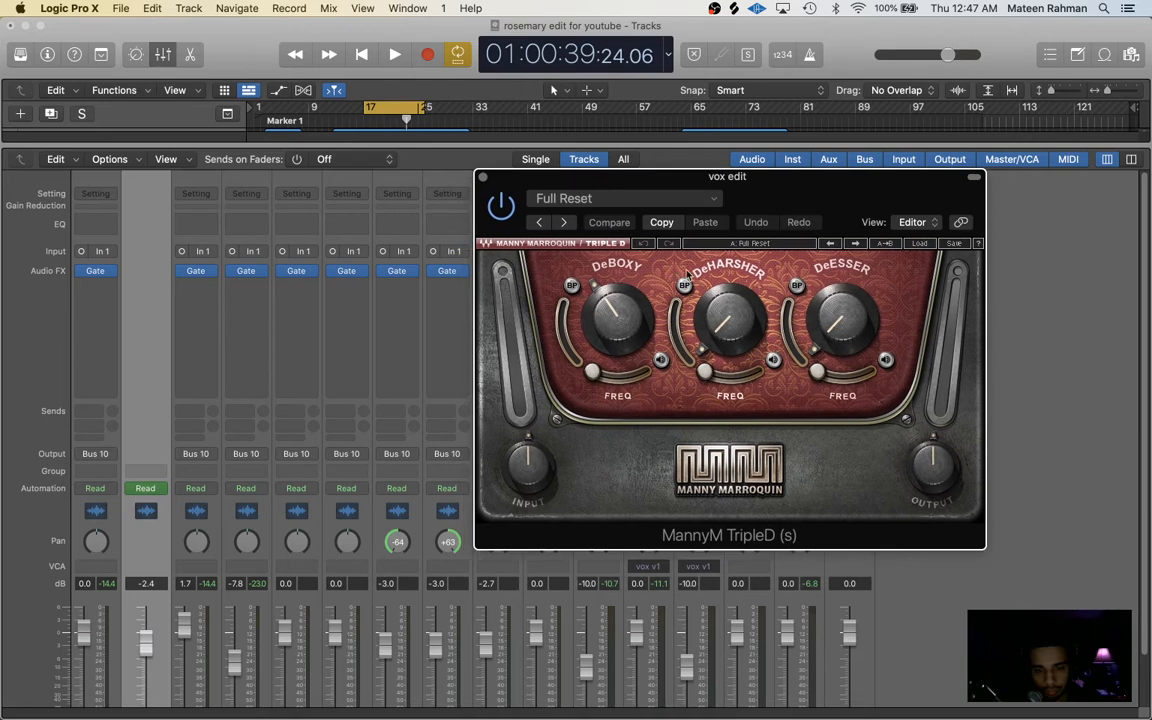
mouse_move(485, 278)
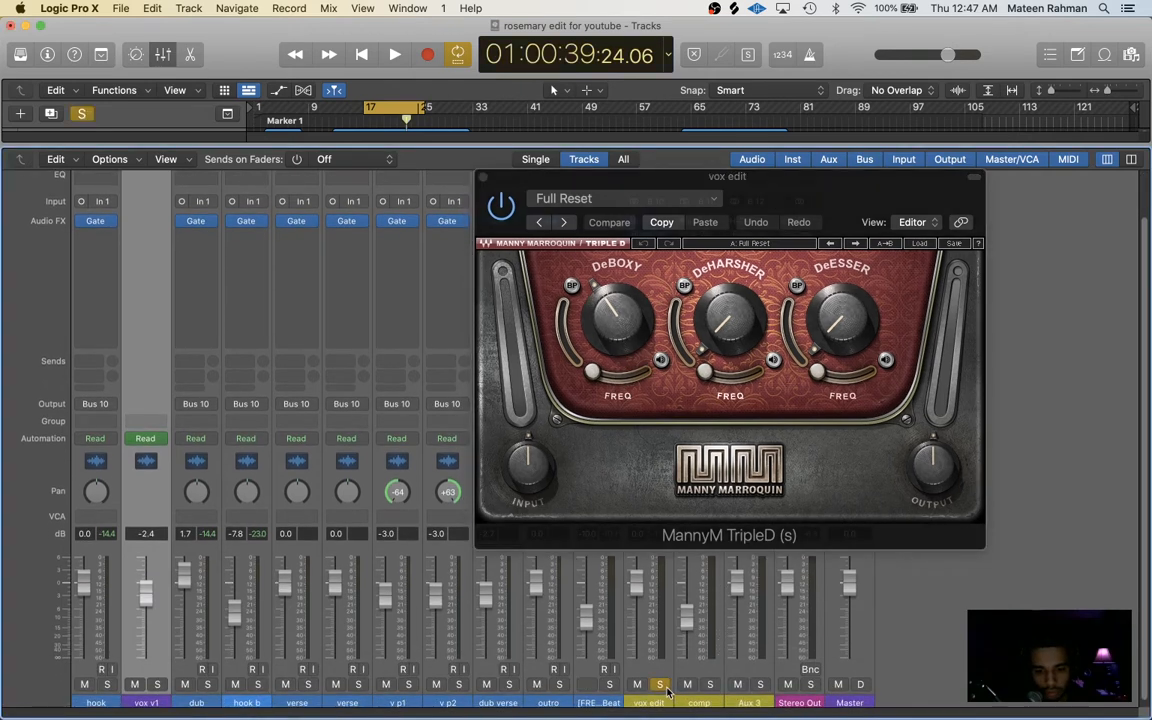
click(394, 54)
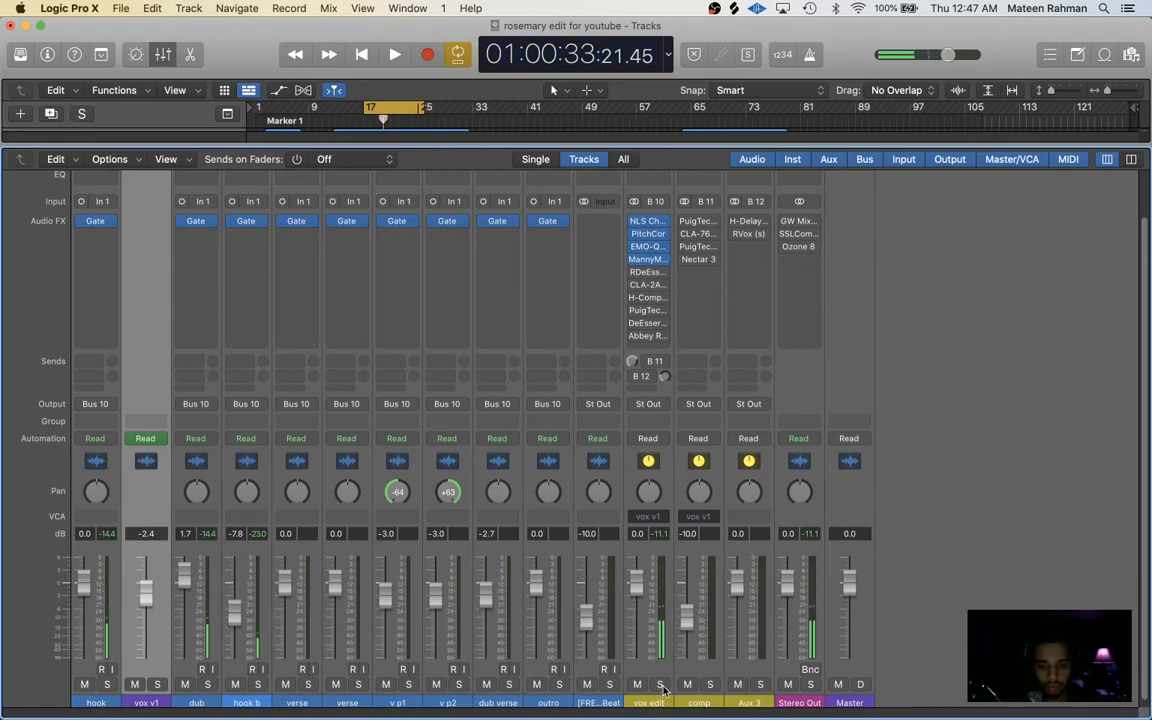
click(394, 54)
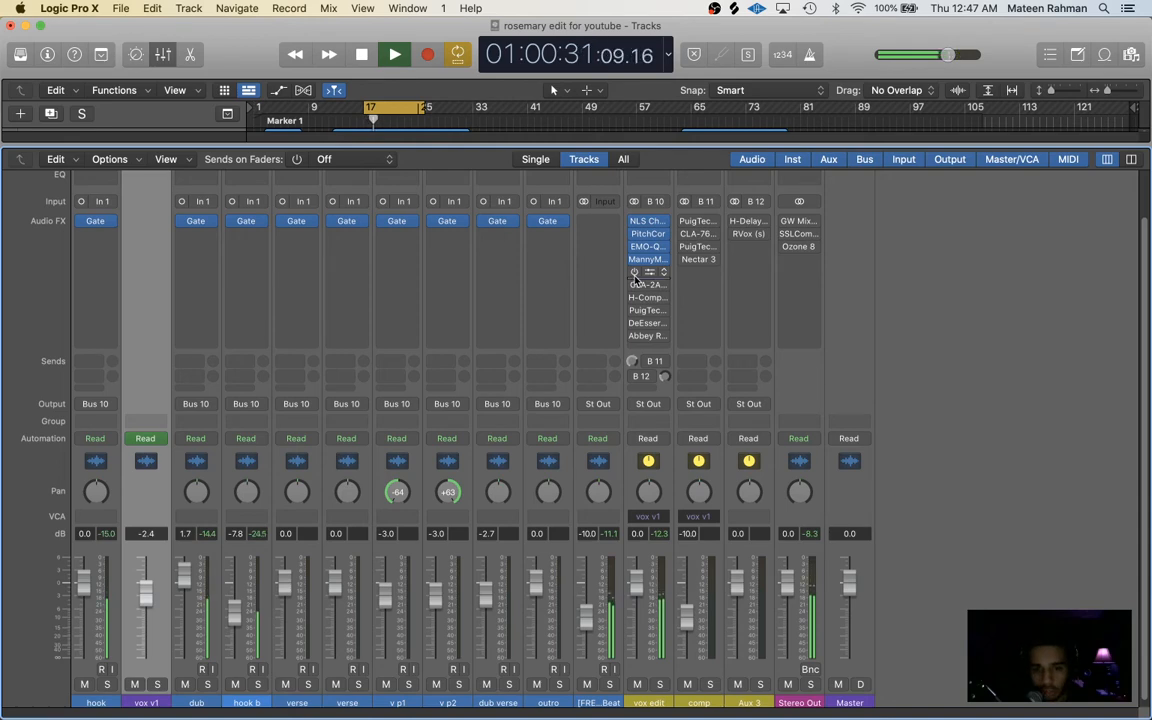
- Enable and open the RDeEsser, then compare the vocal soloed and with it bypassed
click(648, 272)
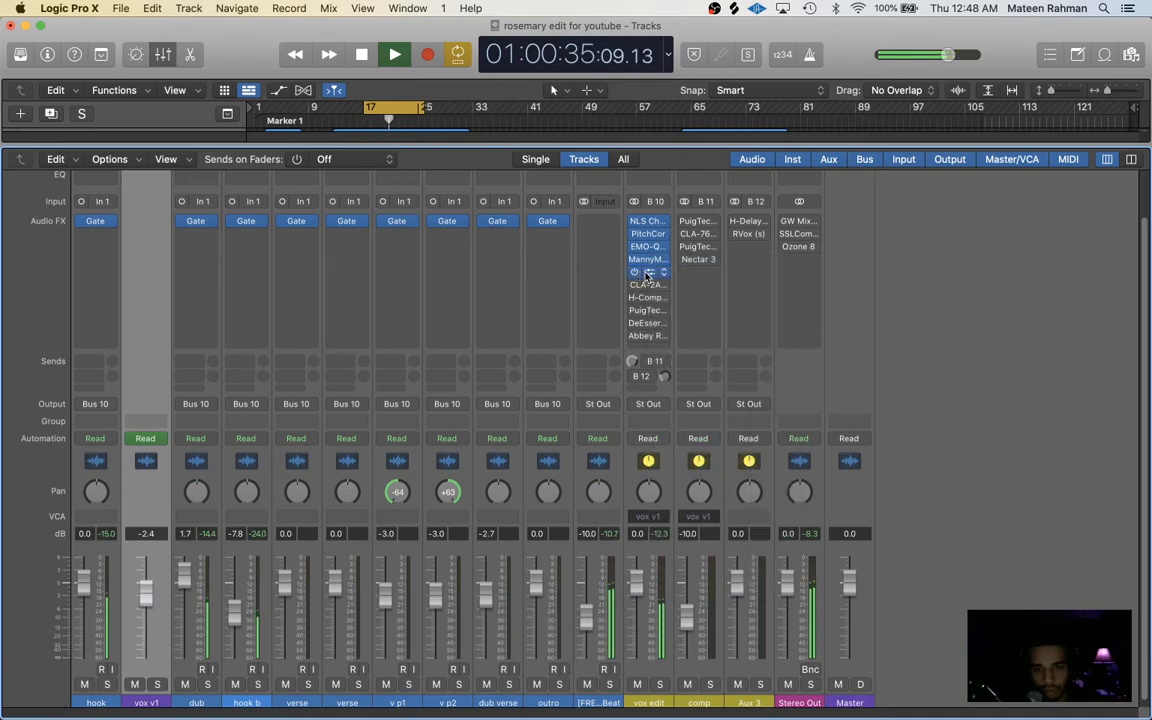
click(647, 272)
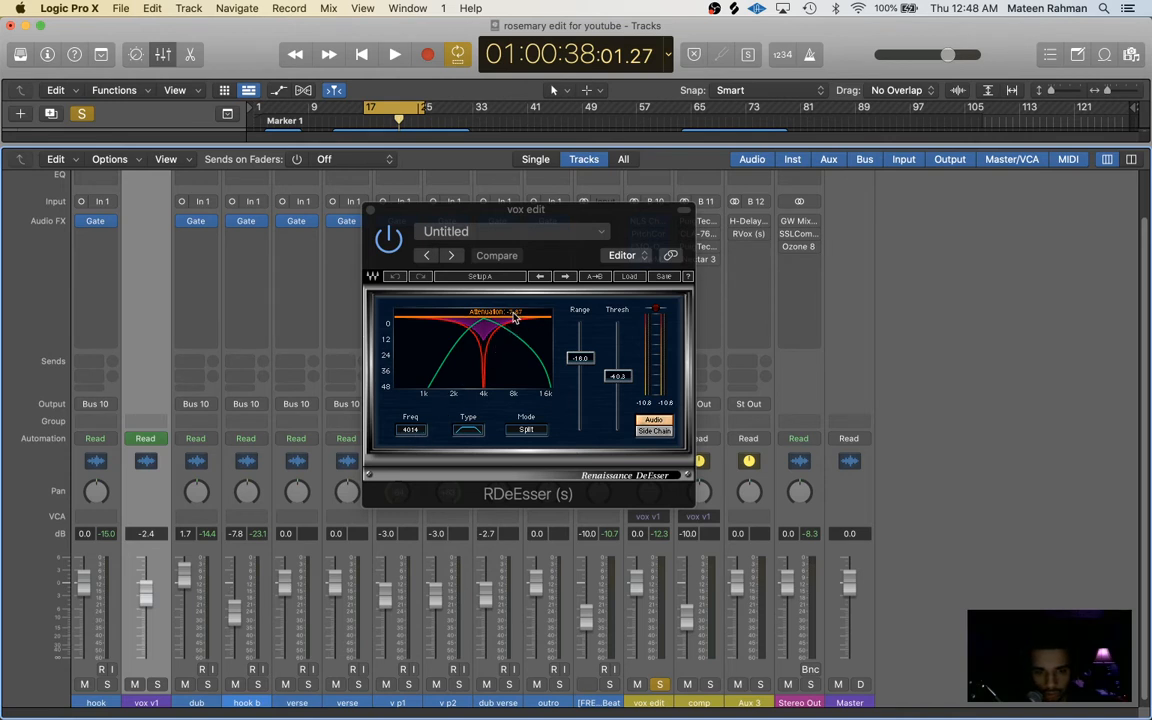
click(394, 54)
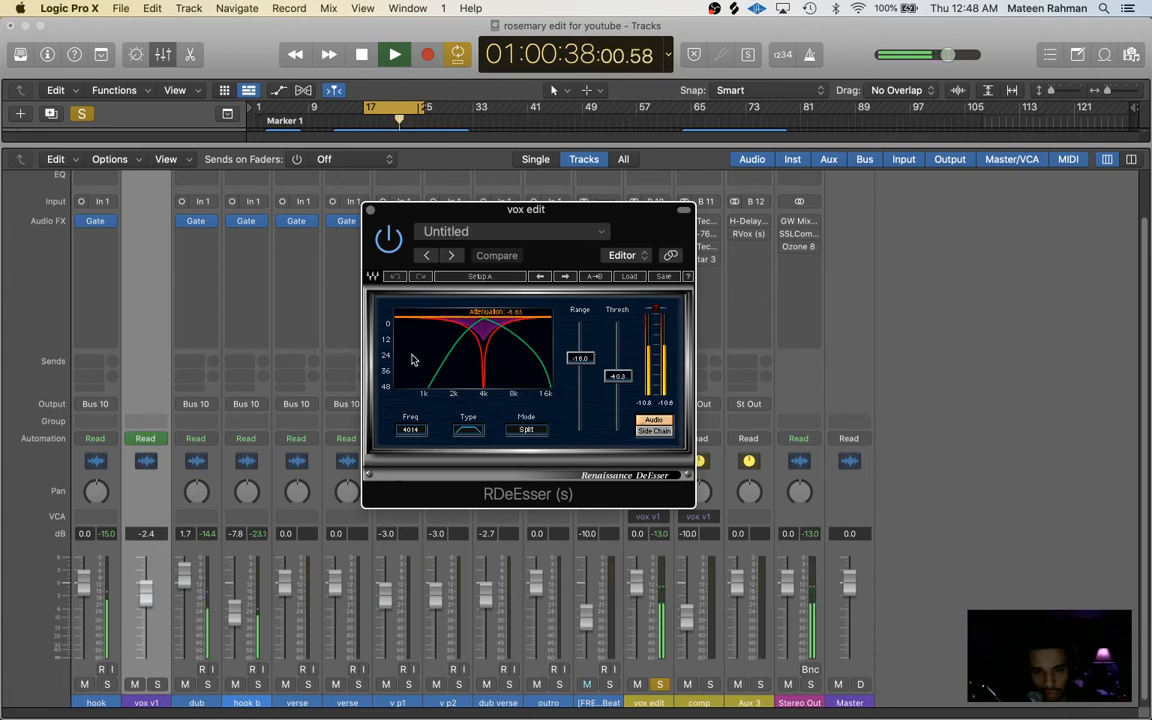
click(394, 54)
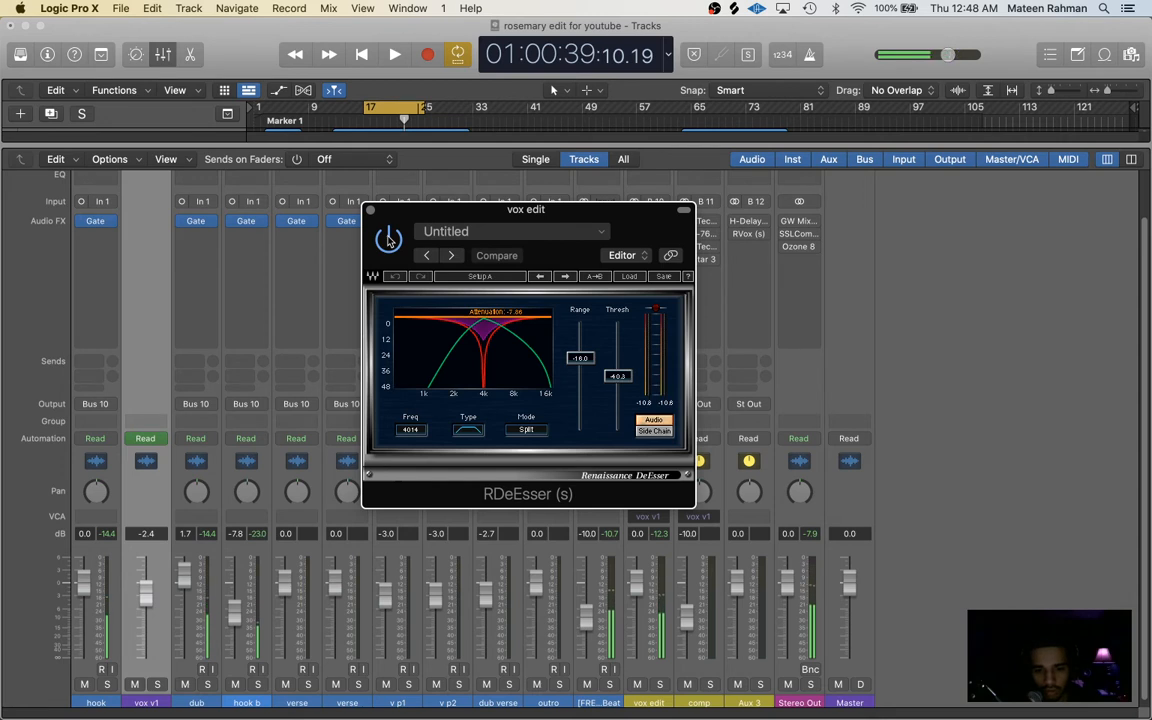
click(394, 54)
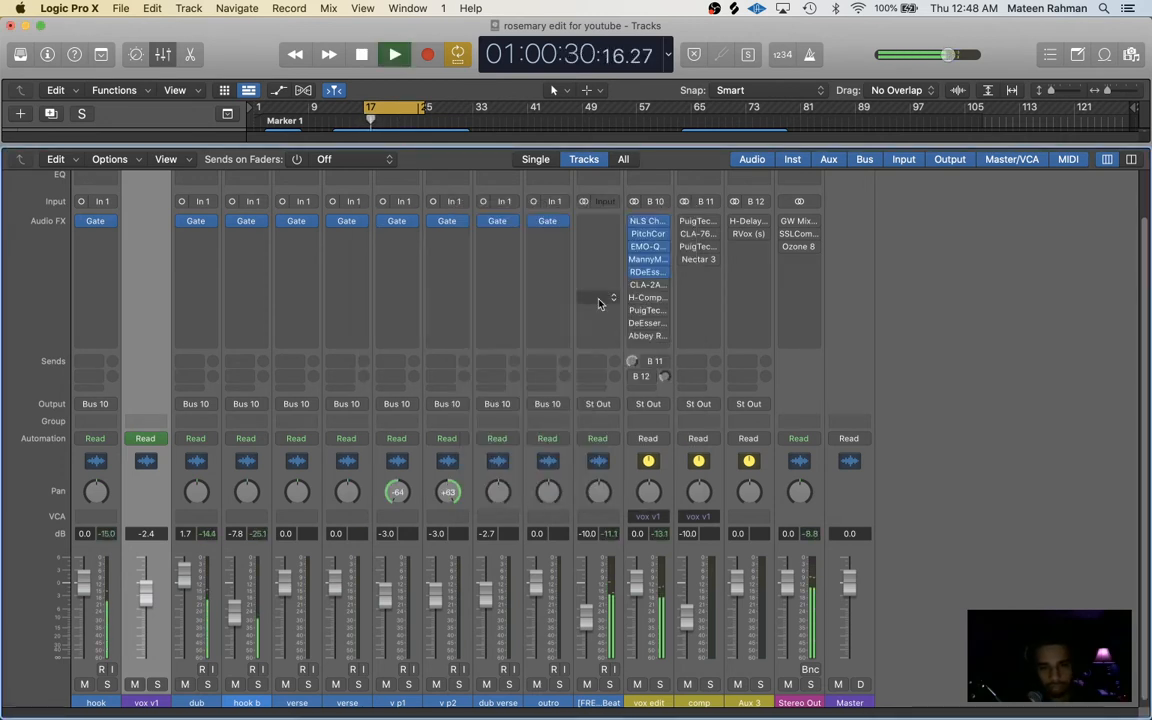
- Open CLA-2A on vox edit and raise PEAK REDUCTION to about 46.5 during playback
click(361, 54)
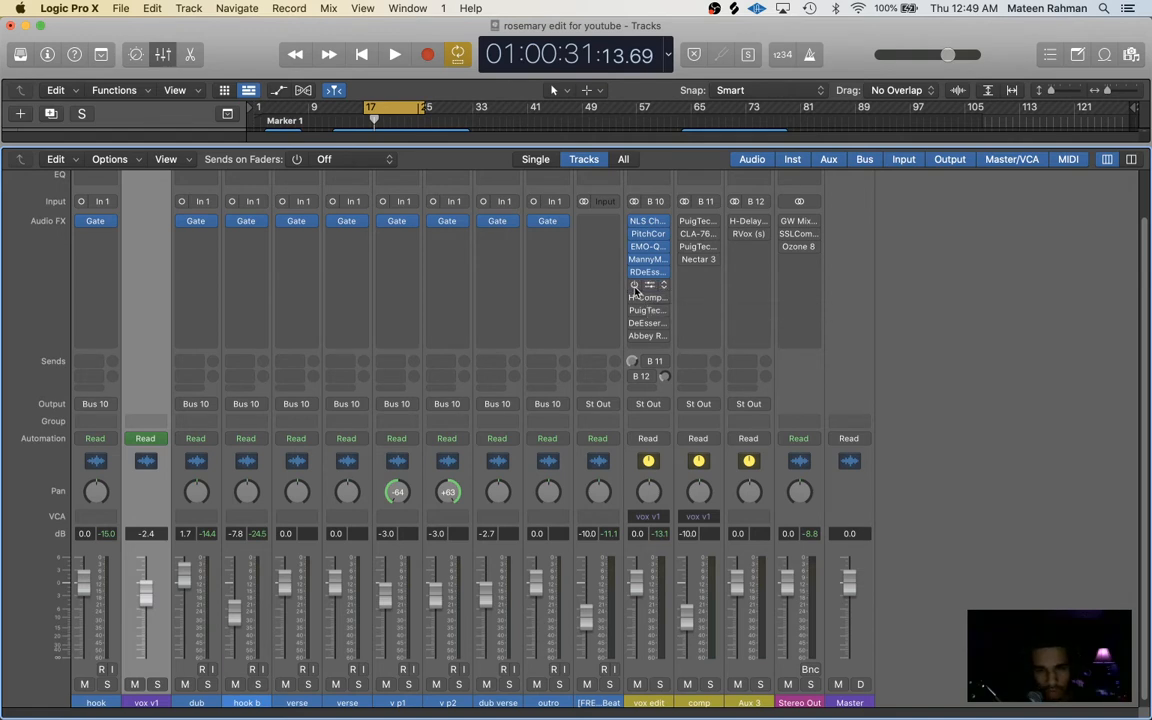
click(647, 285)
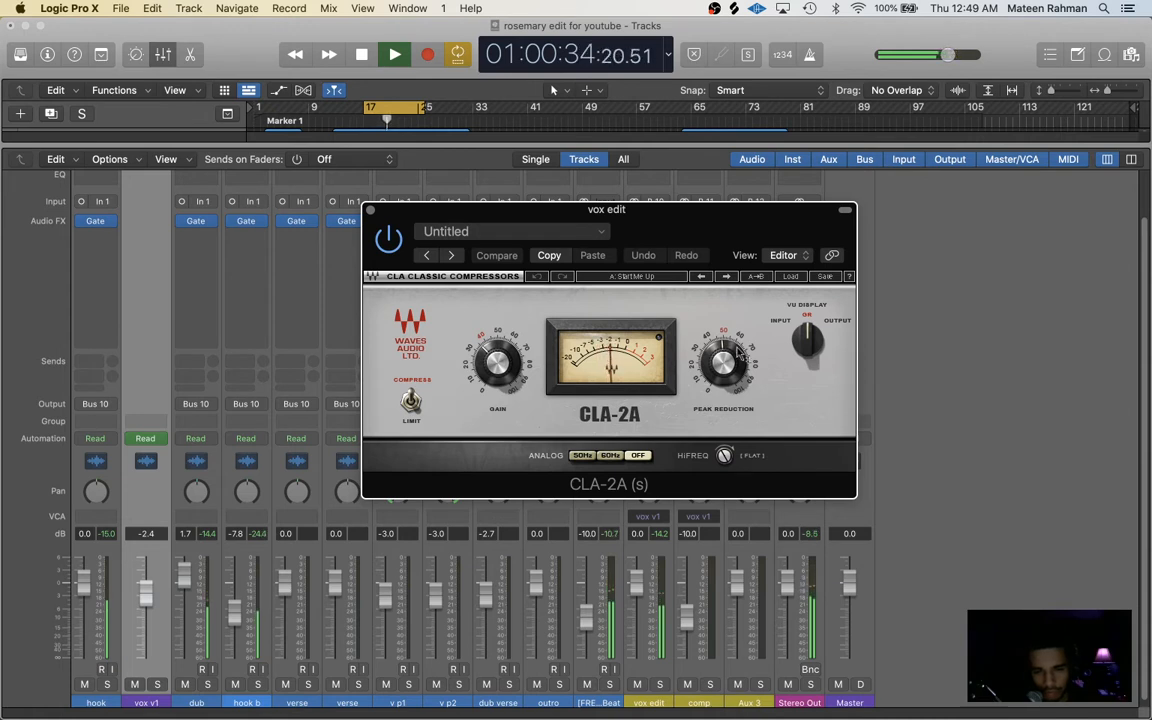
drag(725, 365, 728, 375)
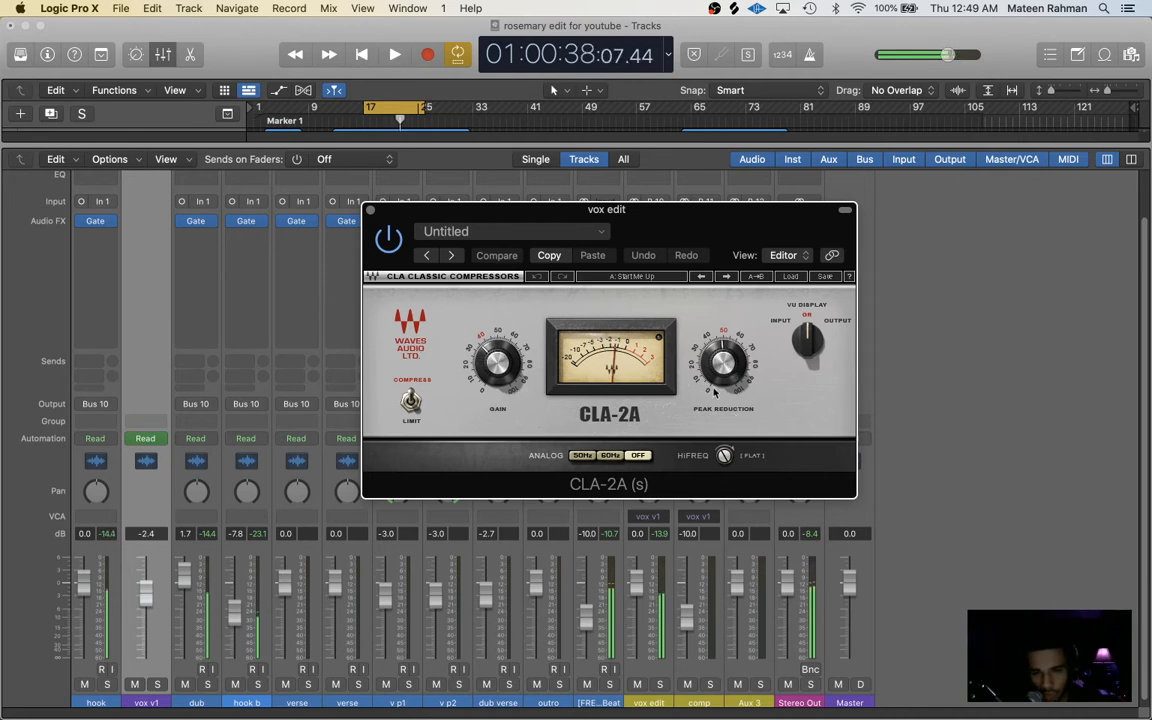
drag(725, 360, 730, 370)
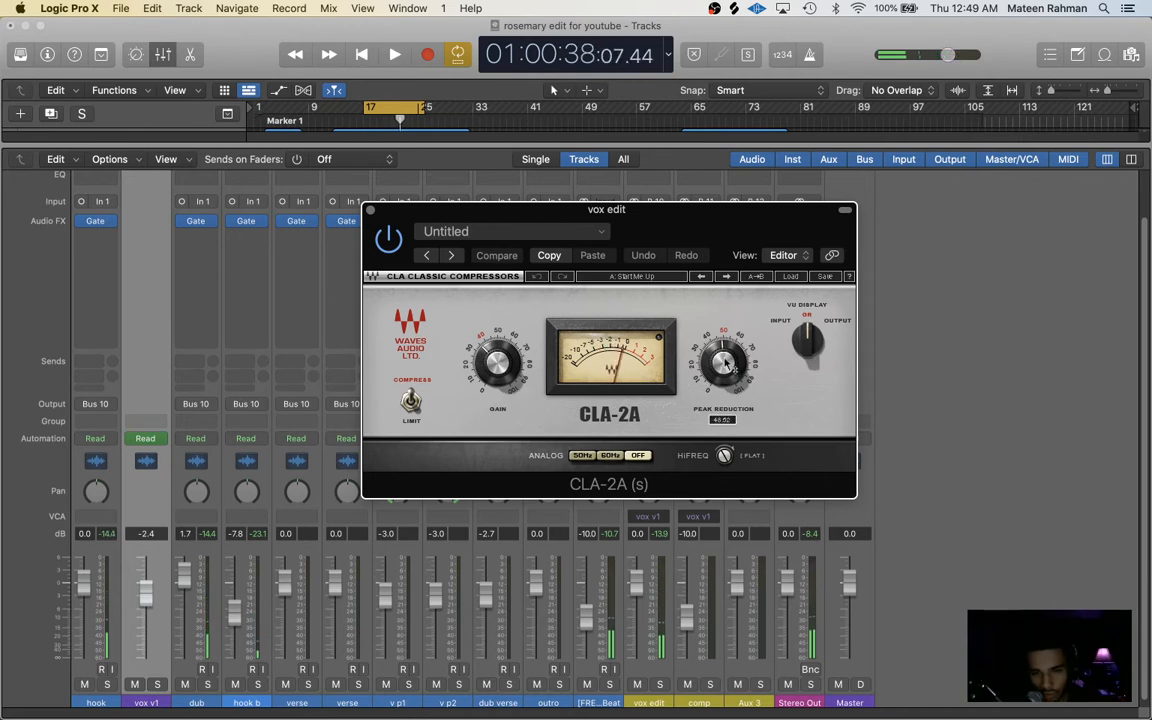
click(394, 54)
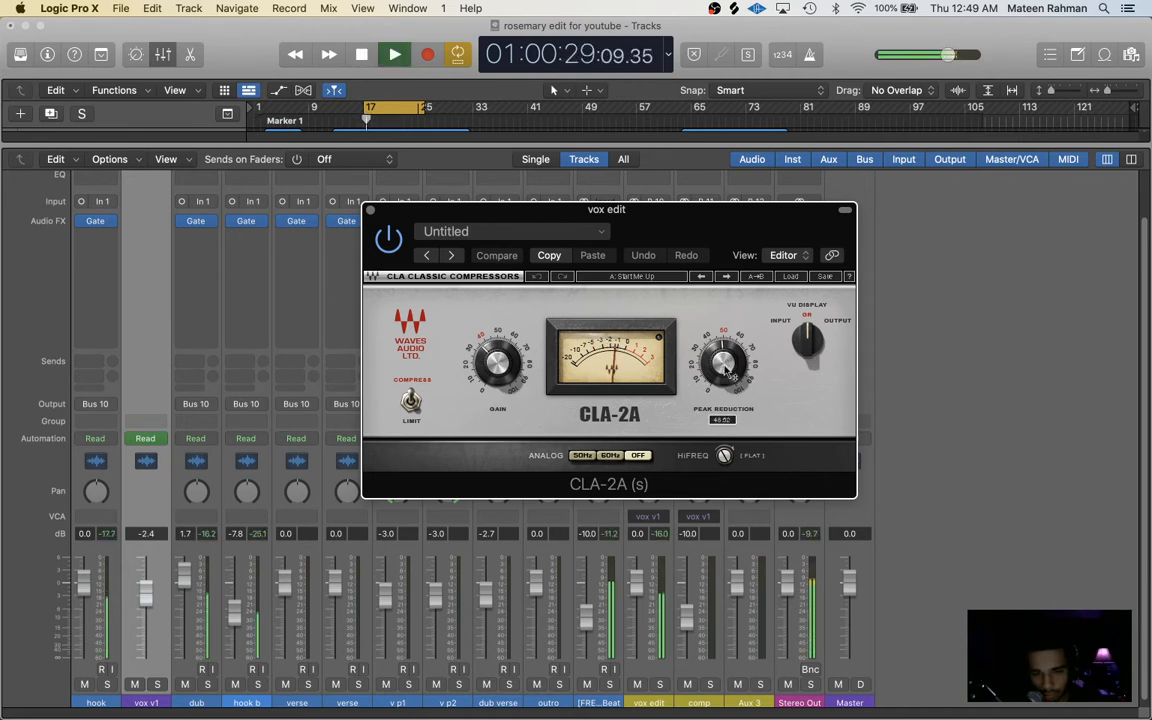
drag(497, 362, 497, 370)
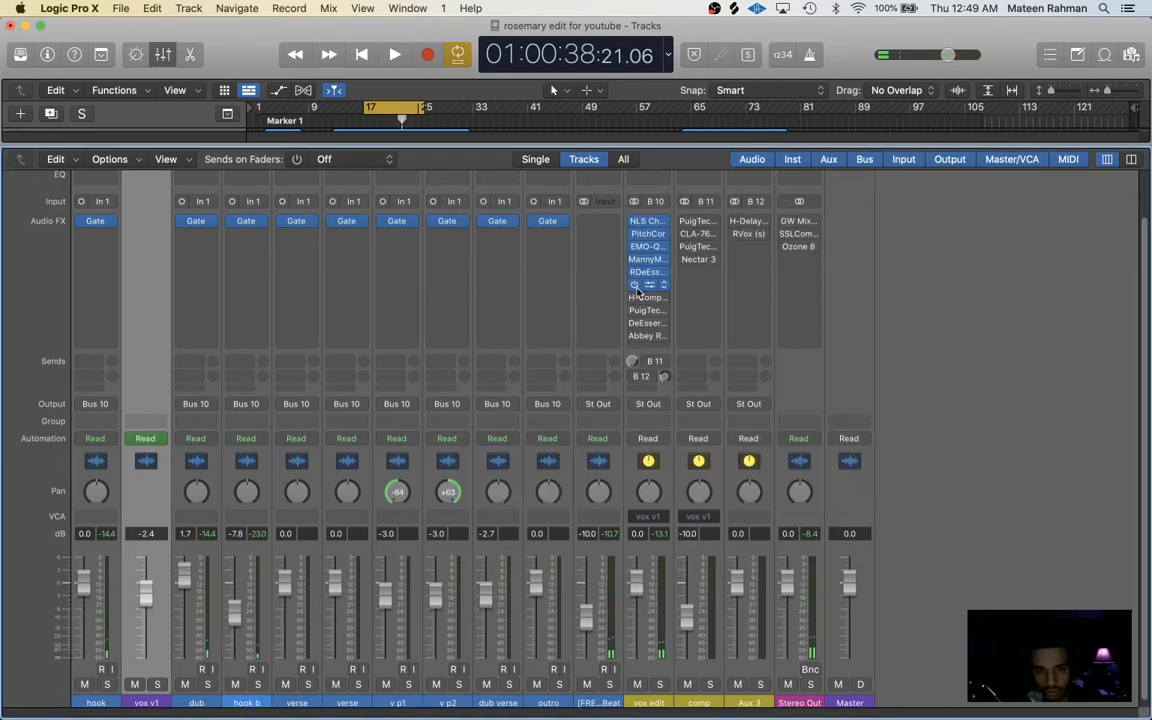
- Open the vox edit H-Comp and audition it, adjusting its analog character amount
click(648, 297)
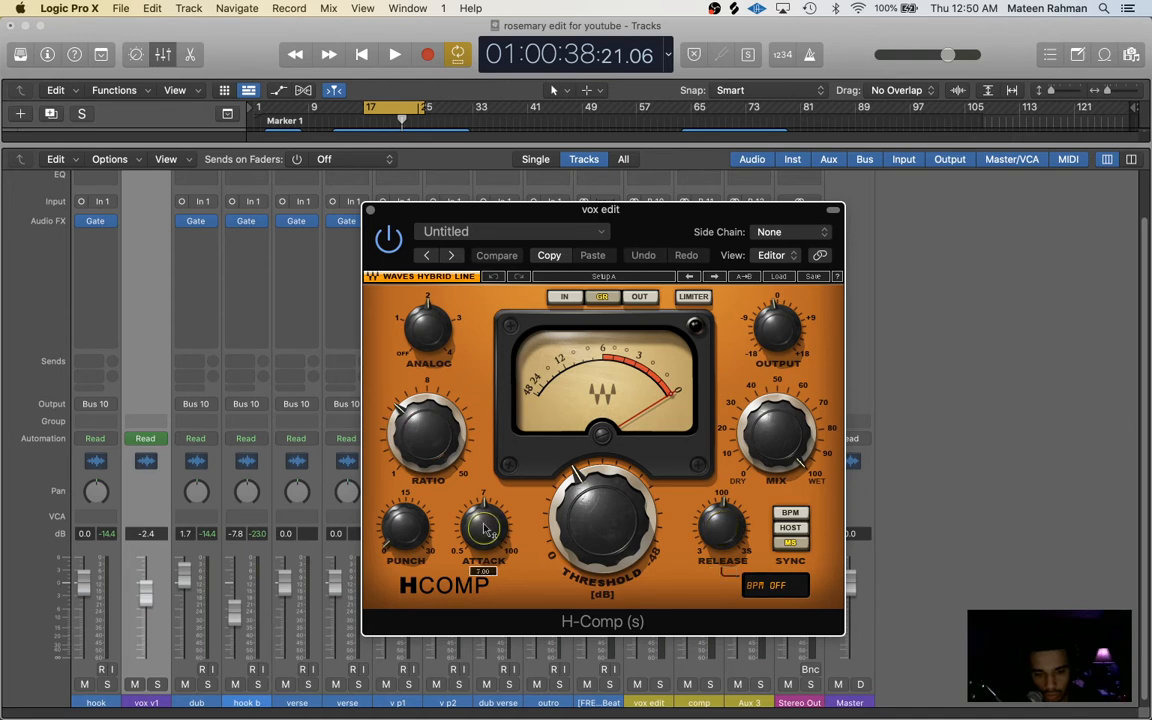
mouse_move(625, 498)
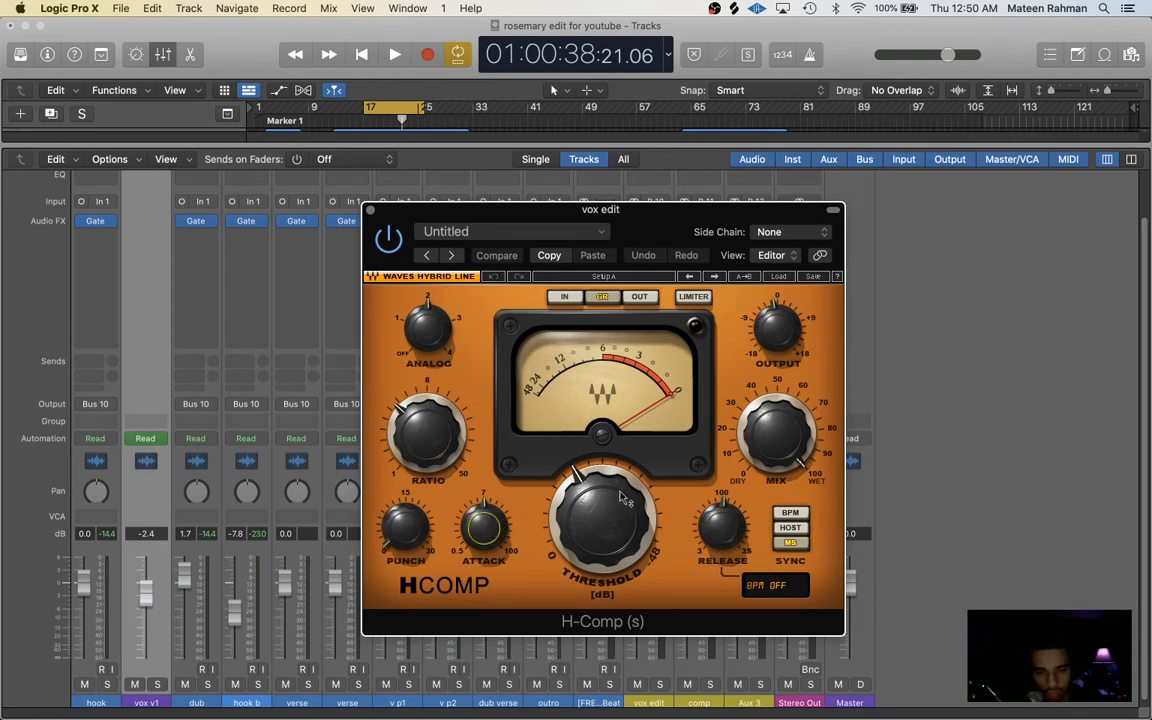
click(394, 55)
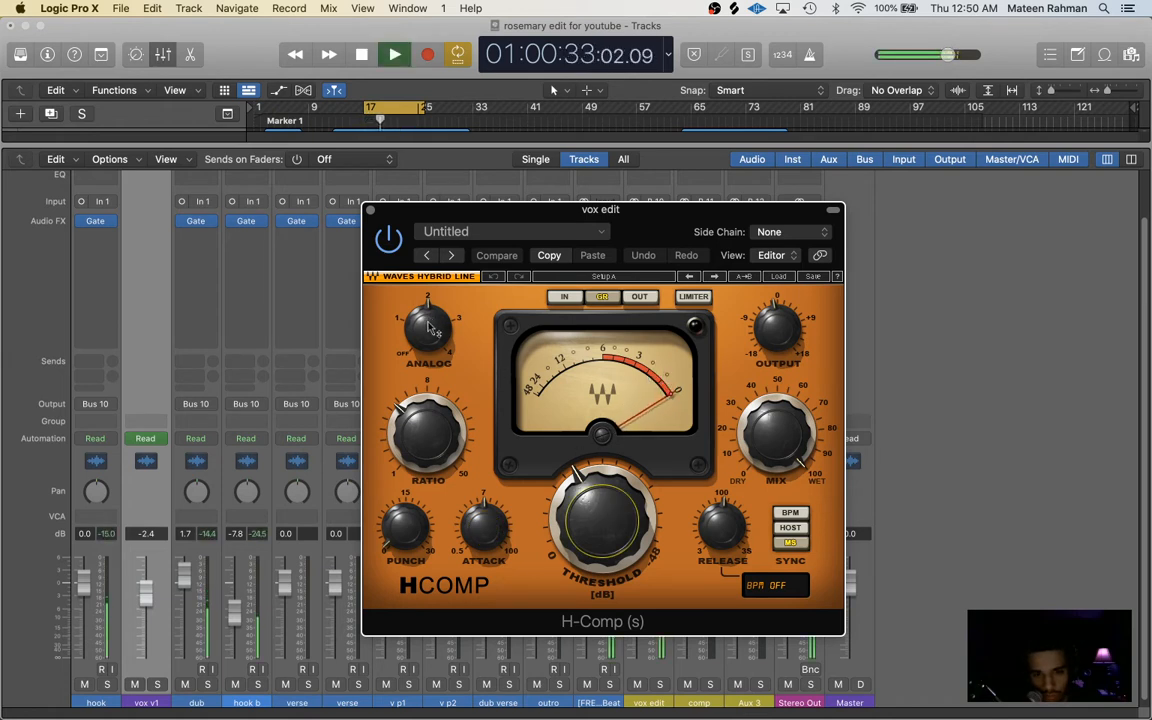
click(361, 54)
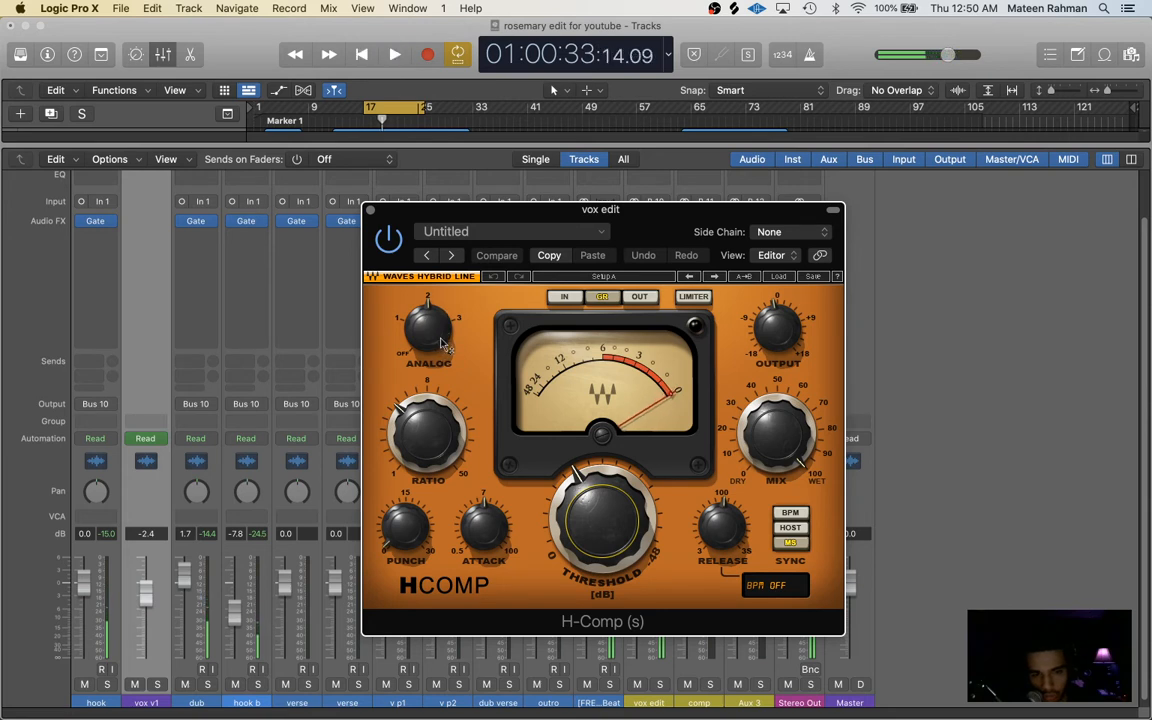
click(394, 55)
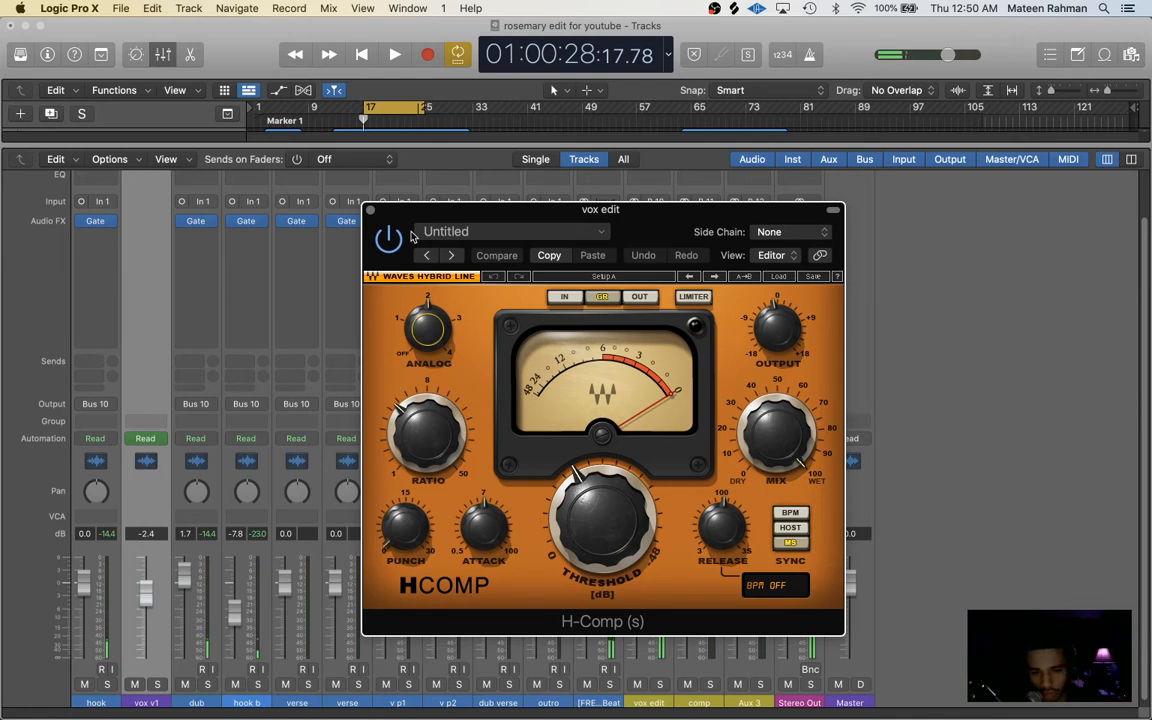
mouse_move(600, 487)
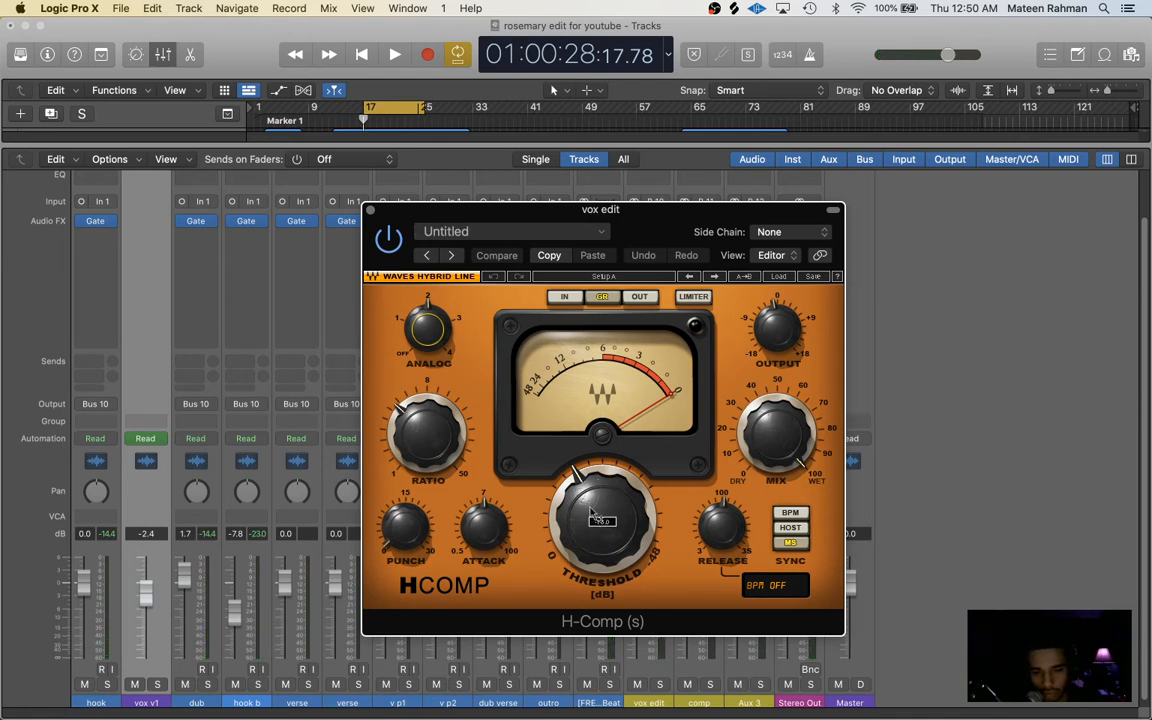
- Lower and fine-tune the H-Comp threshold on vox edit during playback
drag(601, 520, 601, 505)
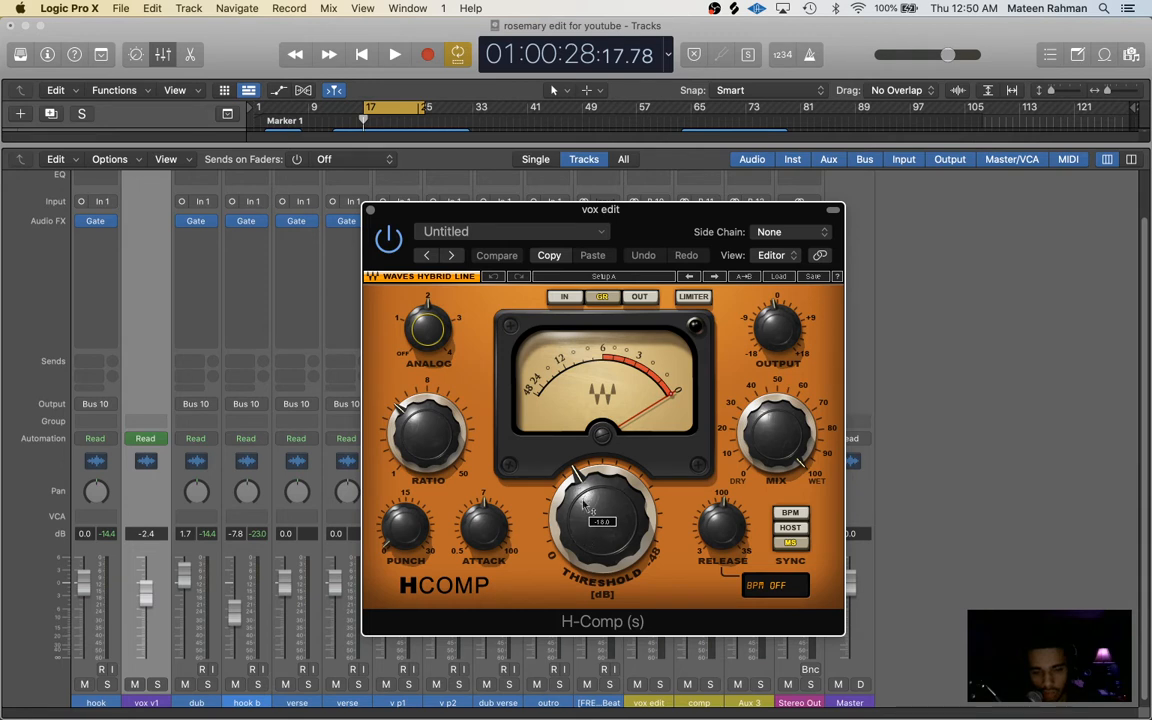
mouse_move(595, 505)
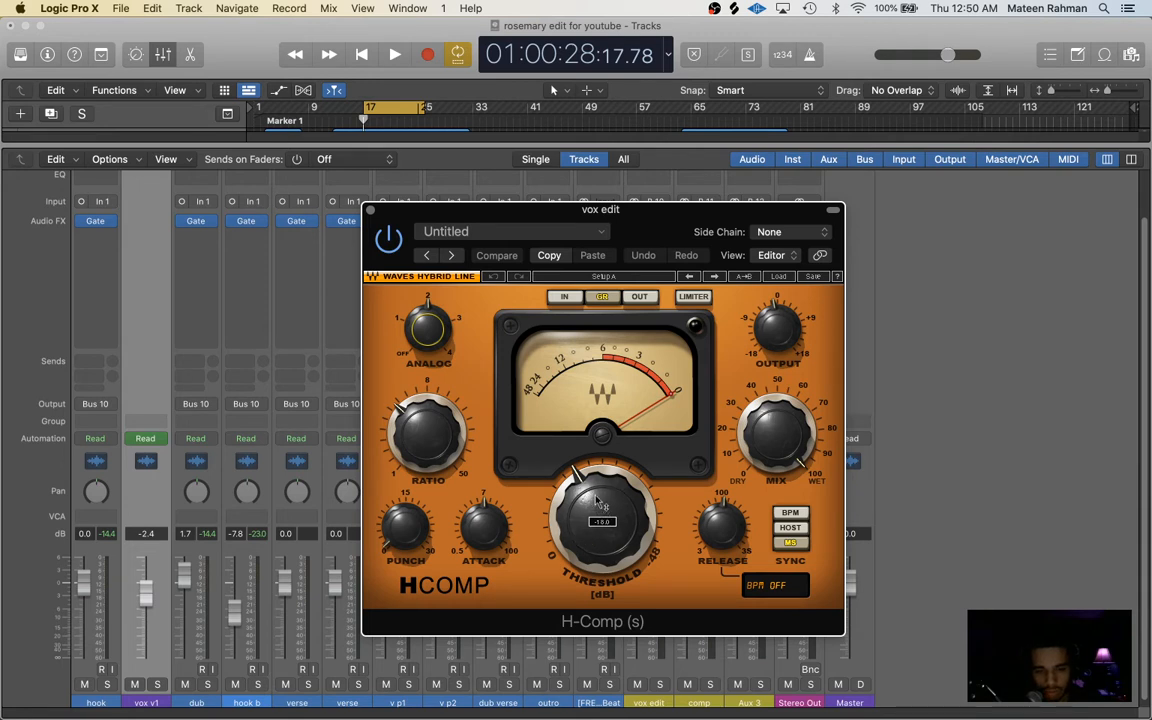
click(394, 54)
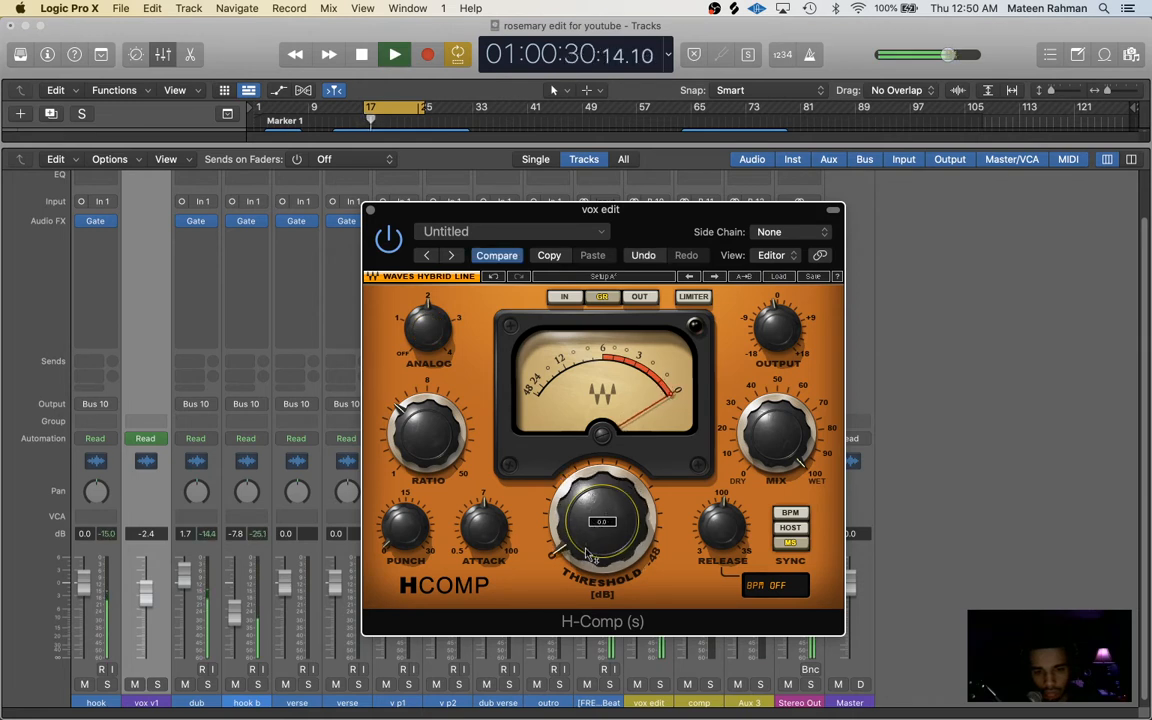
drag(602, 520, 575, 555)
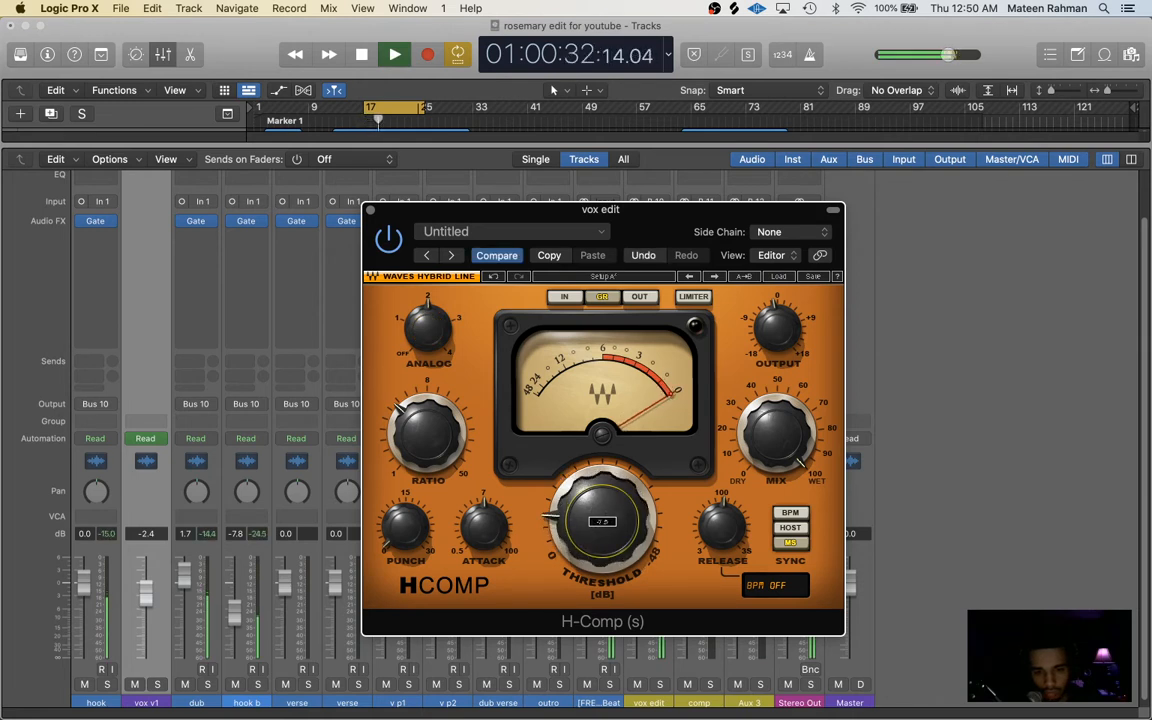
drag(602, 520, 580, 490)
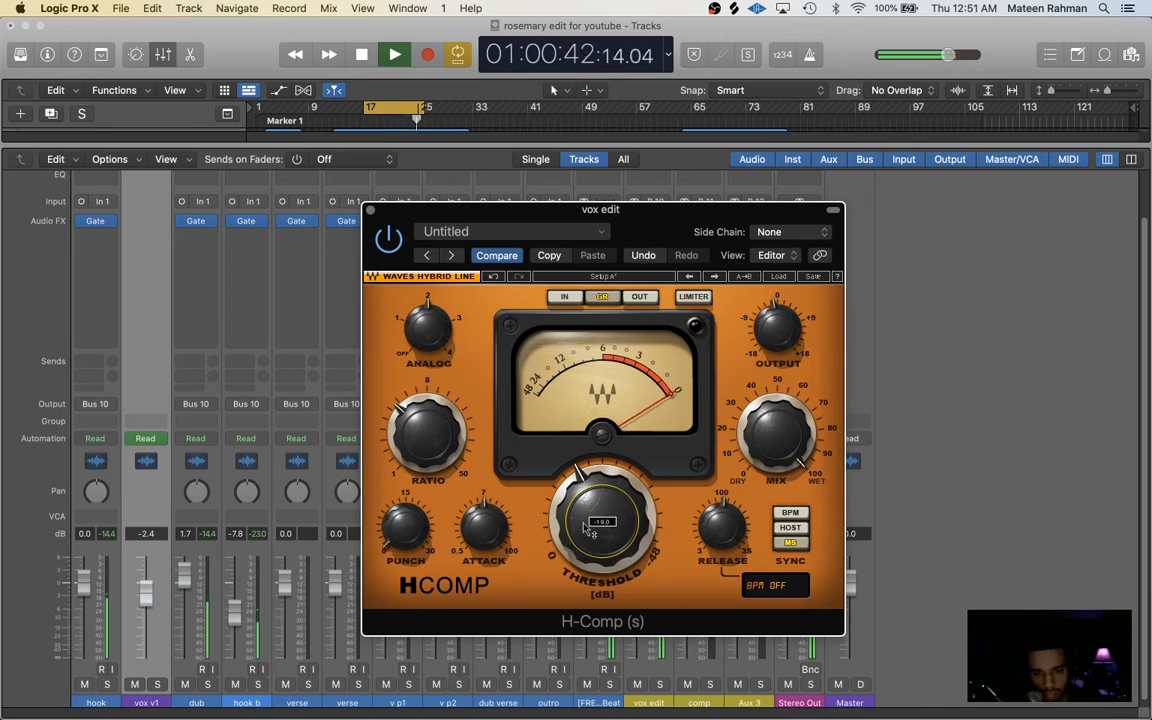
- Stop playback and close the H-Comp window
click(394, 54)
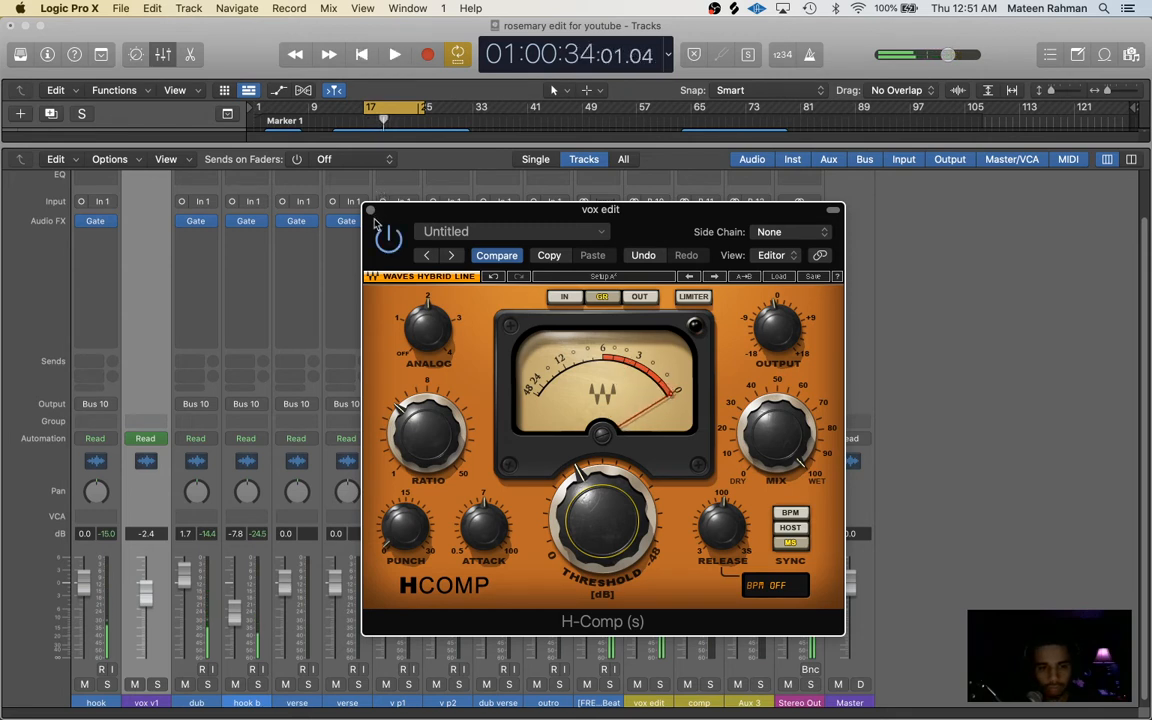
click(371, 210)
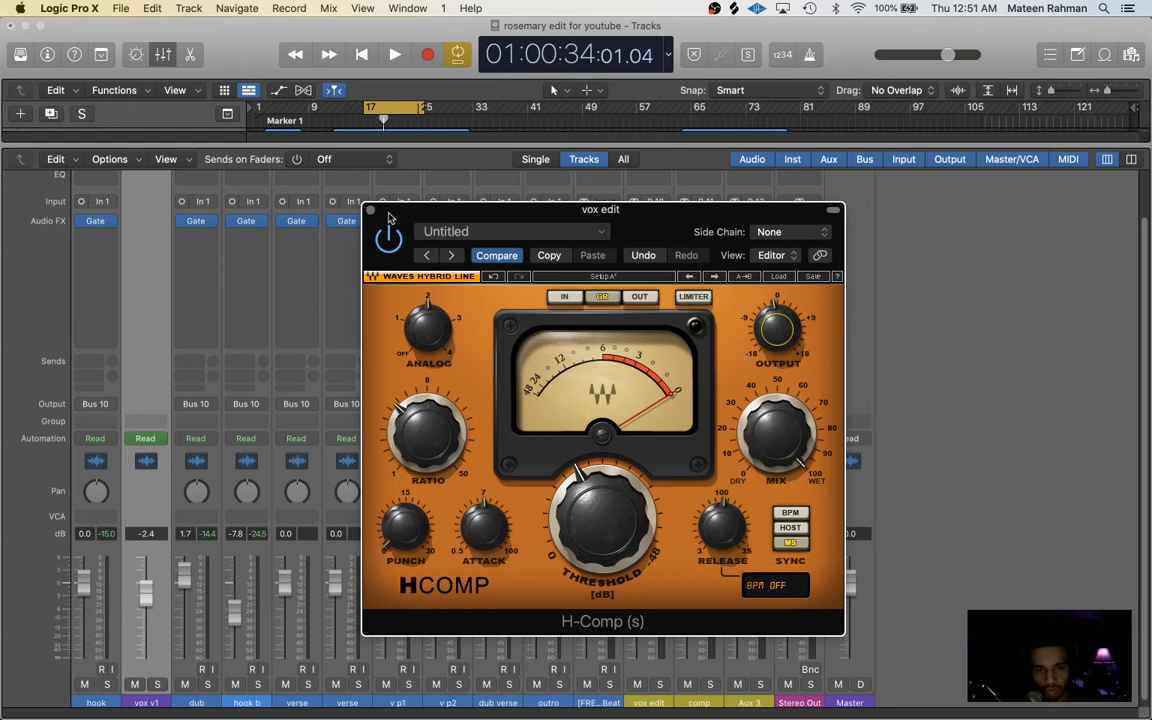
click(371, 209)
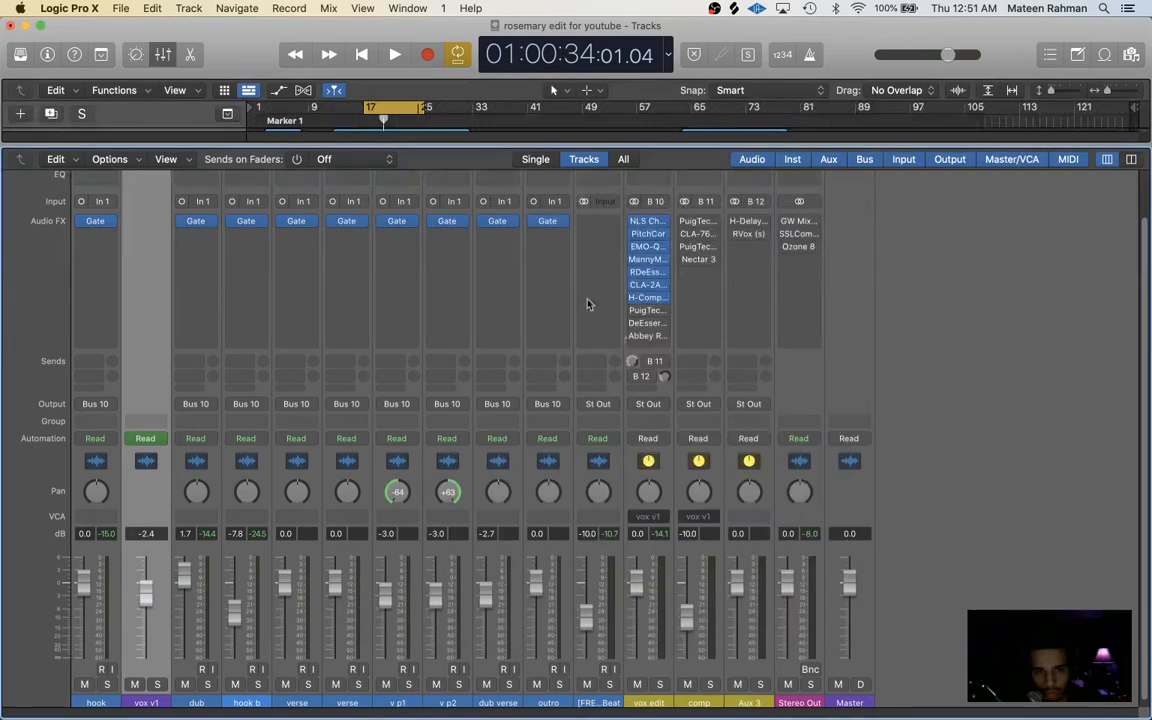
mouse_move(665, 333)
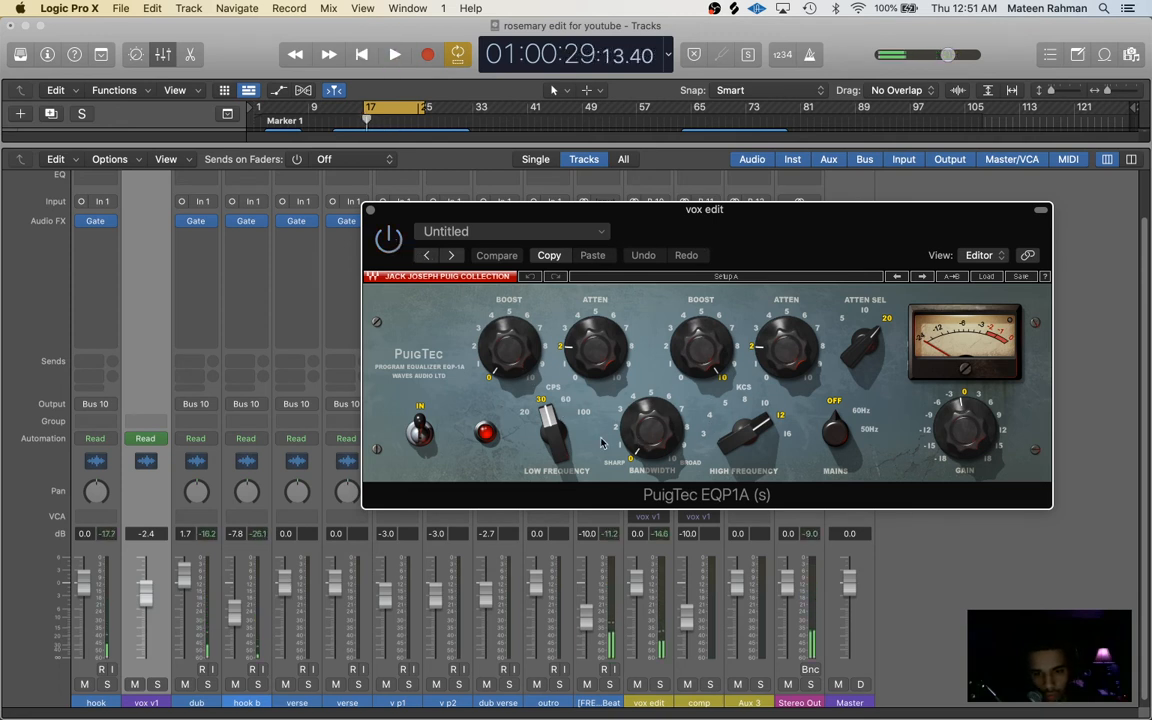
- Raise the PuigTec EQP1A high-frequency boost on vox edit during playback
drag(595, 347, 595, 340)
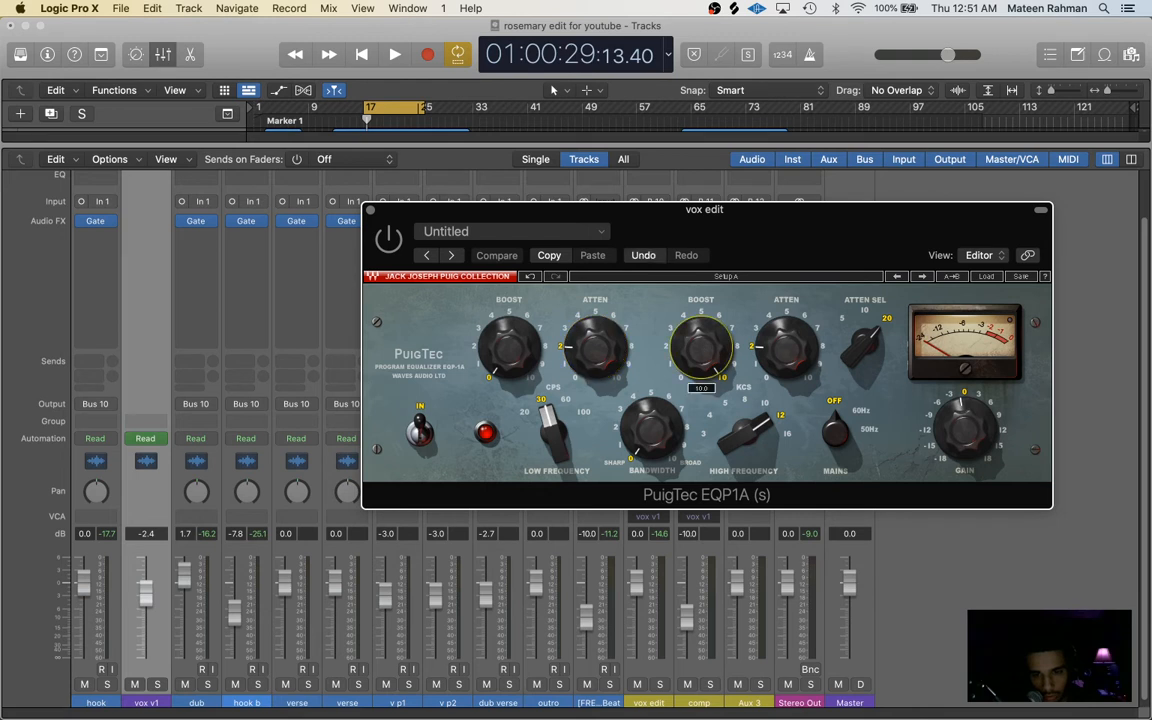
mouse_move(706, 353)
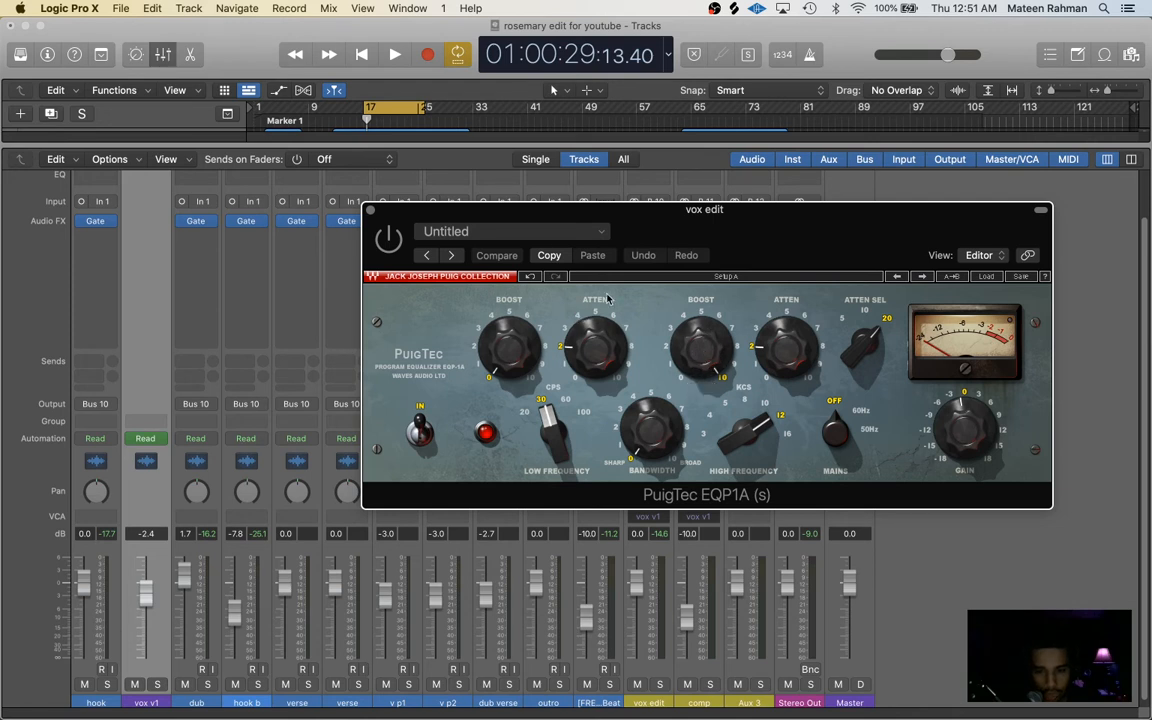
click(394, 54)
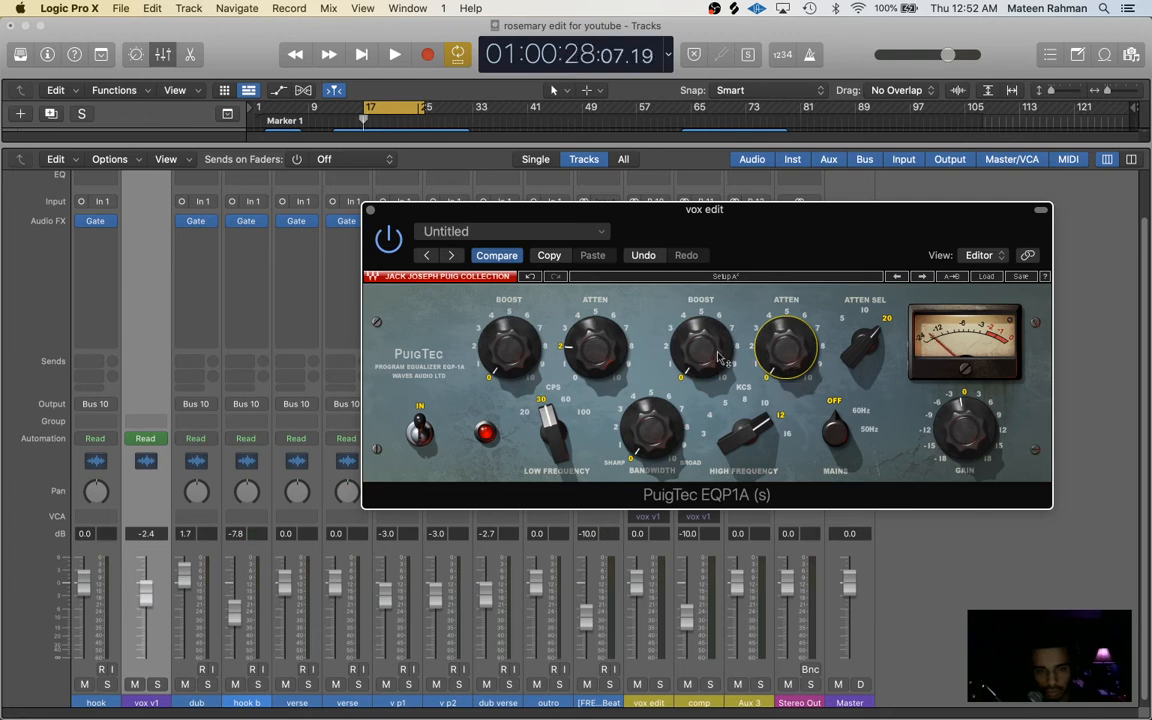
- Adjust the PuigTec high-frequency boost and set attenuation to about 1.5
click(394, 54)
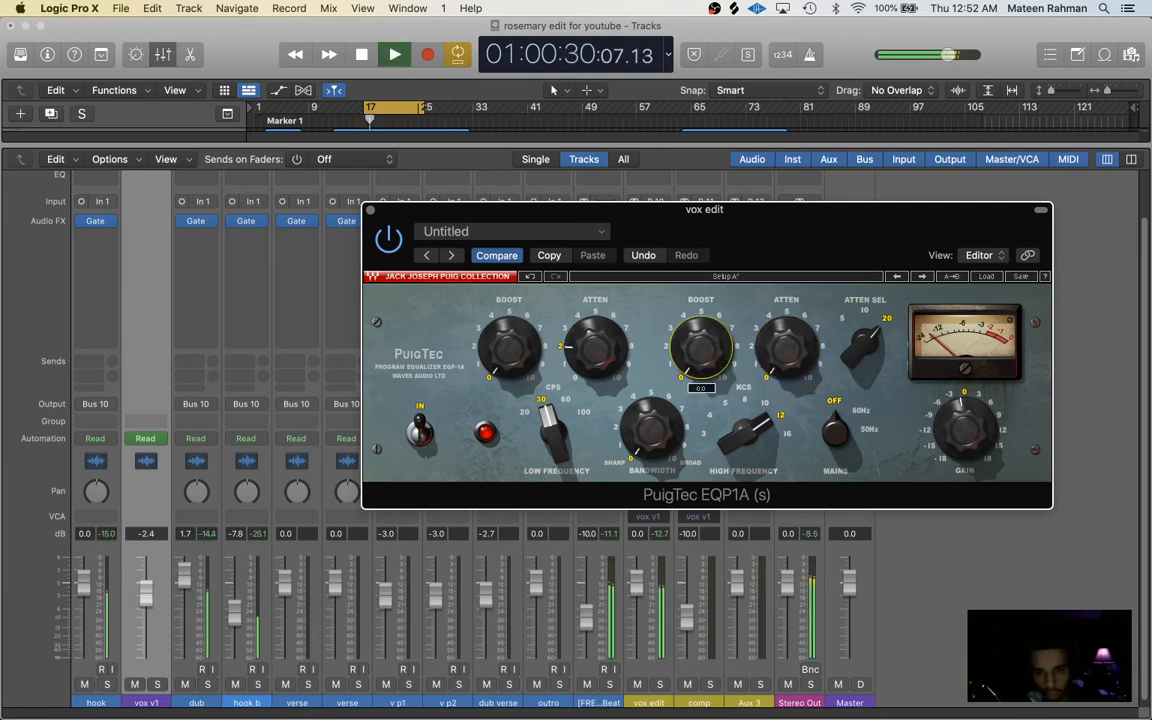
drag(700, 345, 705, 320)
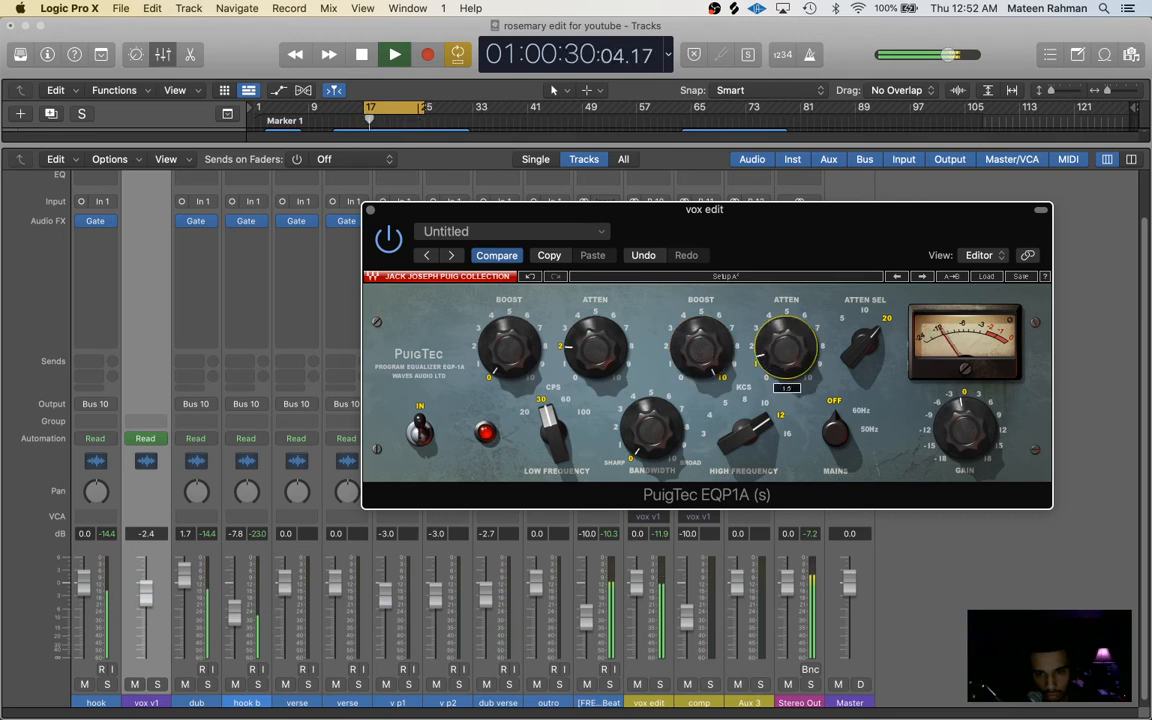
drag(786, 345, 786, 330)
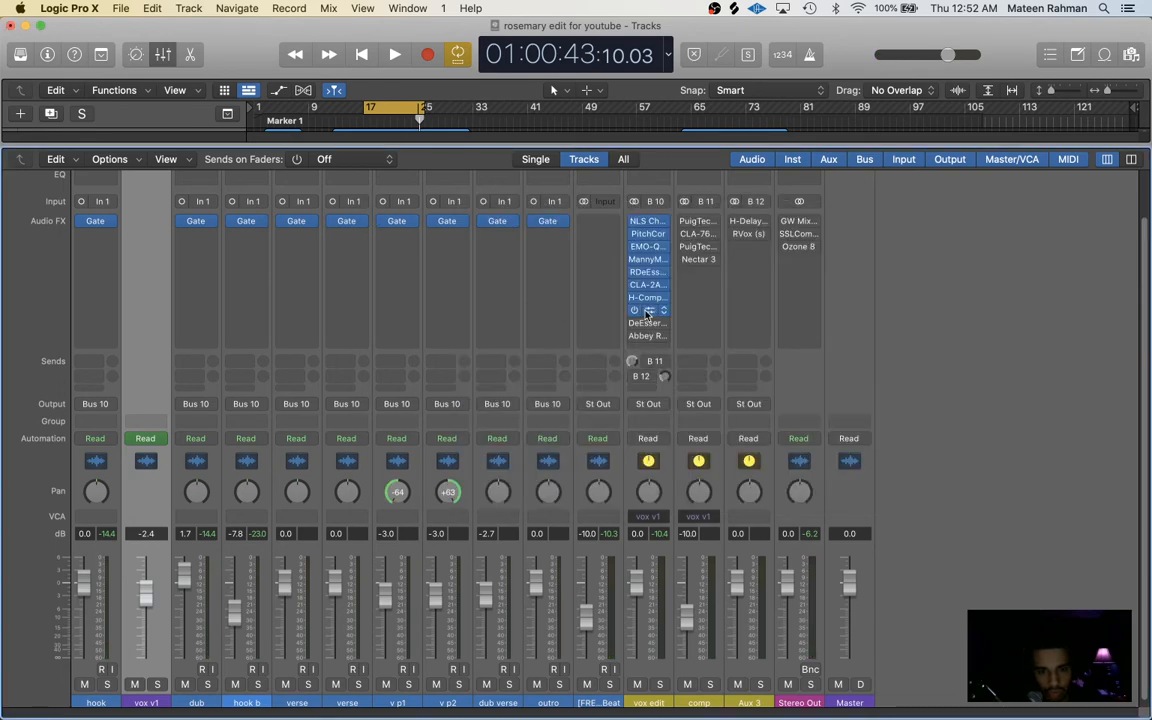
mouse_move(640, 310)
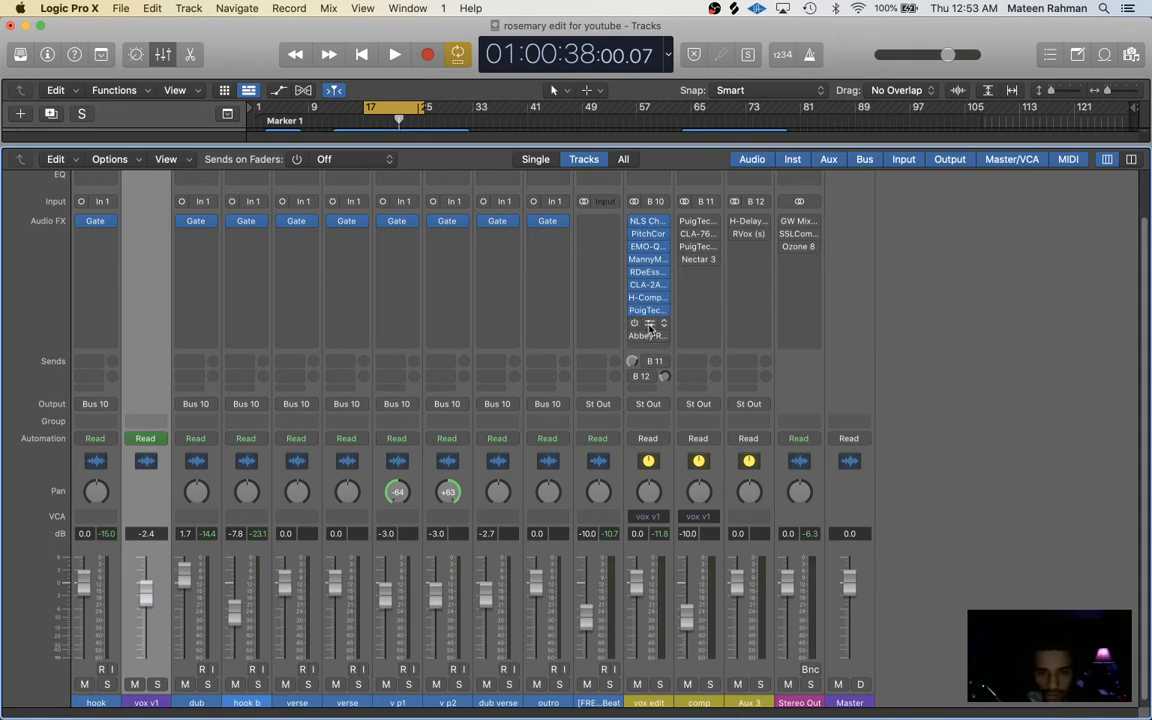
- Load the Male Ess preset on the vox edit DeEsser, then open Abbey Road Plates
click(394, 55)
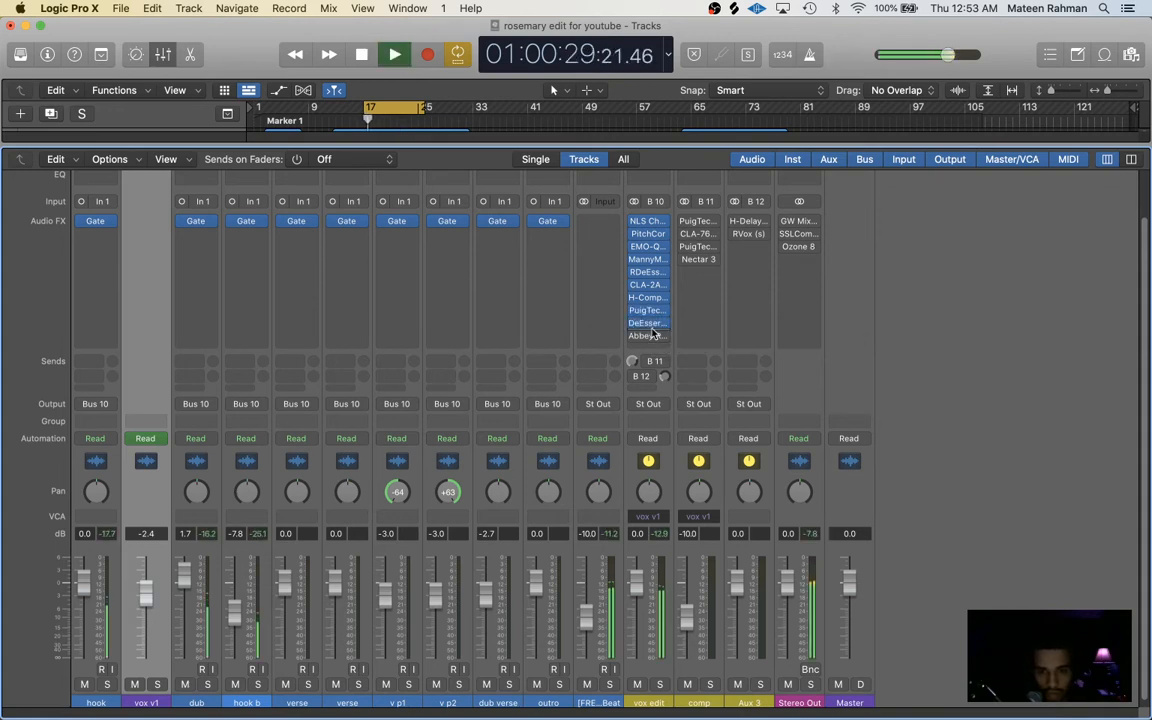
click(647, 322)
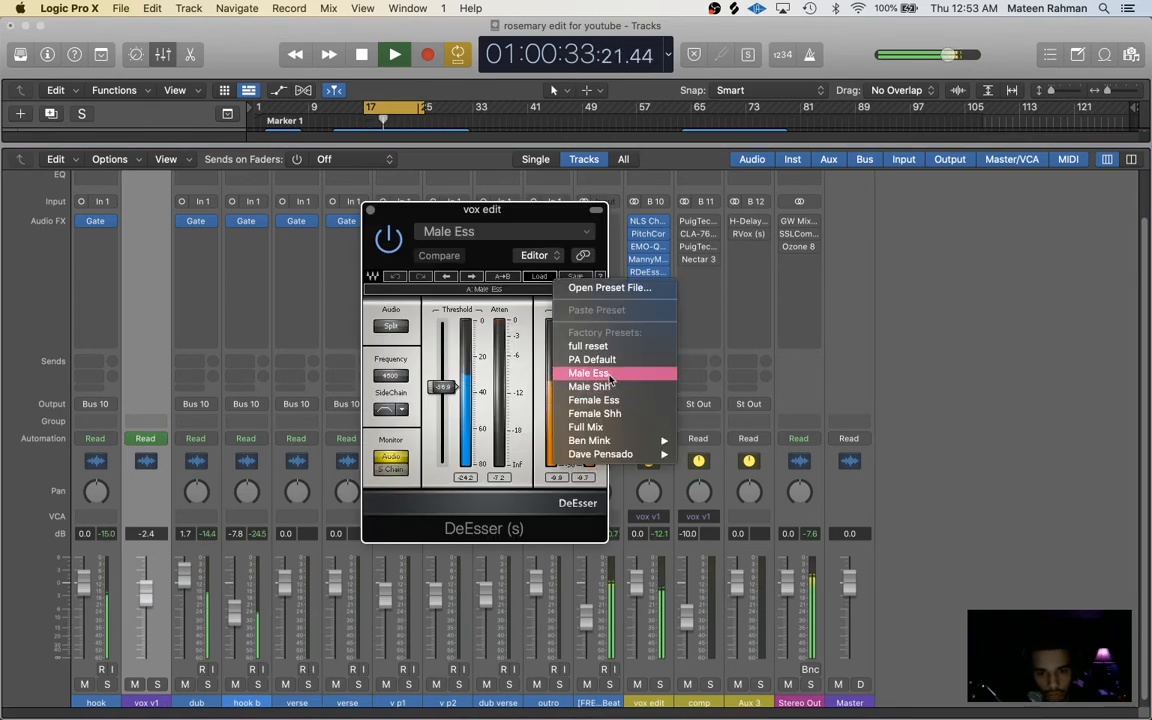
click(588, 373)
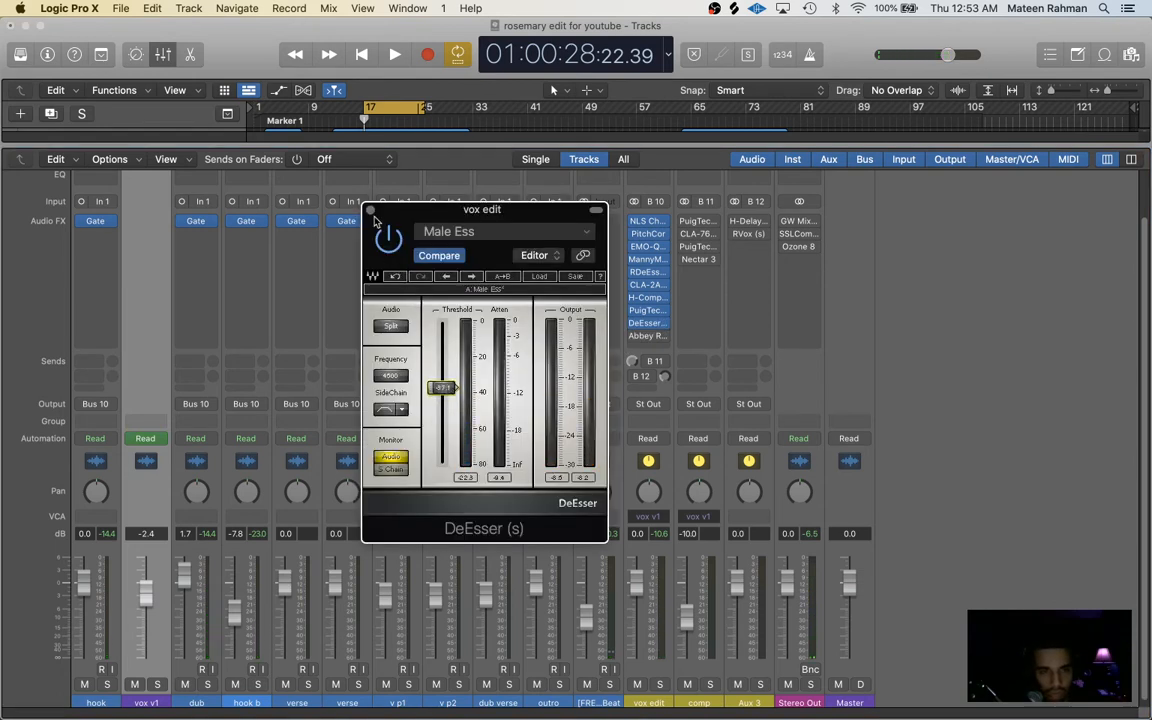
click(370, 209)
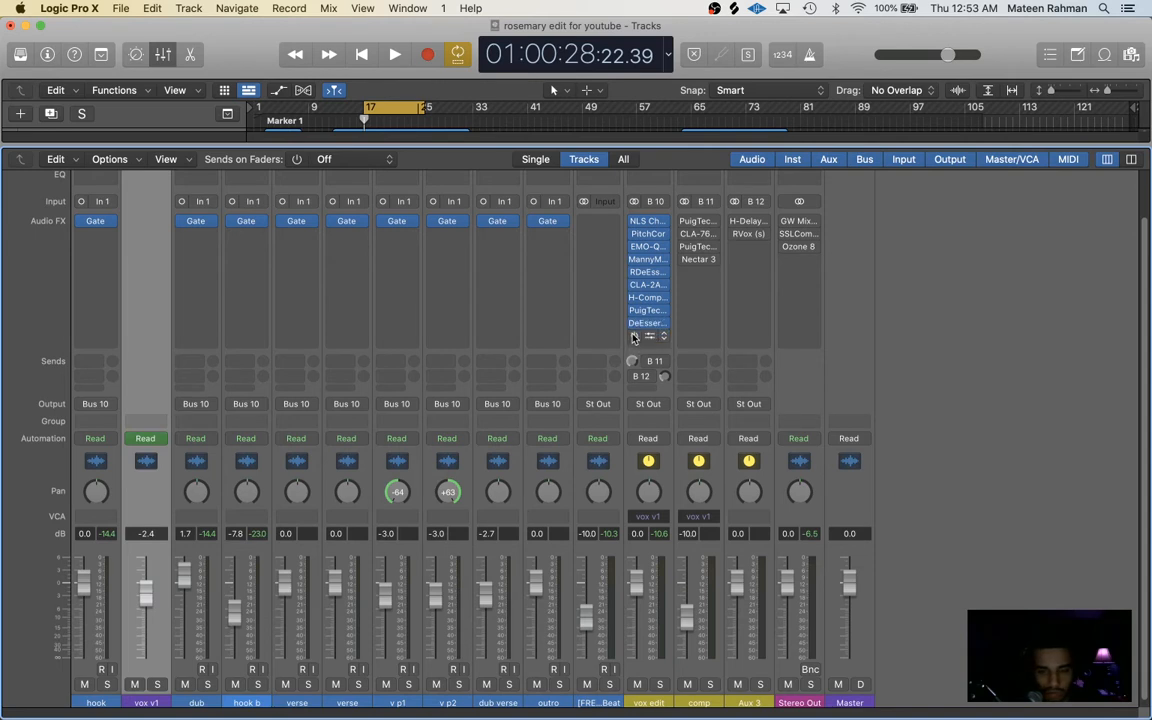
mouse_move(633, 337)
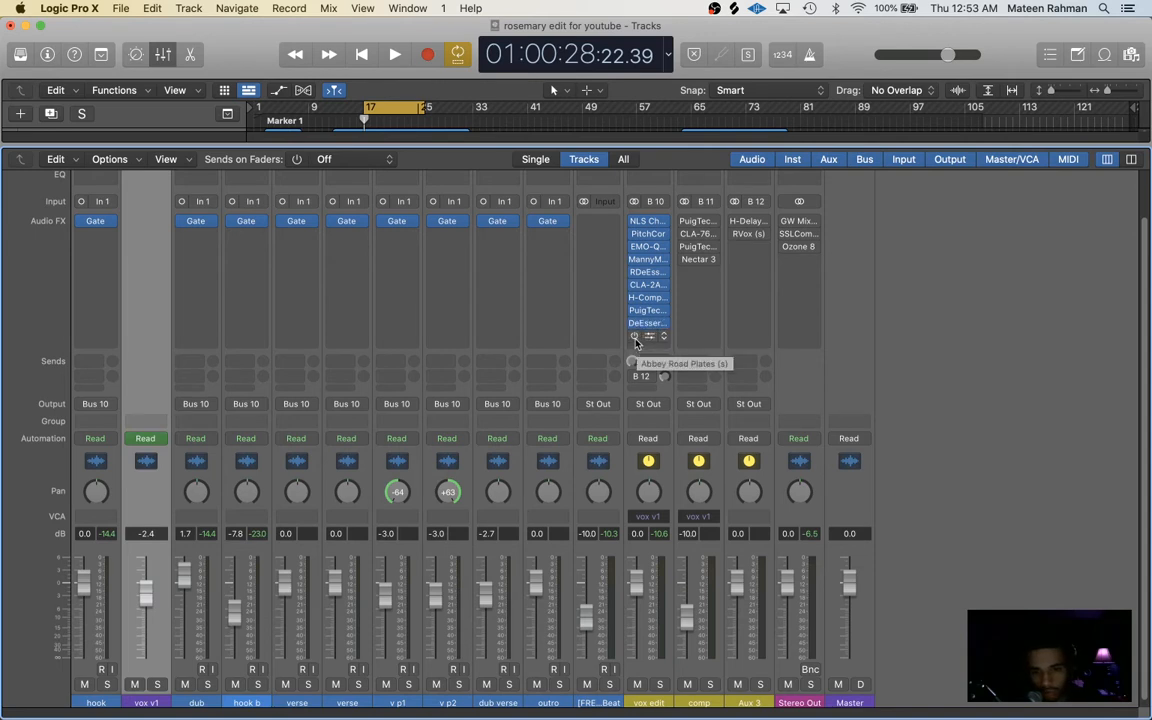
click(648, 337)
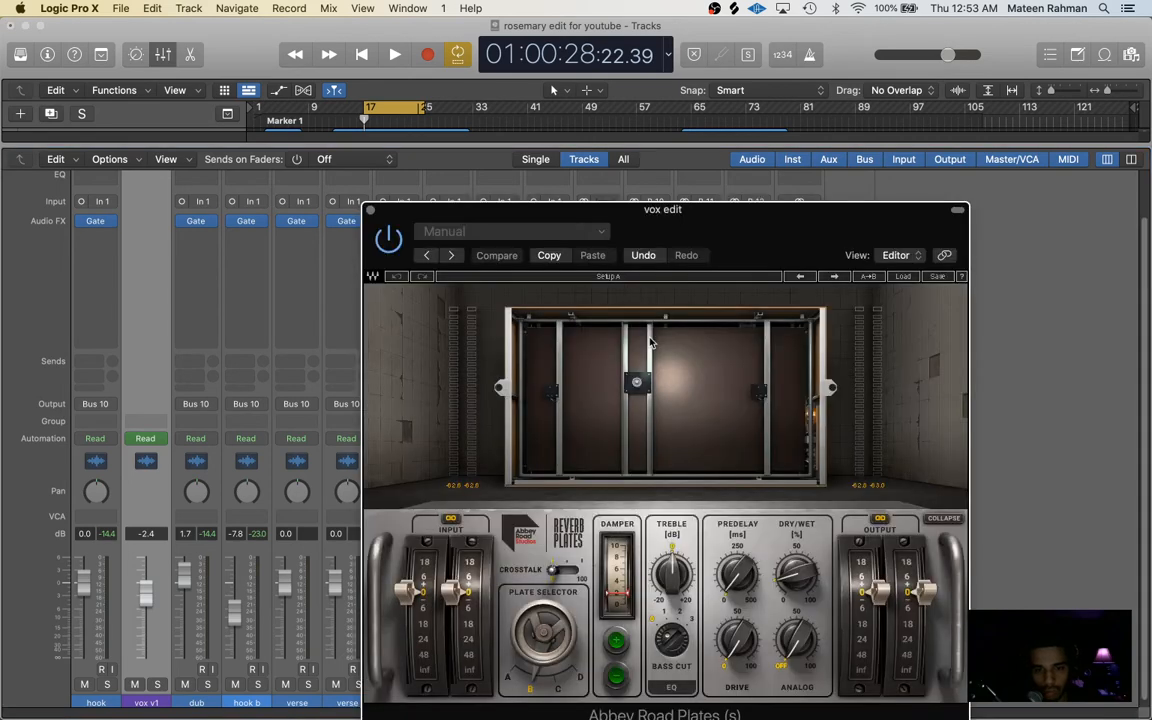
- Load the Full Reset factory preset in Abbey Road Plates and audition the predelay
click(903, 276)
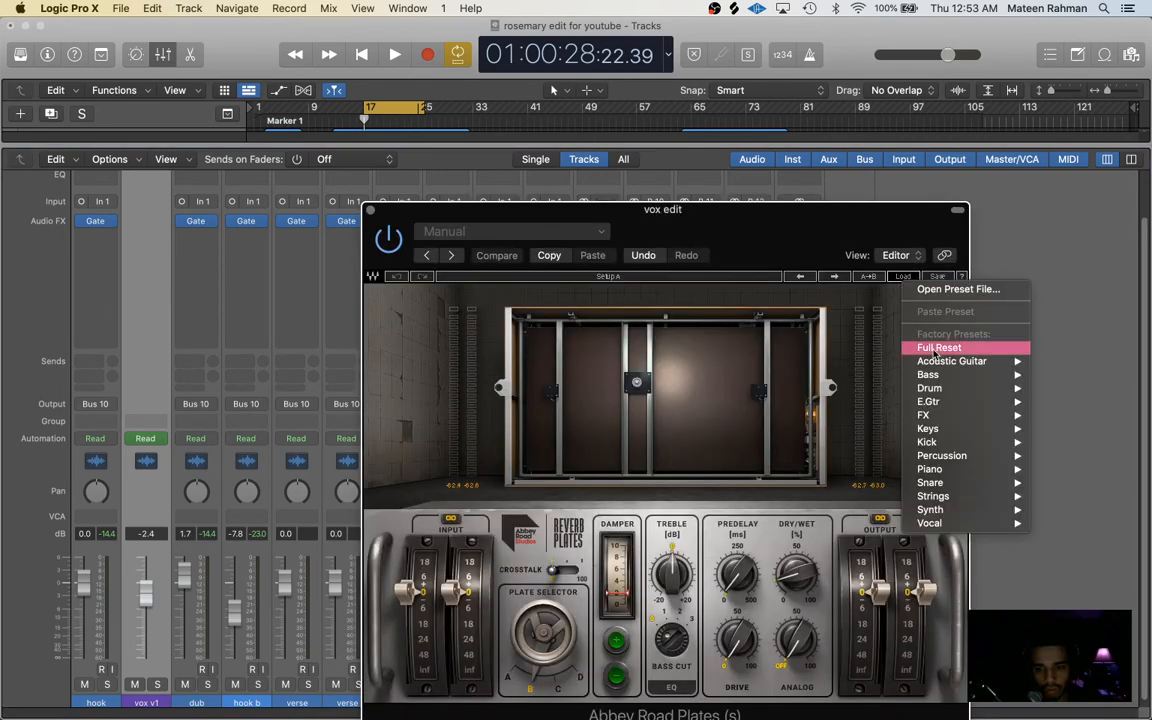
click(938, 347)
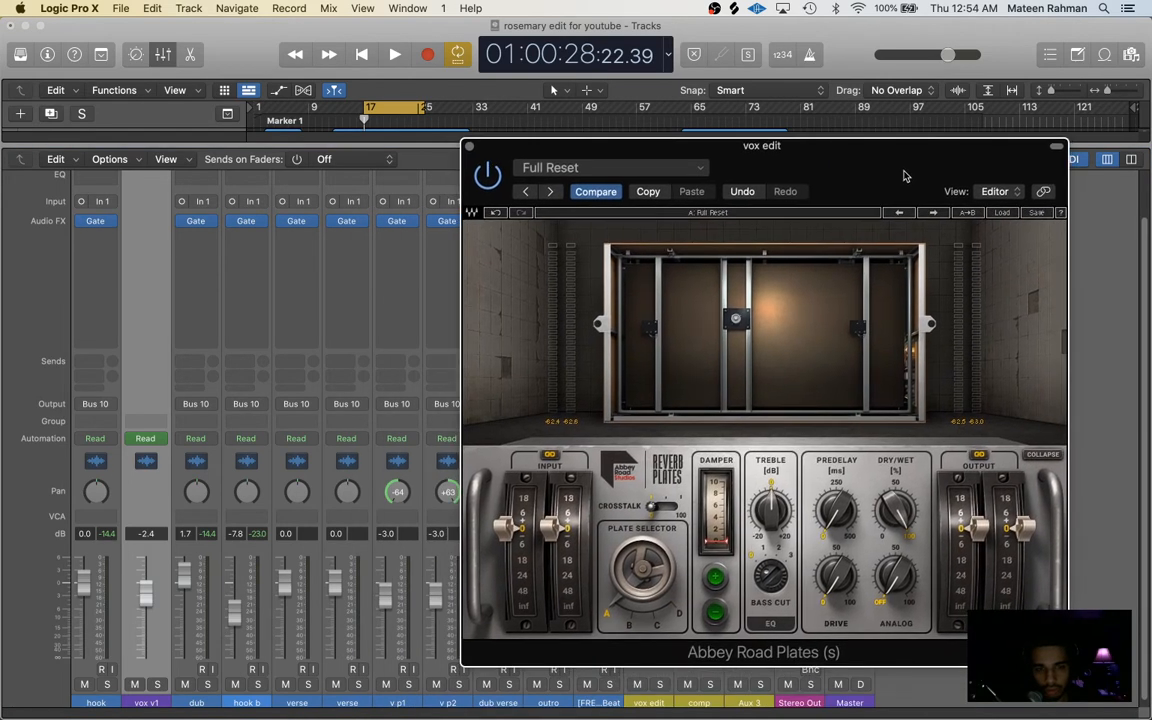
click(394, 55)
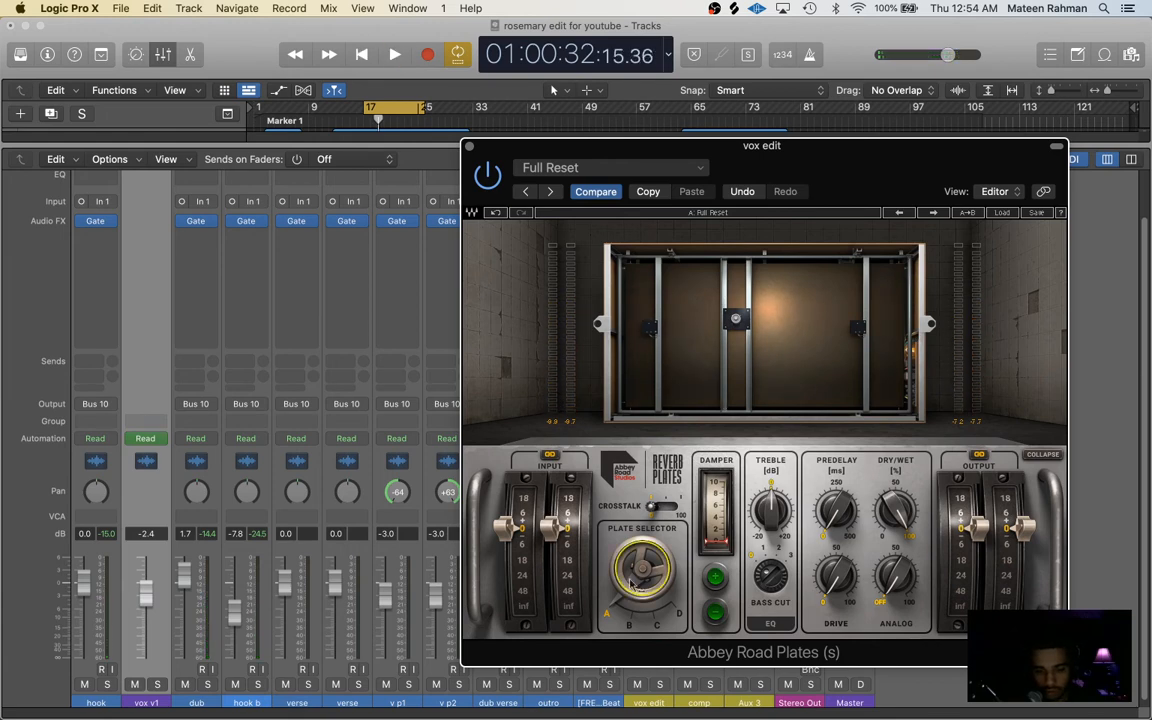
click(394, 54)
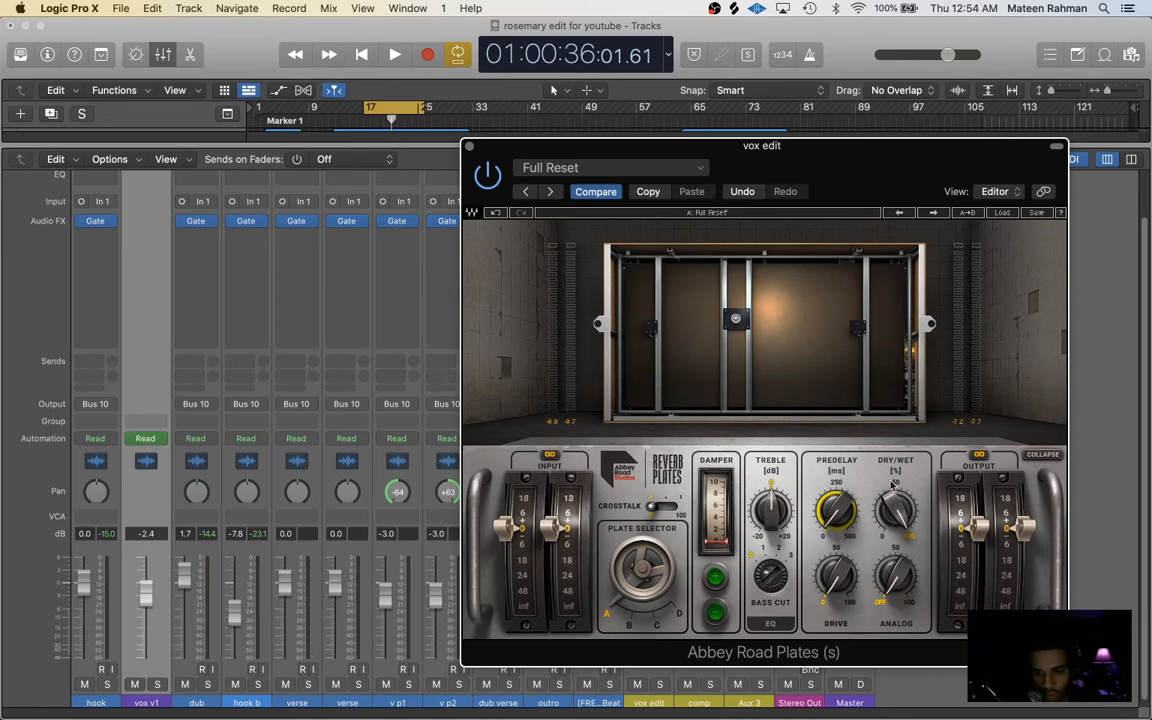
mouse_move(880, 478)
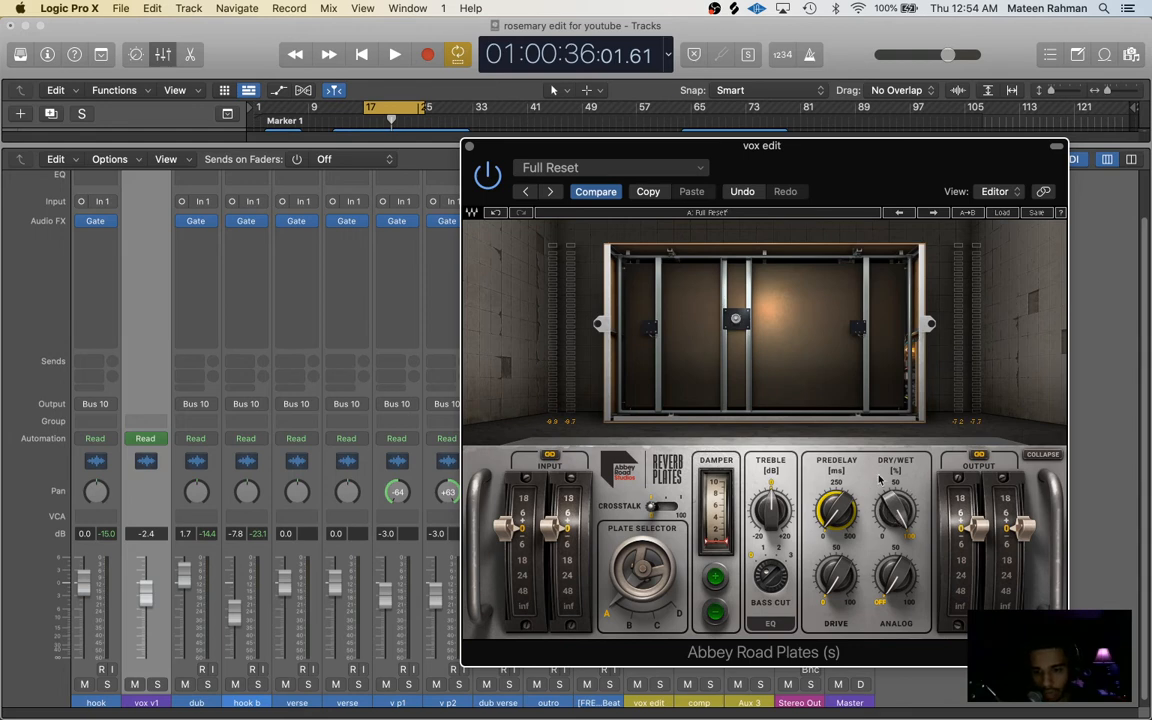
- Tweak the Abbey Road Plates dry/wet and bass cut, then close the reverb
click(394, 55)
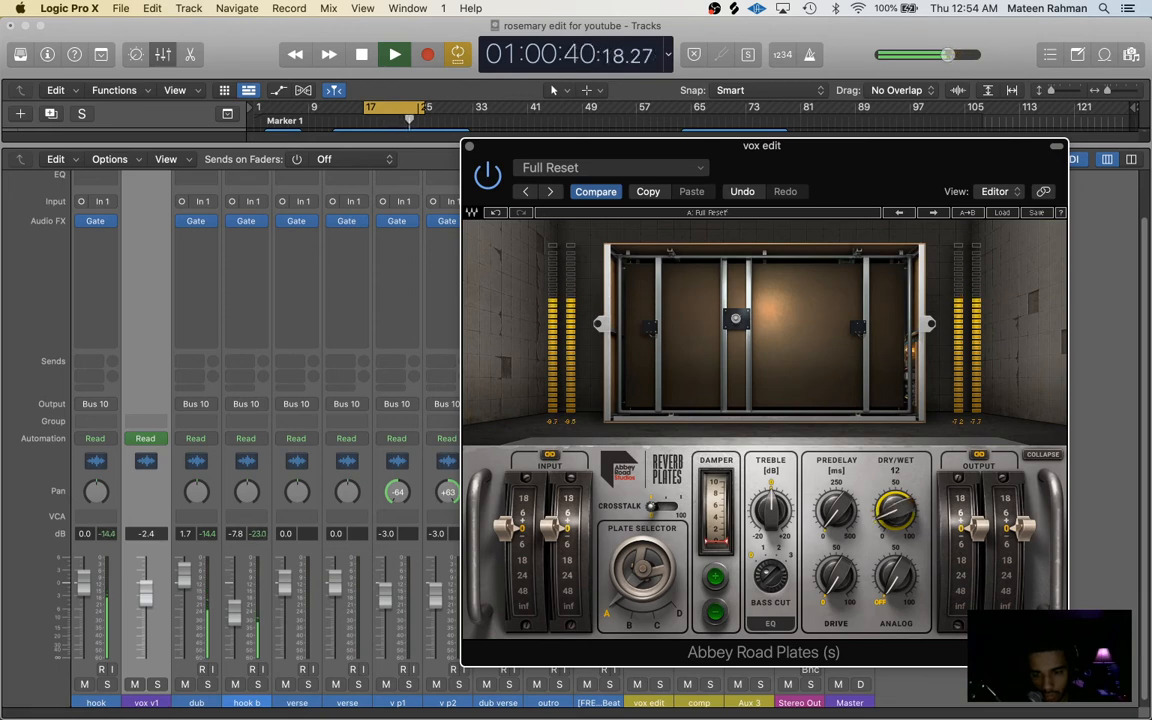
drag(897, 510, 900, 505)
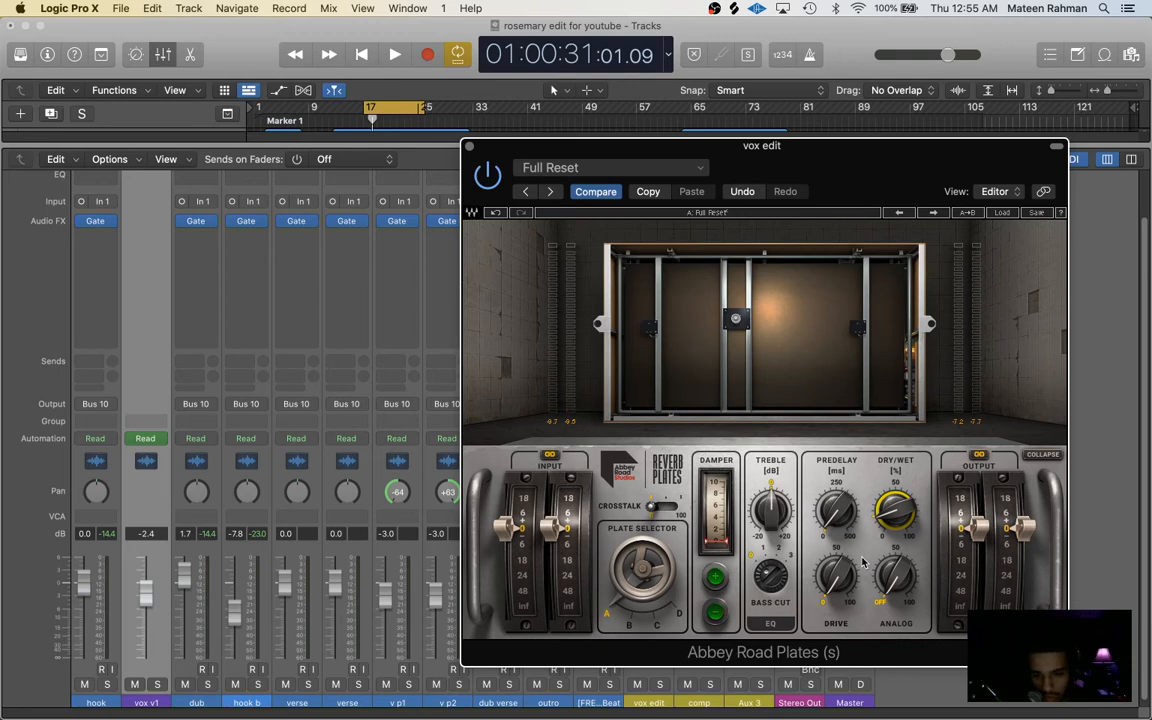
mouse_move(770, 580)
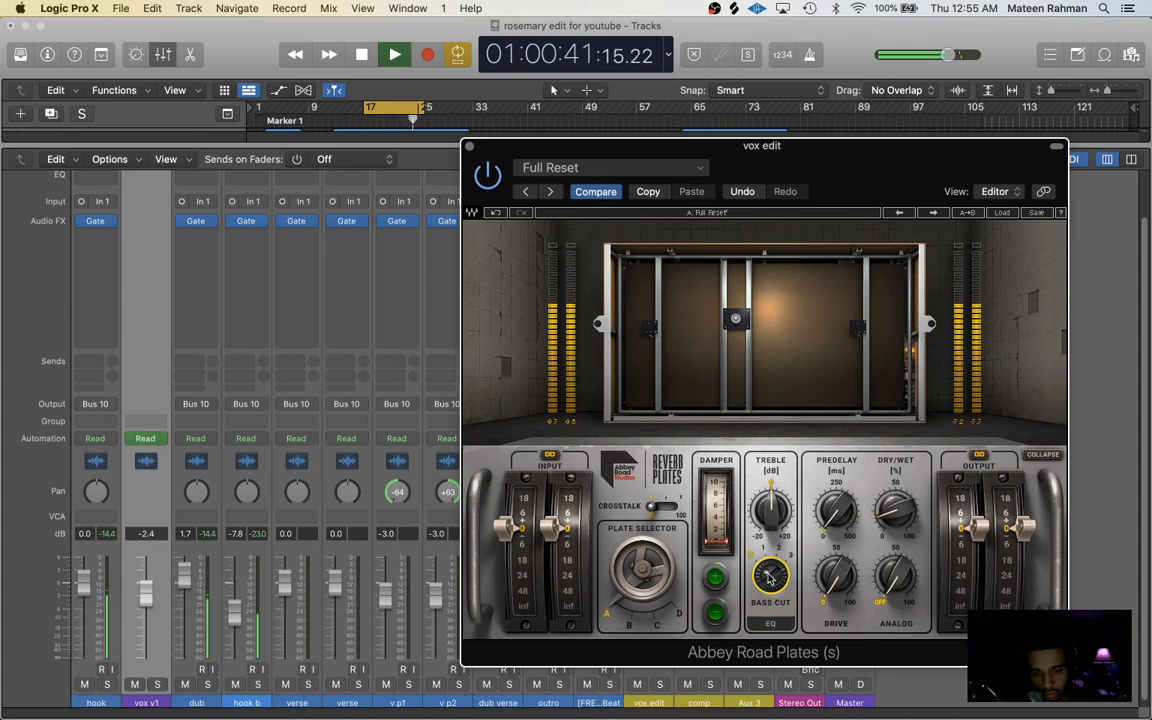
click(361, 55)
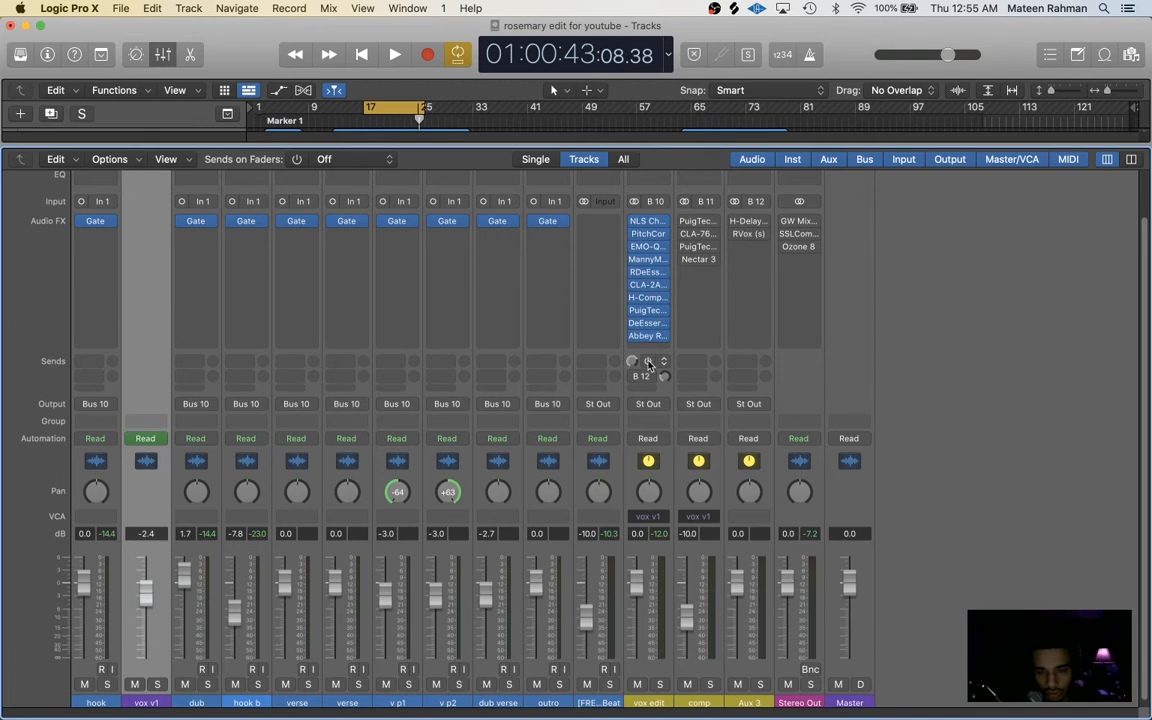
mouse_move(648, 362)
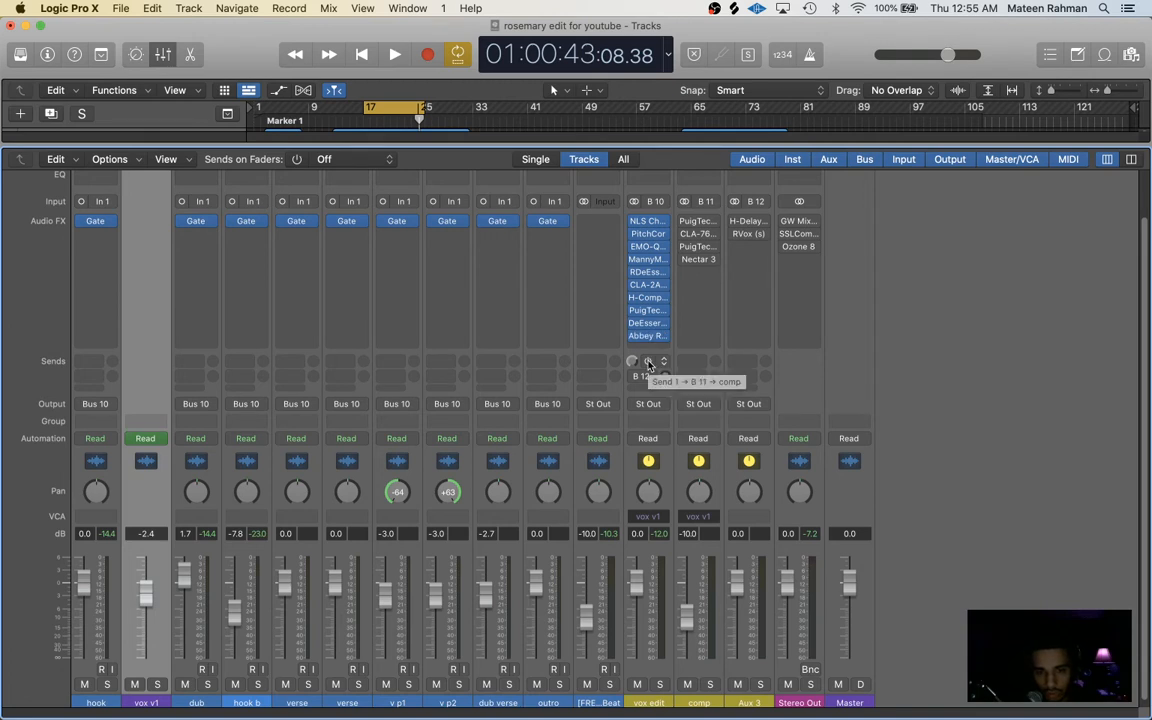
- Switch the vox edit Bus 11 comp send to Pre Fader
click(648, 376)
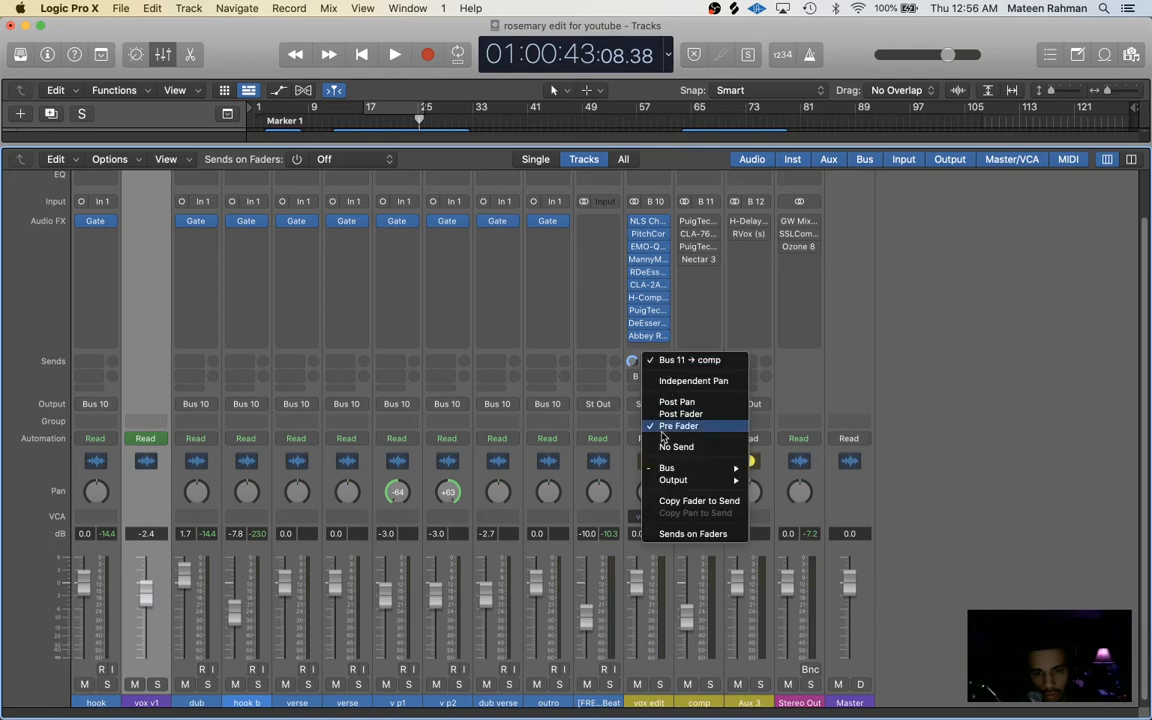
click(679, 425)
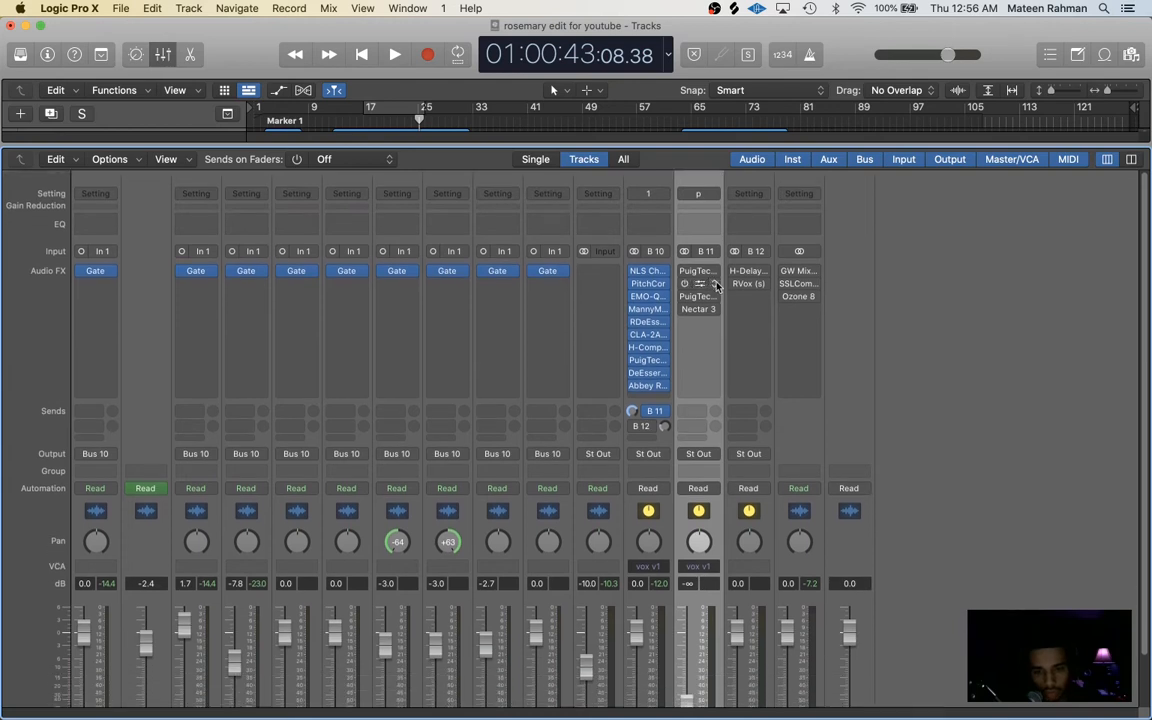
mouse_move(697, 283)
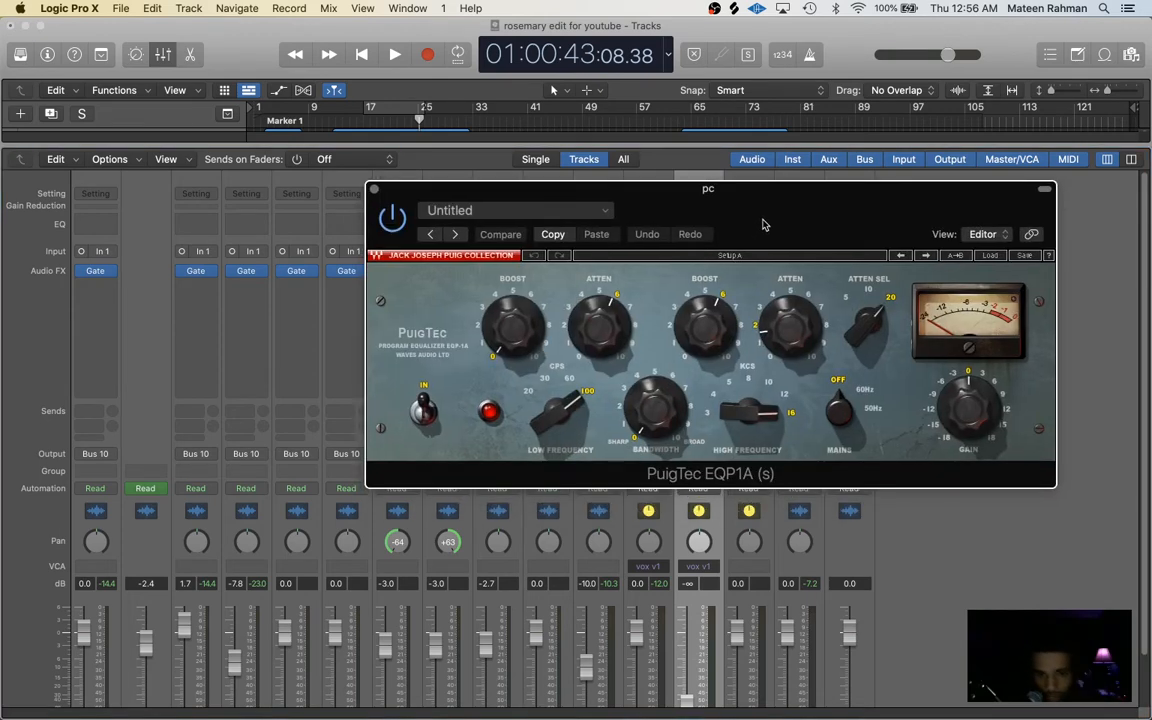
mouse_move(600, 339)
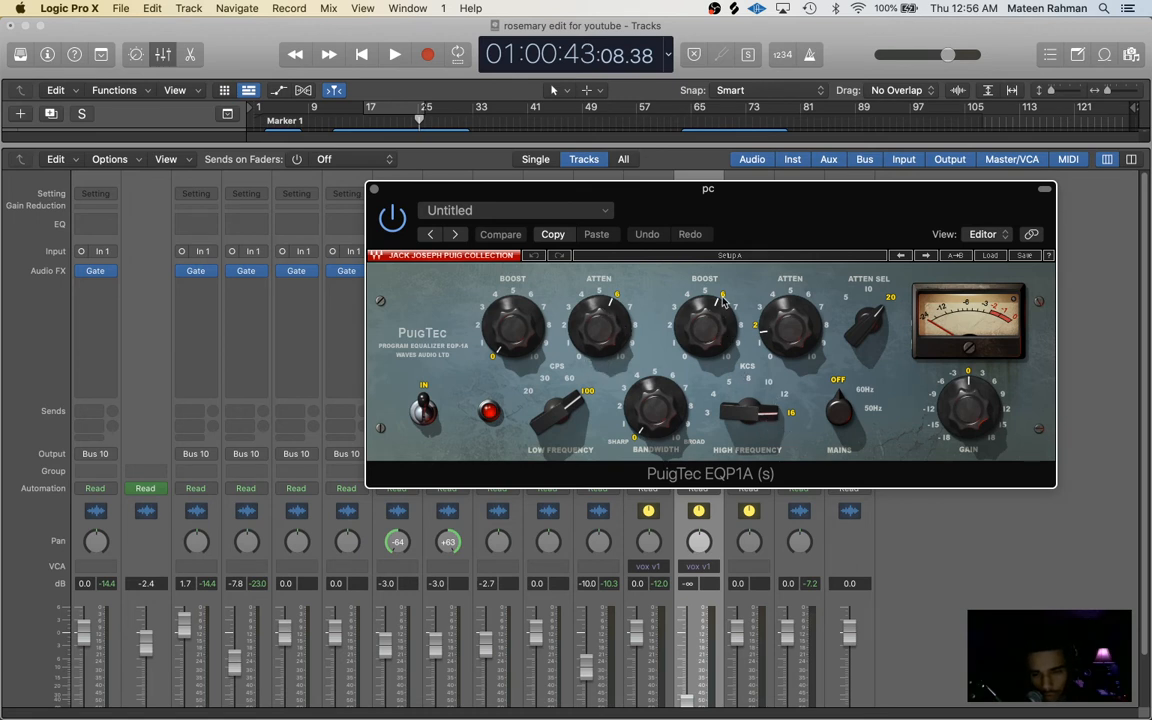
mouse_move(778, 355)
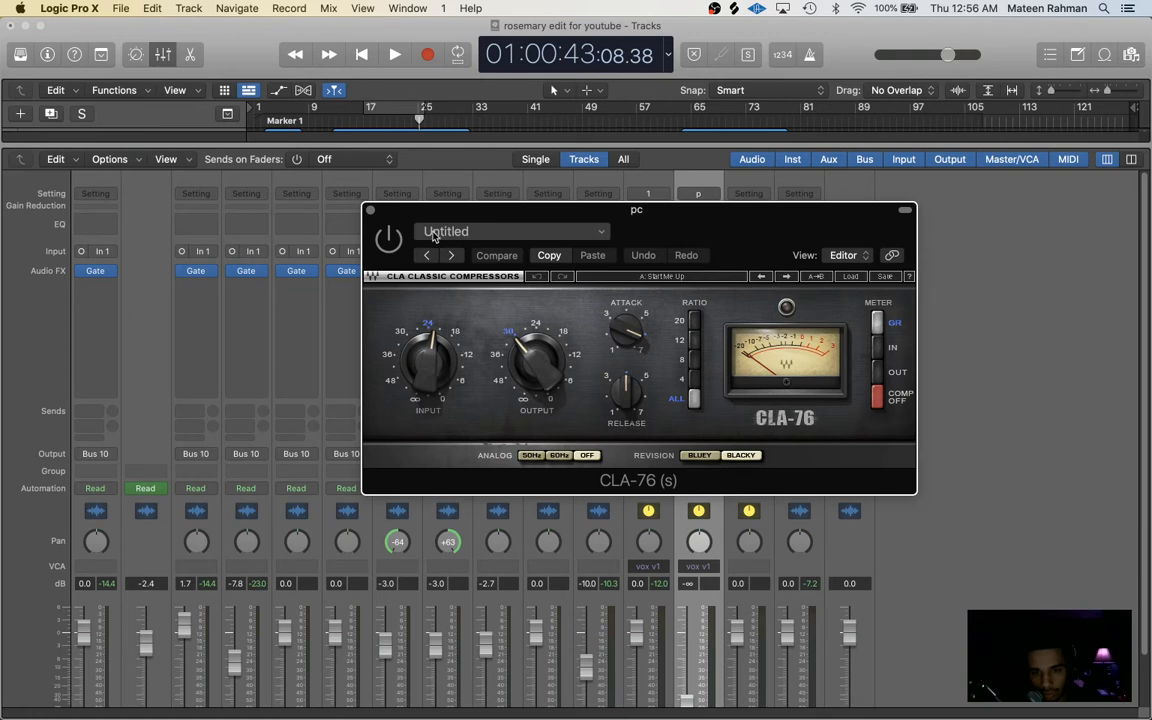
- Play back to audition the CLA-76 on the comp aux, then close it
click(394, 54)
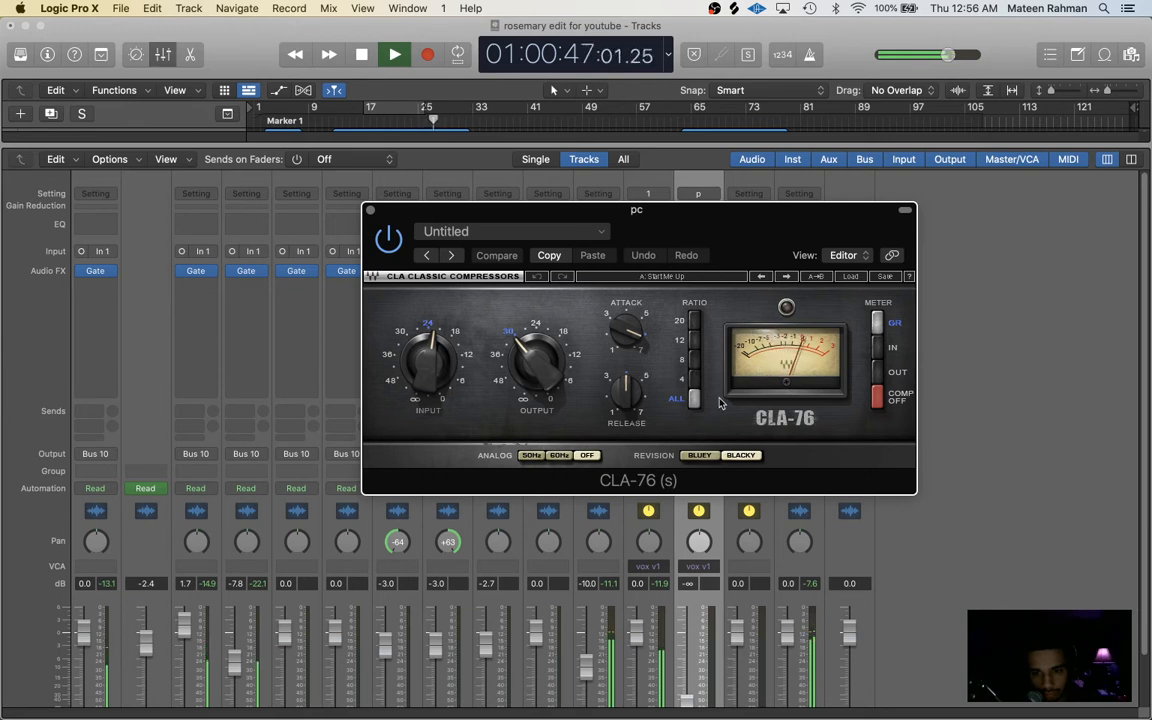
click(361, 55)
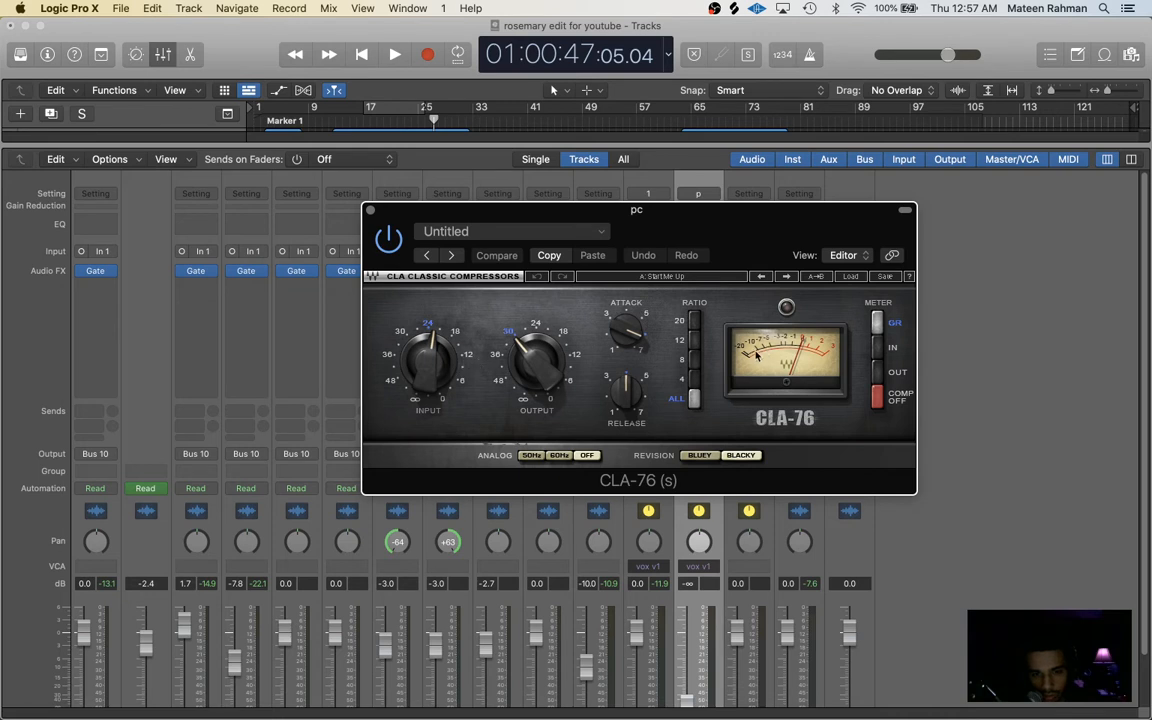
click(394, 54)
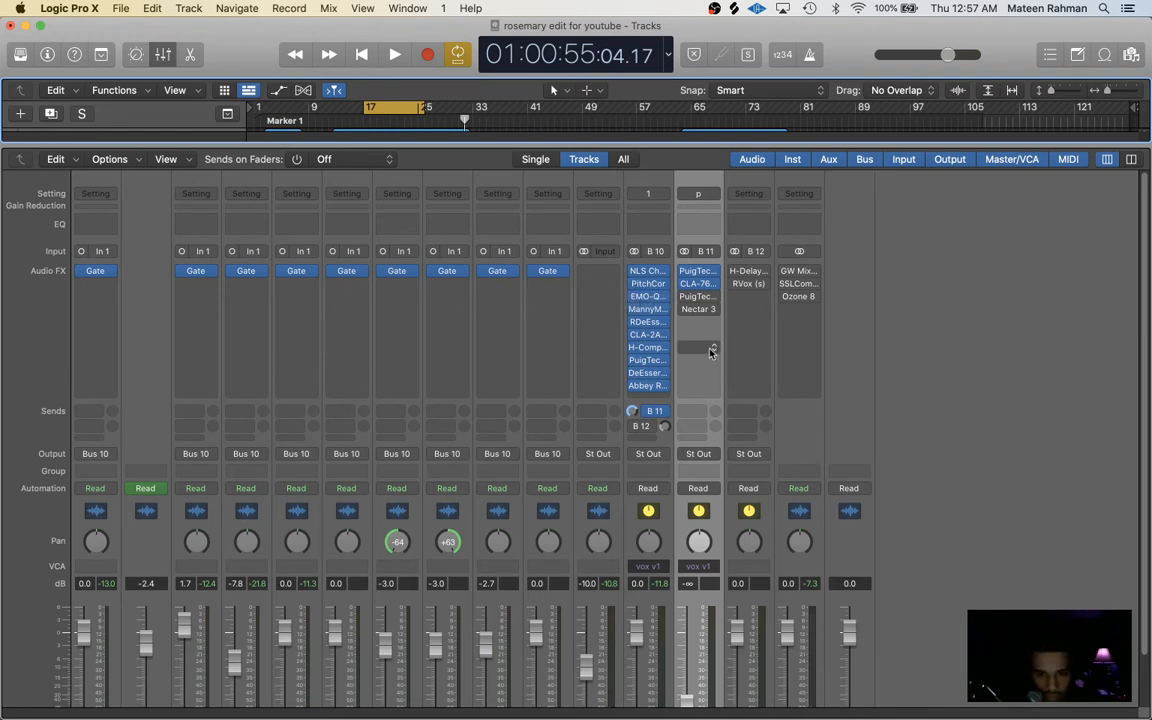
mouse_move(740, 462)
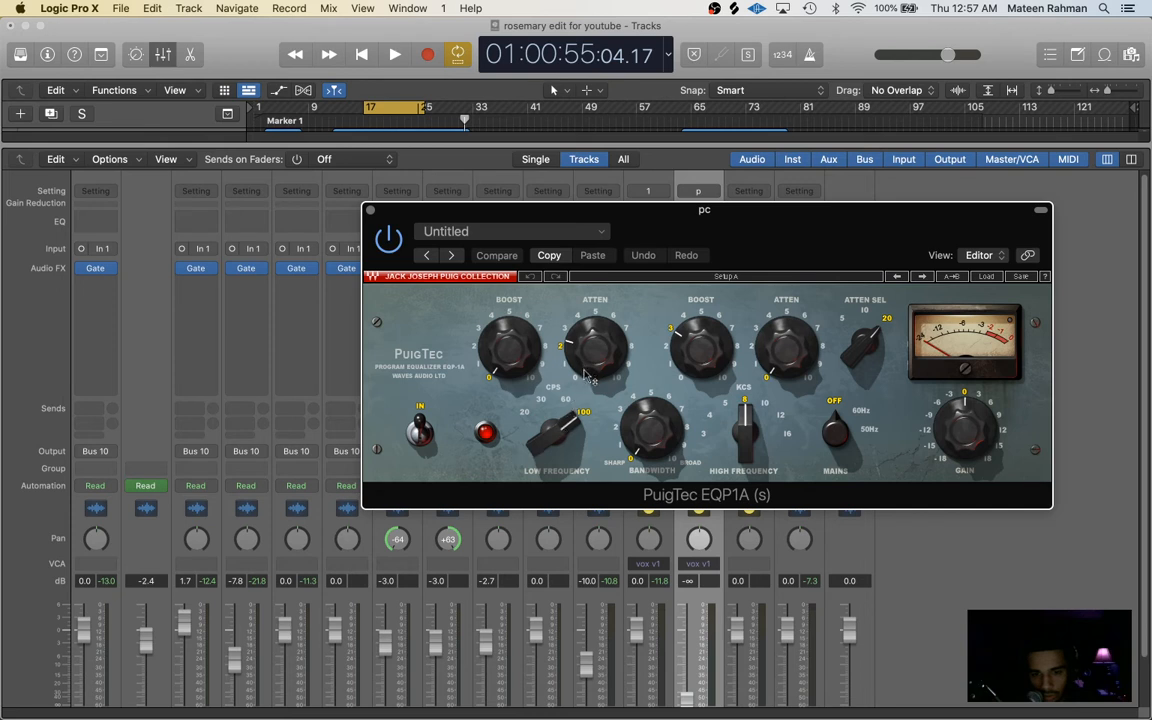
mouse_move(582, 378)
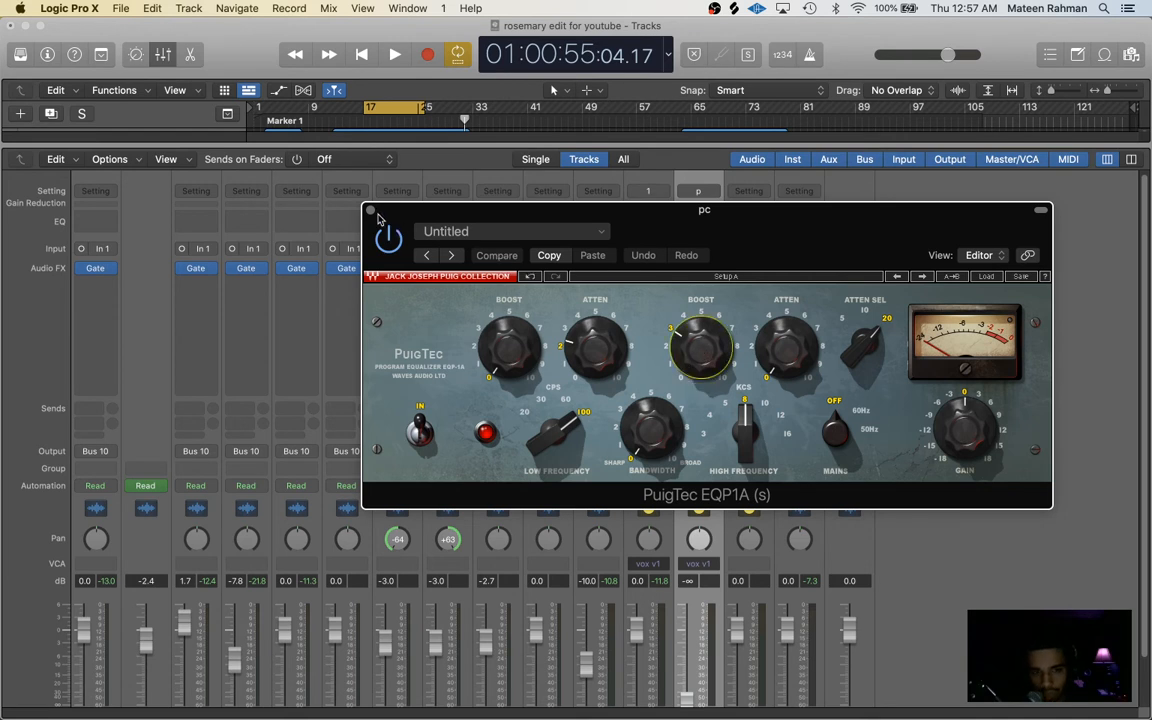
- Close the PuigTec and review Nectar 3's Tube saturation type on the comp aux
click(370, 210)
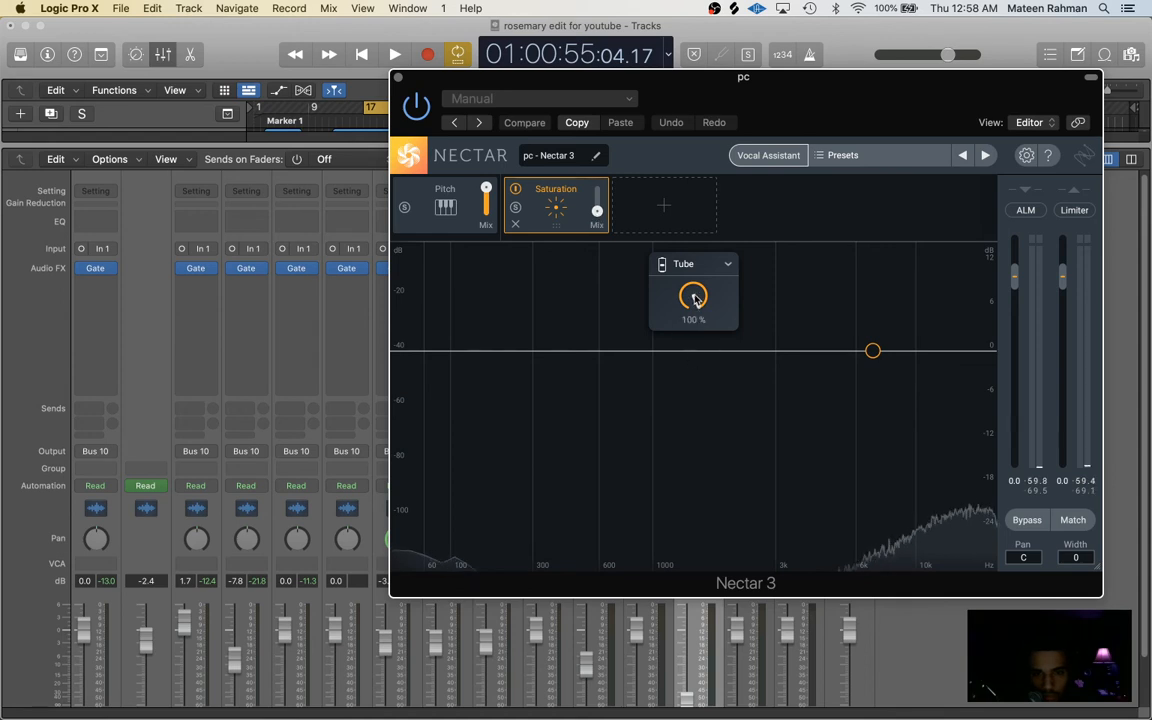
click(693, 263)
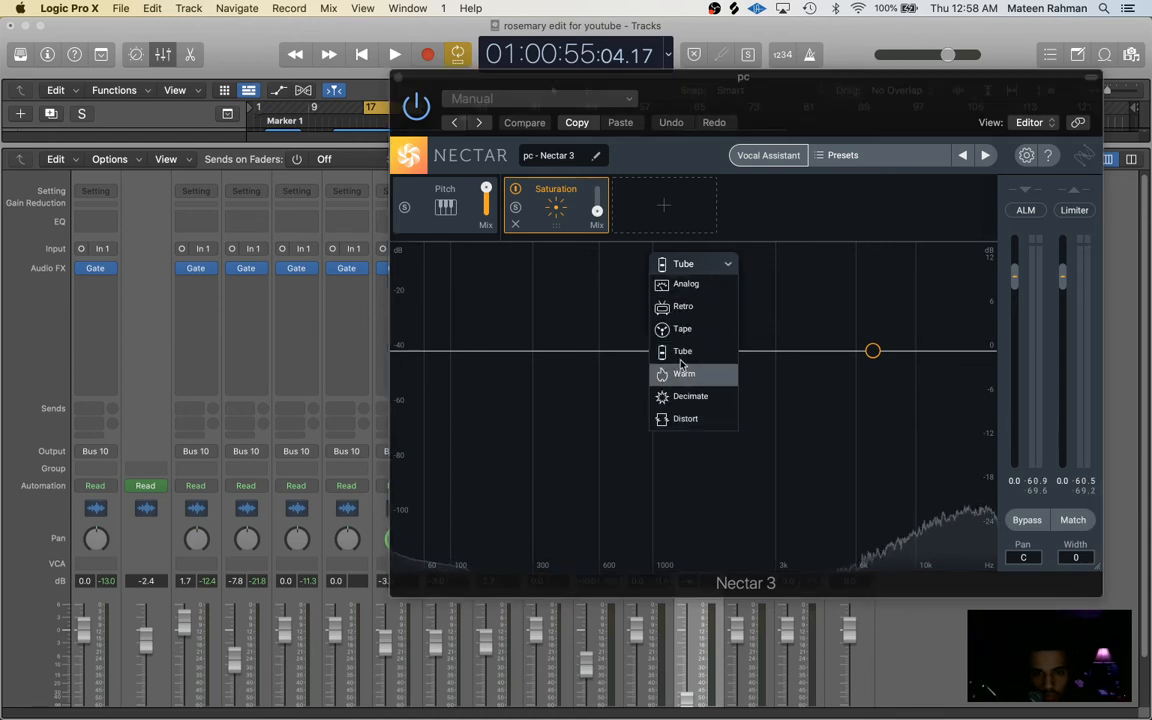
click(682, 350)
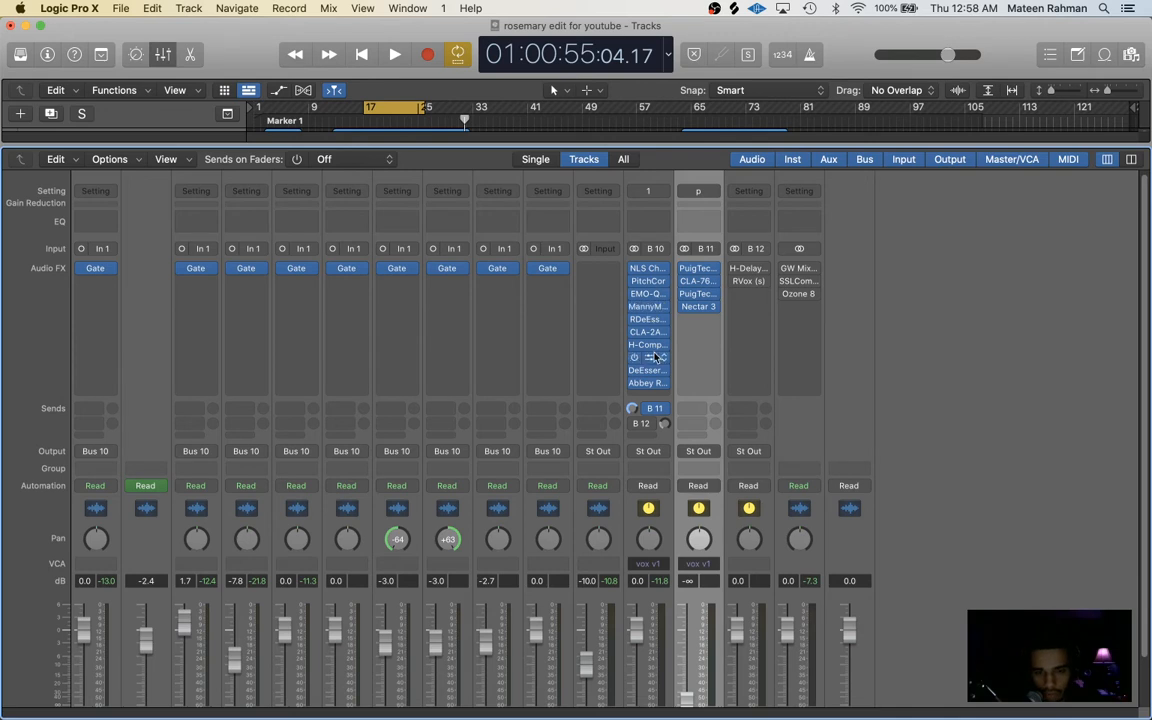
- Play the song, reset the pc channel's peak meter, and adjust the vox edit send to Bus 11
scroll(down, 3)
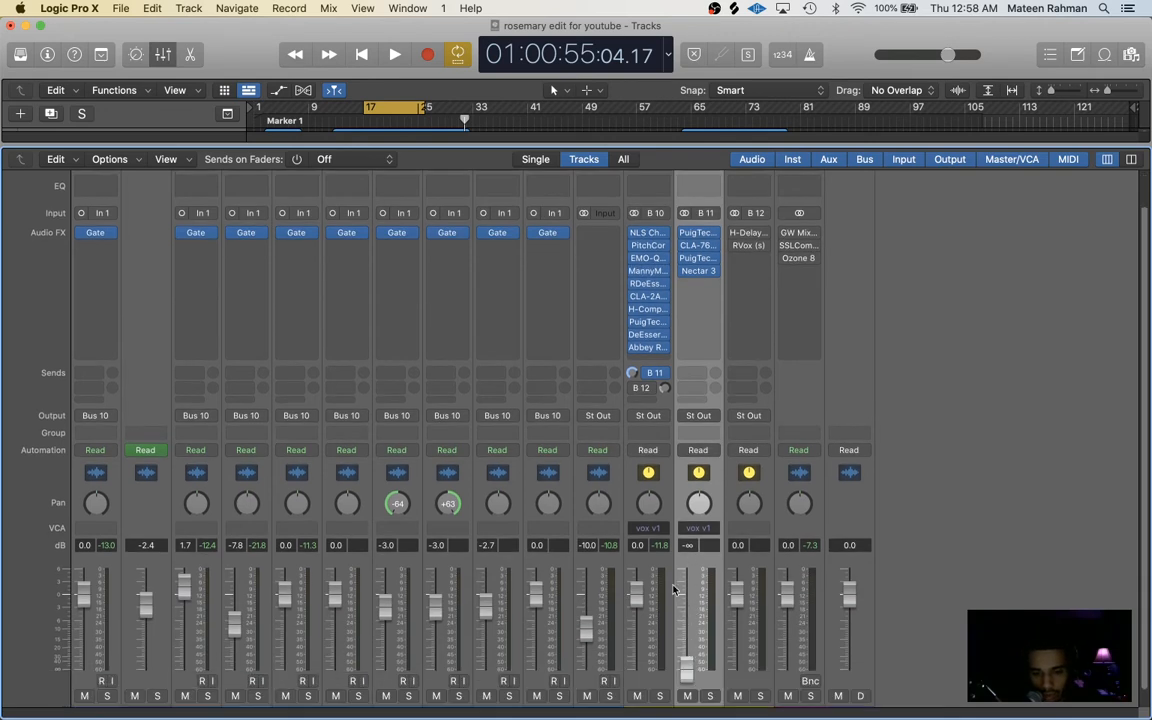
click(394, 54)
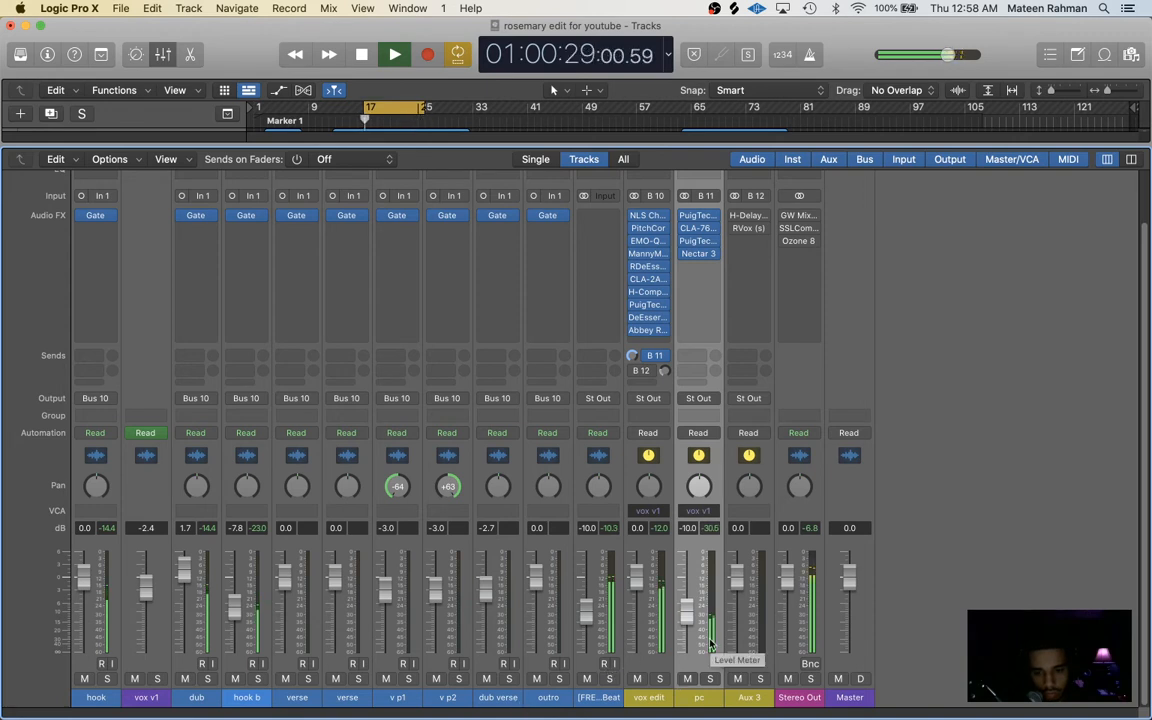
click(394, 54)
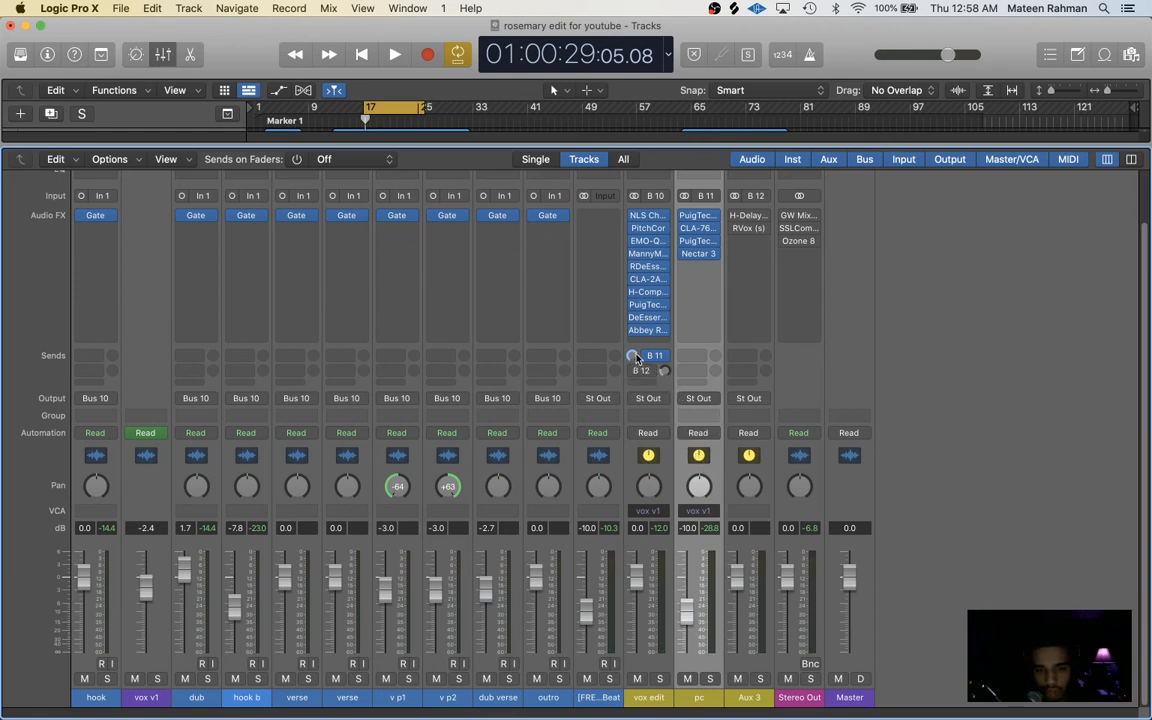
click(394, 54)
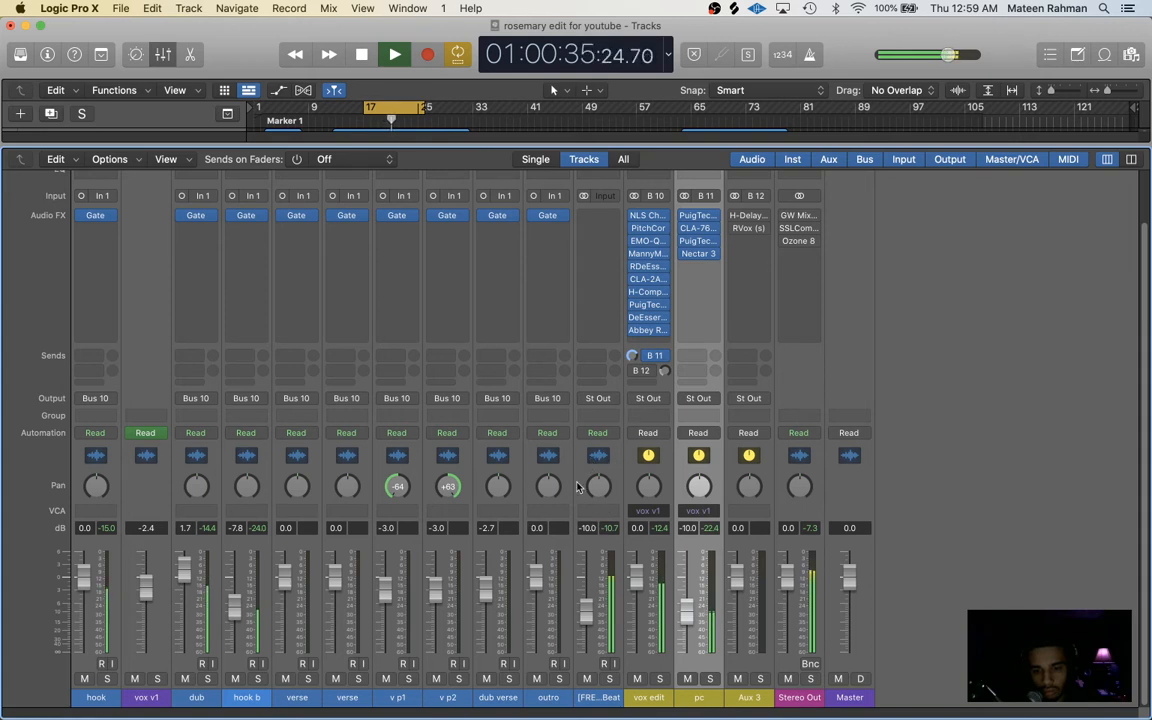
click(361, 54)
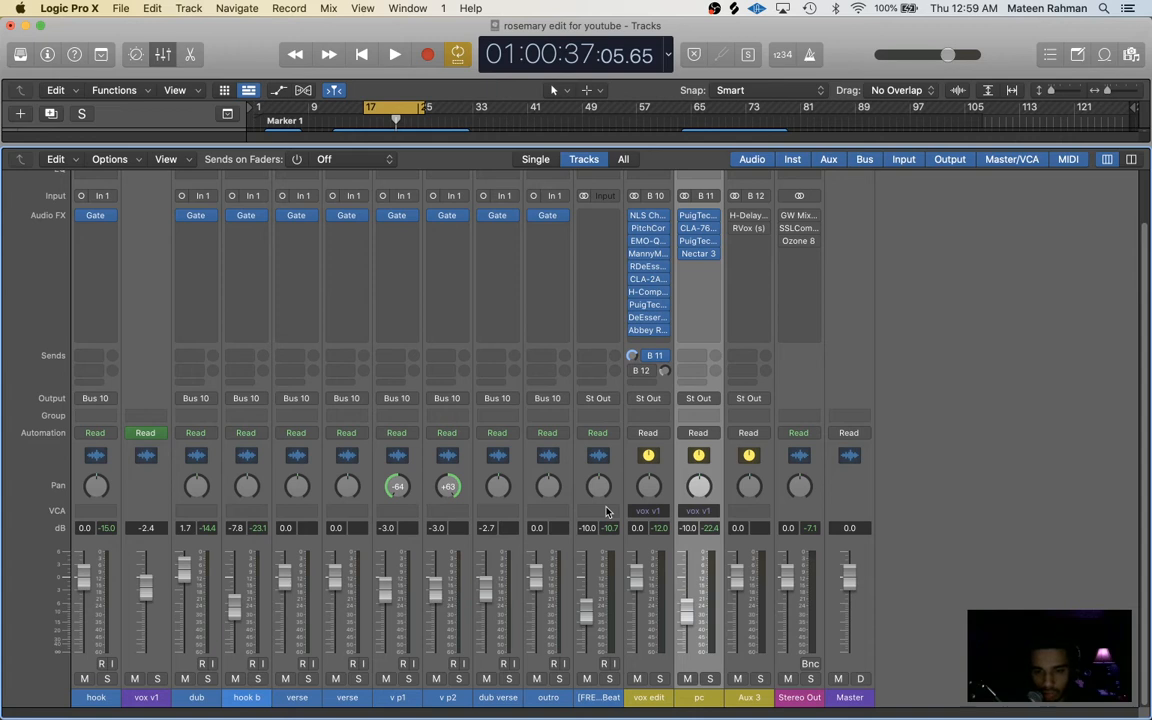
click(394, 54)
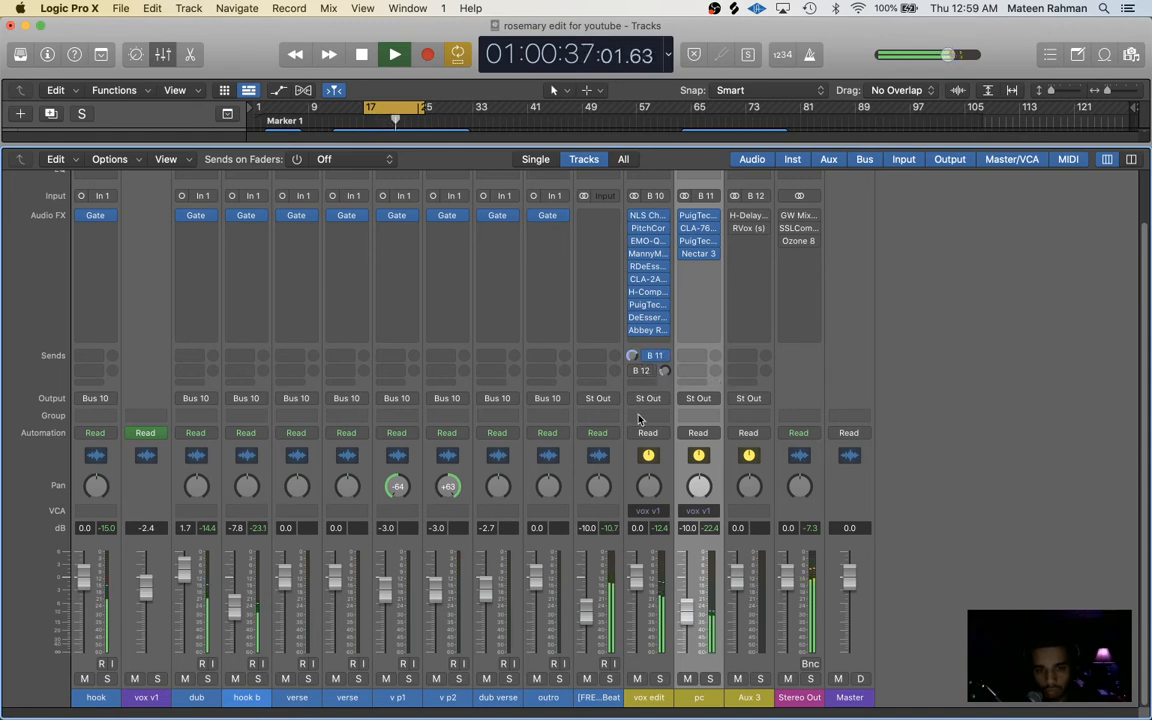
mouse_move(660, 395)
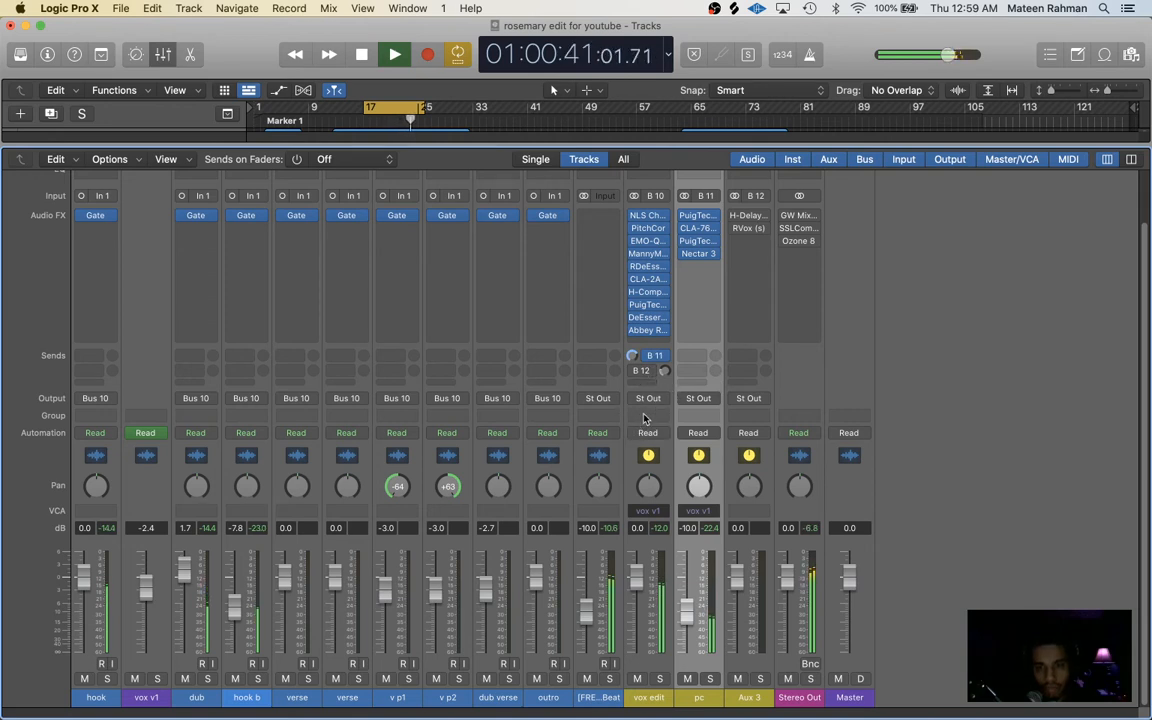
click(361, 54)
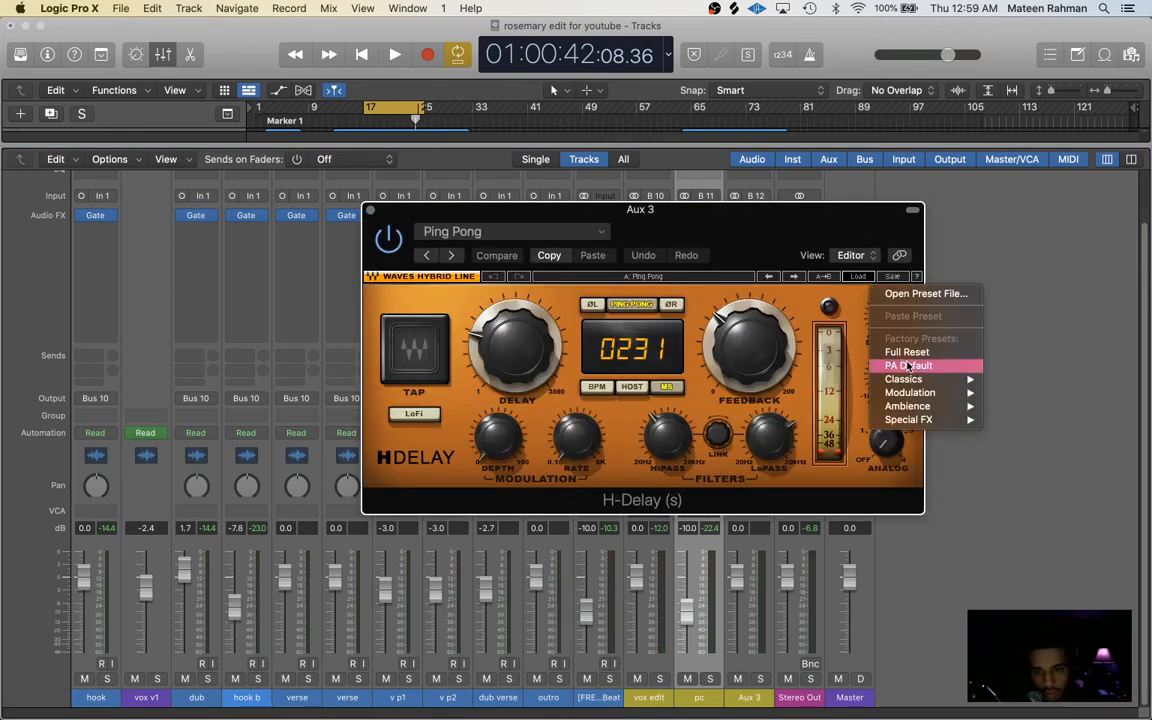
mouse_move(903, 378)
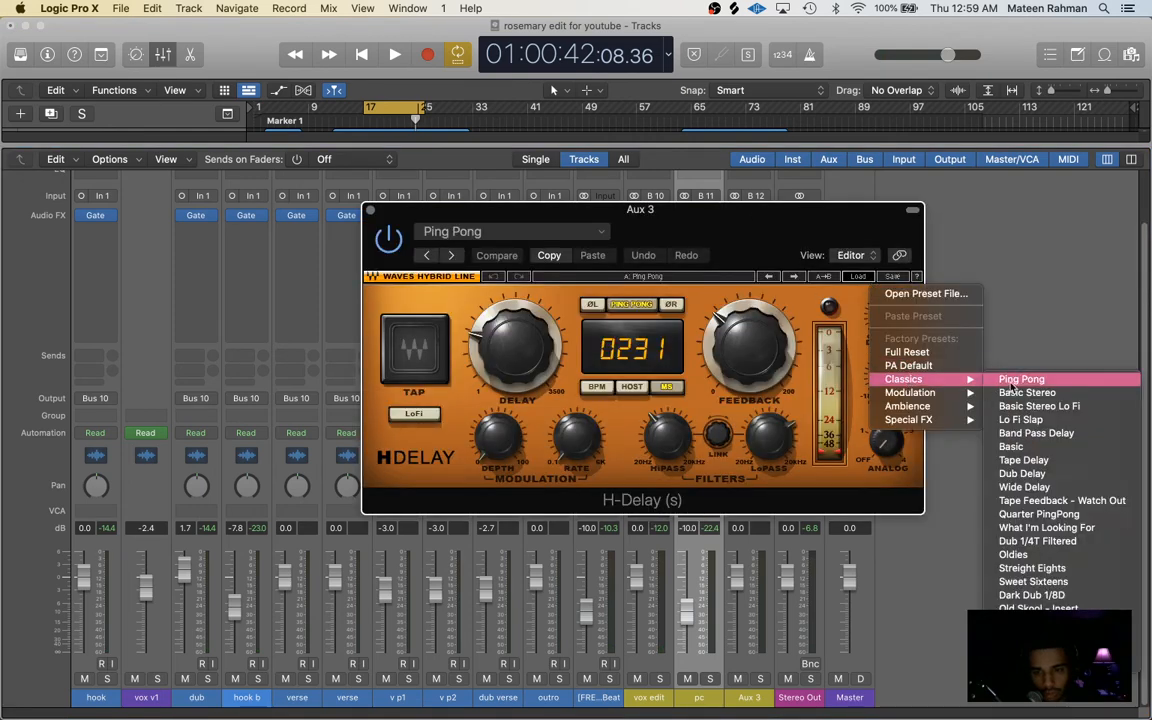
click(1021, 379)
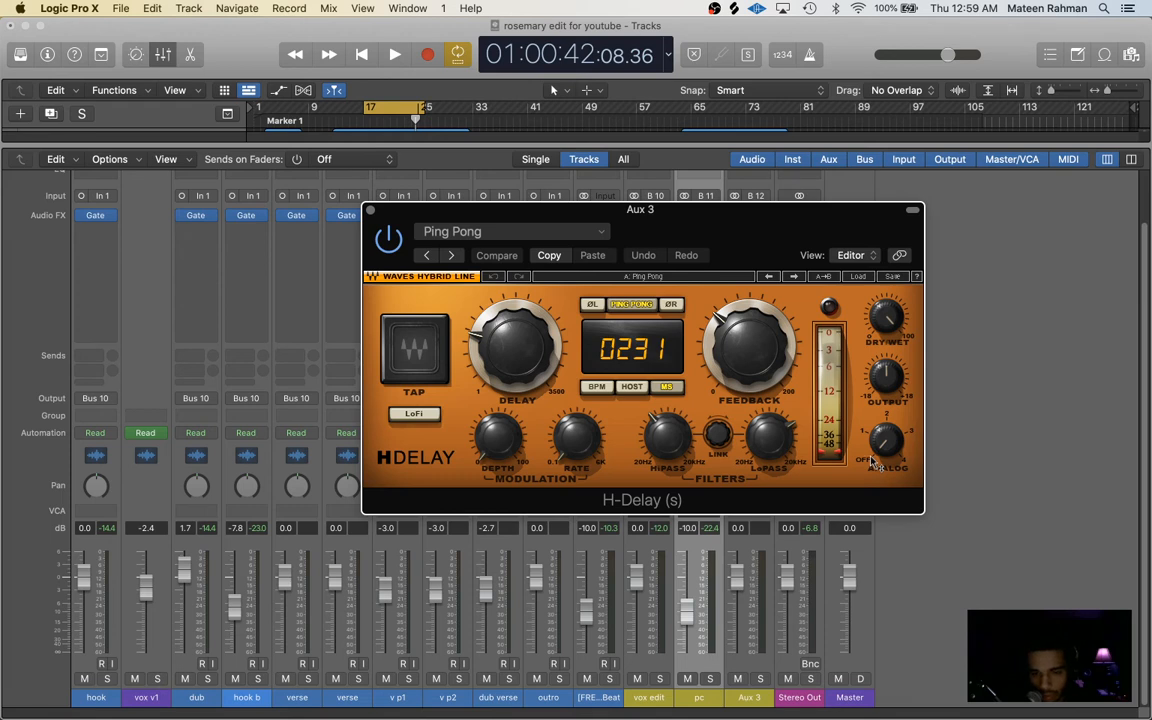
mouse_move(680, 470)
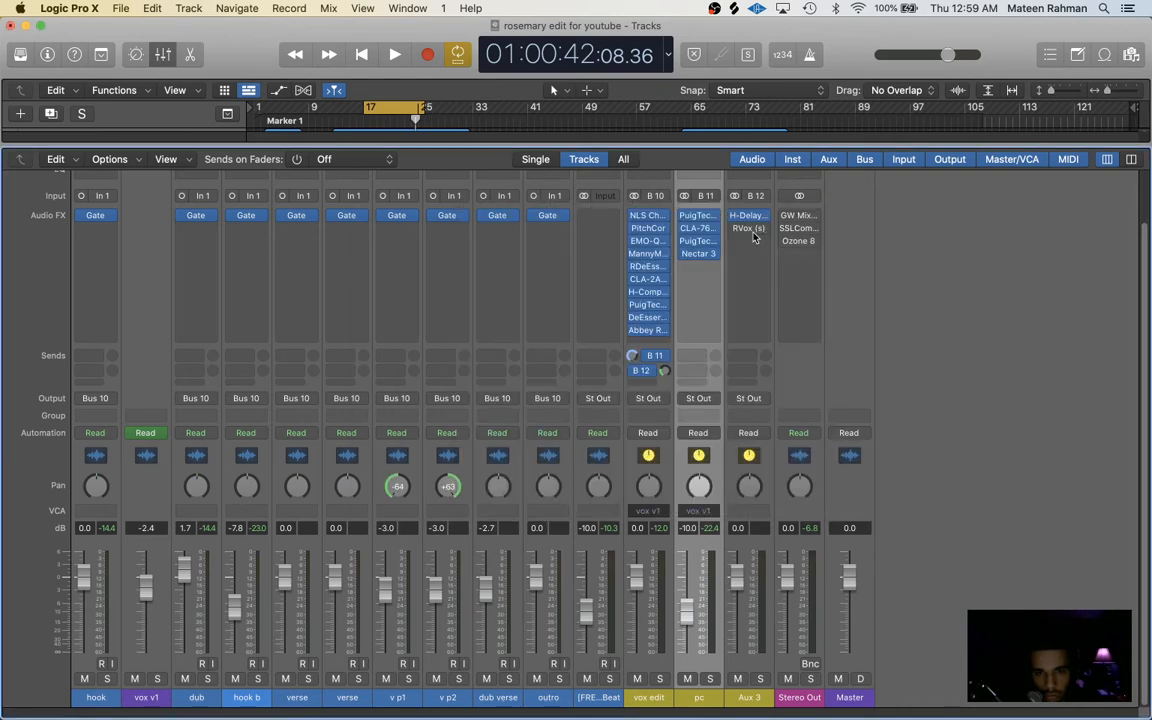
- Open and close Aux 3's RVox compressor, then start playback
click(748, 228)
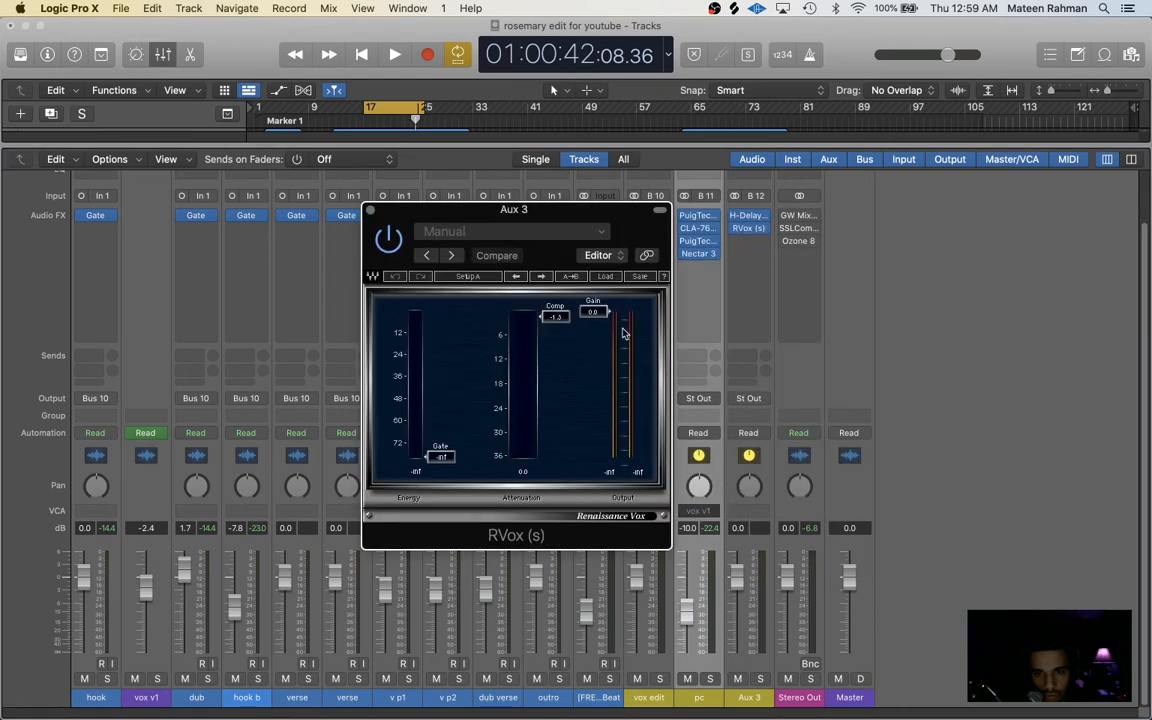
mouse_move(551, 348)
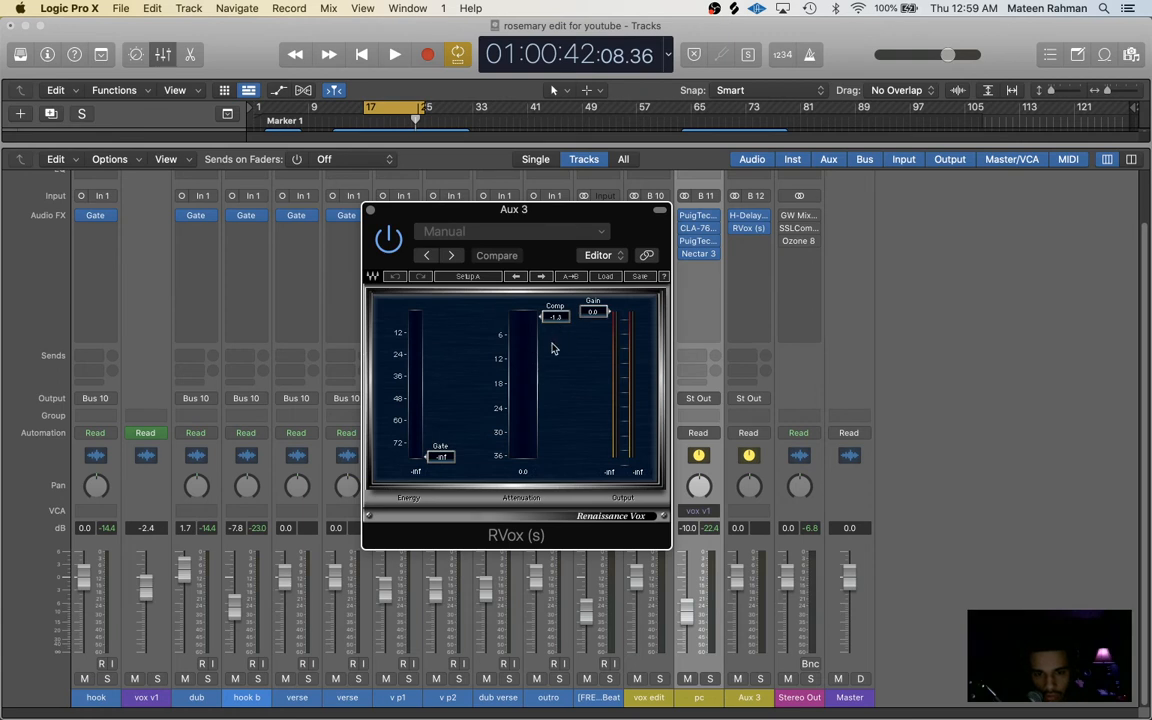
mouse_move(537, 444)
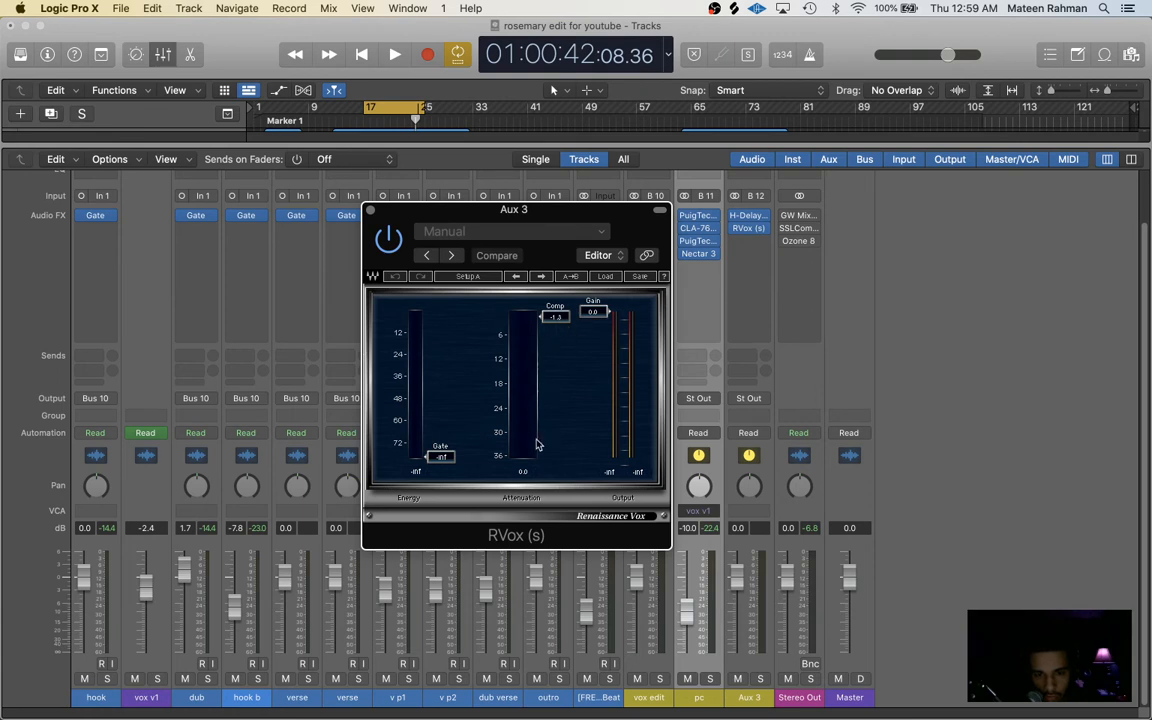
mouse_move(540, 461)
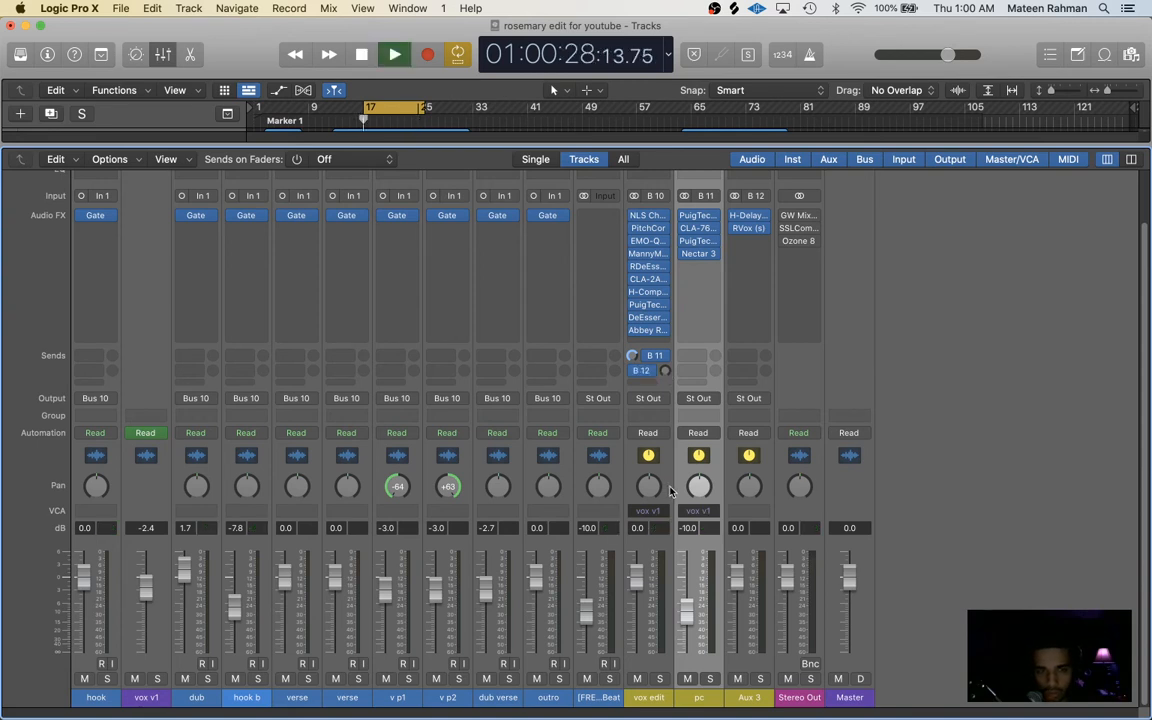
click(394, 54)
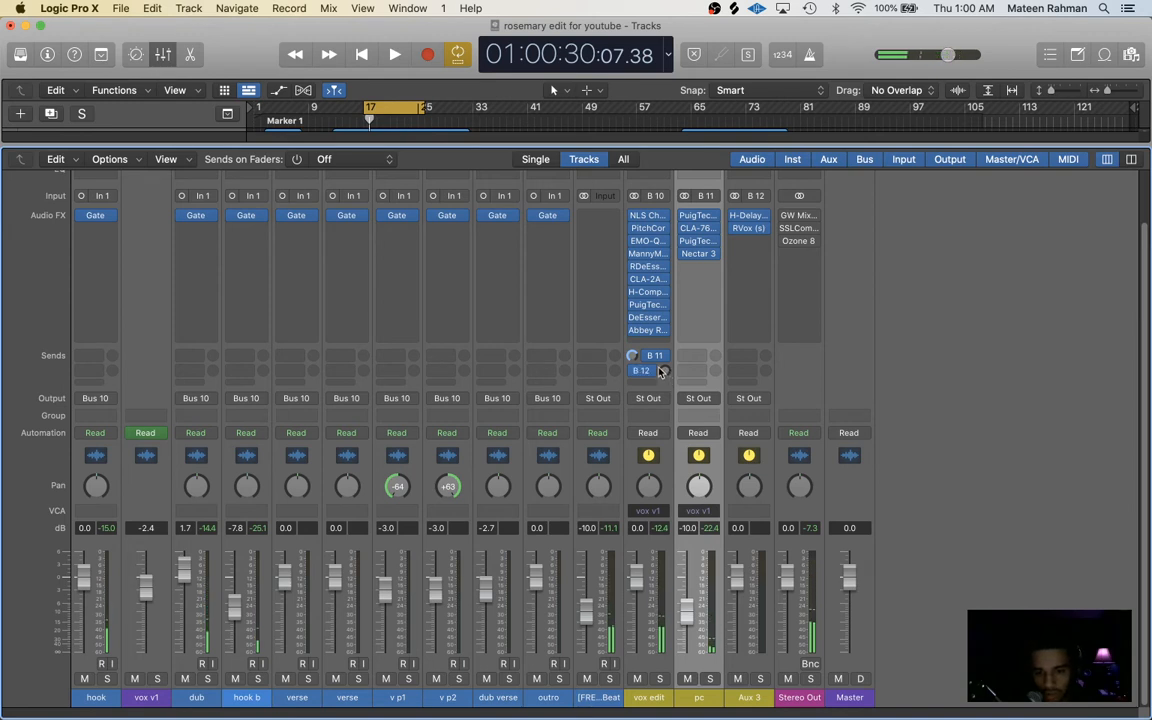
- Let the song play through the Stereo Out chain, then stop it
click(394, 54)
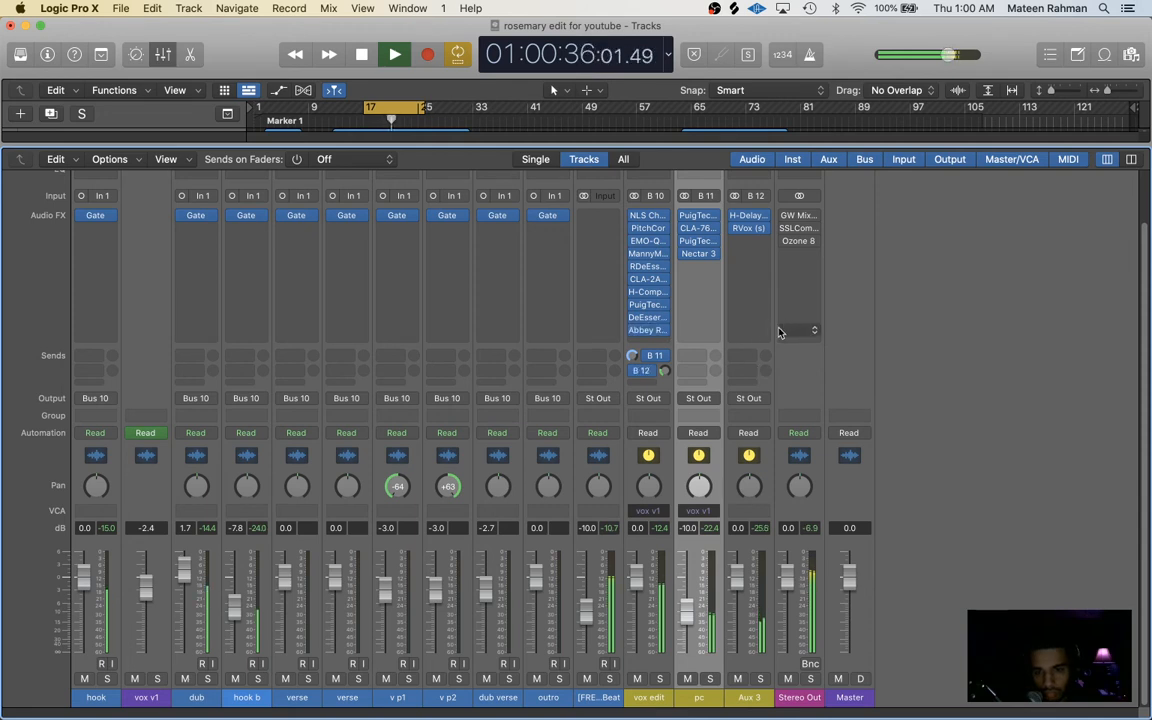
click(394, 54)
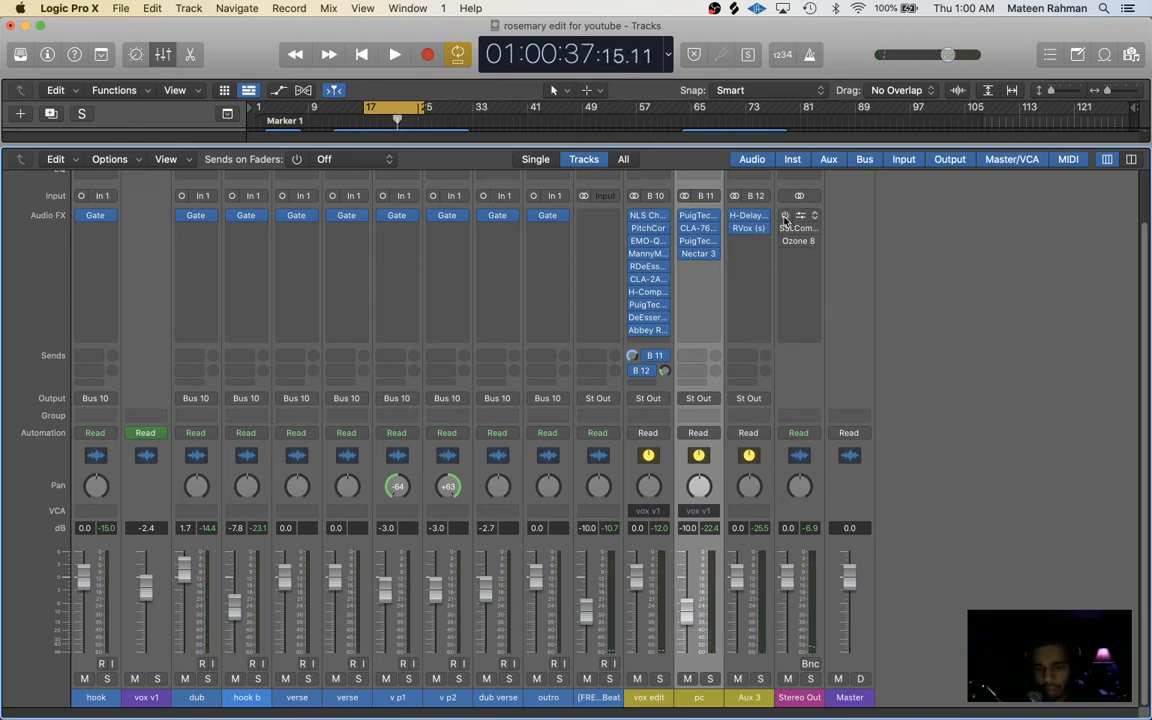
mouse_move(798, 227)
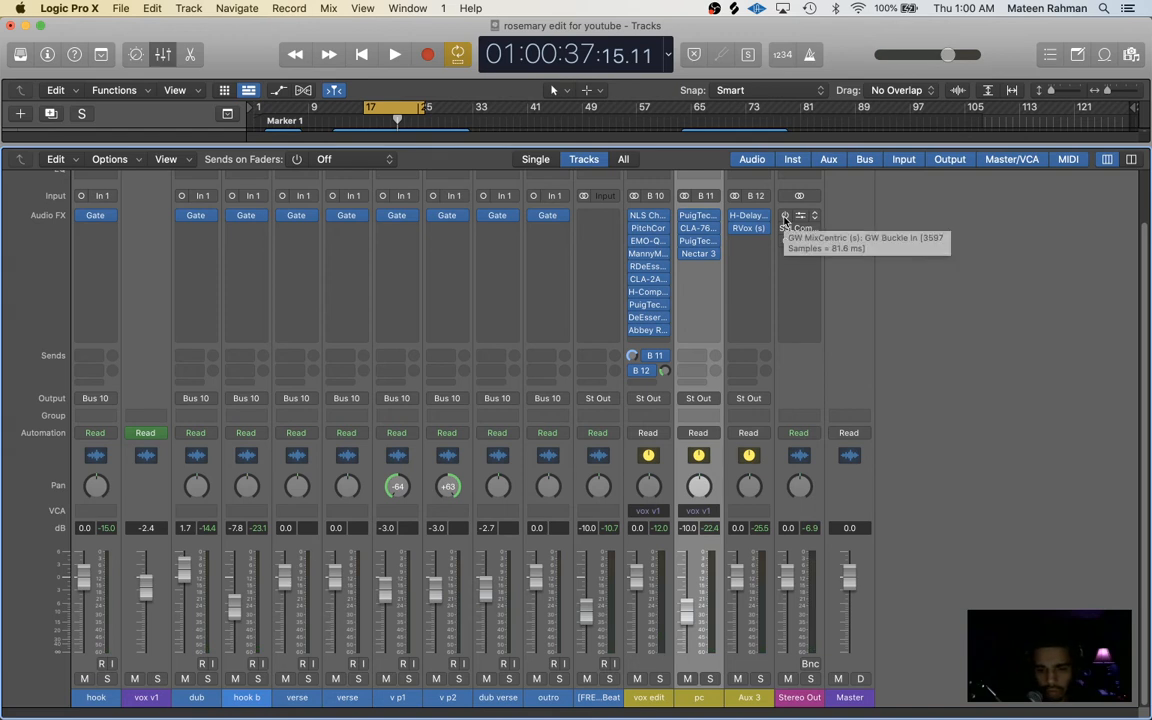
mouse_move(782, 175)
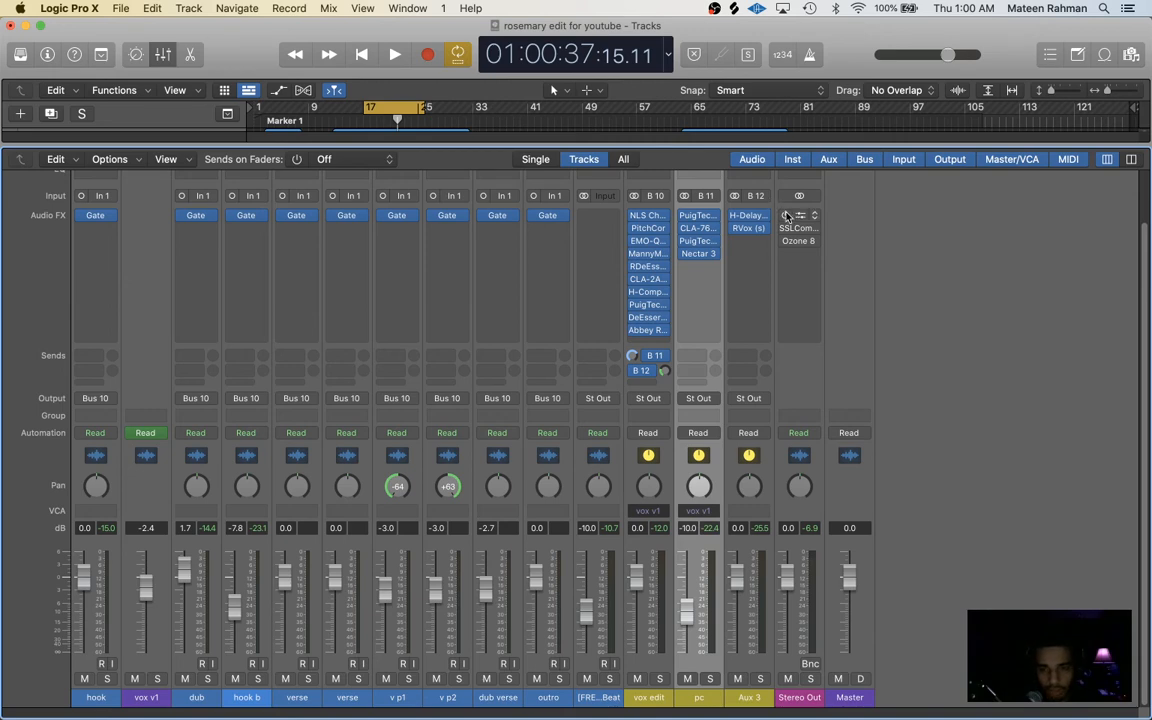
- Open GW MixCentric on Stereo Out, move its window right, and load the Full Reset preset
click(798, 215)
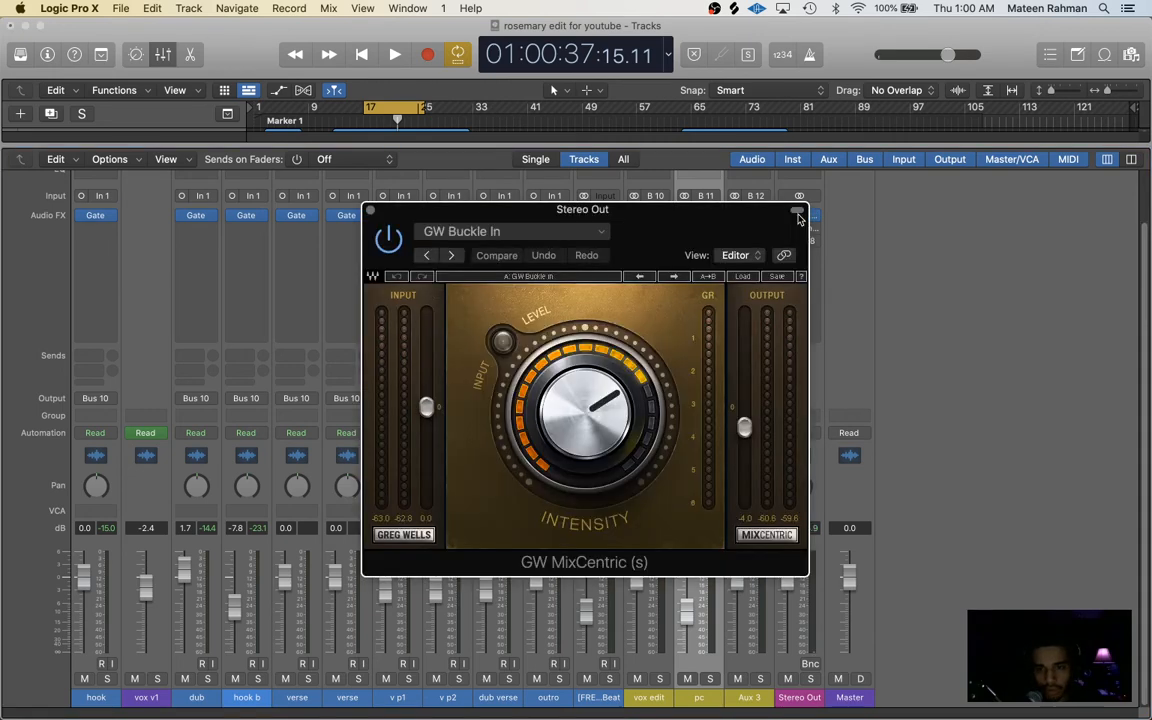
drag(583, 209, 665, 209)
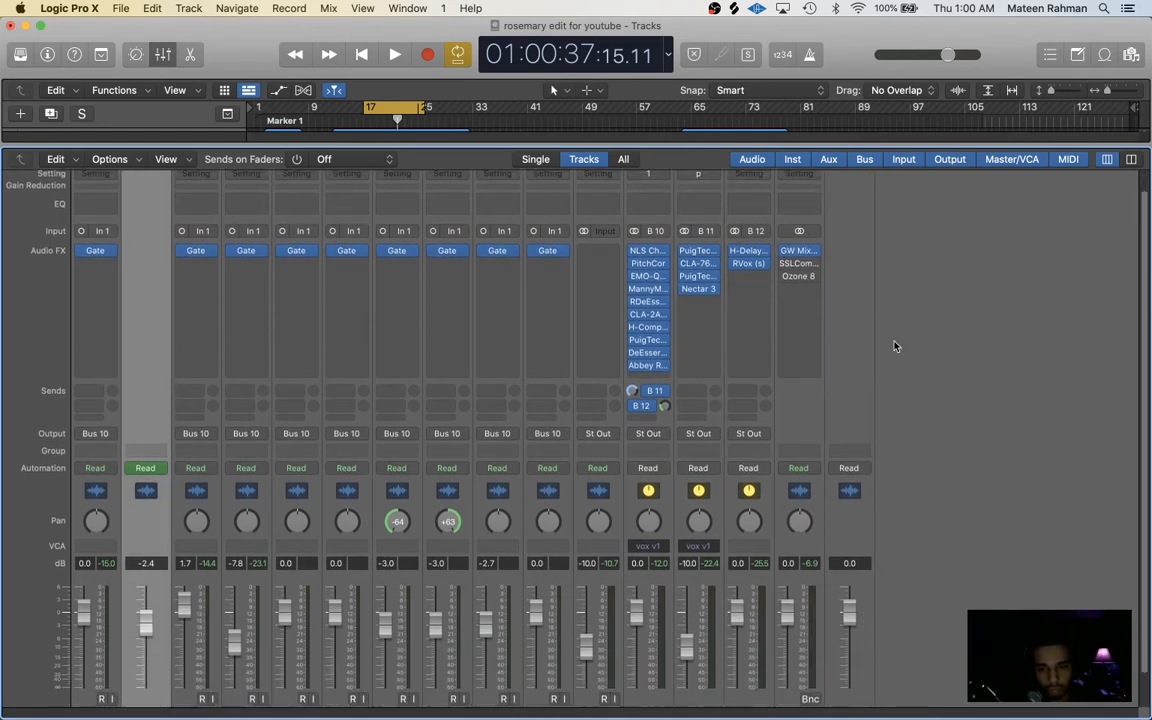
scroll(down, 3)
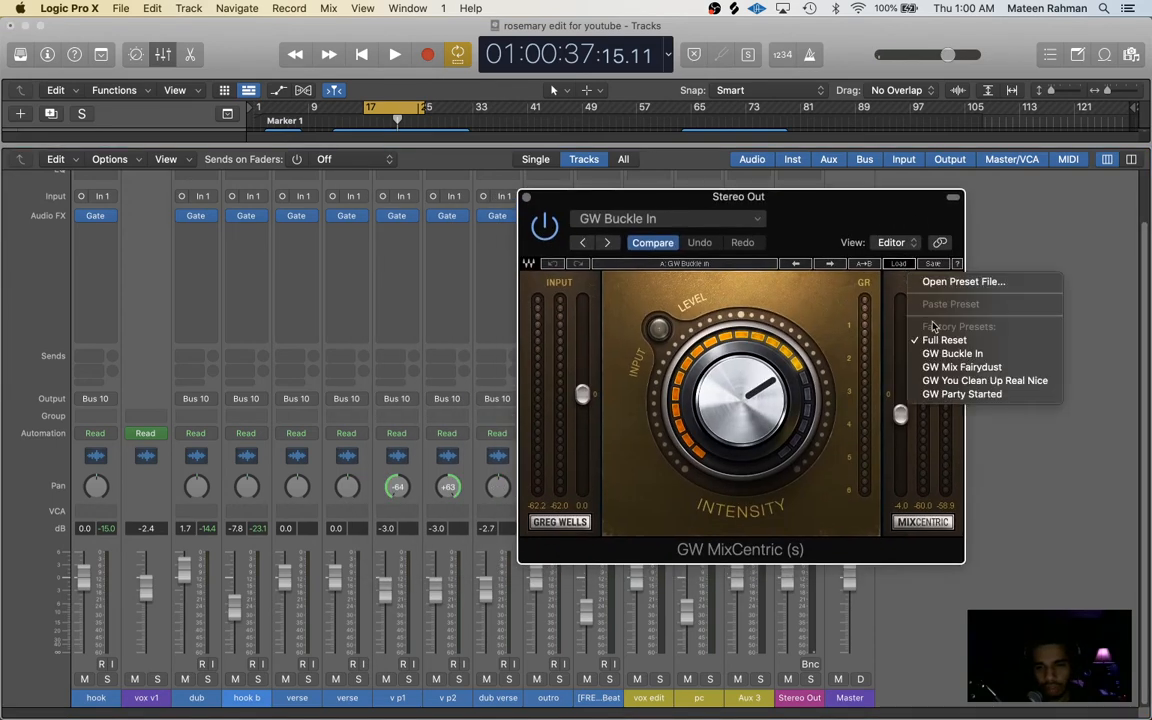
click(944, 339)
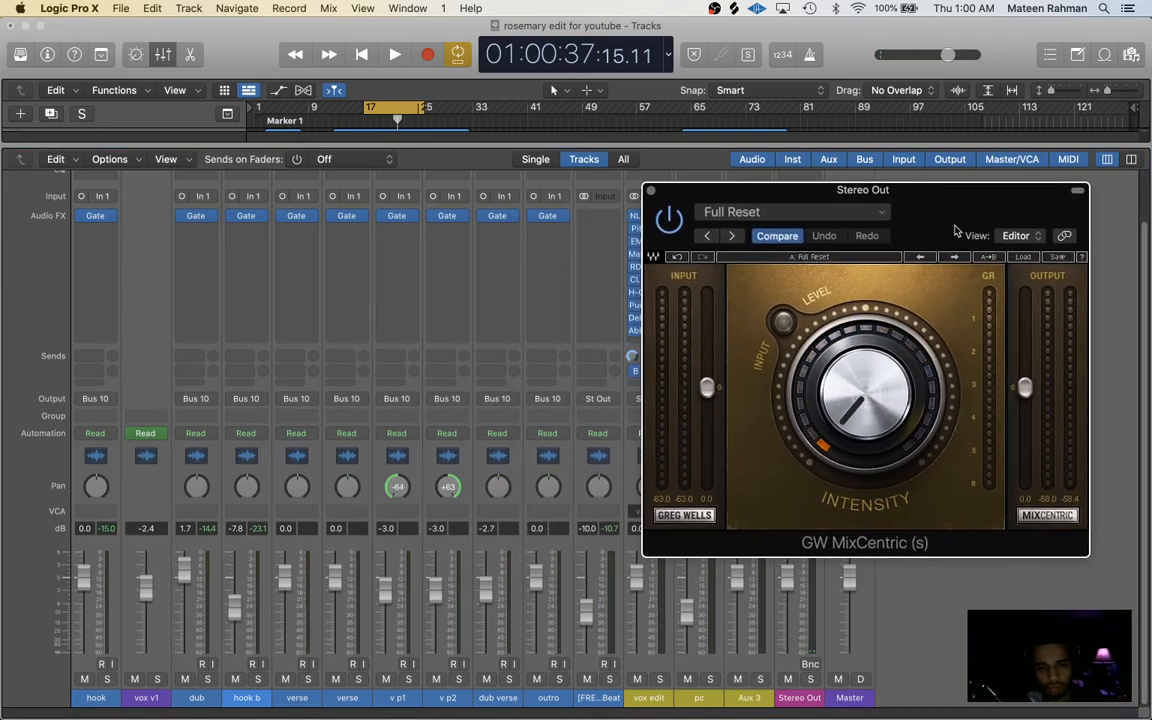
- Load the GW Buckle In preset and toggle MixCentric bypass during playback to compare
click(394, 55)
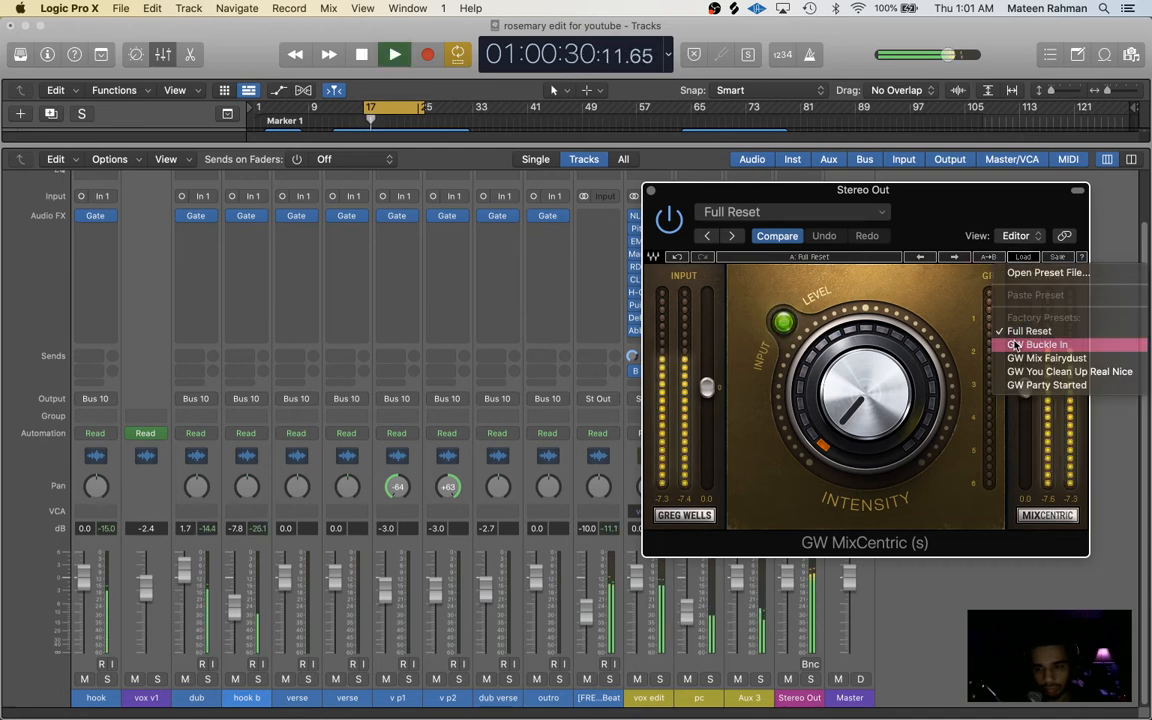
click(1045, 344)
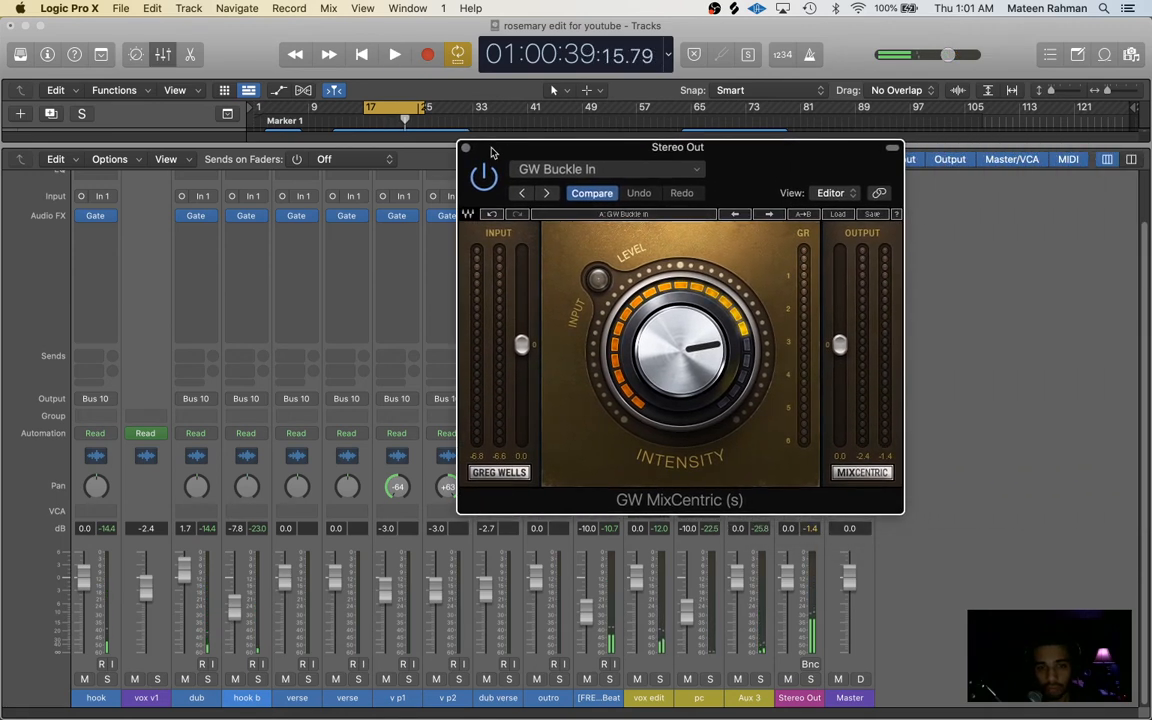
click(394, 54)
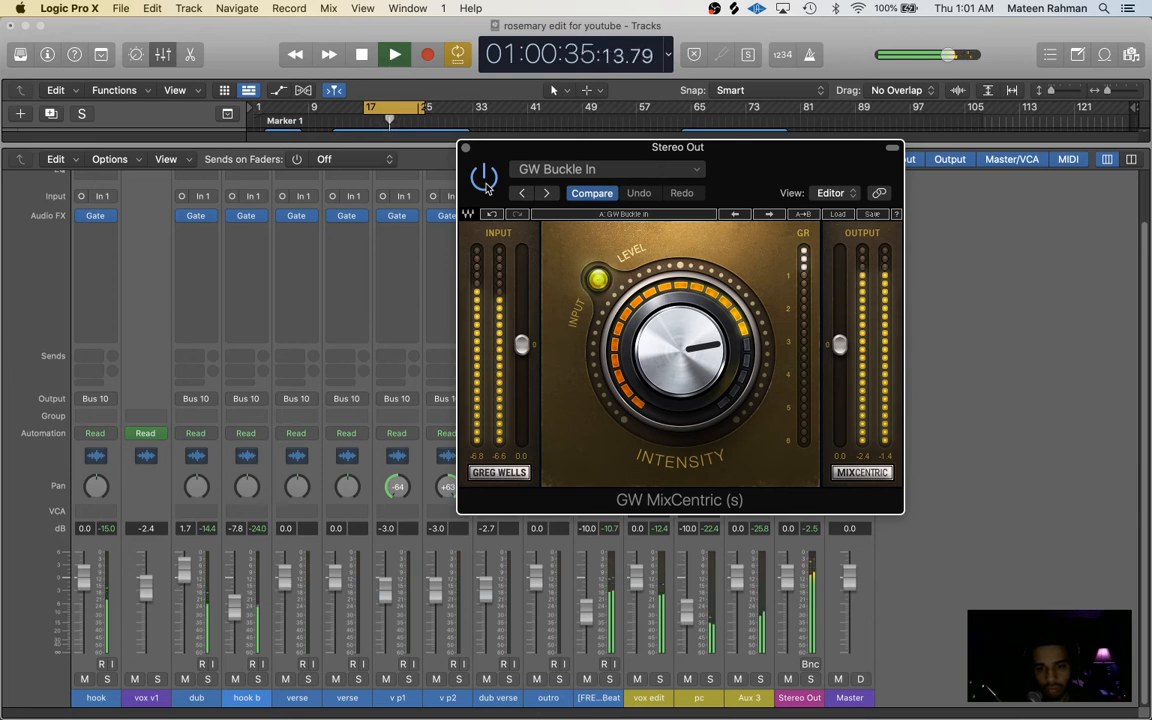
click(361, 54)
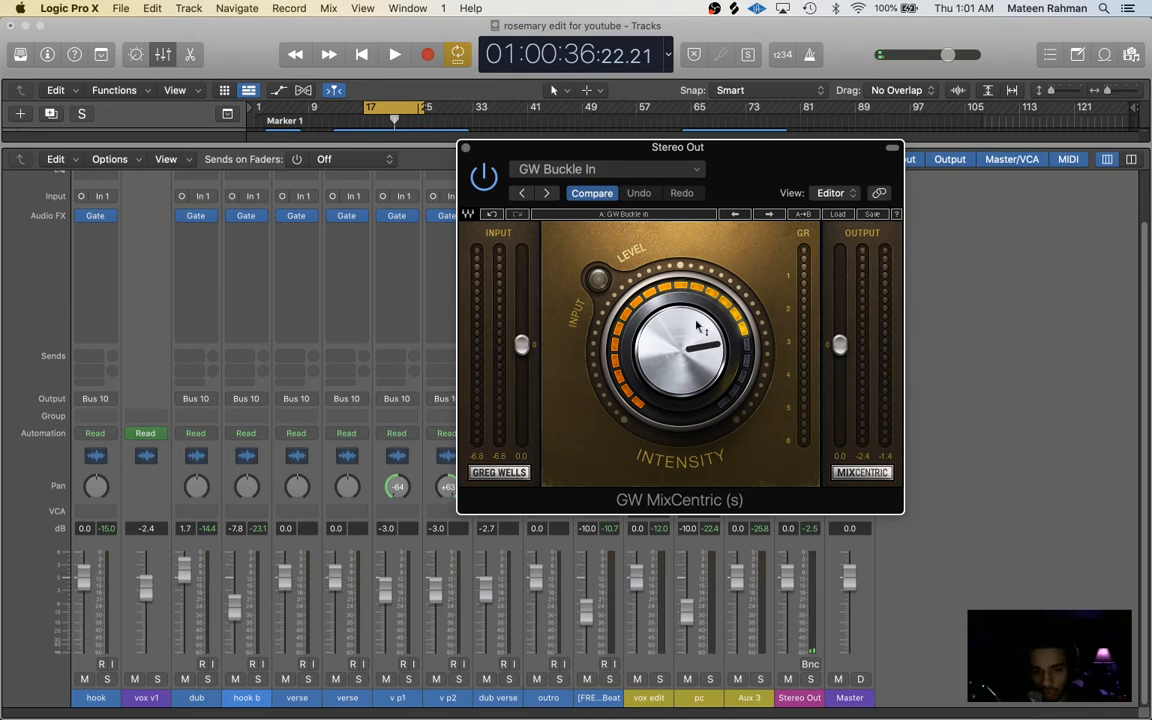
mouse_move(836, 362)
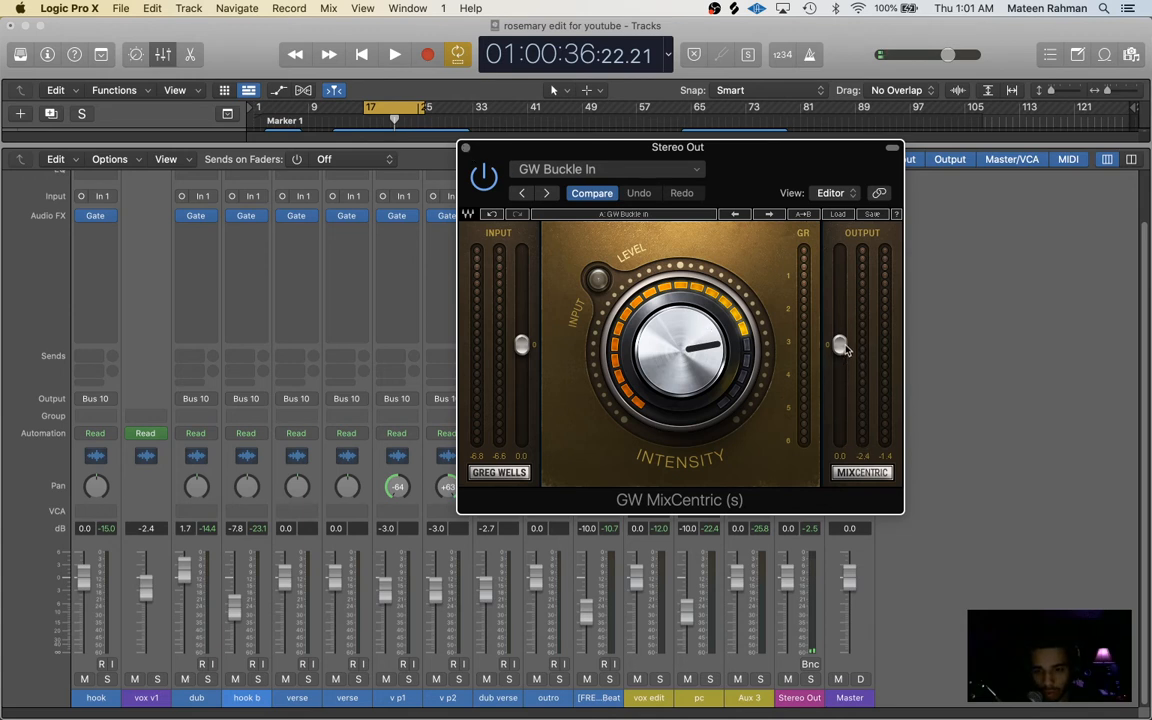
mouse_move(830, 395)
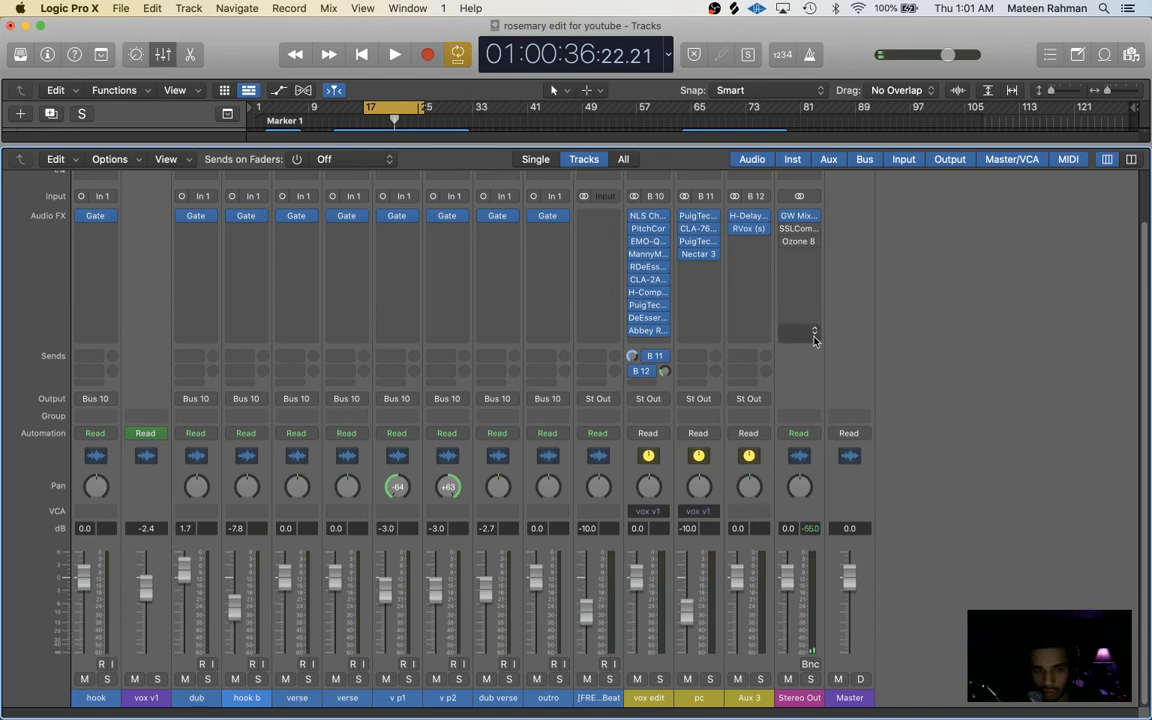
mouse_move(798, 228)
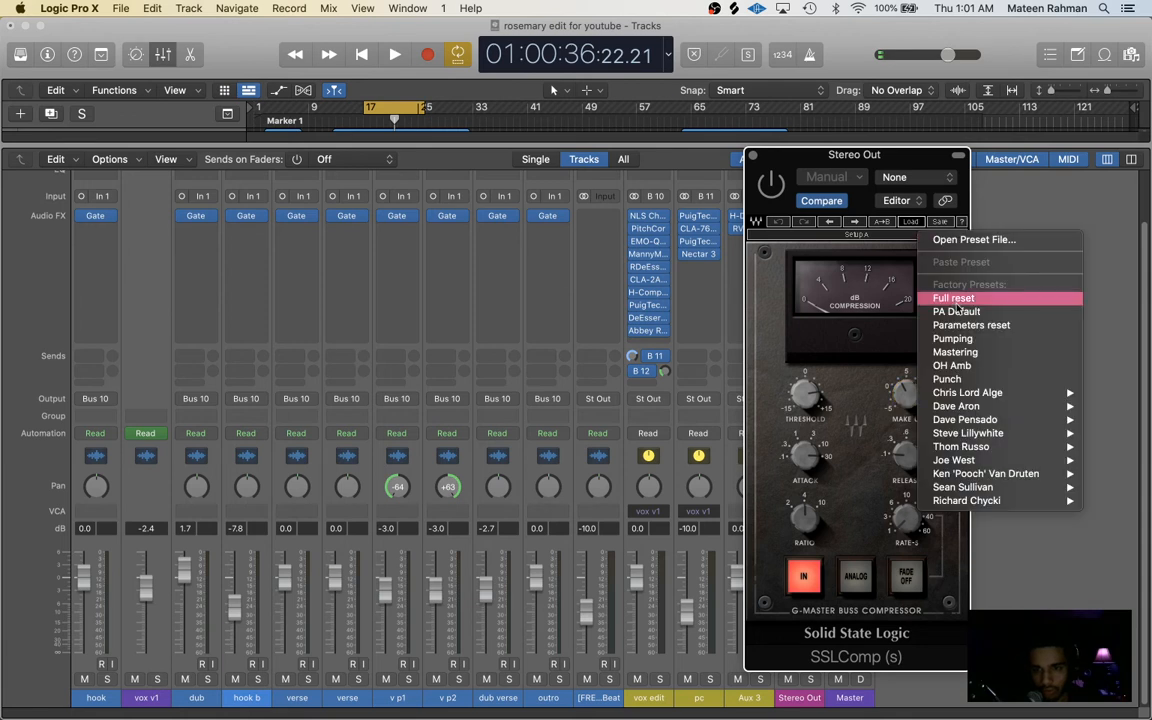
- Replace Stereo Out's SSLComp with a fresh MX SSLComp (s) and adjust its release while playing
click(953, 298)
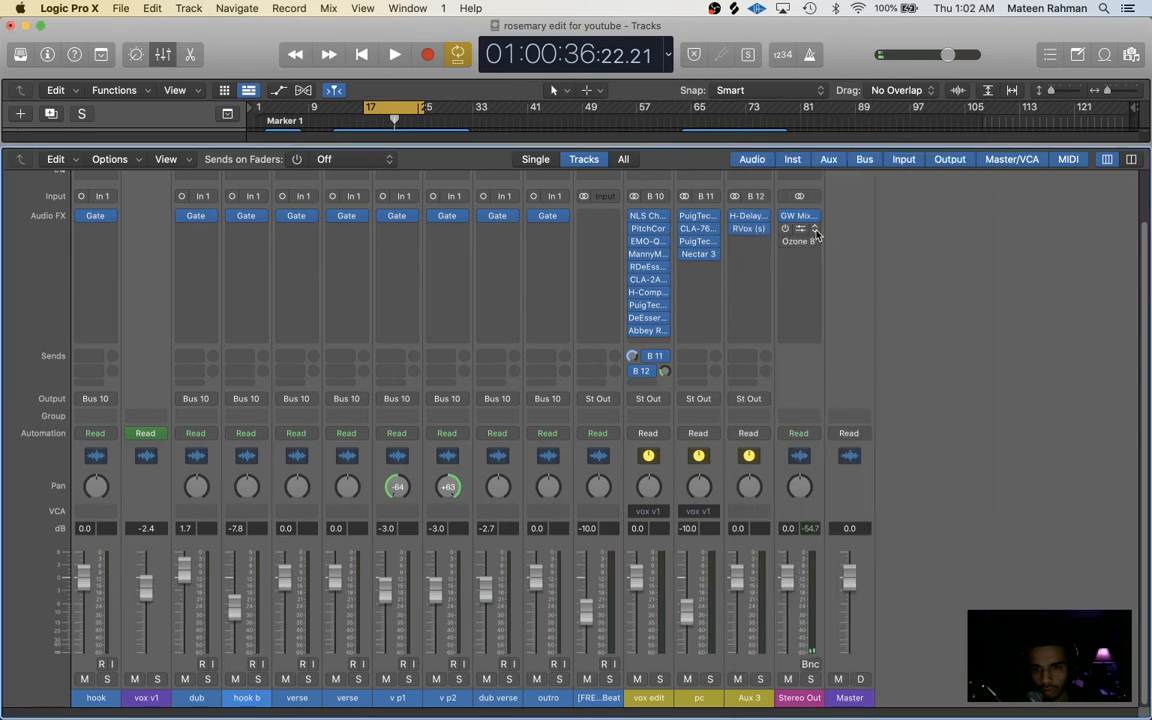
click(799, 240)
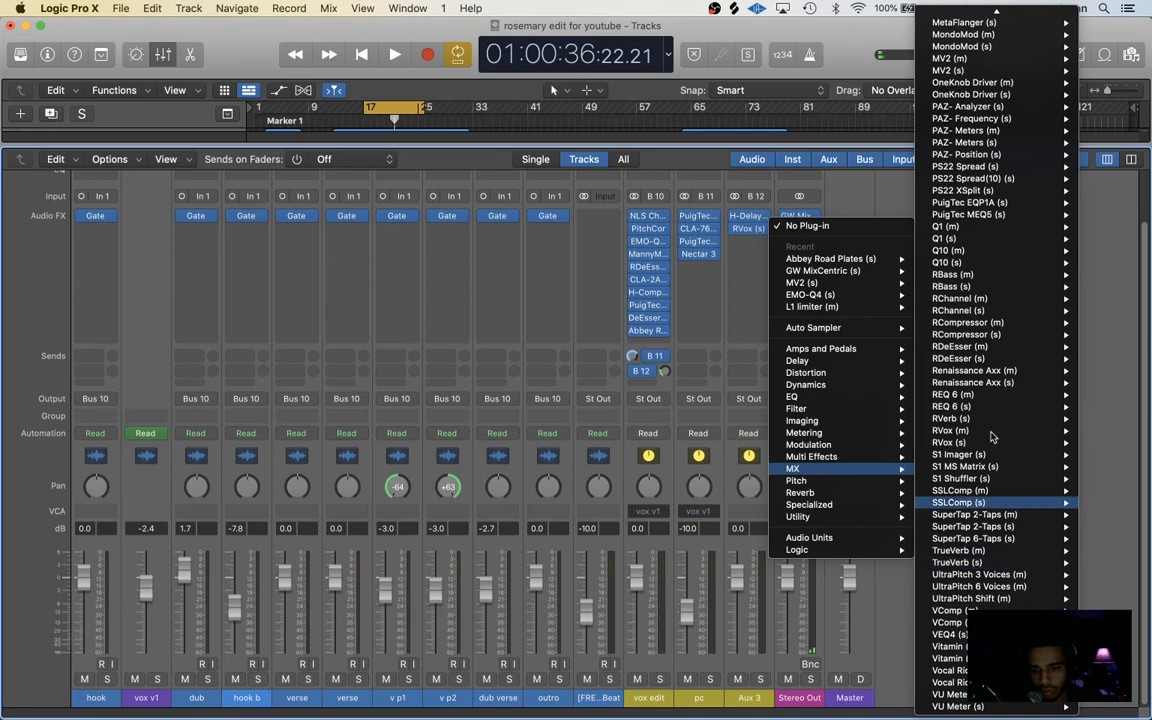
click(955, 502)
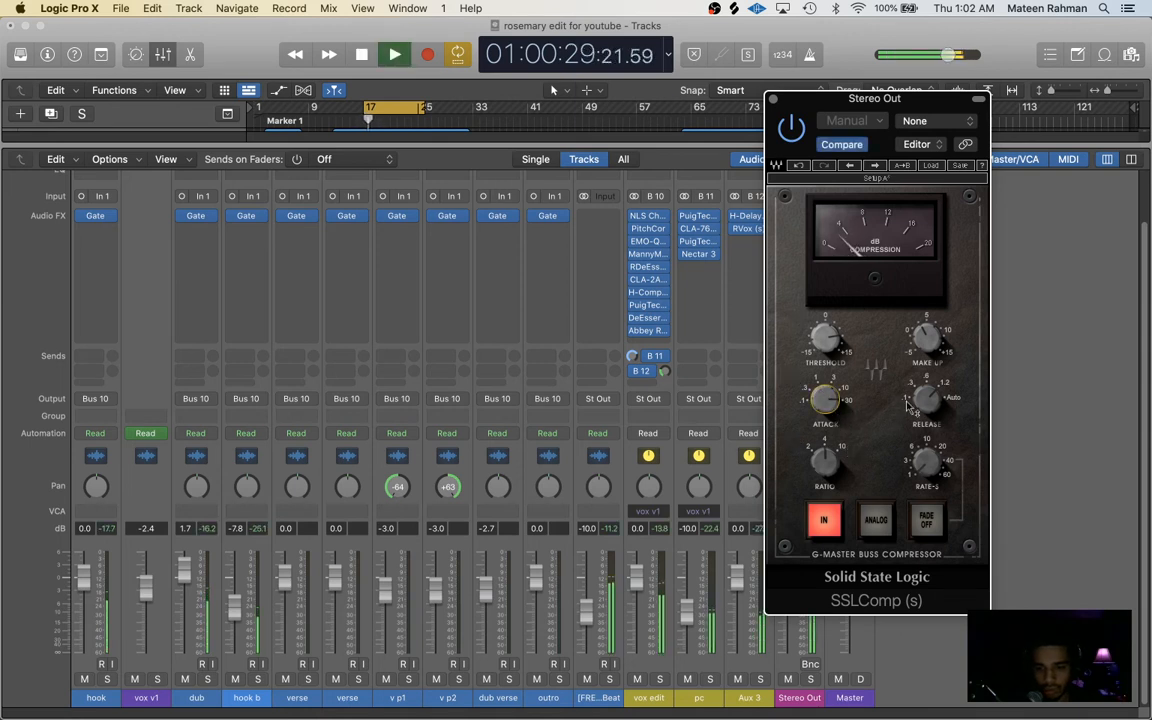
drag(925, 398, 930, 390)
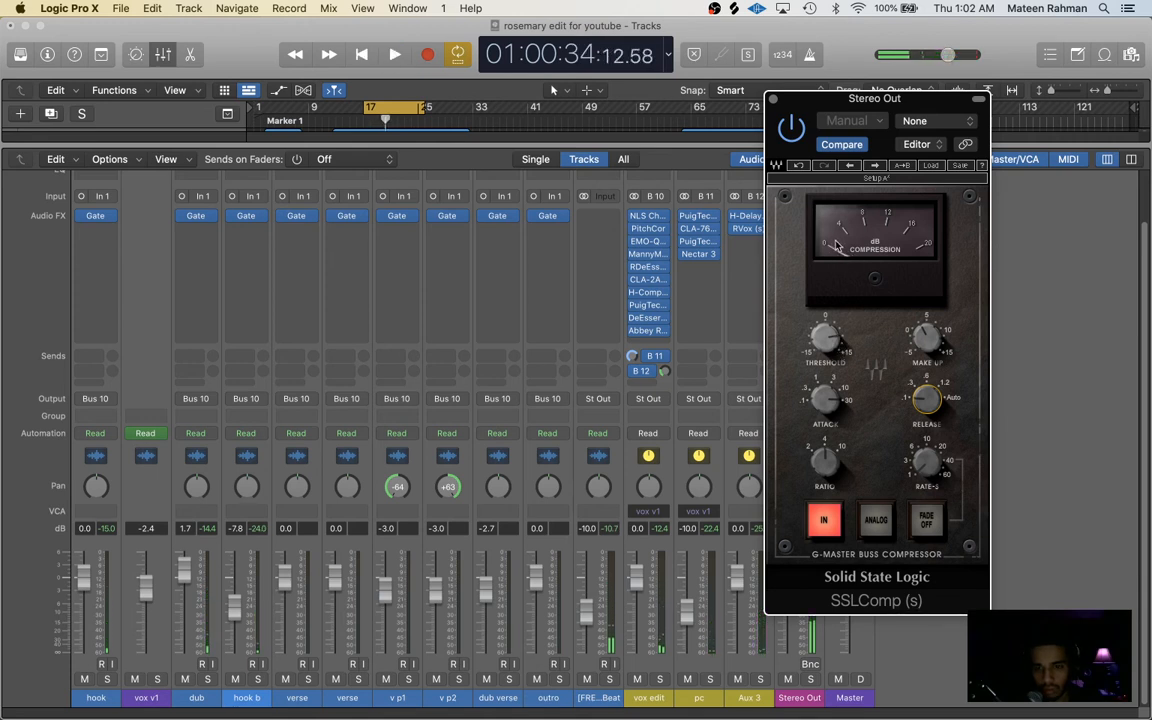
mouse_move(850, 306)
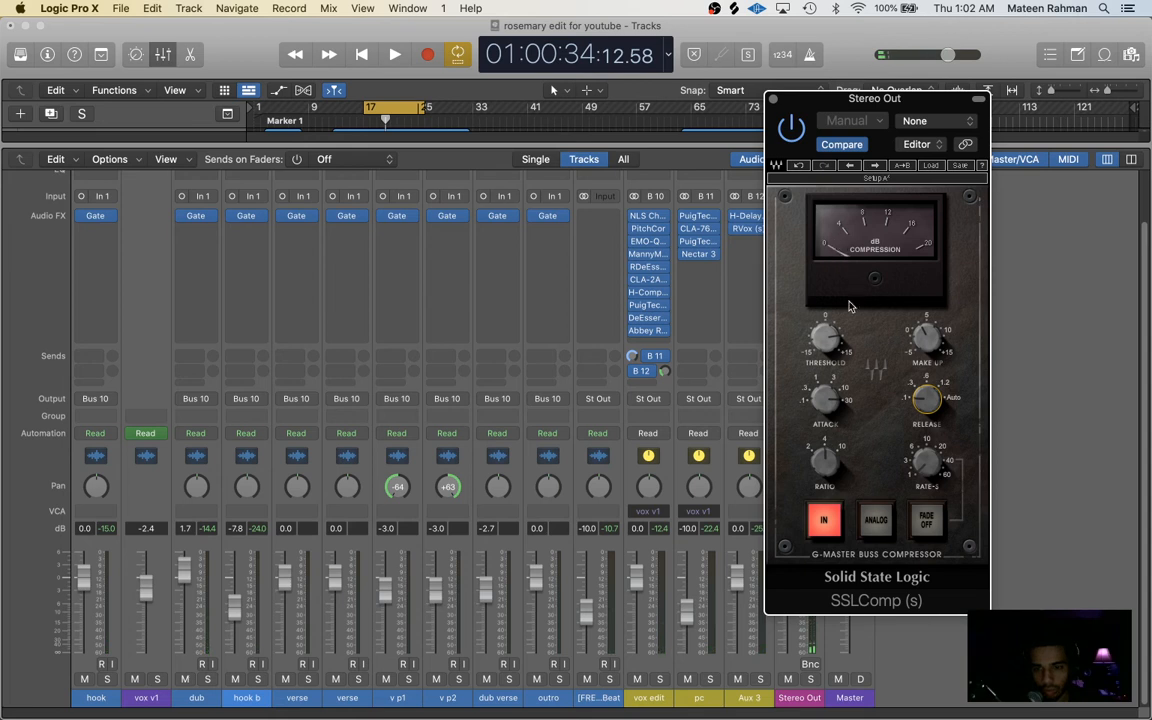
mouse_move(871, 334)
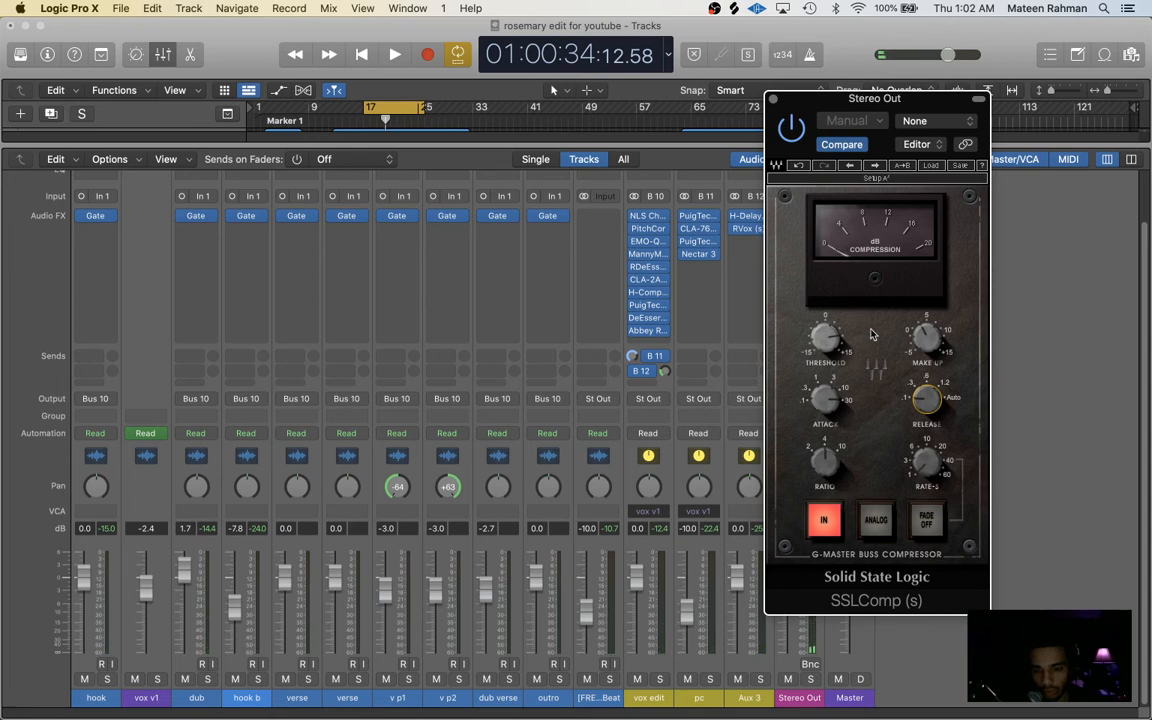
click(394, 55)
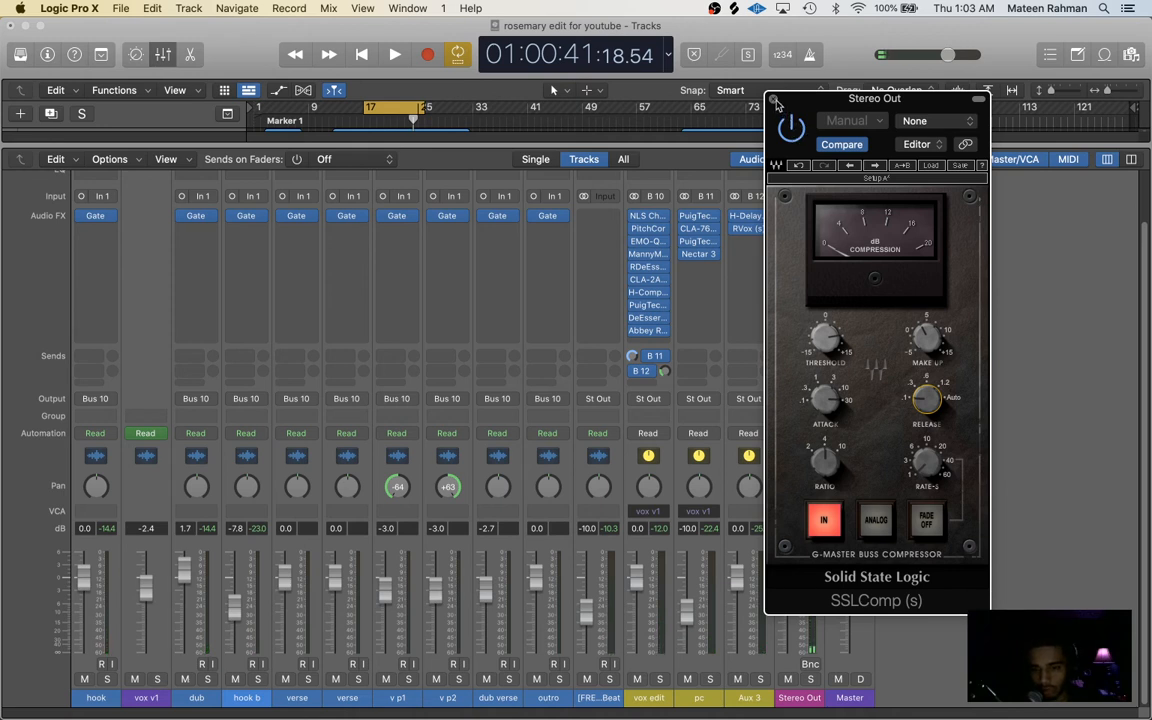
- Close SSLComp, reposition the Ozone window, and review the Vintage Tape and Maximizer modules
click(775, 99)
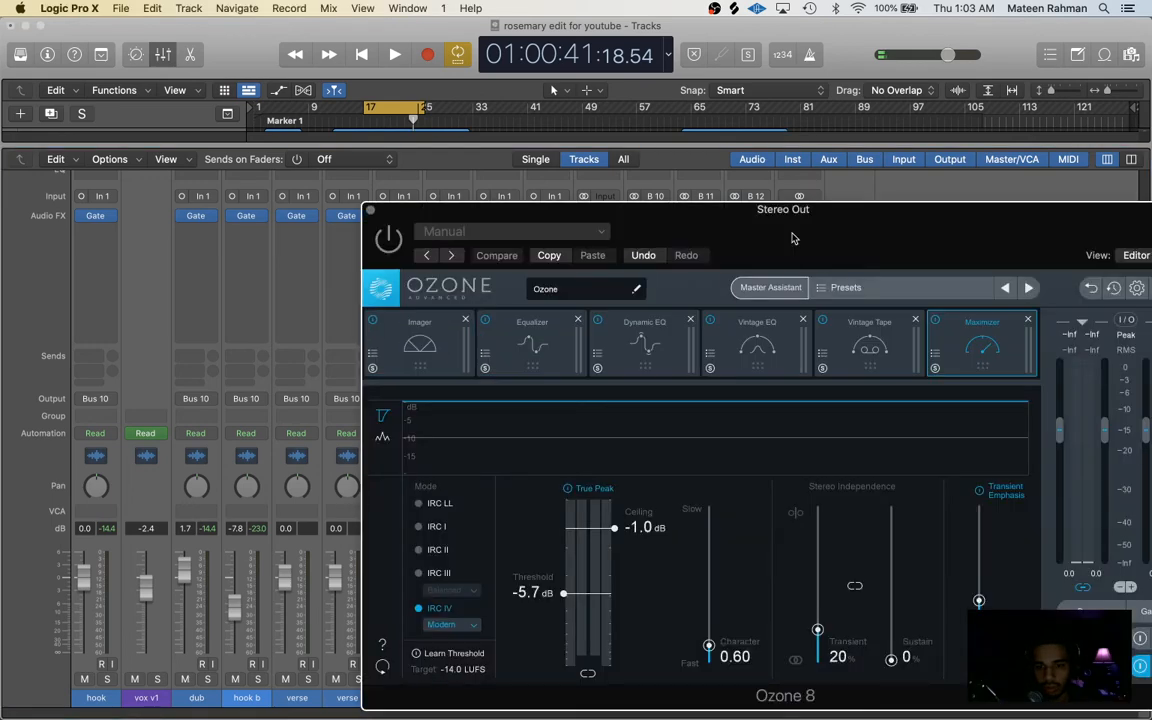
drag(783, 209, 920, 147)
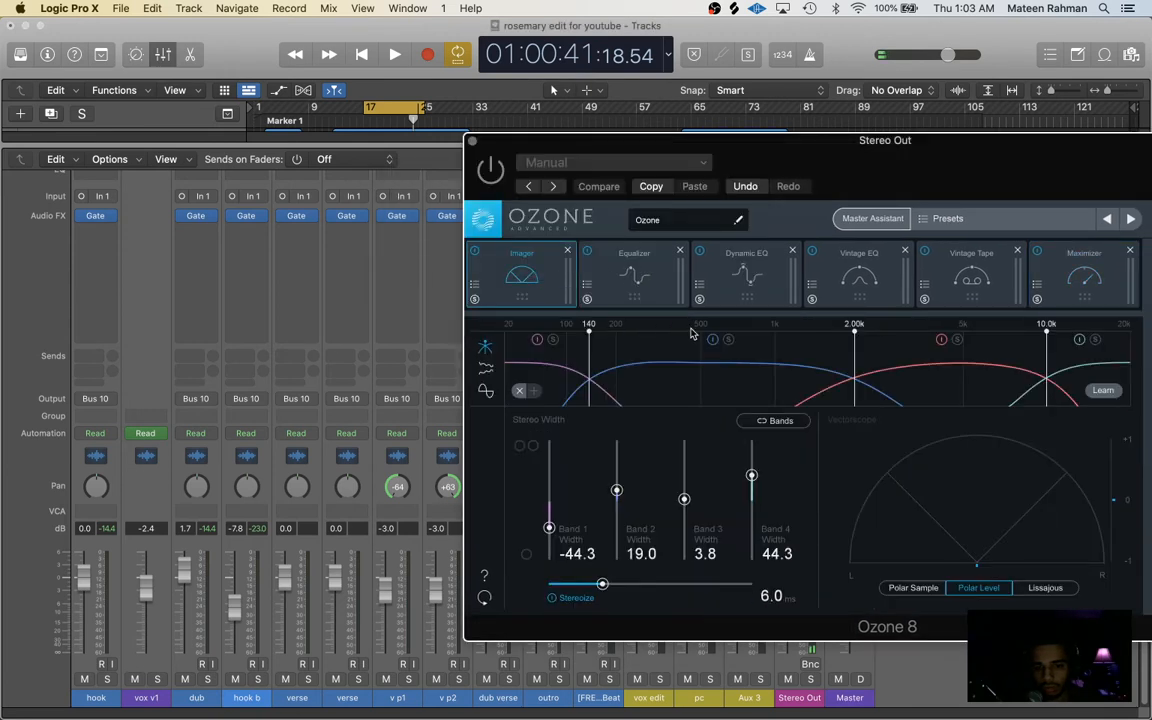
click(970, 275)
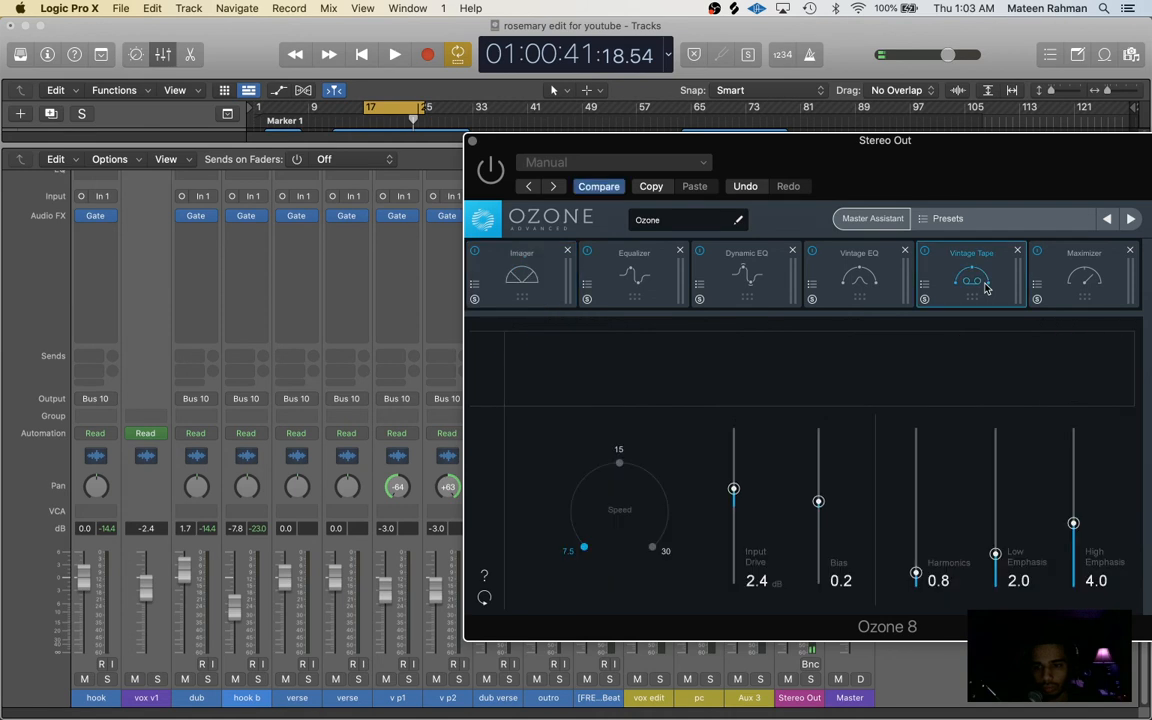
click(1084, 277)
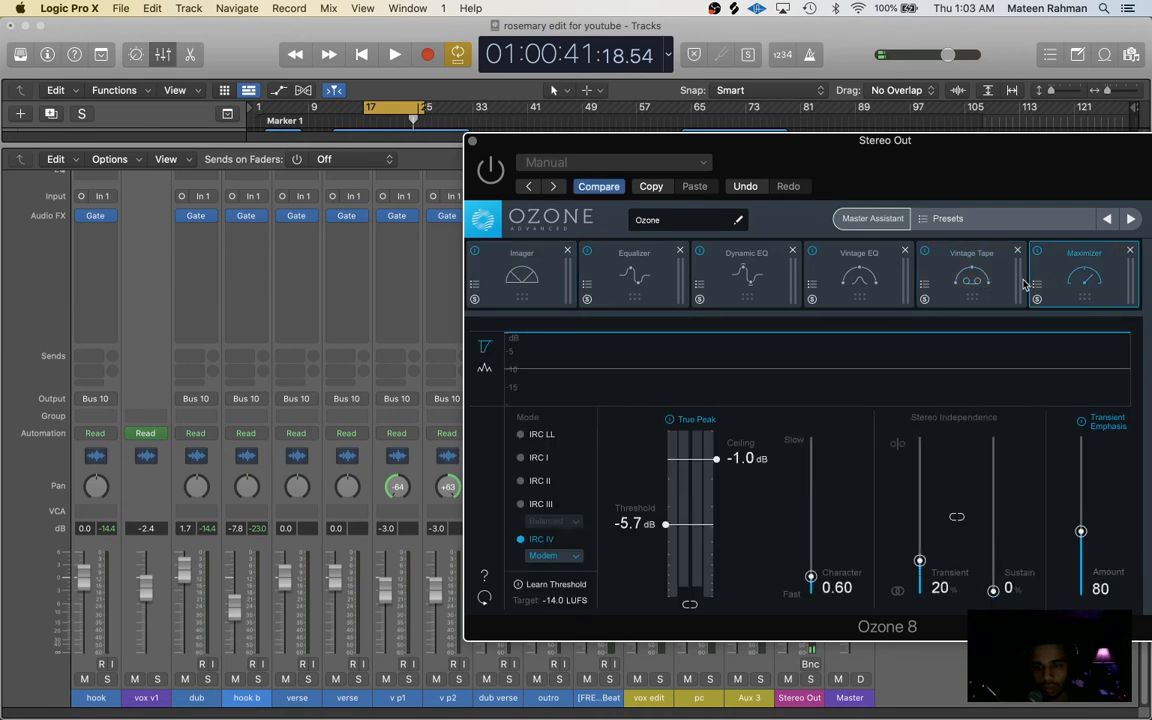
- Add a new Ozone preset named ROSEMARY in the preset manager
click(946, 218)
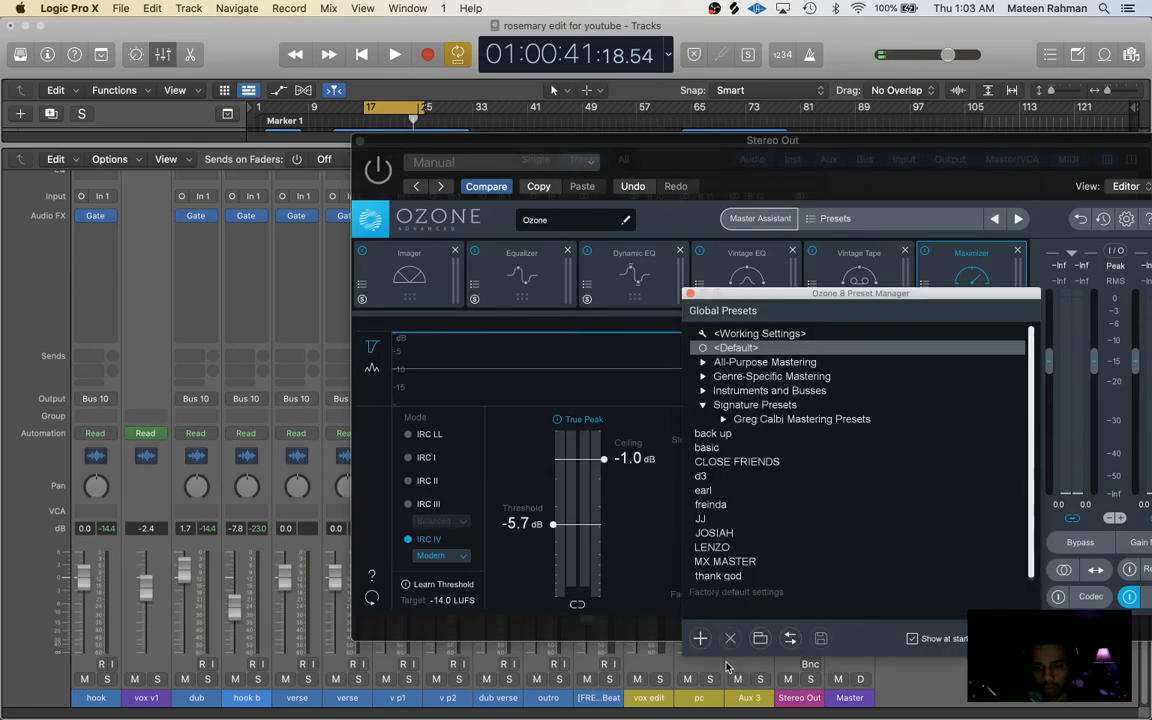
click(700, 638)
text(R)
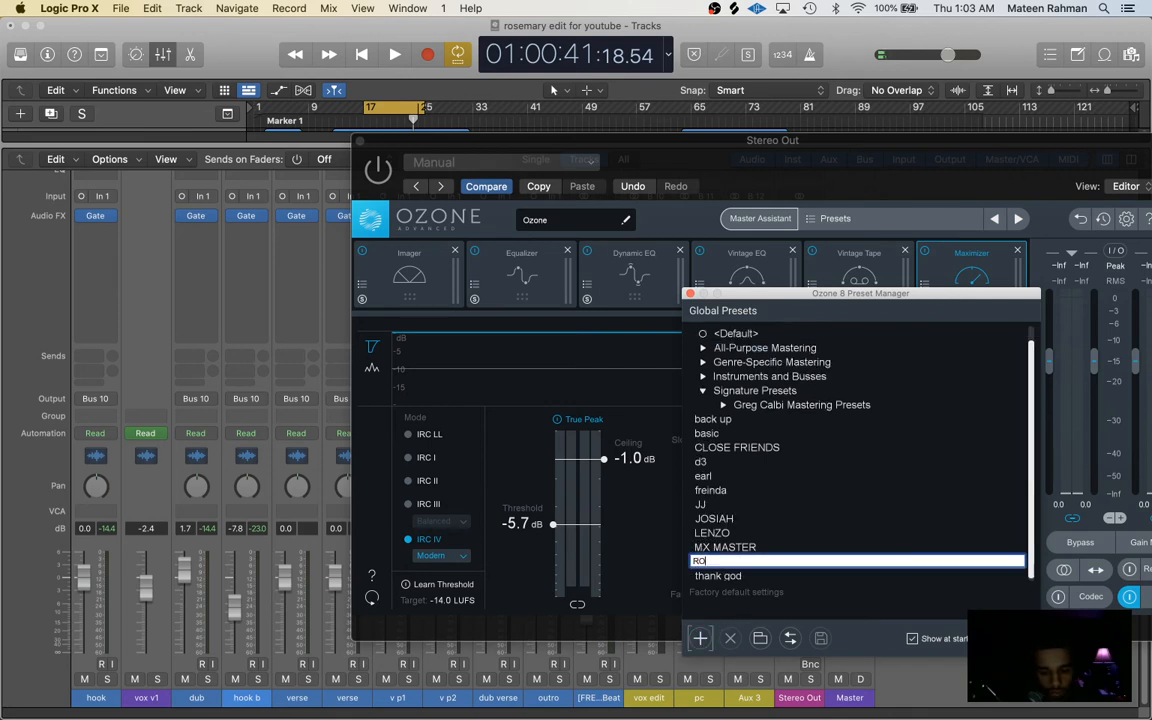
text(OSEMARY)
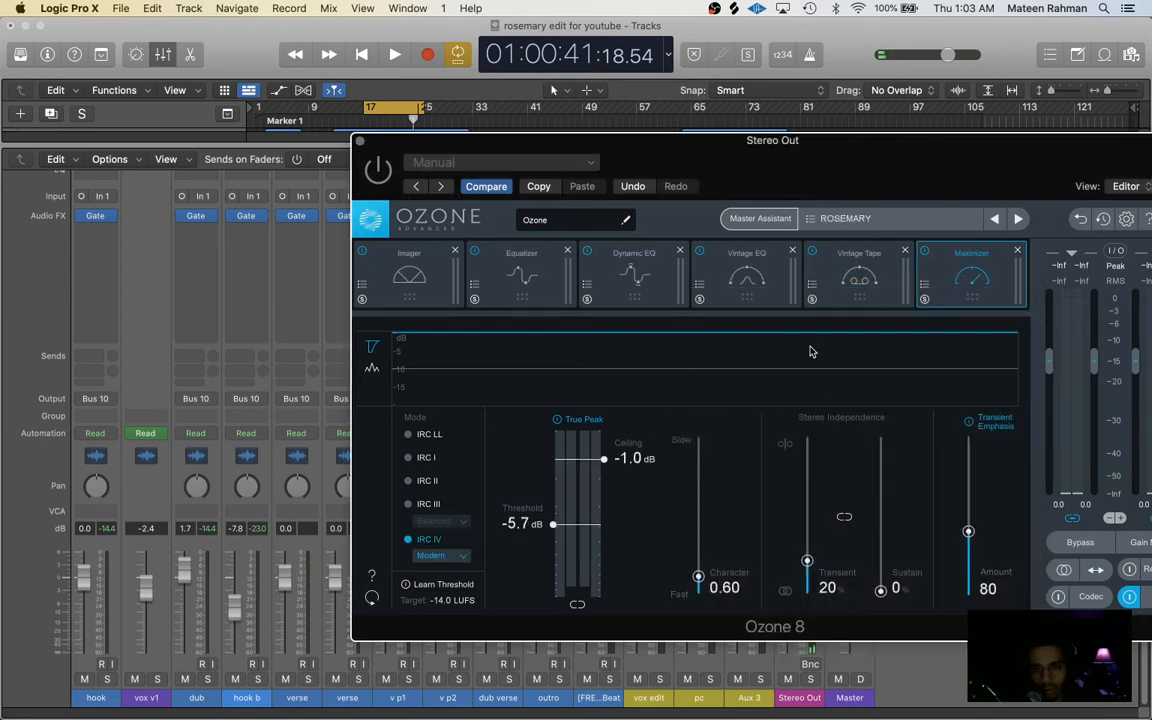
- Run Ozone's Master Assistant with the Streaming target while the song plays for analysis
click(760, 218)
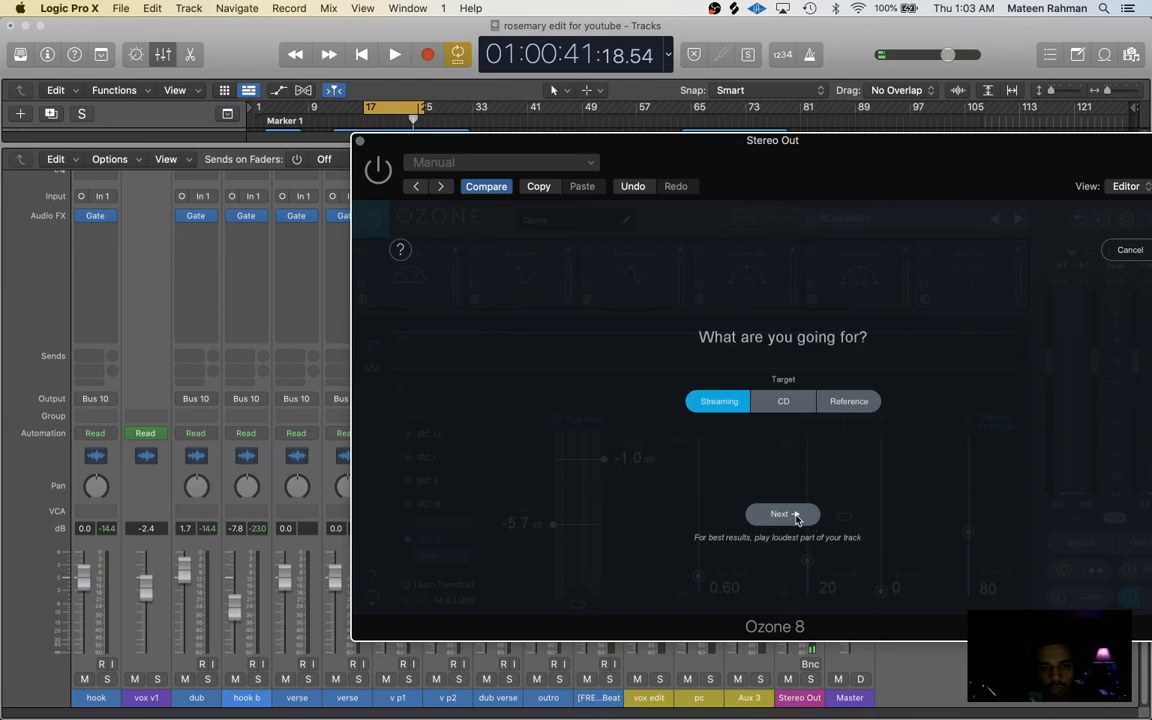
click(782, 514)
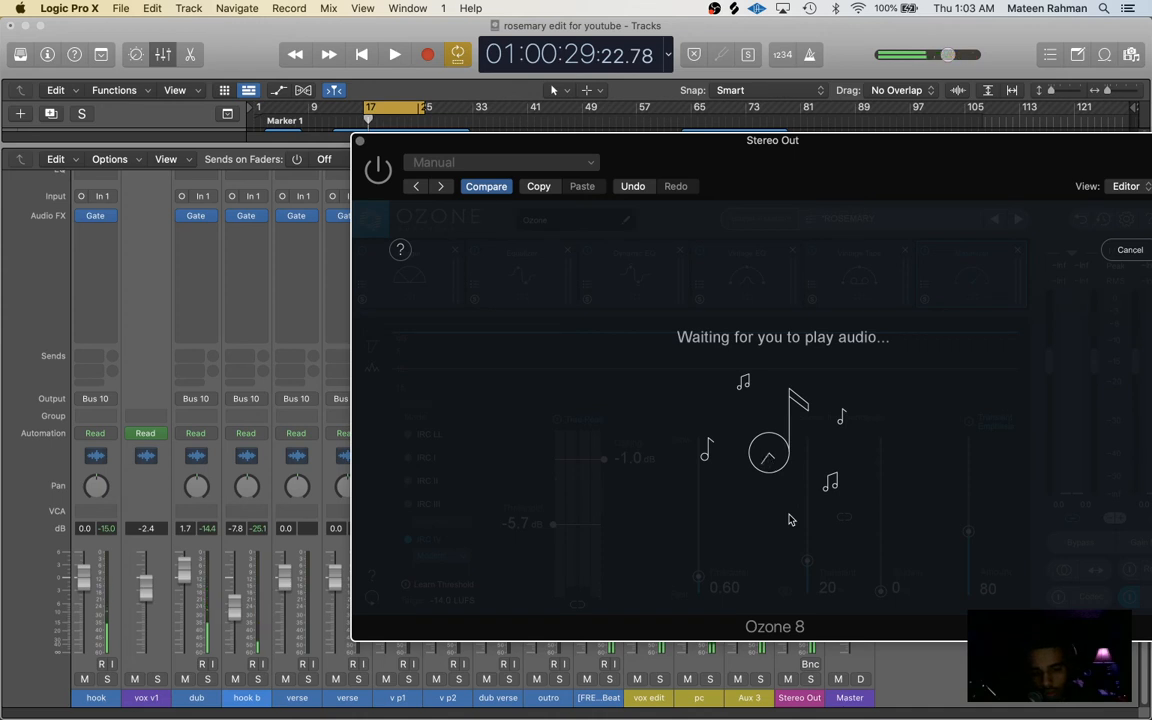
click(394, 54)
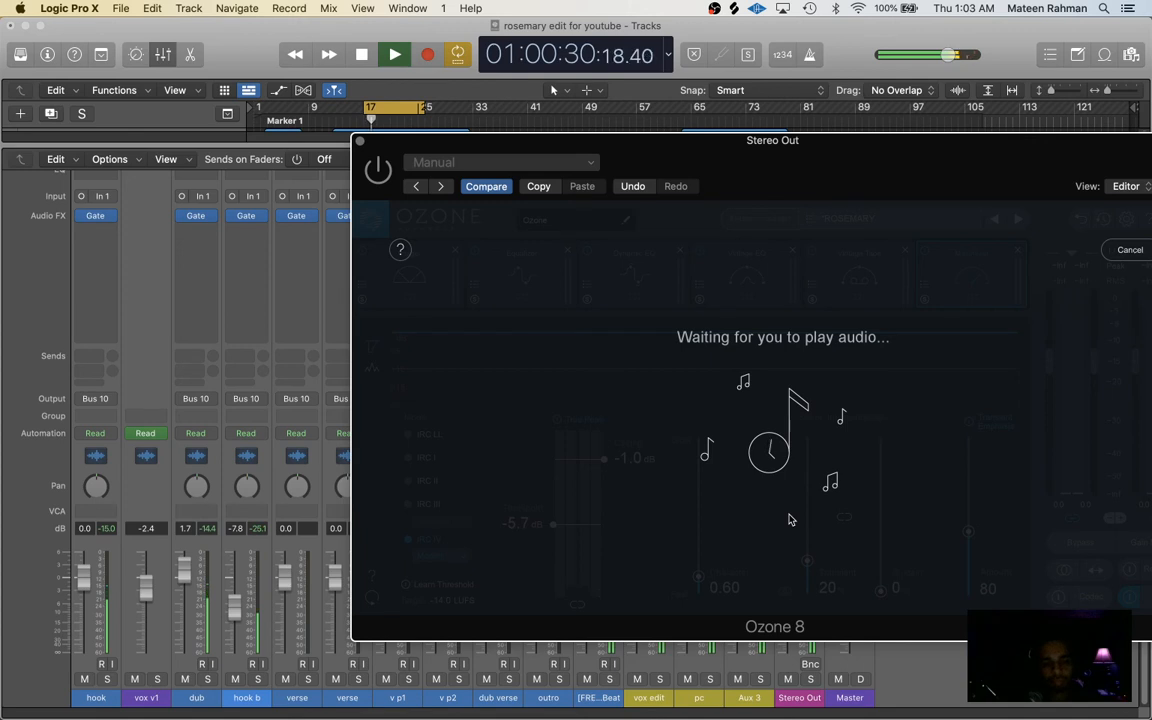
click(393, 55)
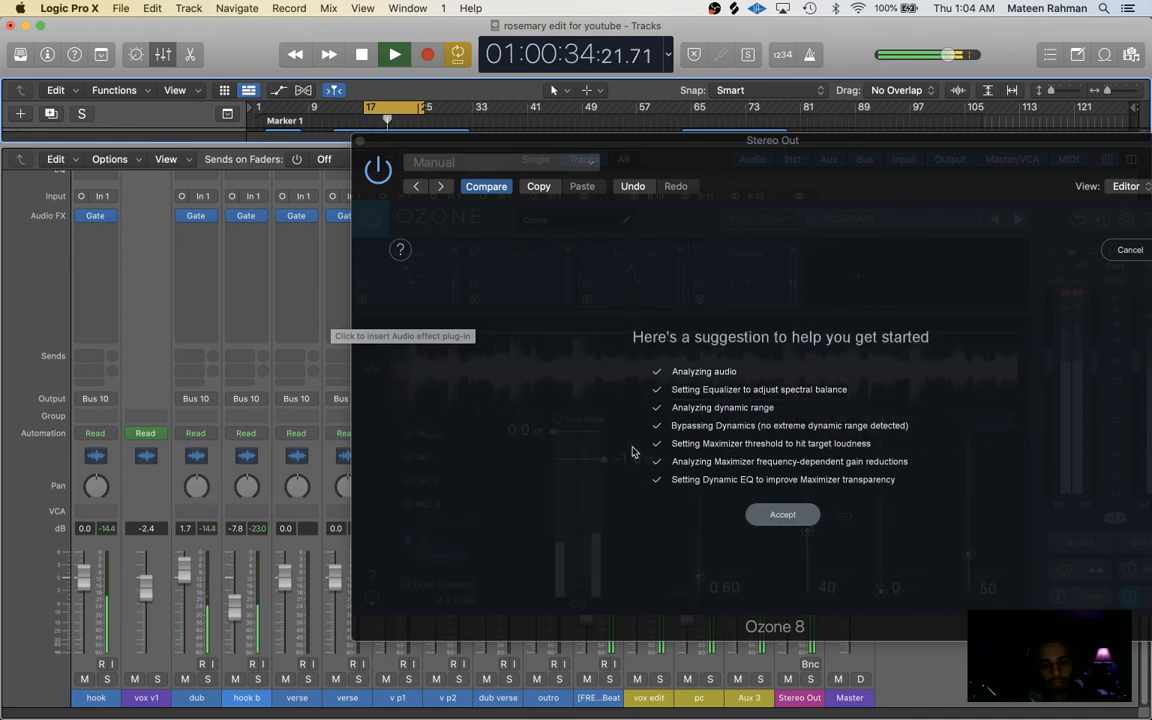
- Accept the Master Assistant's suggested chain, then view and delete the Imager module
click(782, 514)
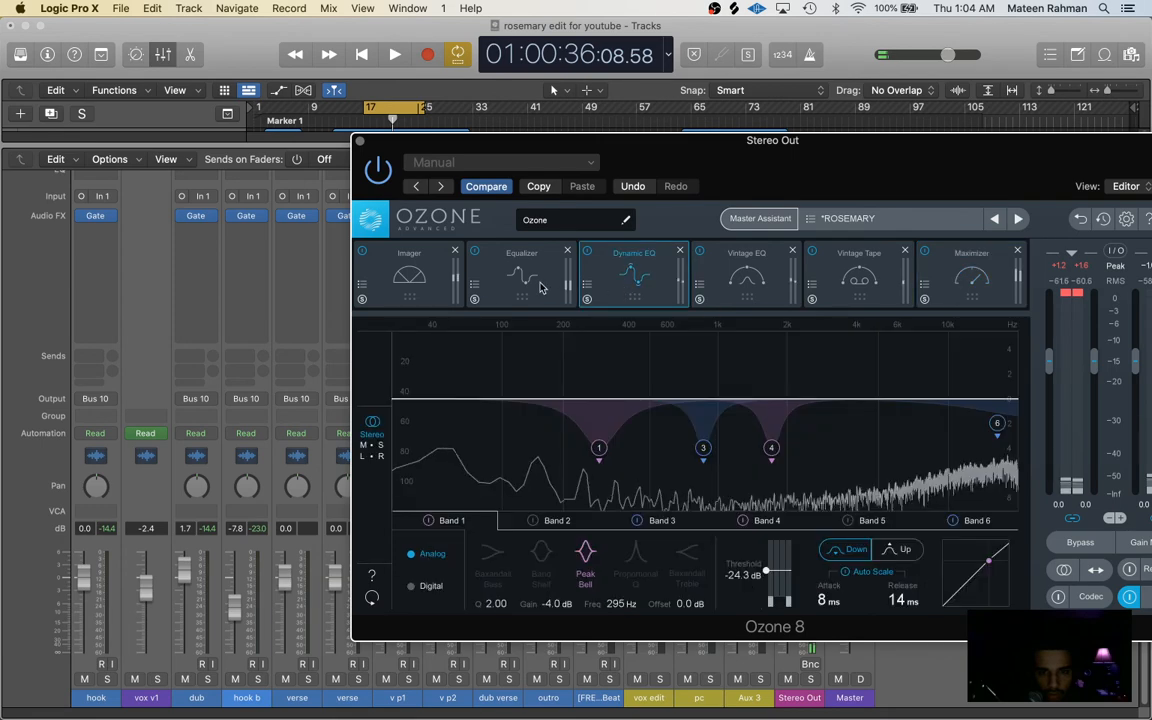
click(521, 275)
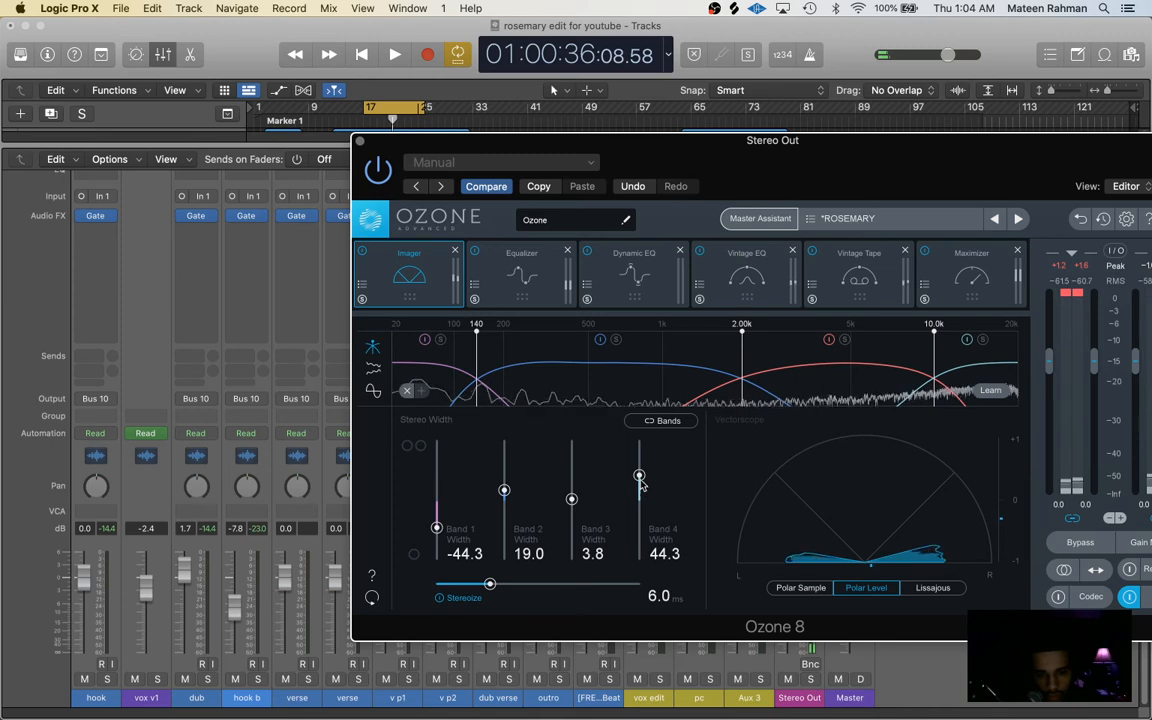
mouse_move(445, 524)
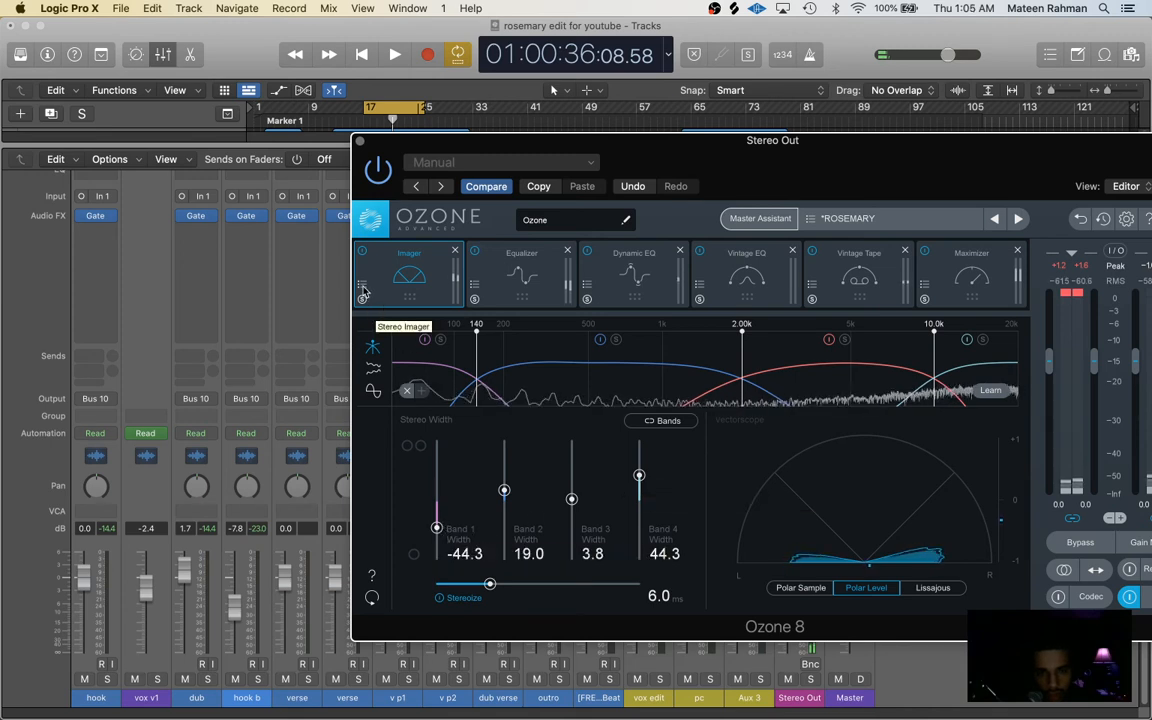
click(362, 287)
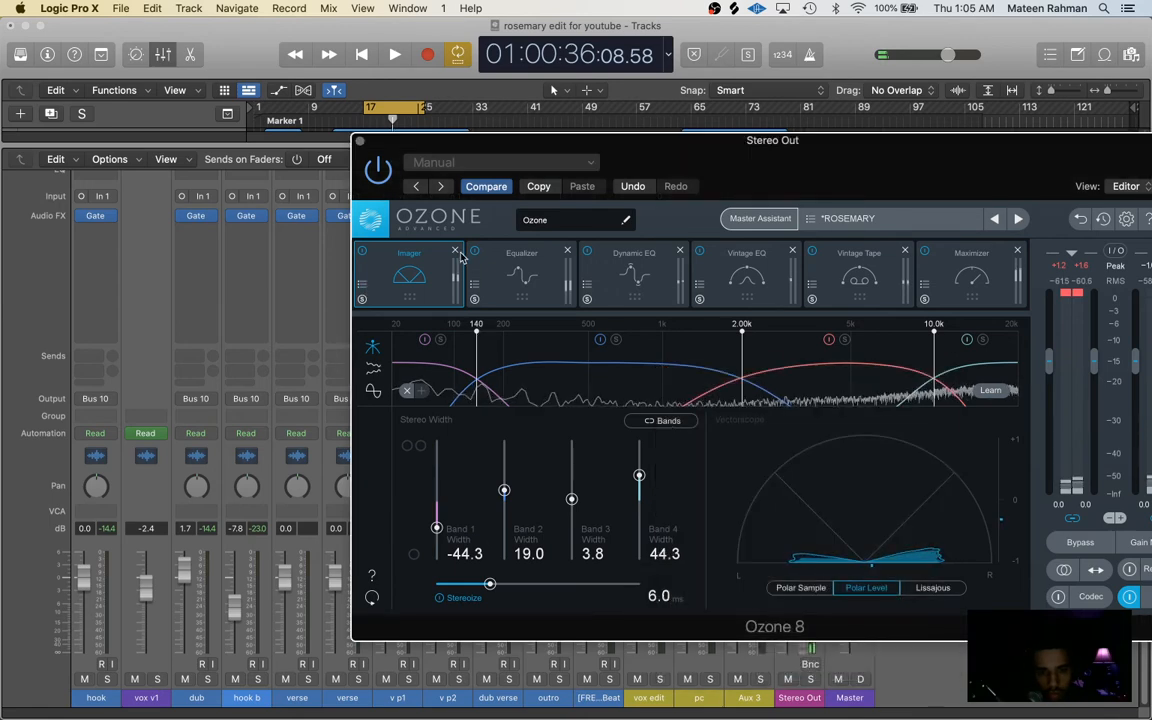
click(456, 251)
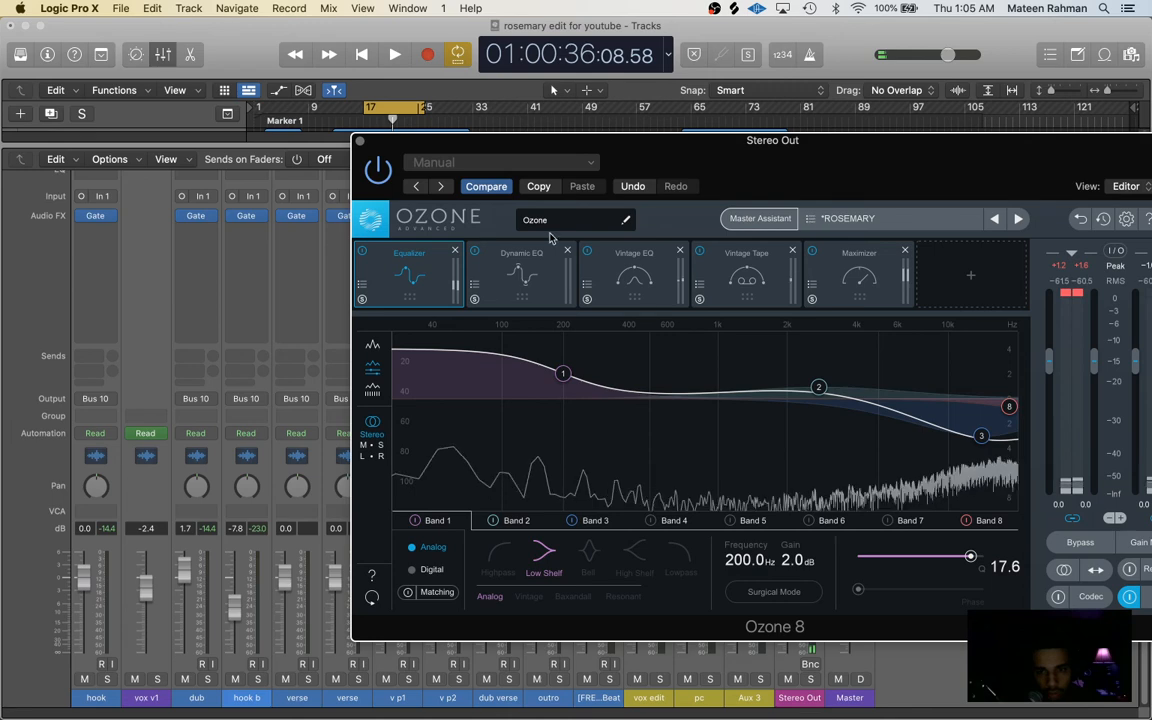
- Add an Imager first in the chain, with Band 1 width −44.3 and Band 4 width 7.6
click(969, 275)
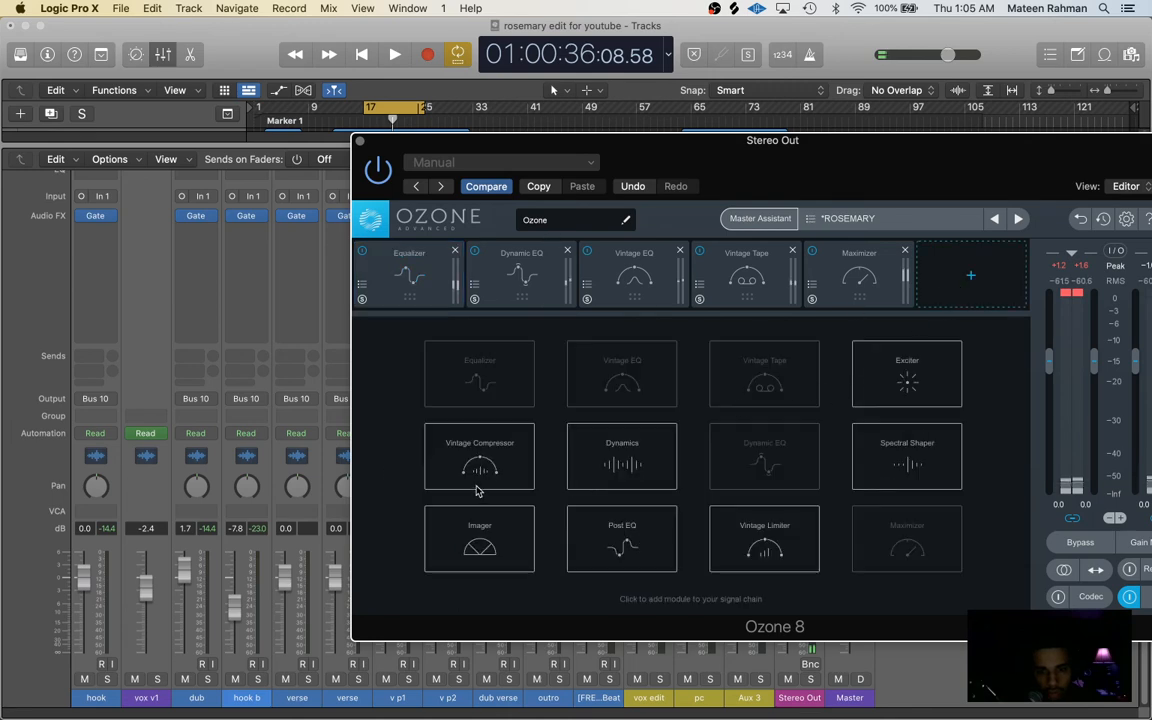
mouse_move(652, 475)
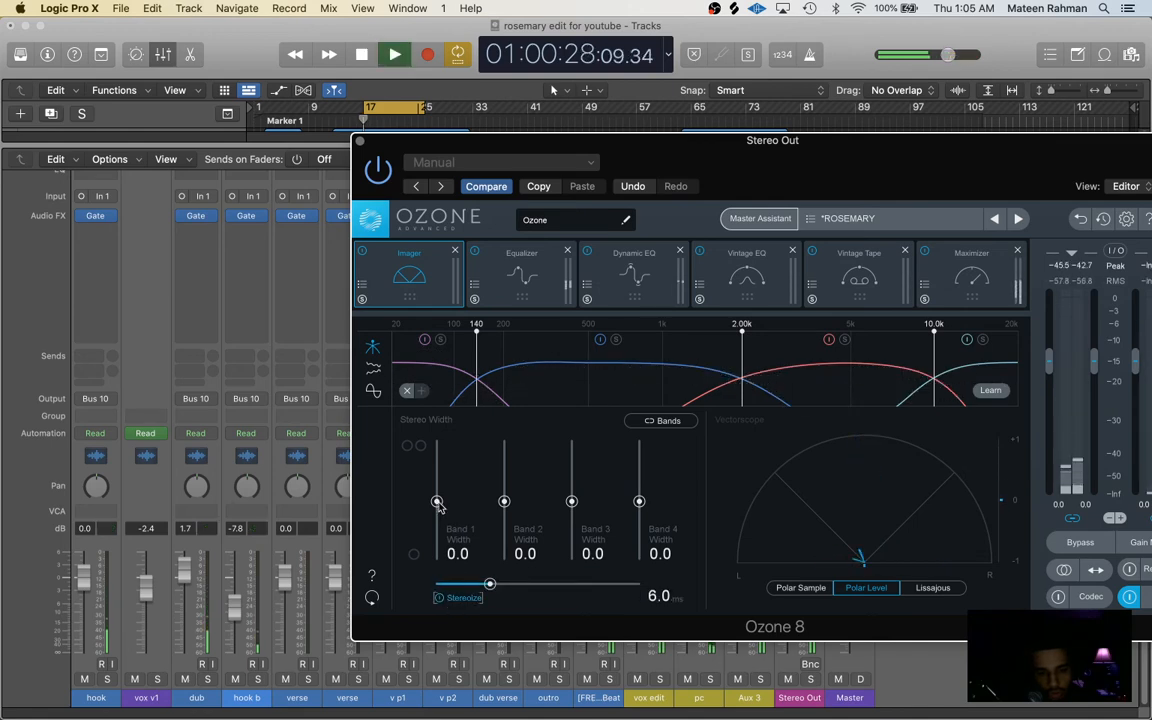
drag(437, 501, 437, 522)
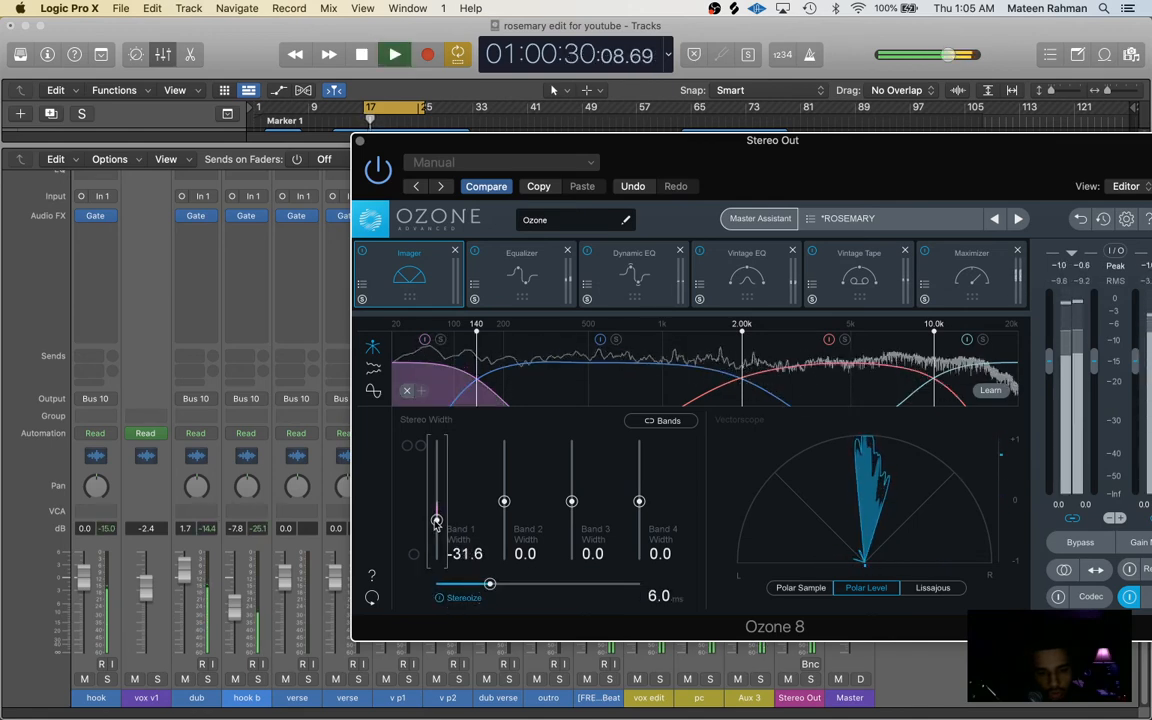
drag(437, 520, 437, 528)
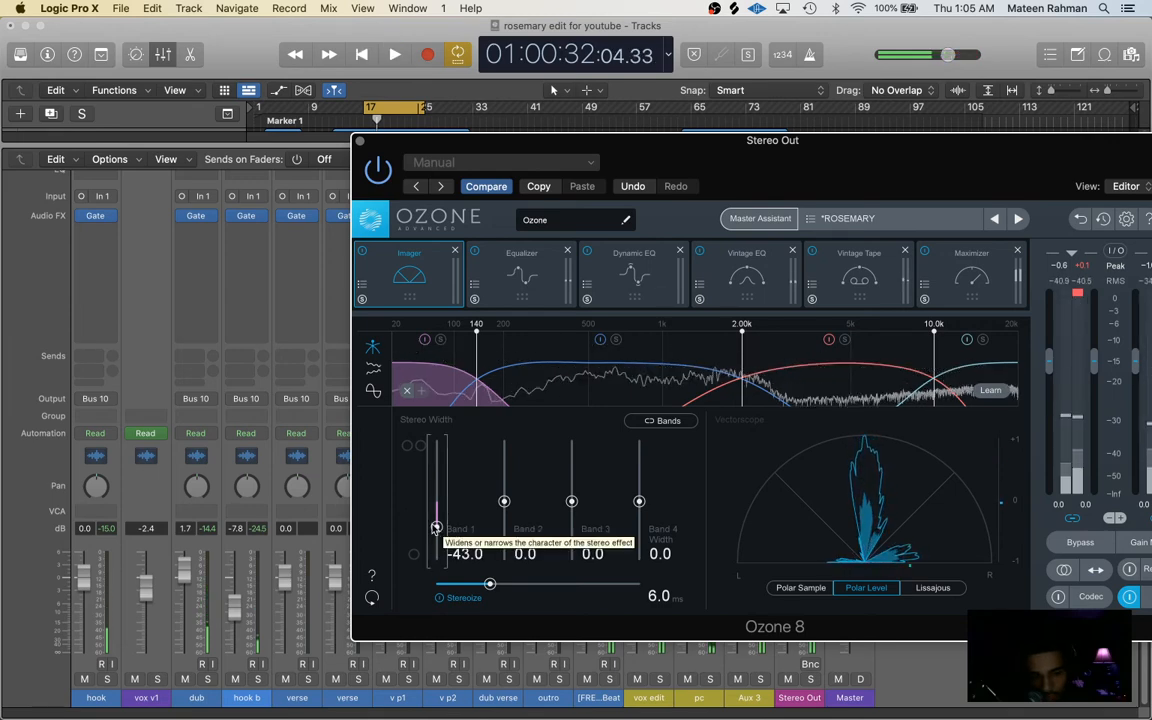
click(394, 54)
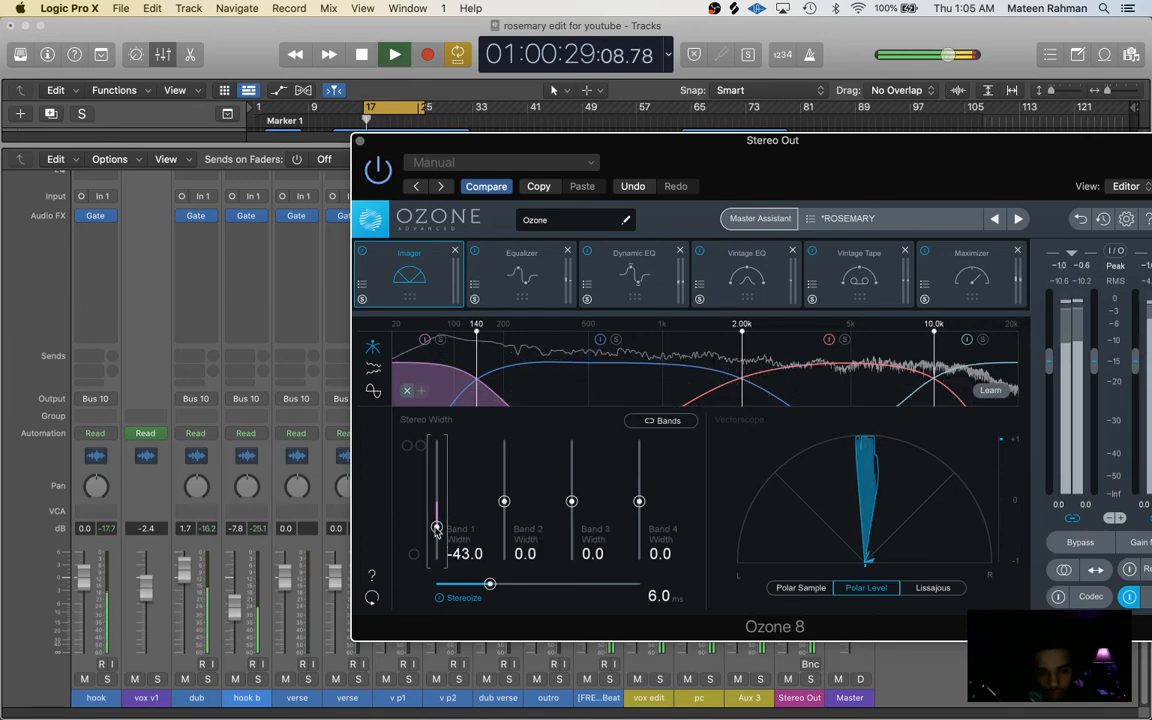
drag(437, 528, 437, 530)
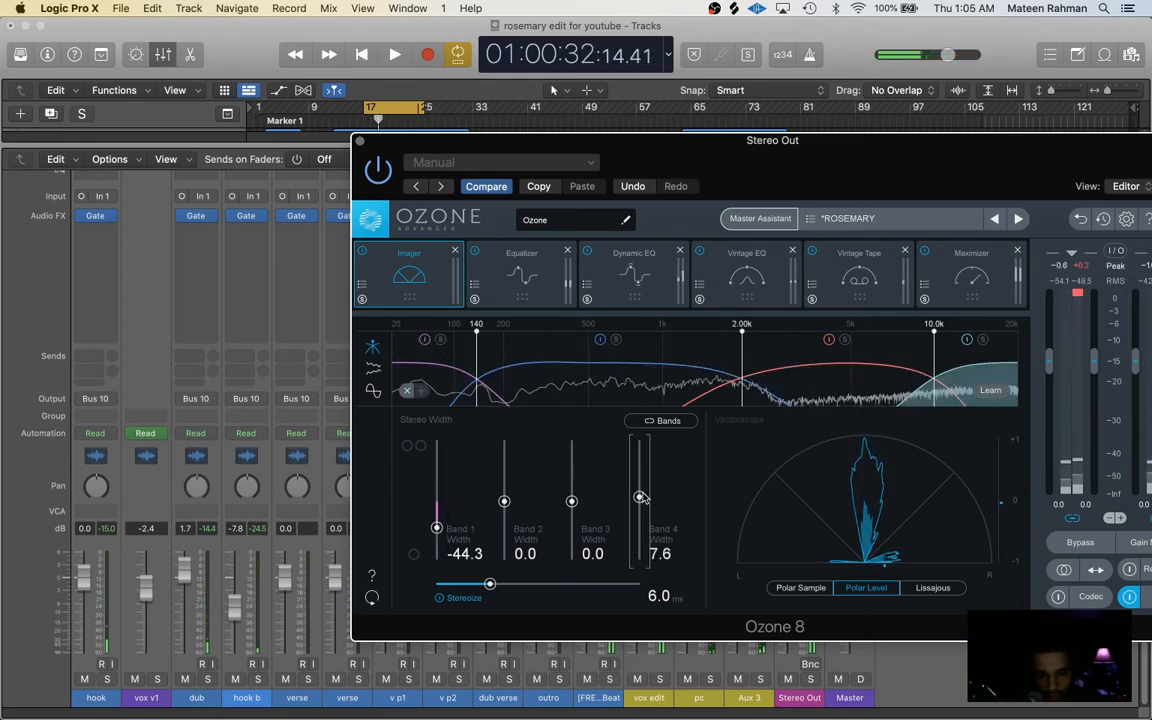
drag(640, 497, 640, 475)
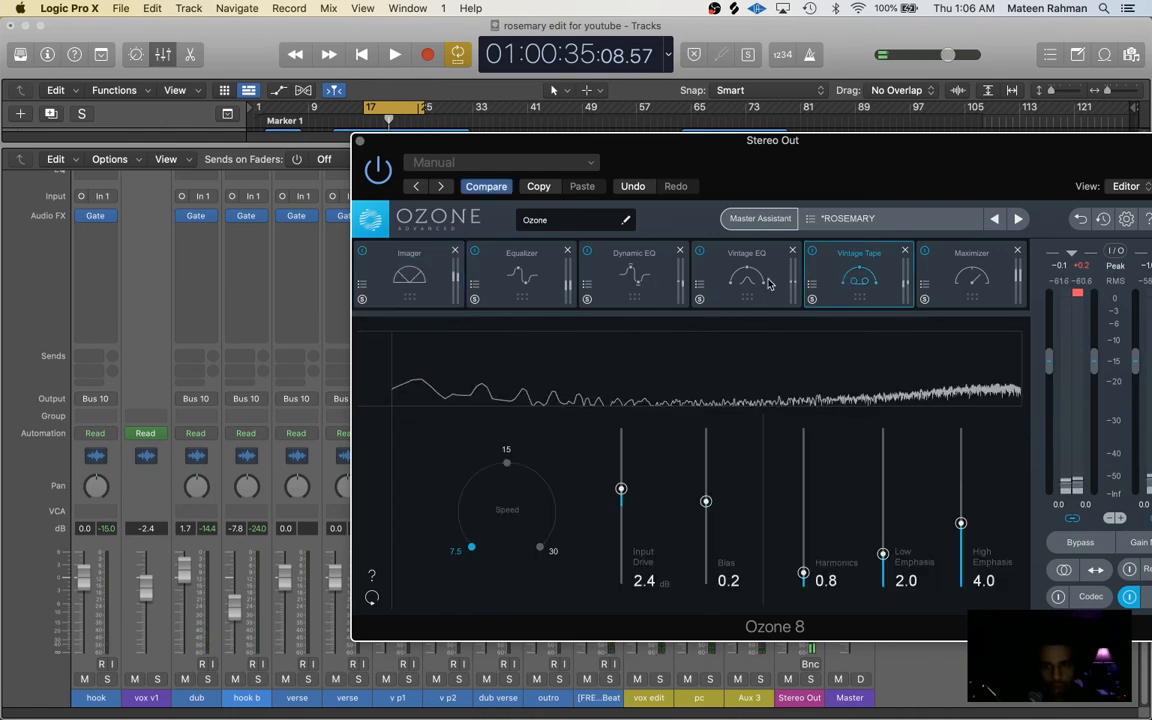
- Set the Vintage EQ LM Boost to 3.5 dB and compare it bypassed versus active
click(746, 275)
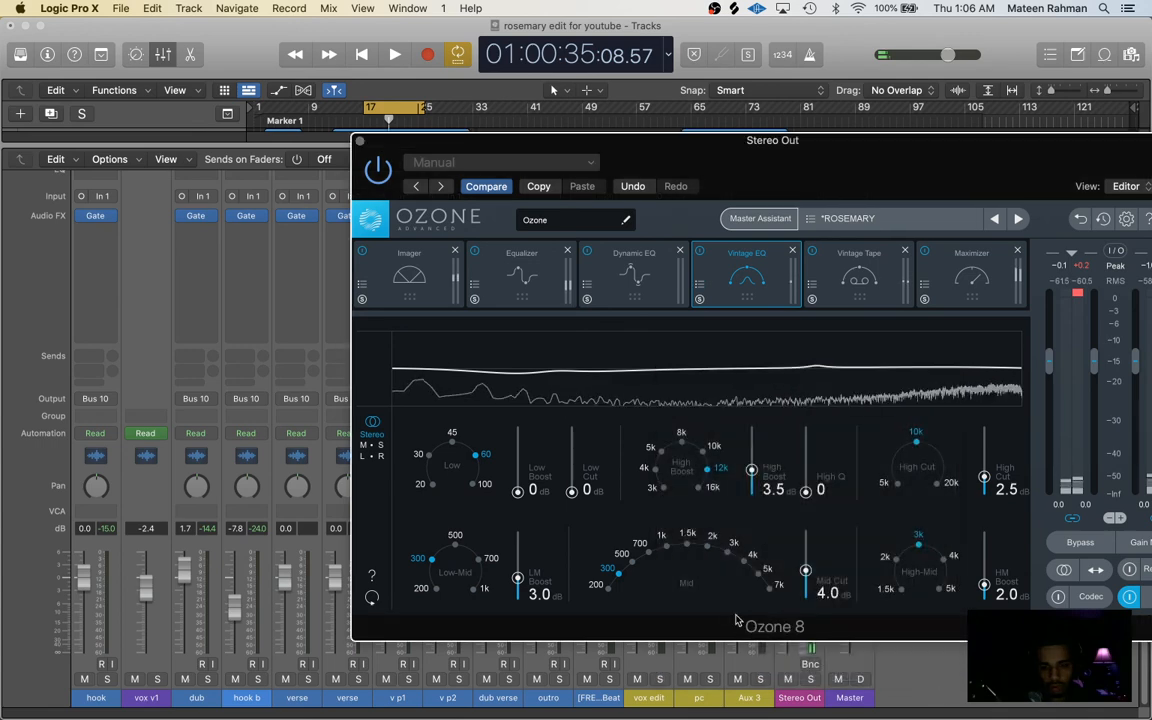
drag(517, 572, 517, 565)
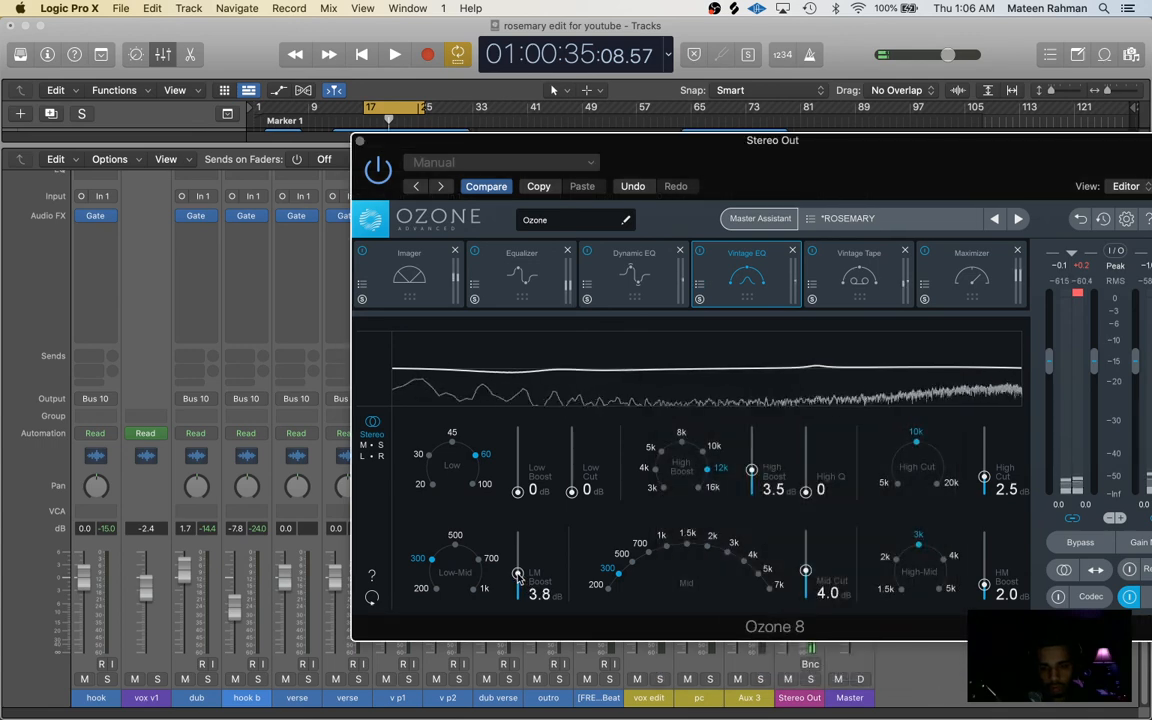
drag(518, 575, 518, 580)
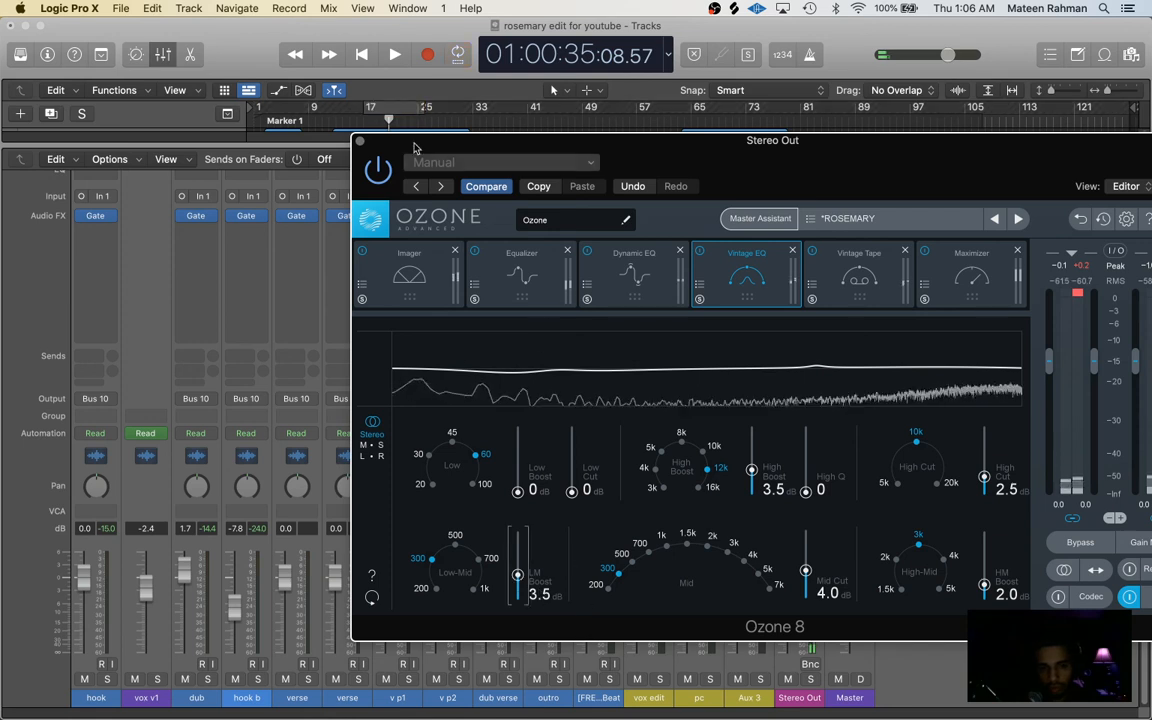
click(394, 54)
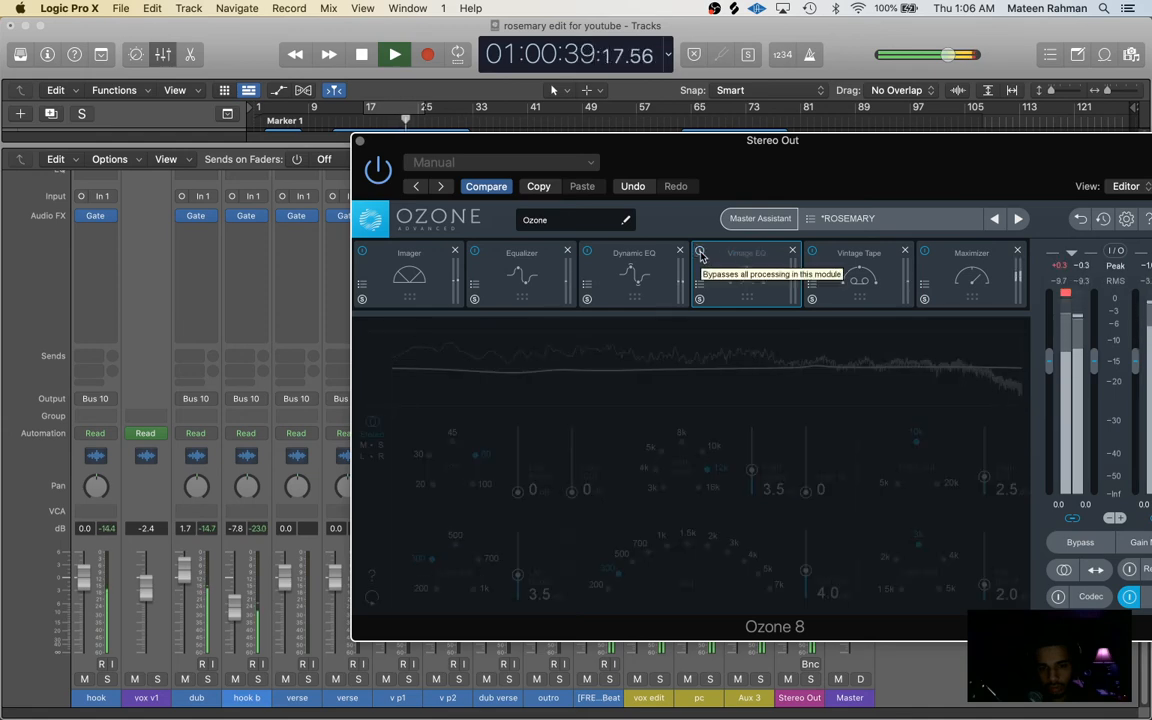
click(745, 252)
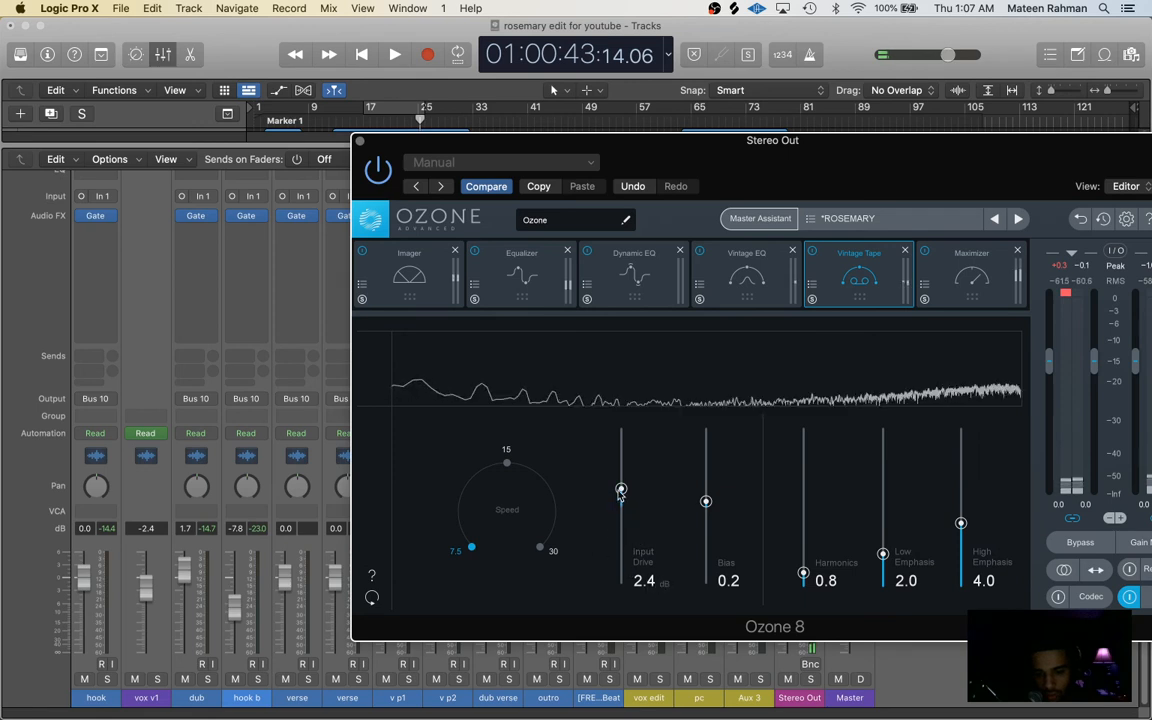
- Set Ozone Vintage Tape input drive to 2.4 dB and bias to 0.1
drag(620, 490, 620, 502)
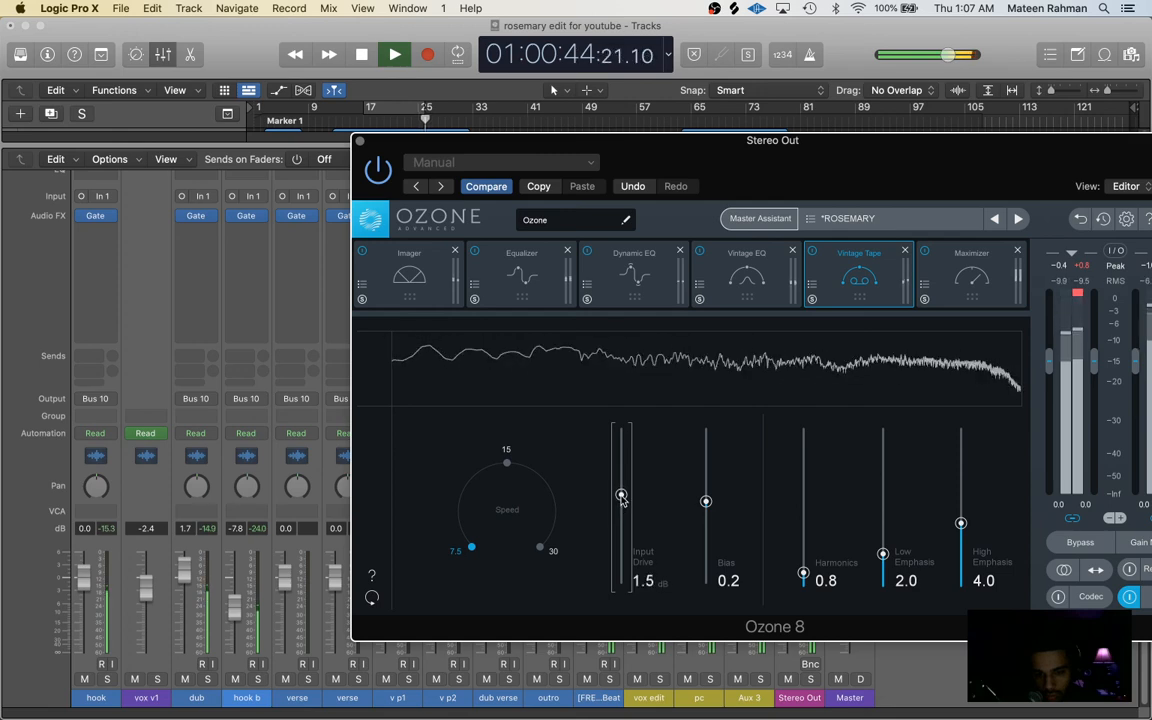
drag(621, 497, 621, 490)
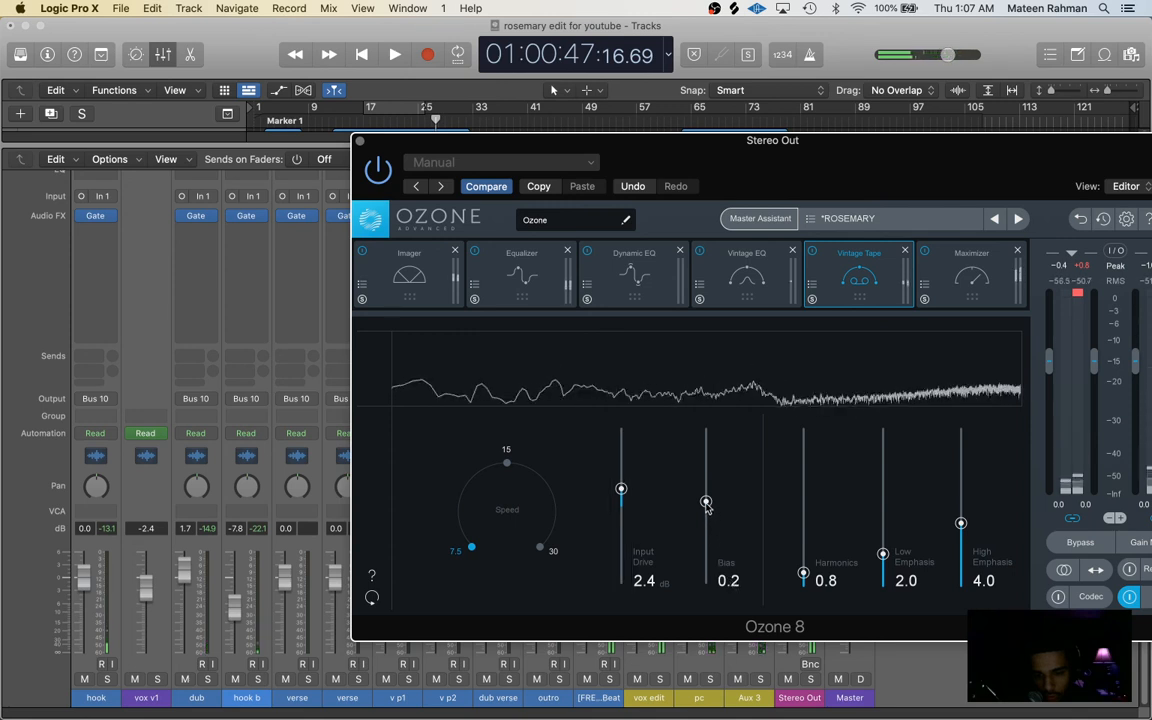
mouse_move(706, 500)
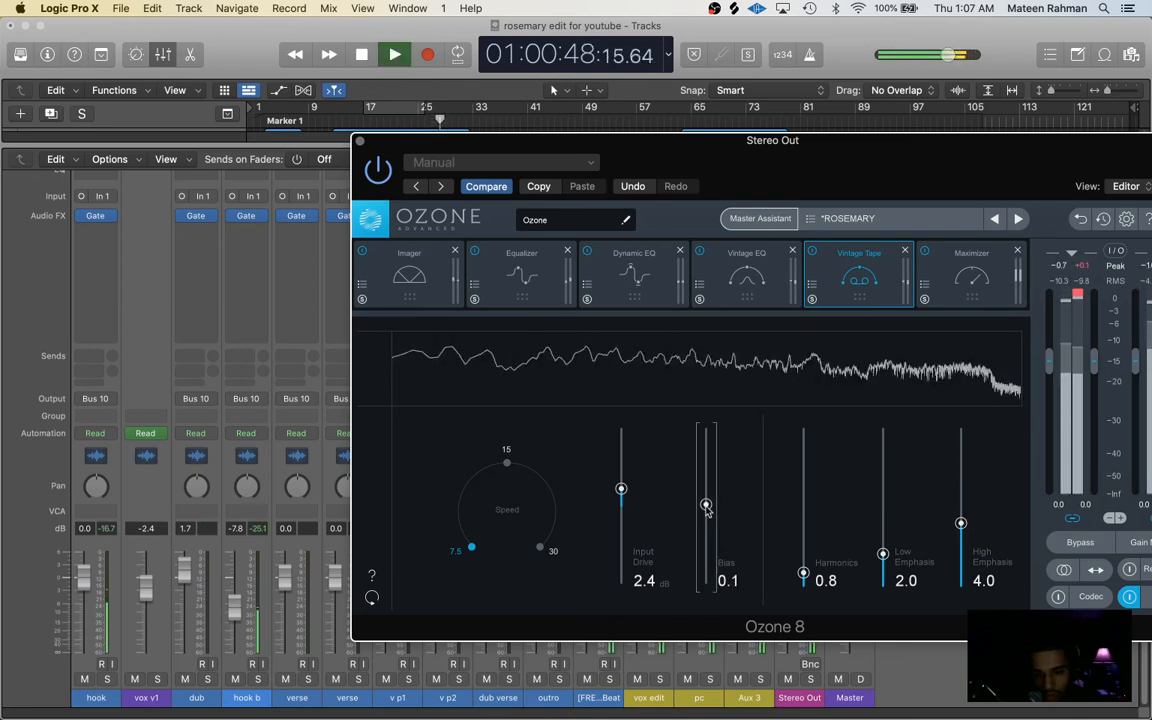
drag(706, 505, 706, 503)
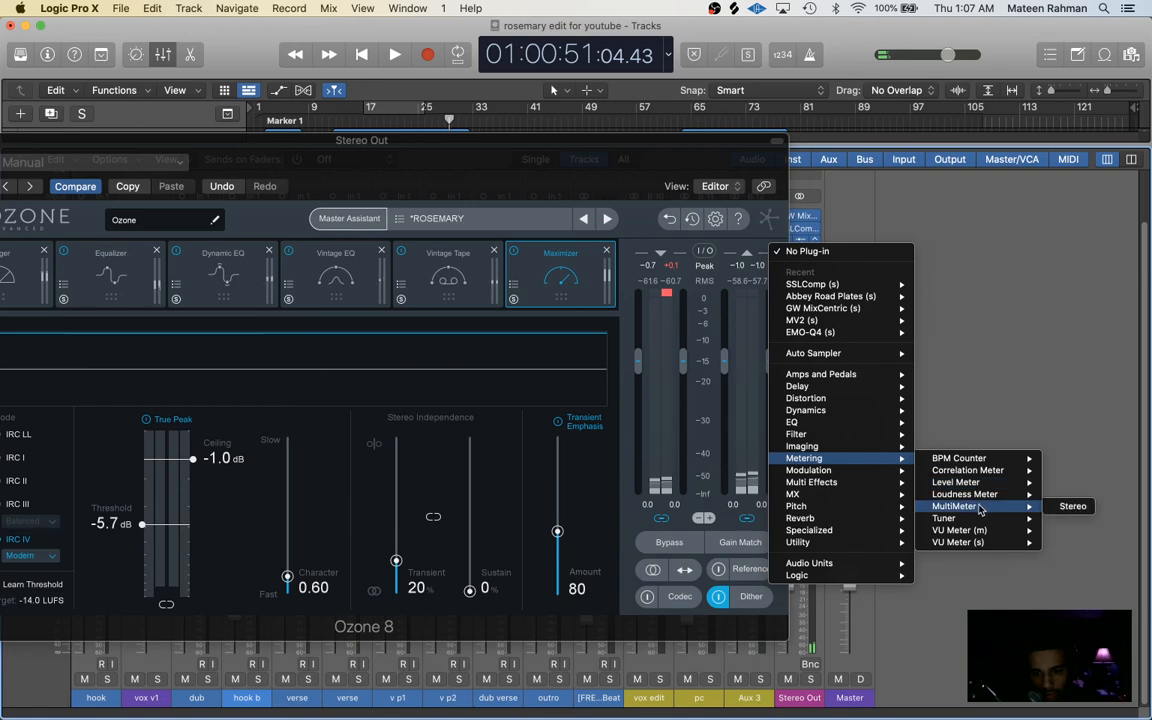
- Insert a Metering > MultiMeter > Stereo plug-in on Stereo Out after Ozone
click(1072, 505)
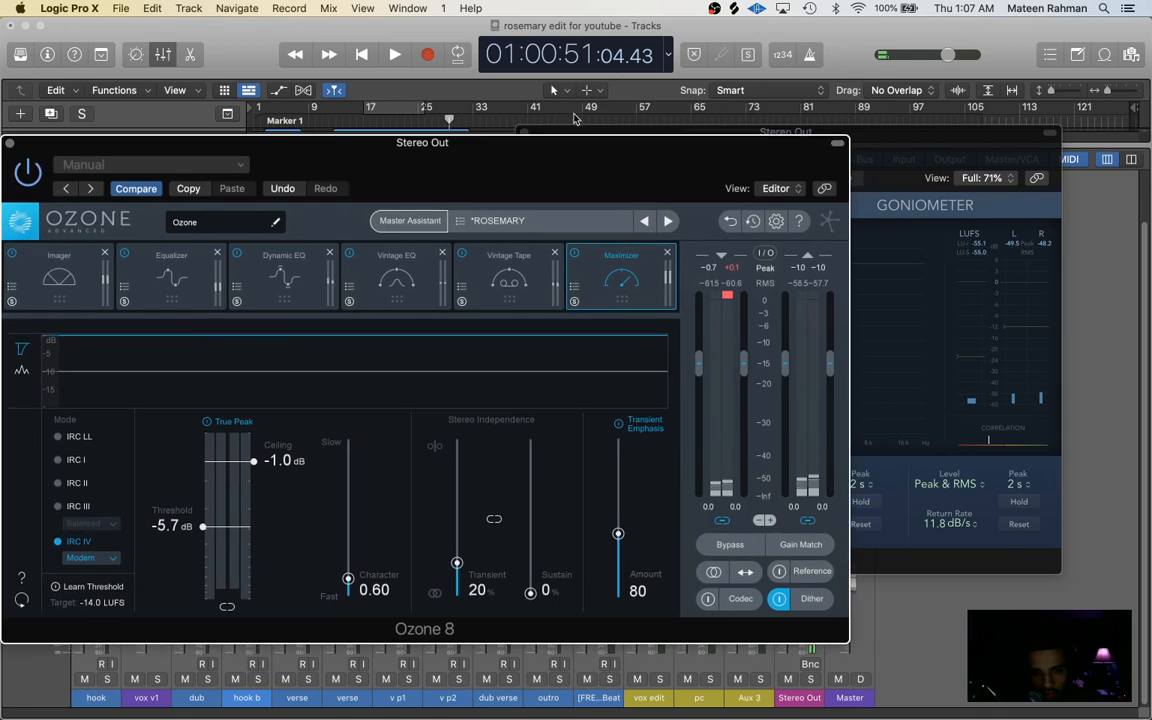
mouse_move(204, 538)
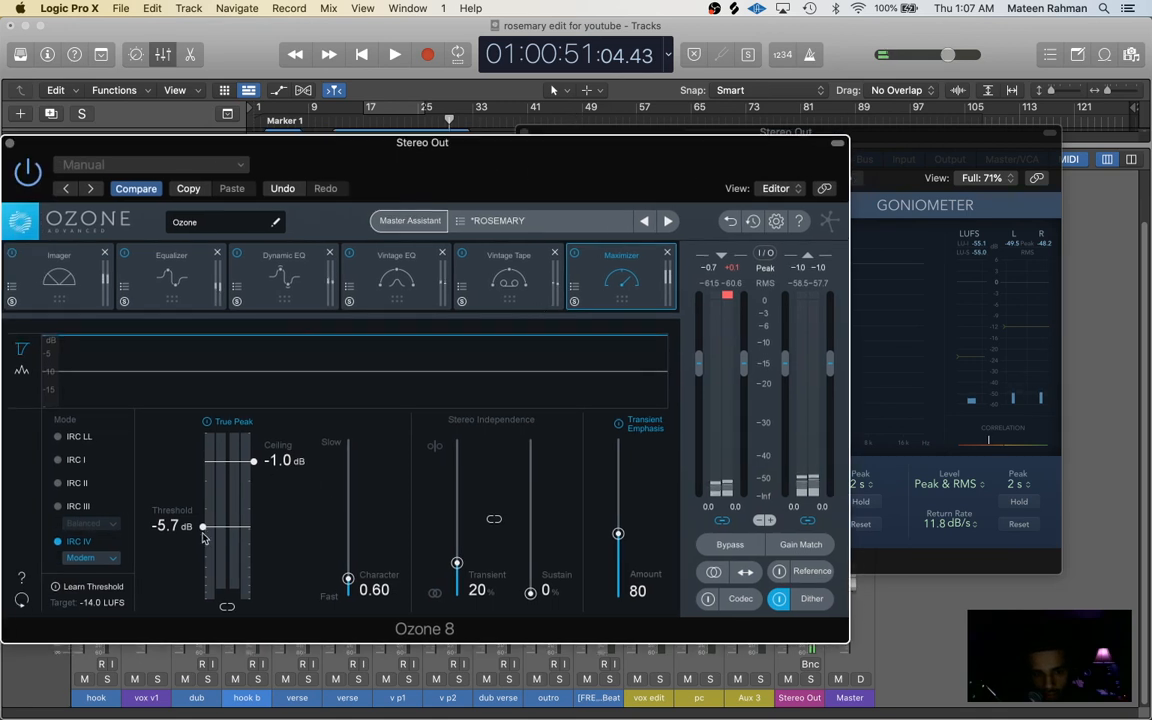
click(394, 54)
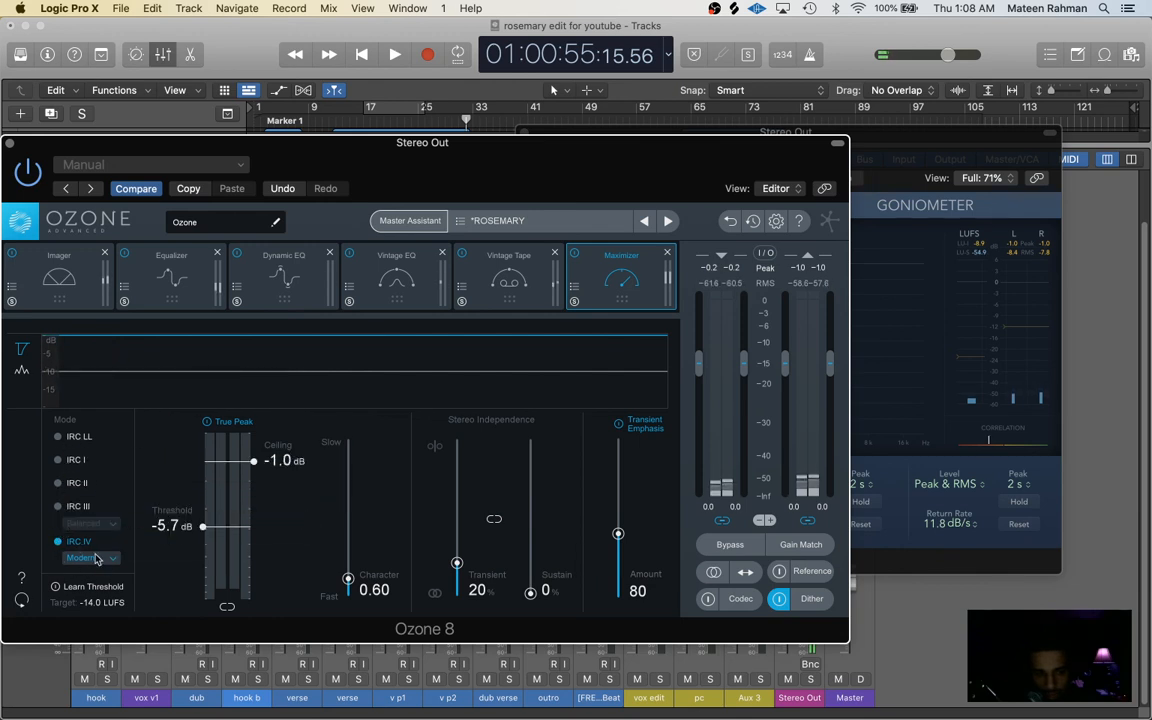
click(811, 598)
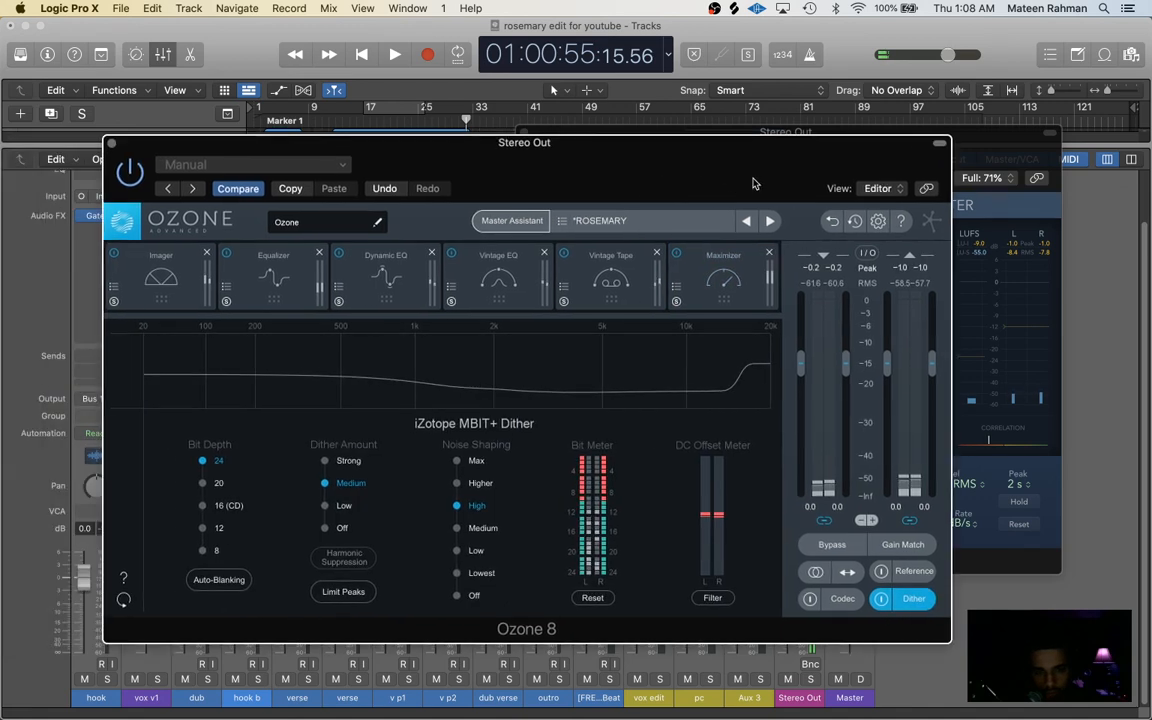
- Enable Ozone's DC offset filter with 24-bit, medium dither, high noise shaping, then close Ozone
click(394, 54)
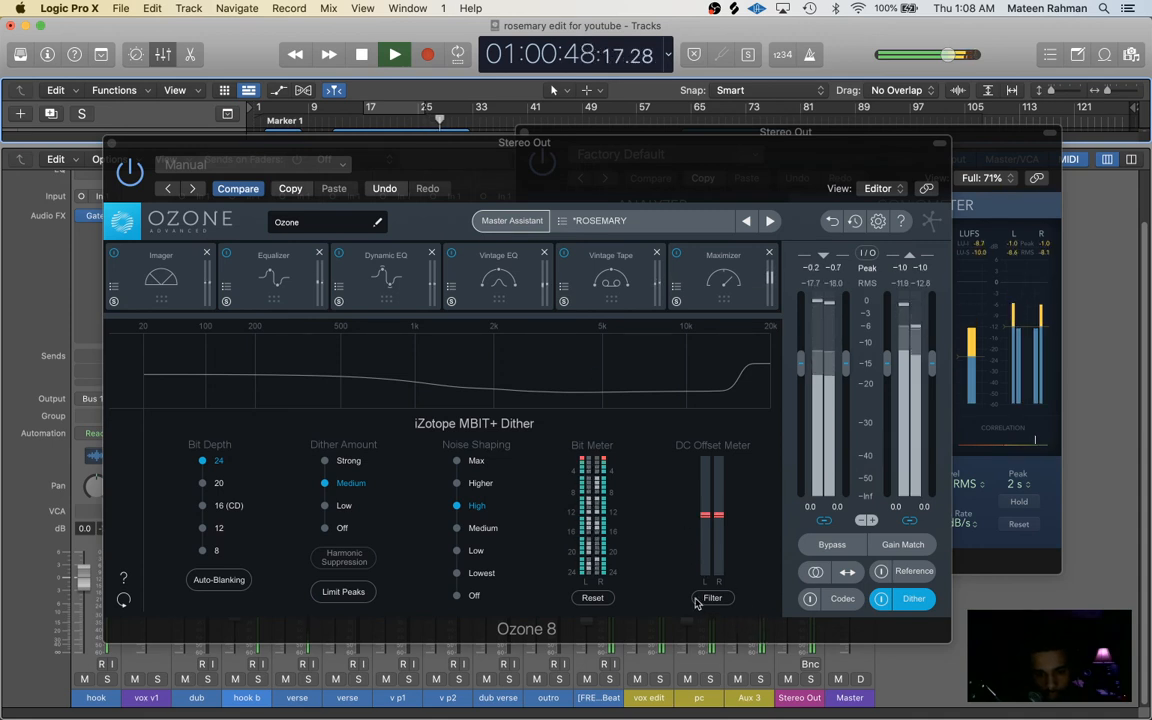
click(394, 54)
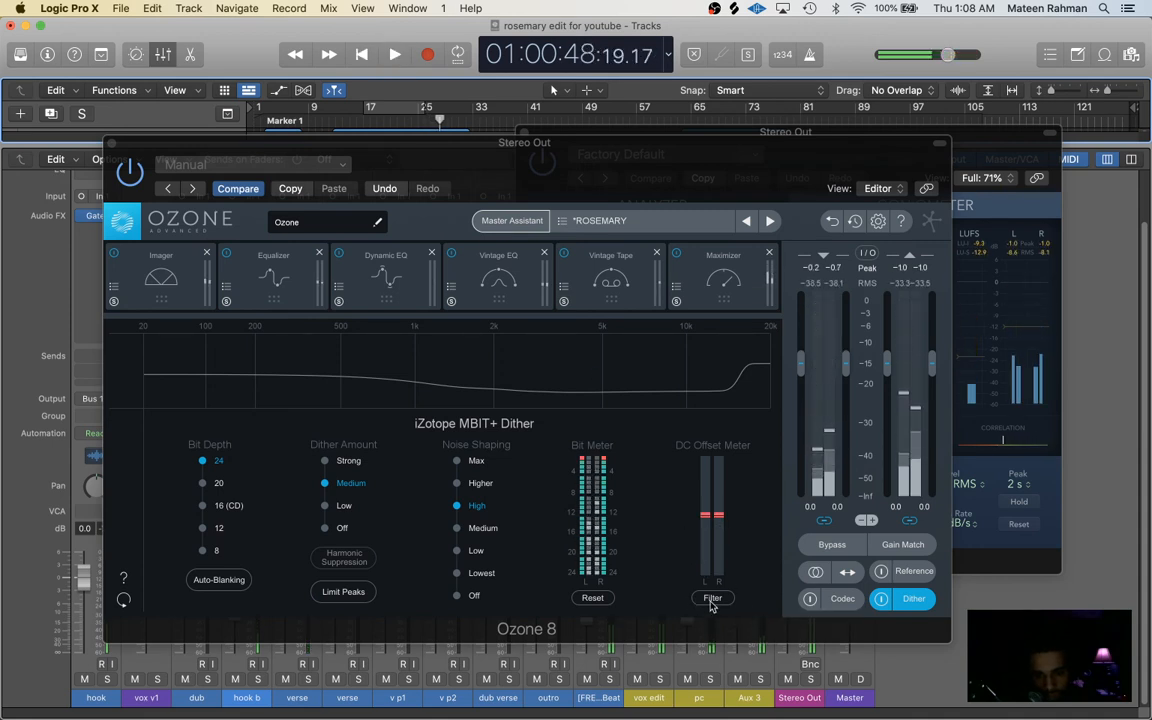
click(394, 55)
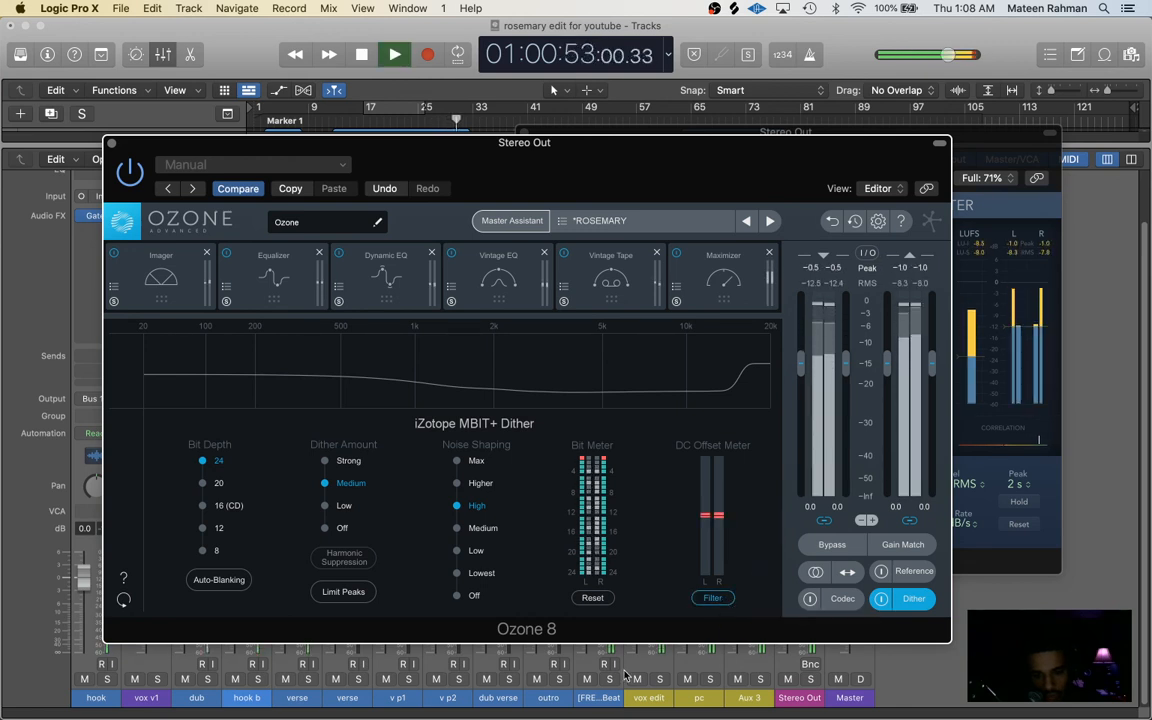
click(361, 54)
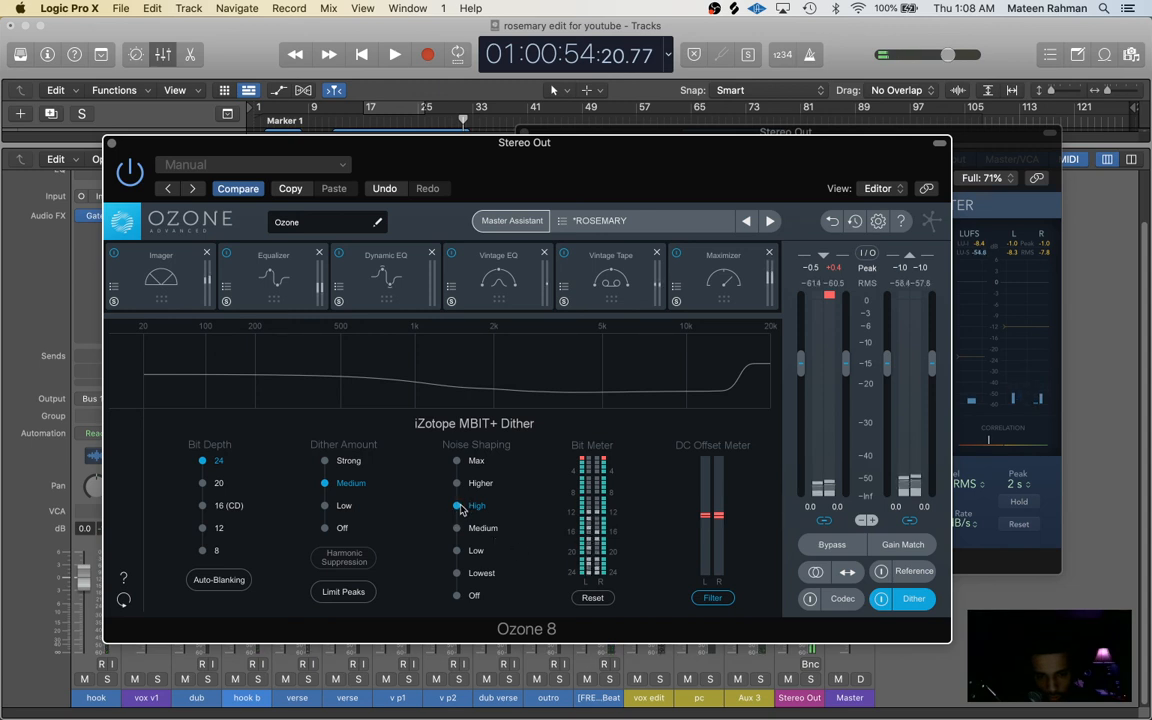
mouse_move(368, 489)
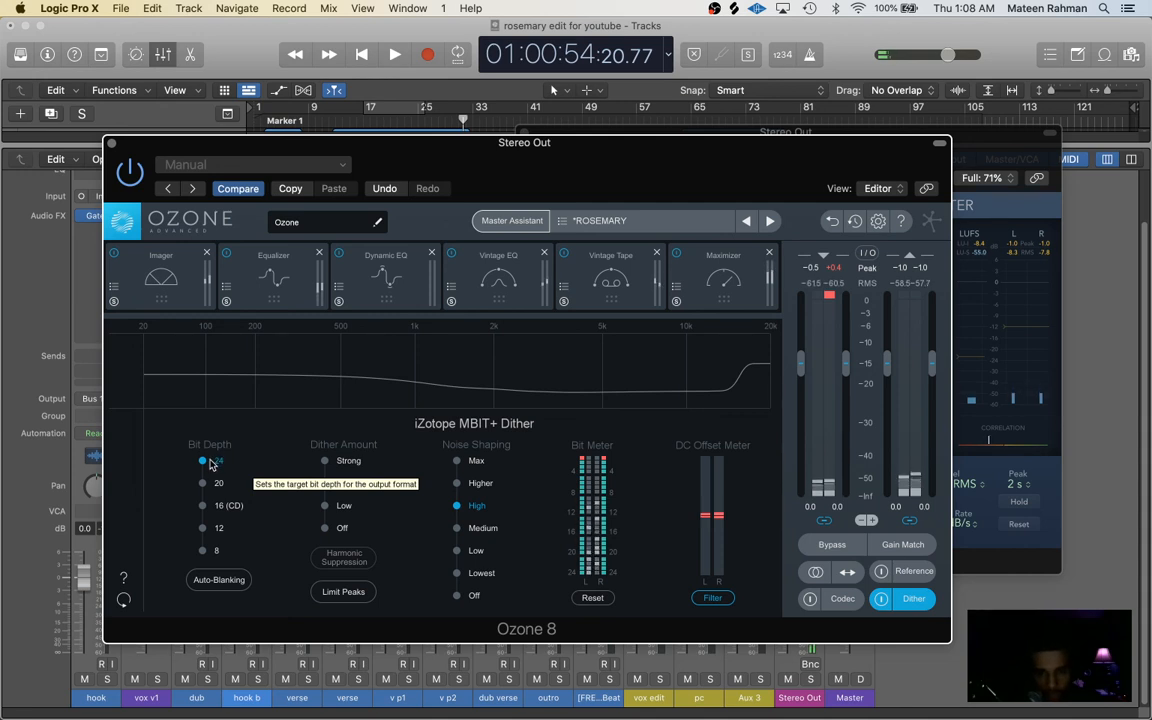
click(325, 483)
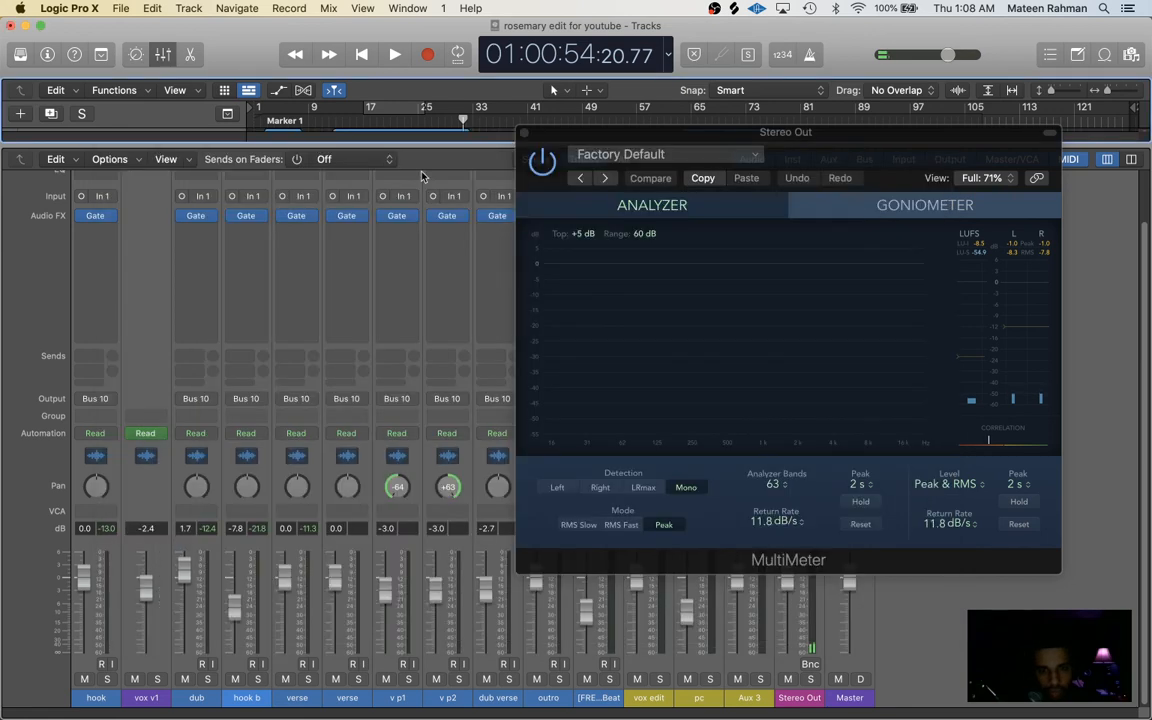
- Close Ozone, watch the MultiMeter spectrum during playback, then close the MultiMeter
click(394, 54)
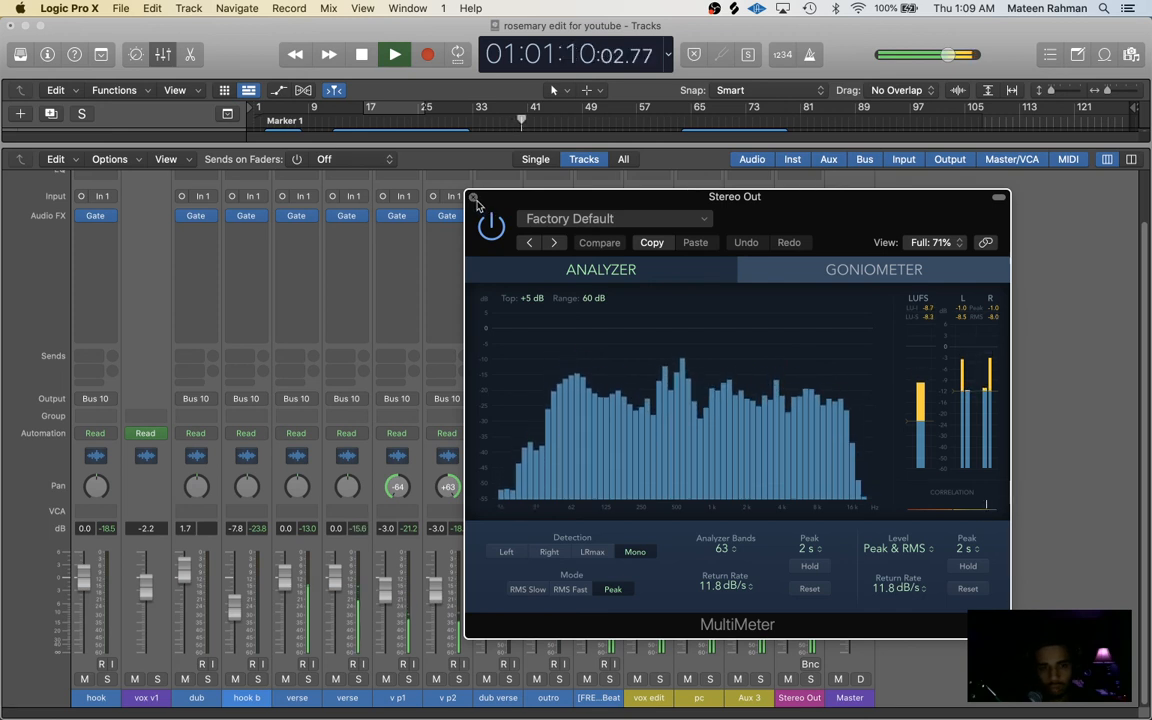
click(475, 197)
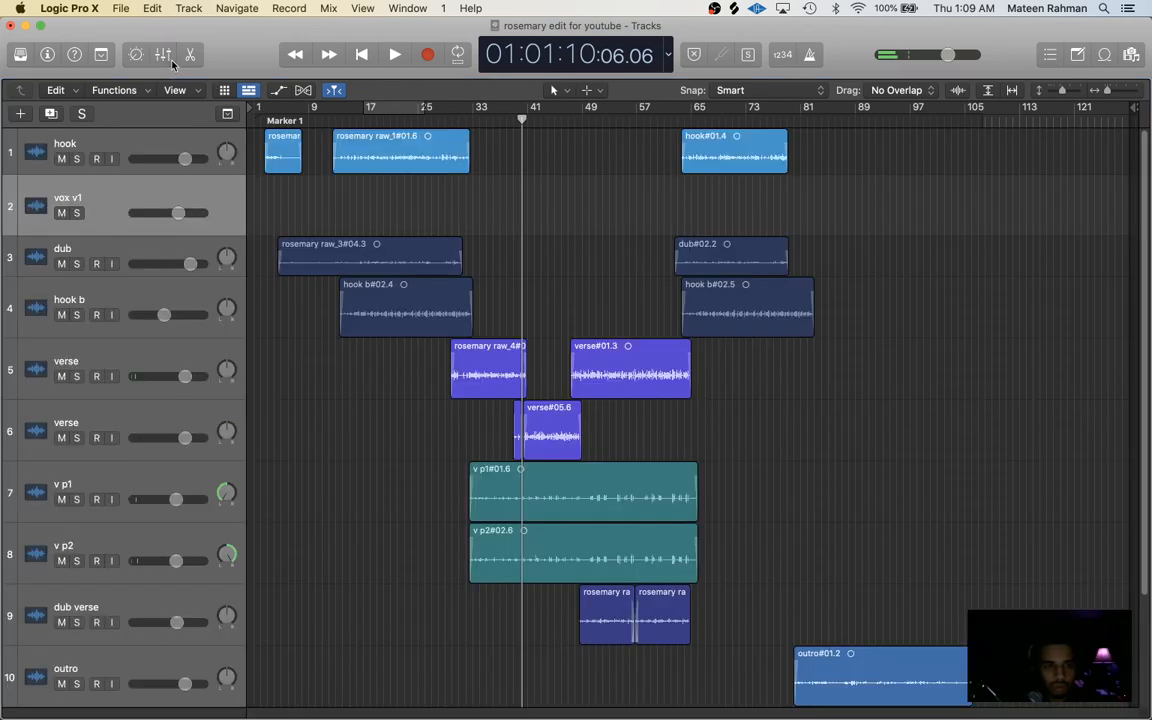
- Scroll the full track arrangement during playback, then bring OBS to the front from the Dock
scroll(down, 3)
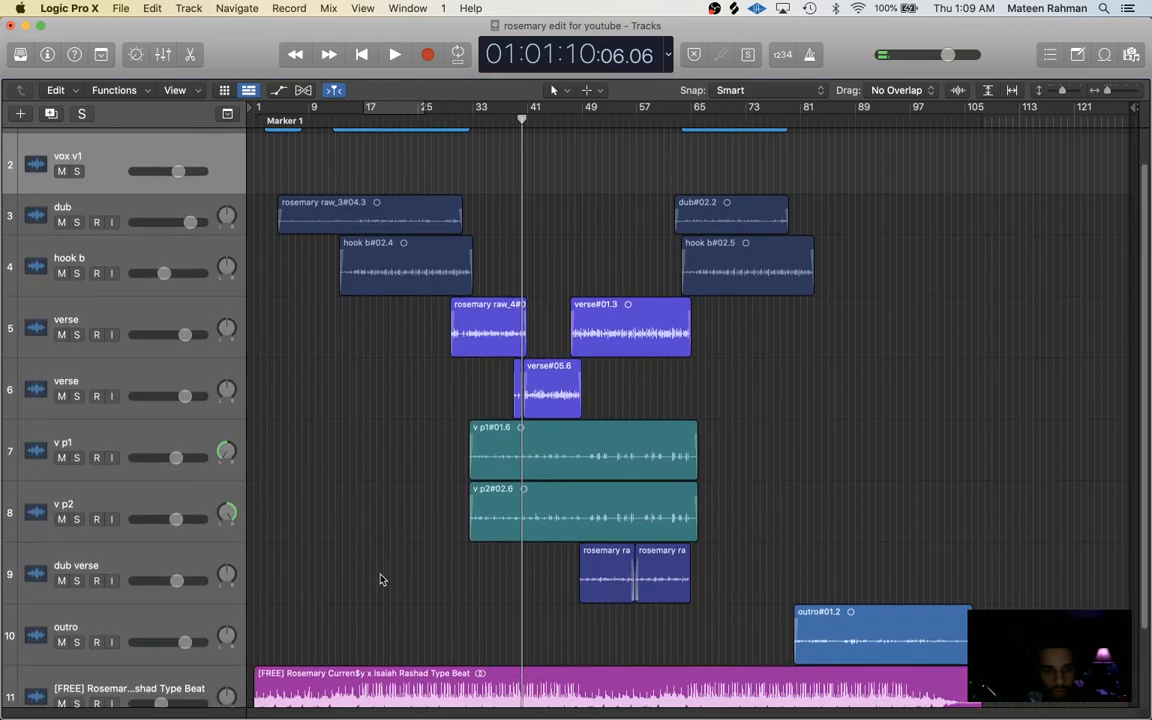
mouse_move(592, 486)
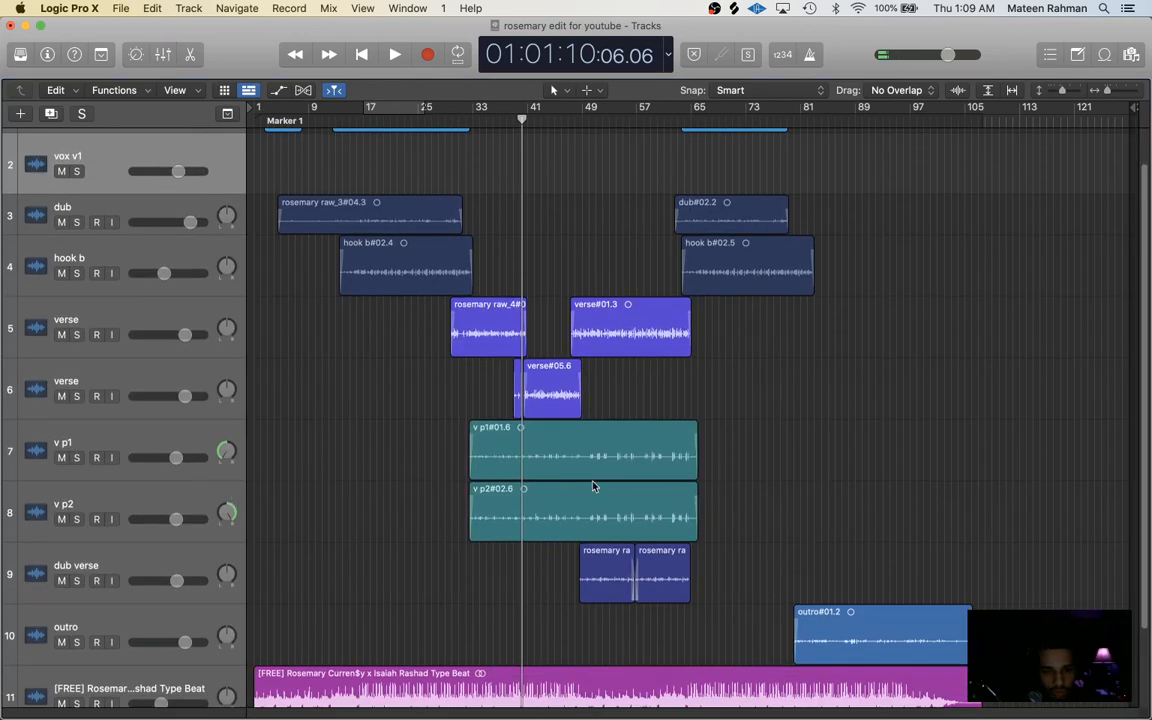
mouse_move(600, 490)
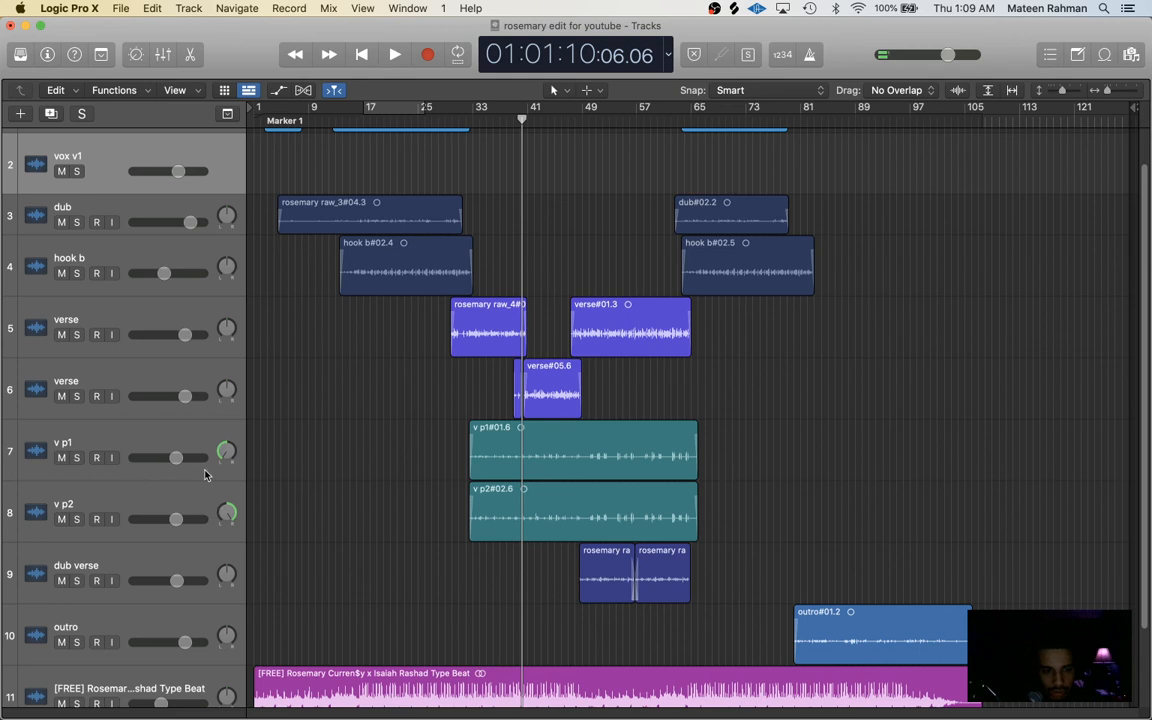
mouse_move(171, 490)
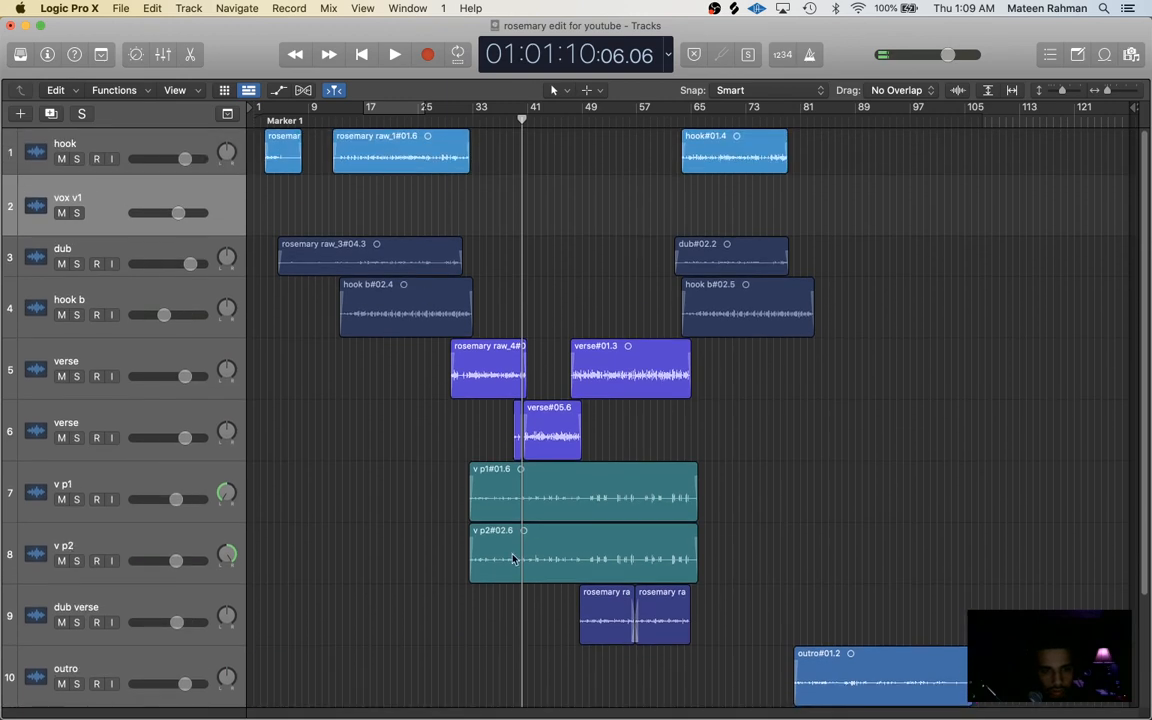
mouse_move(152, 479)
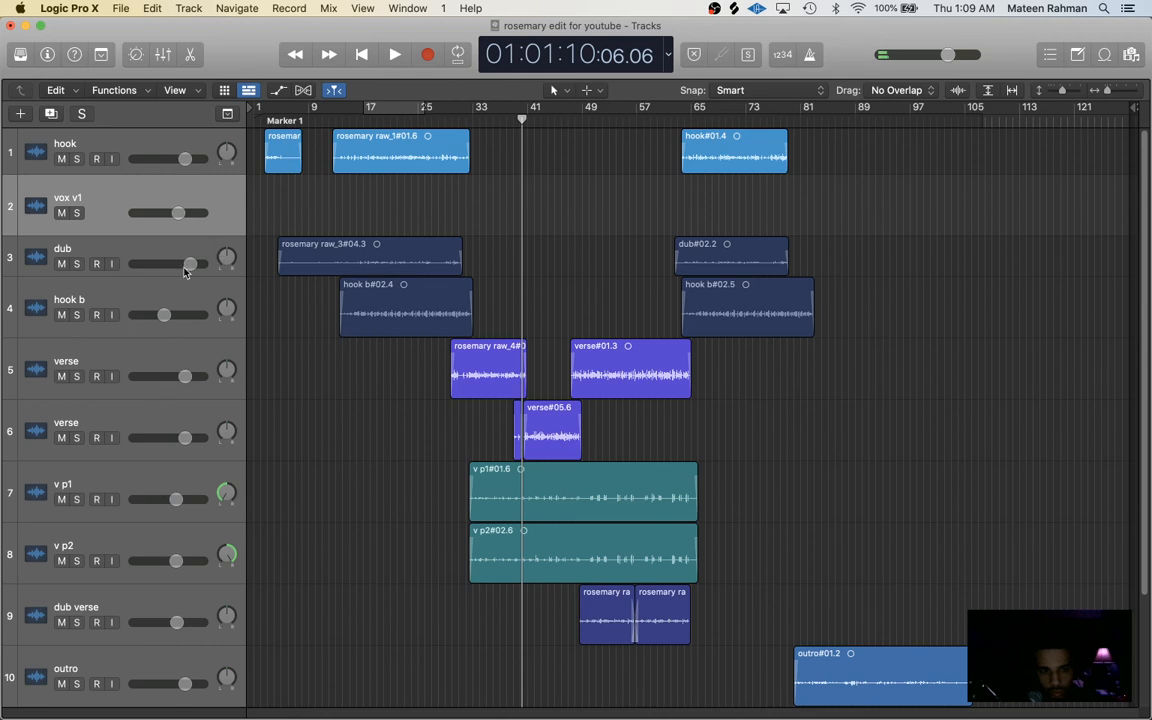
mouse_move(184, 296)
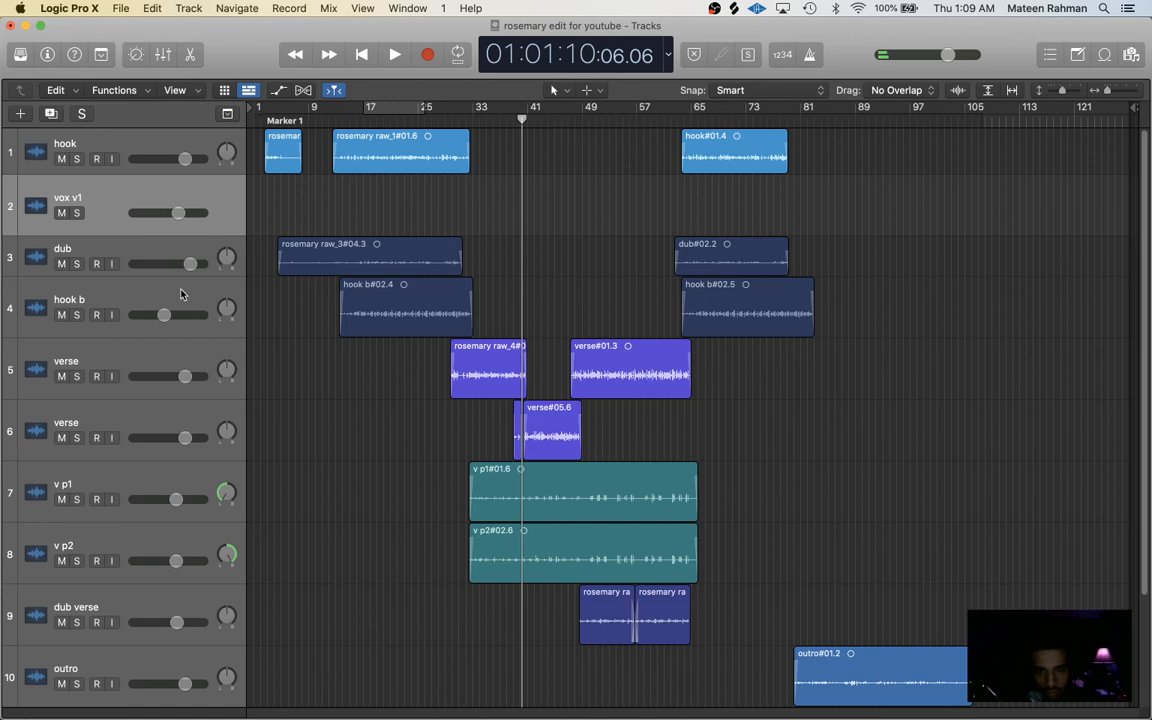
mouse_move(684, 608)
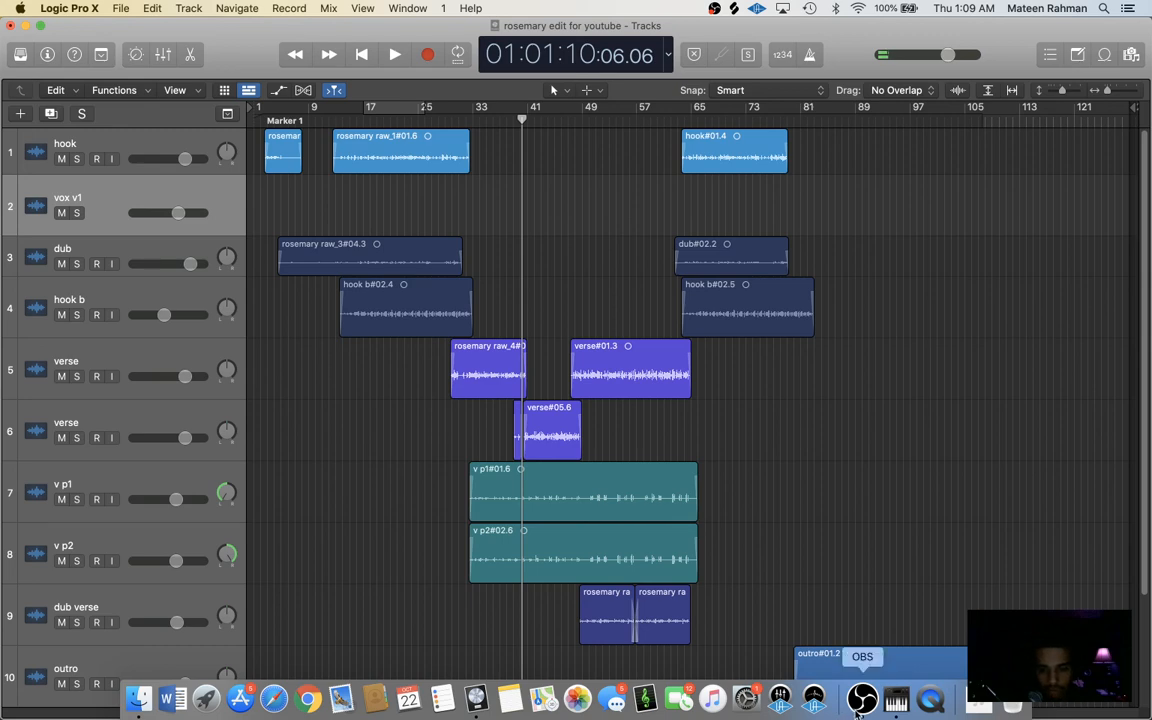
click(862, 698)
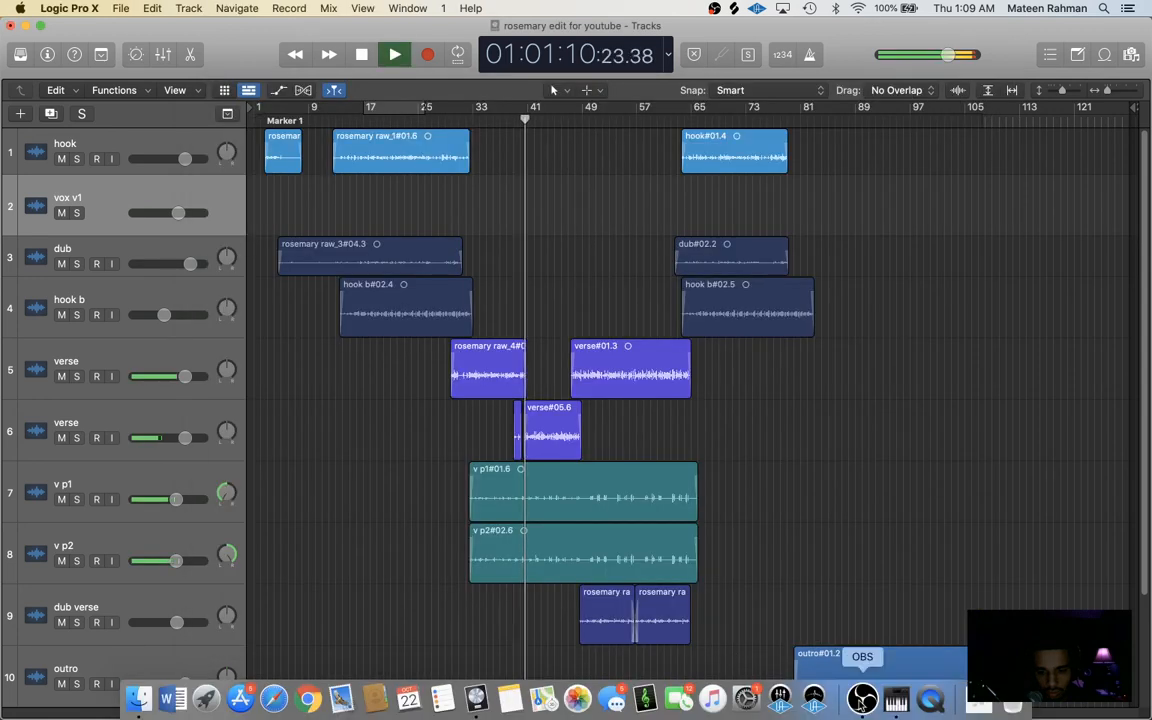
click(862, 697)
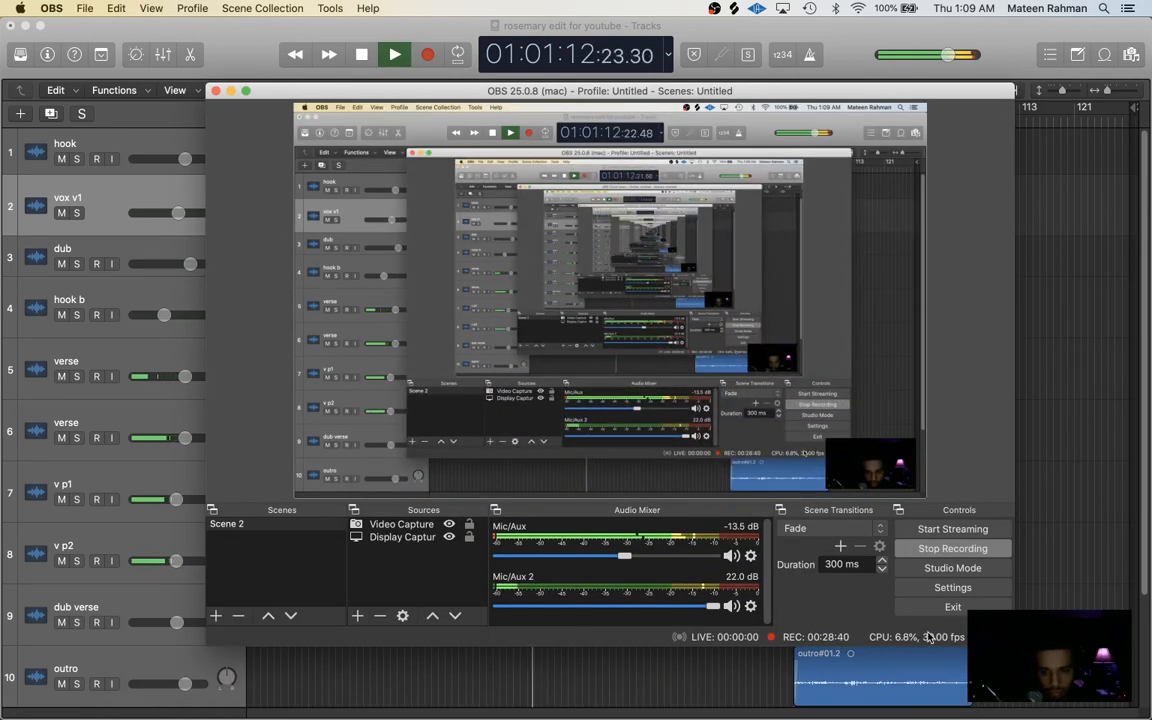